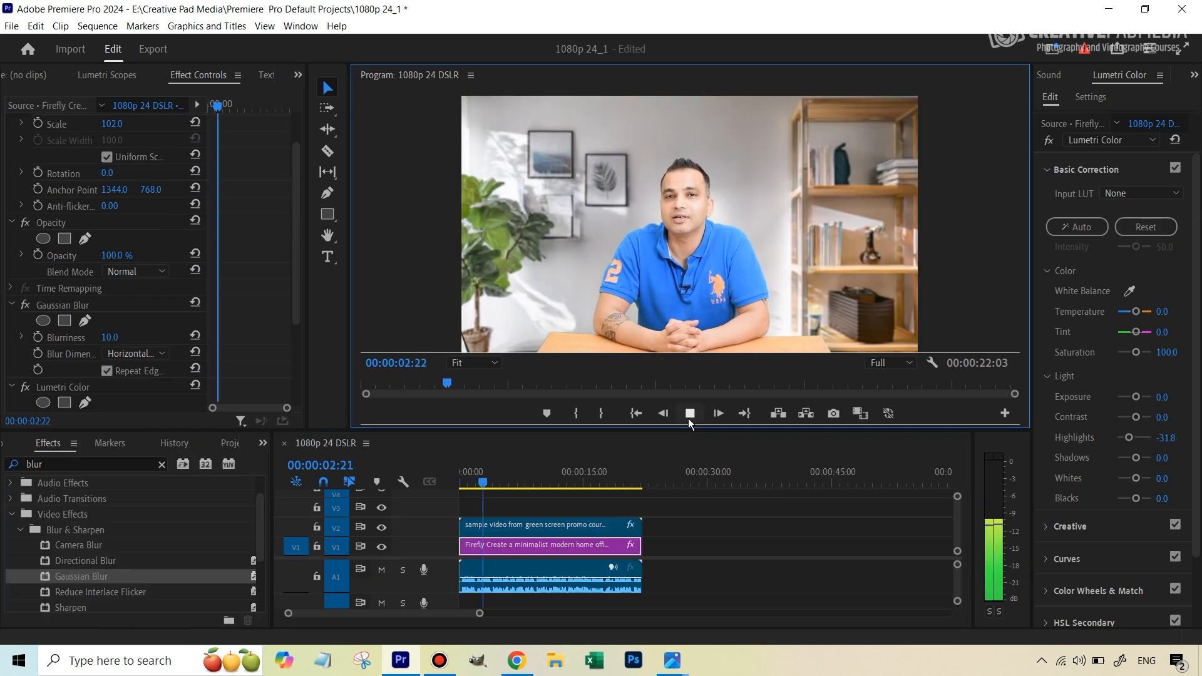
Stop the keyed composite and return to playing the raw green-screen clip alone.
{"action": "left_click", "coordinate": [716, 414]}
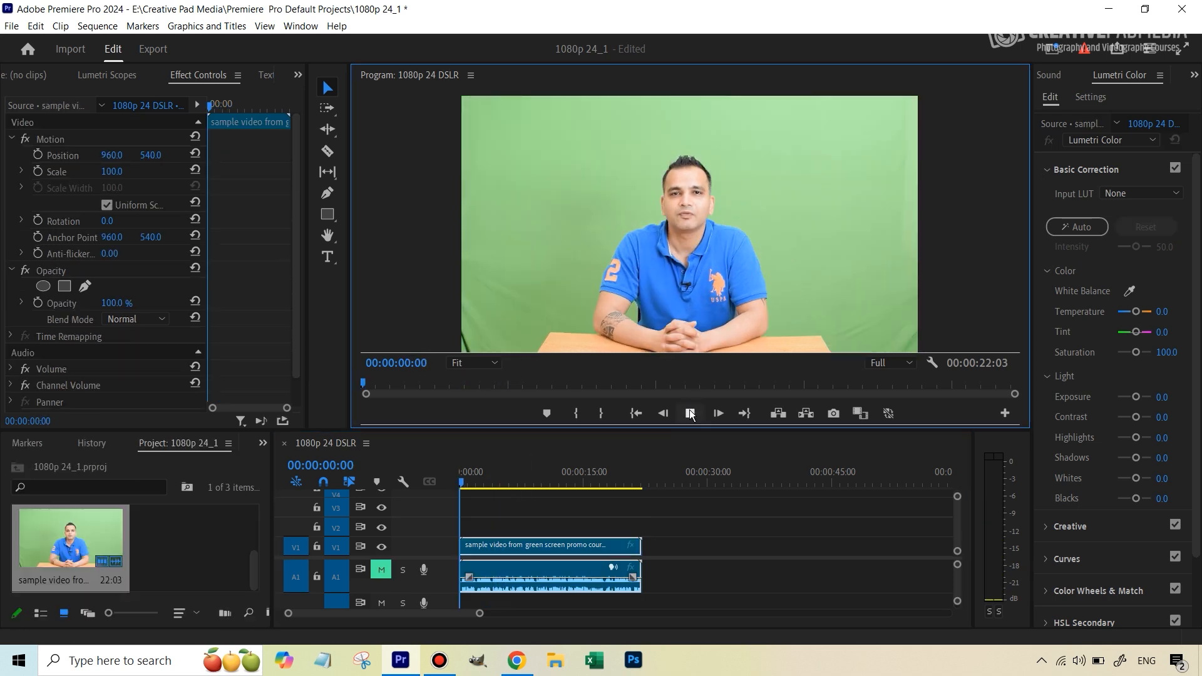
{"action": "left_click", "coordinate": [688, 413]}
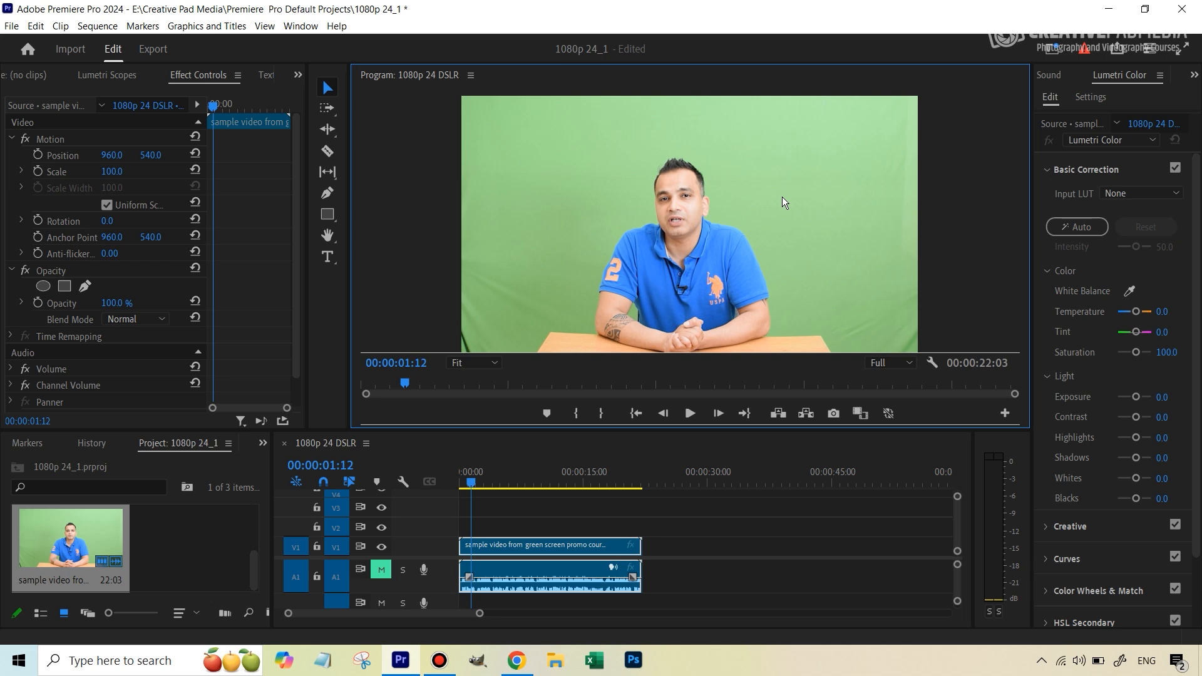
{"action": "mouse_move", "coordinate": [669, 178]}
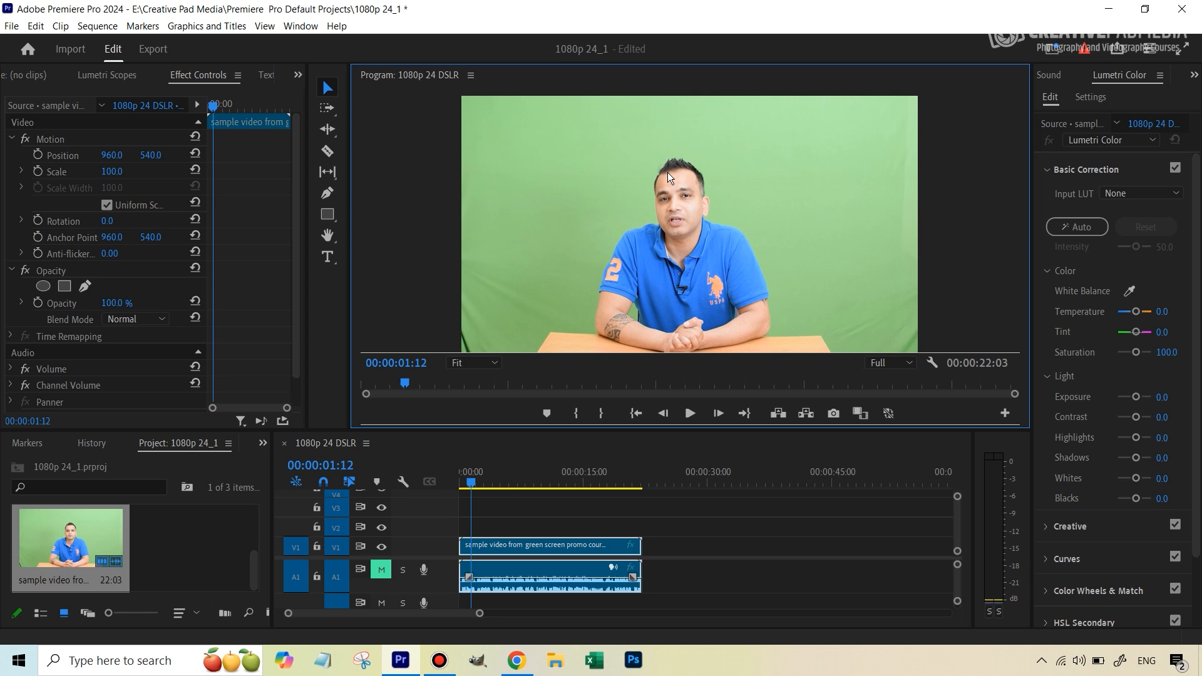
{"action": "mouse_move", "coordinate": [690, 203]}
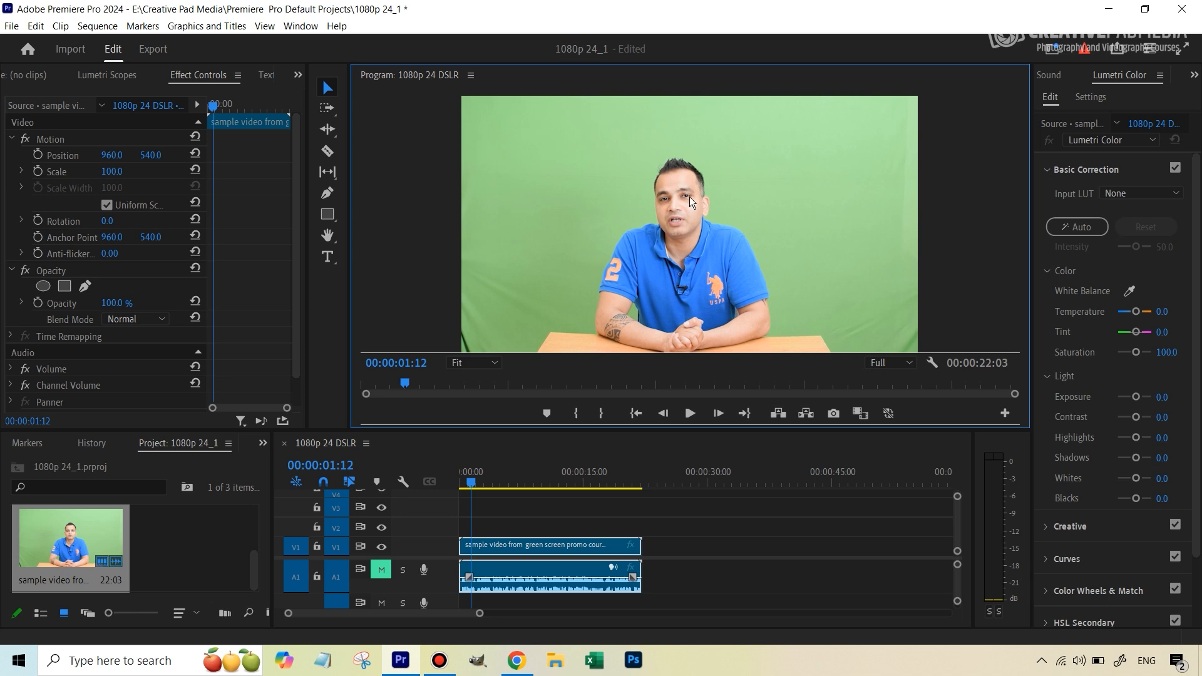
{"action": "mouse_move", "coordinate": [796, 192]}
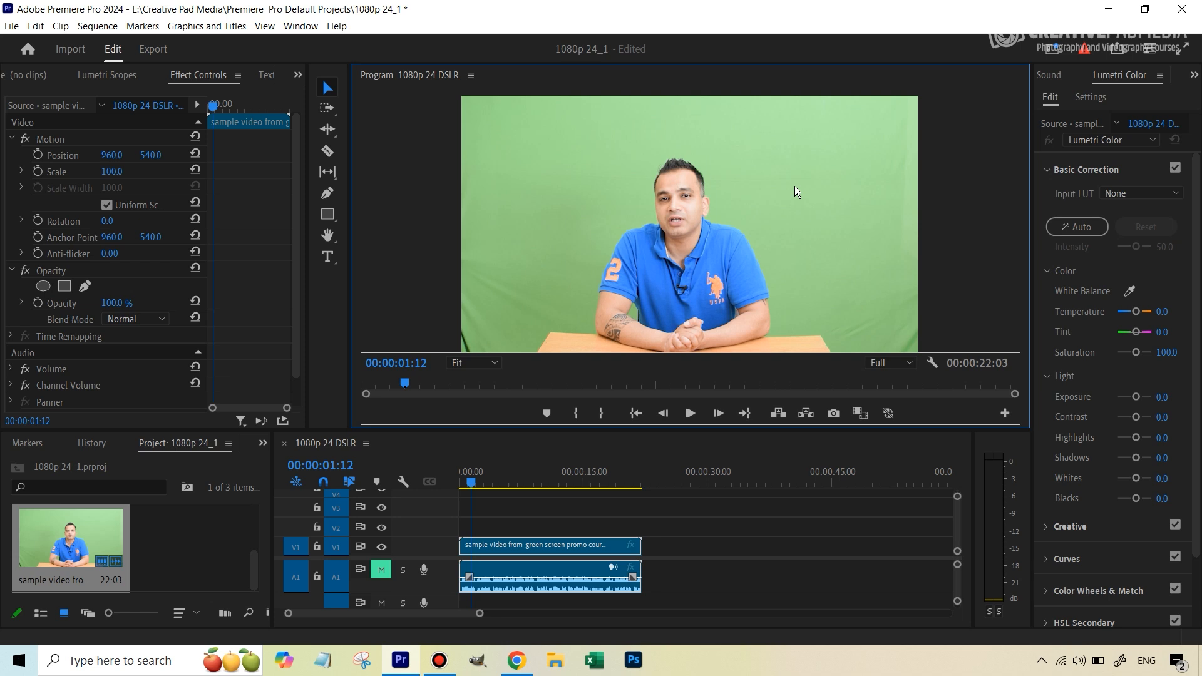
{"action": "mouse_move", "coordinate": [660, 173]}
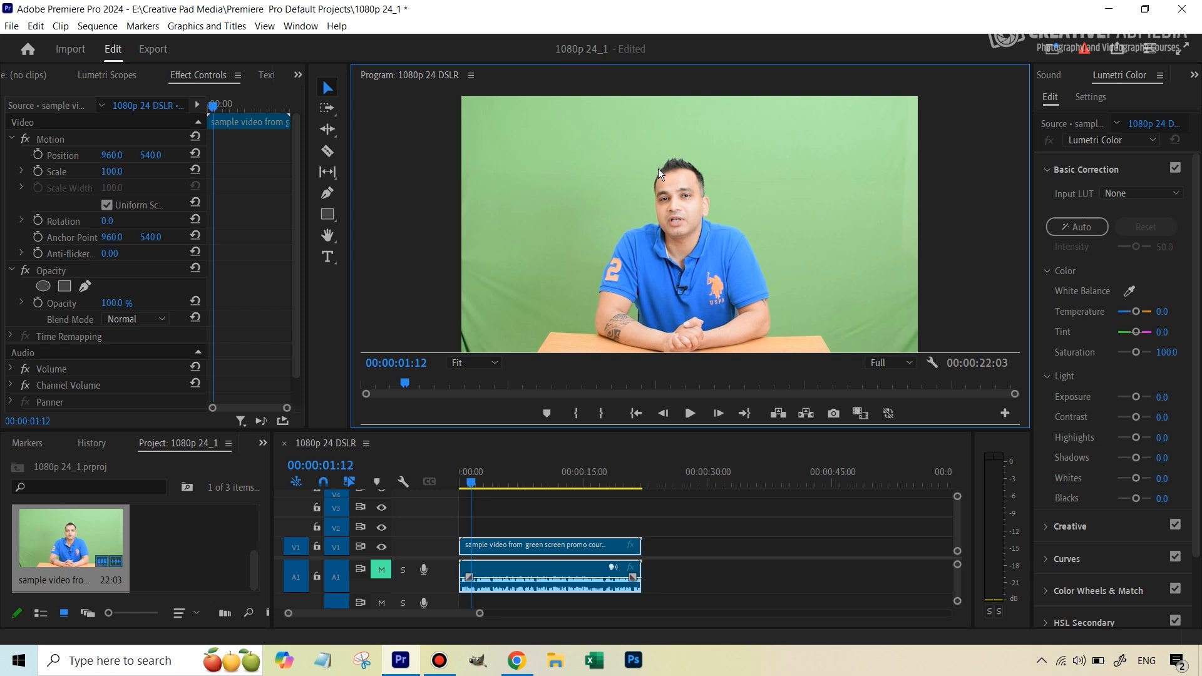
{"action": "mouse_move", "coordinate": [850, 207]}
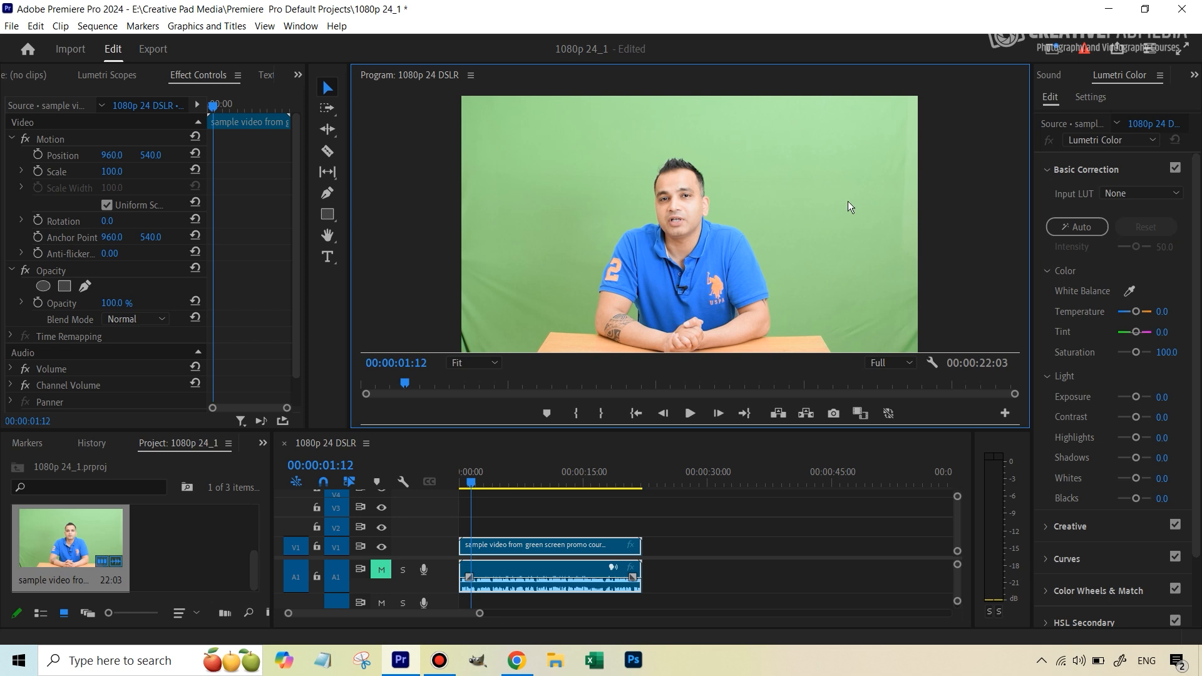
{"action": "mouse_move", "coordinate": [867, 250]}
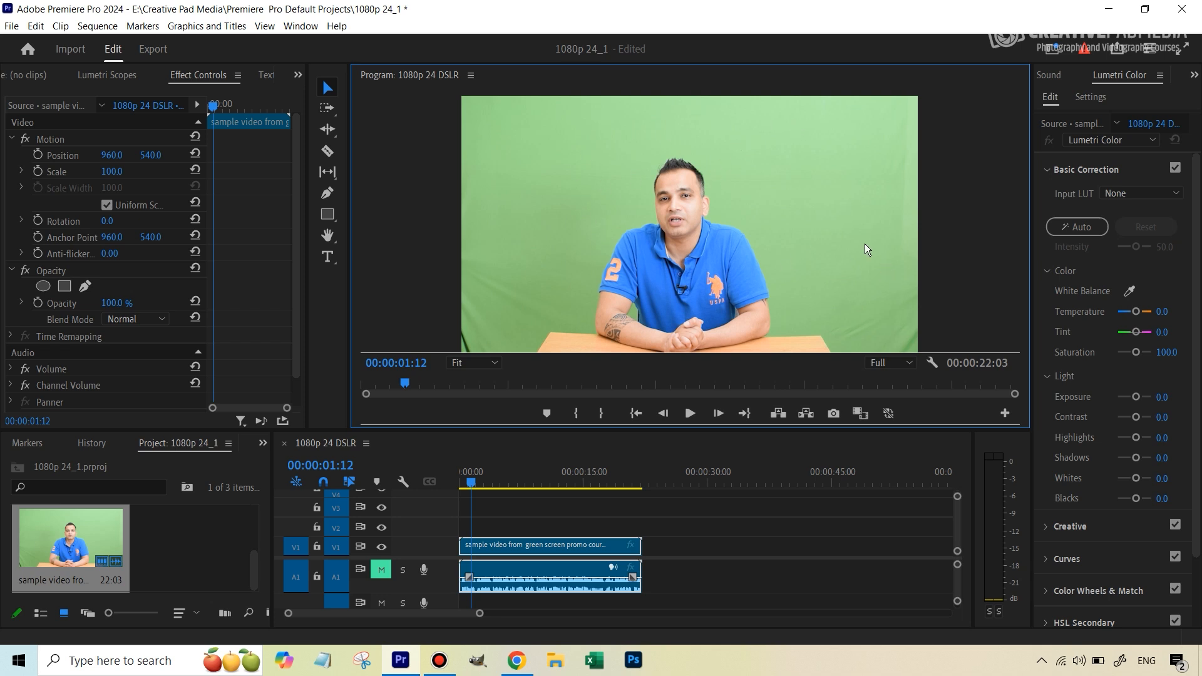
{"action": "mouse_move", "coordinate": [872, 246]}
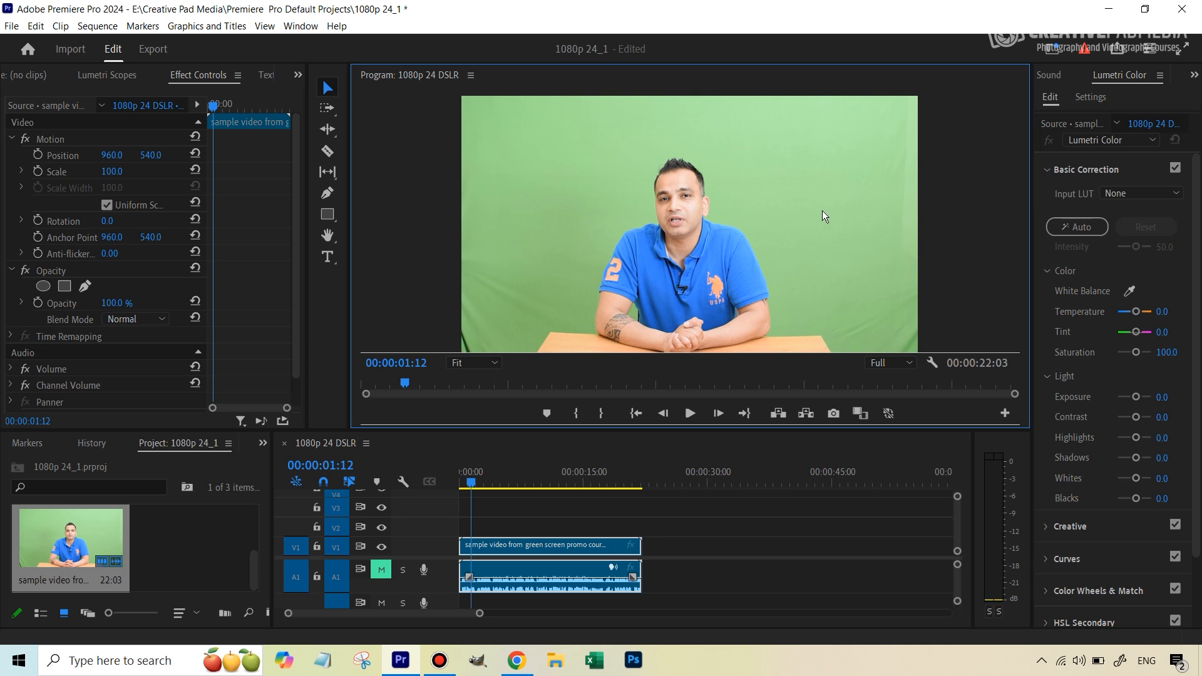
{"action": "mouse_move", "coordinate": [618, 151]}
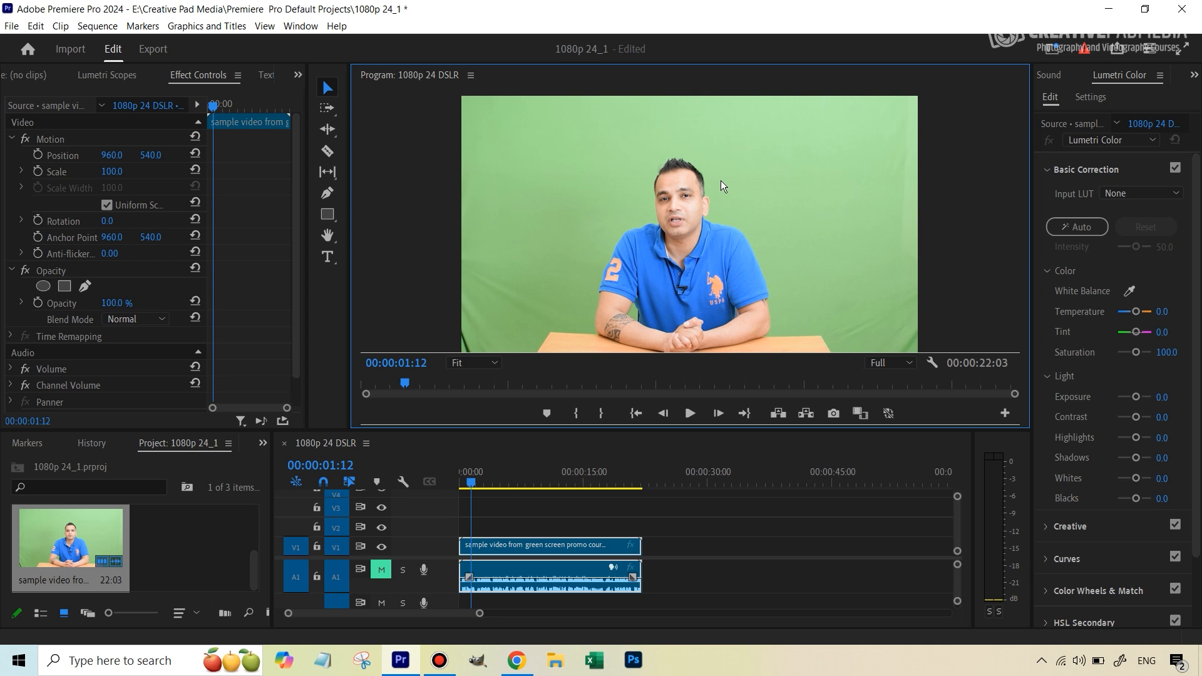
{"action": "mouse_move", "coordinate": [792, 179]}
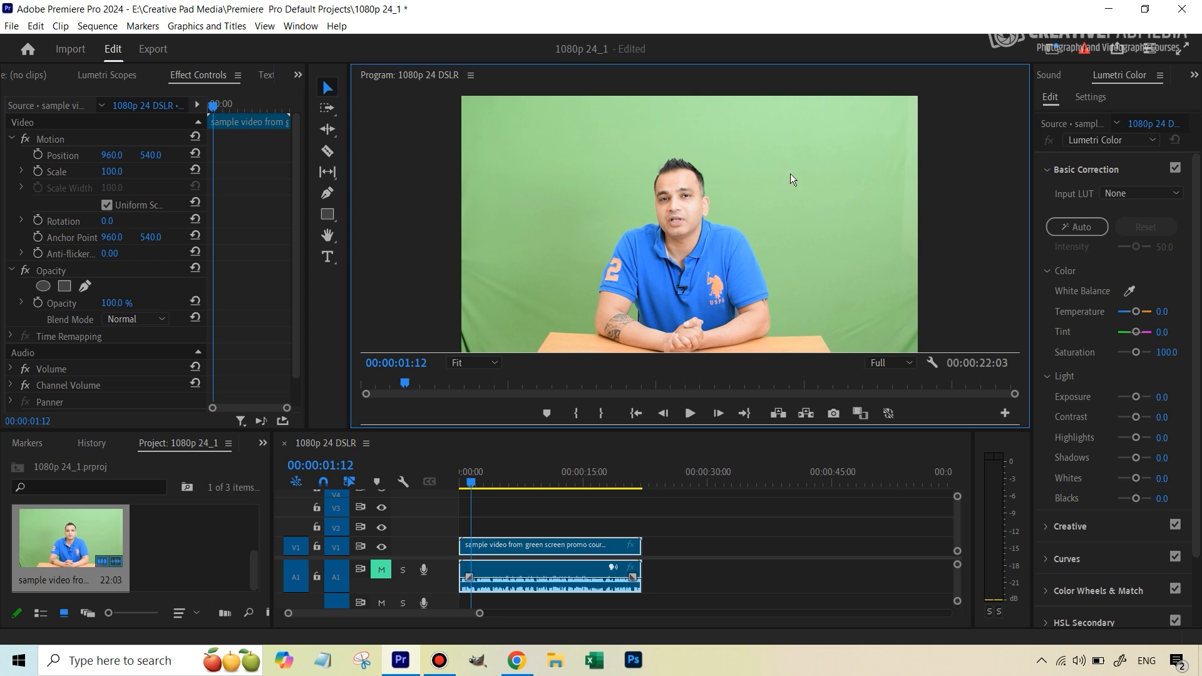
{"action": "mouse_move", "coordinate": [722, 255]}
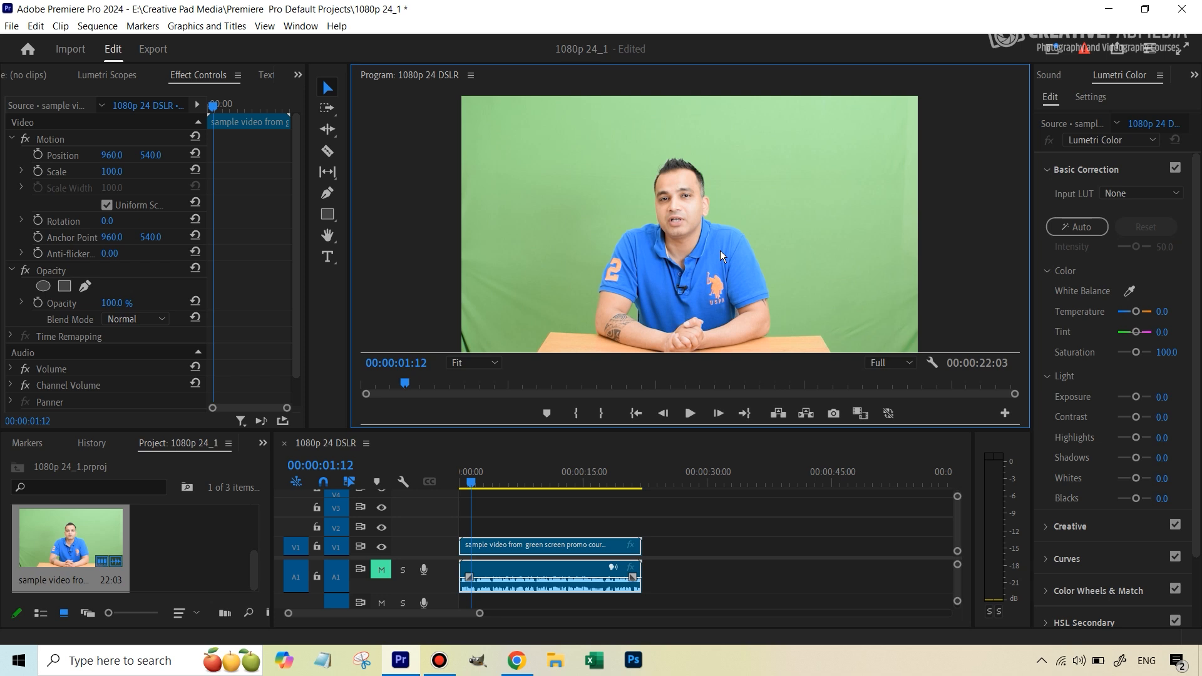
{"action": "mouse_move", "coordinate": [752, 351]}
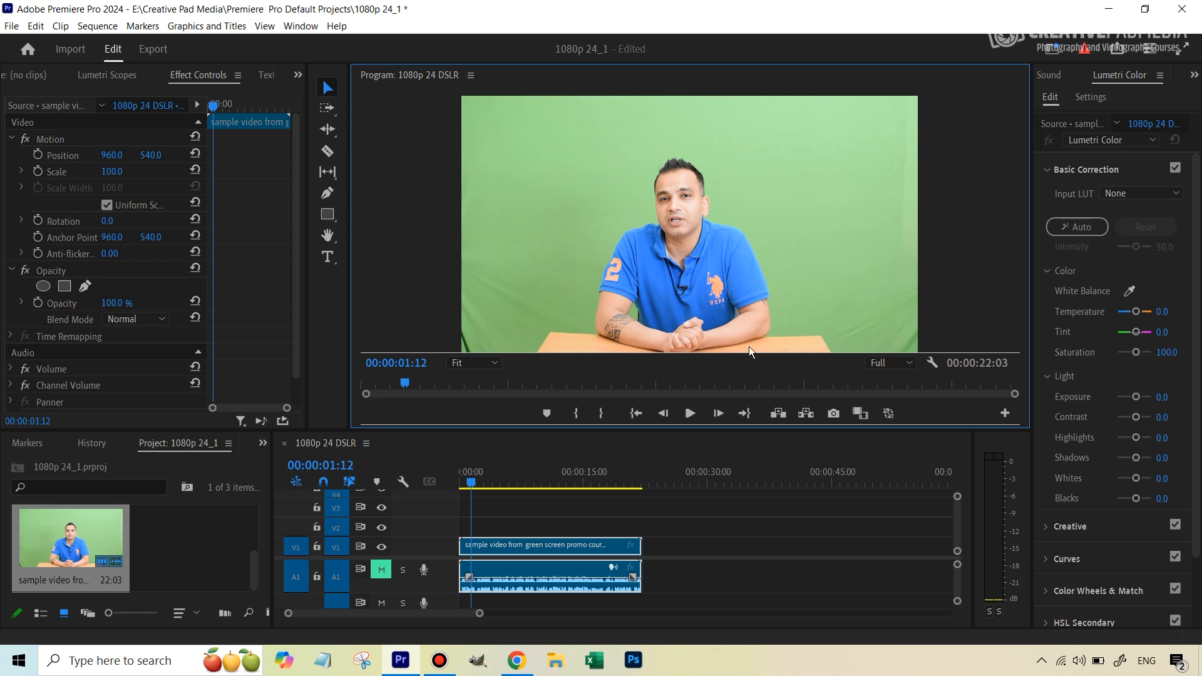
{"action": "mouse_move", "coordinate": [692, 331]}
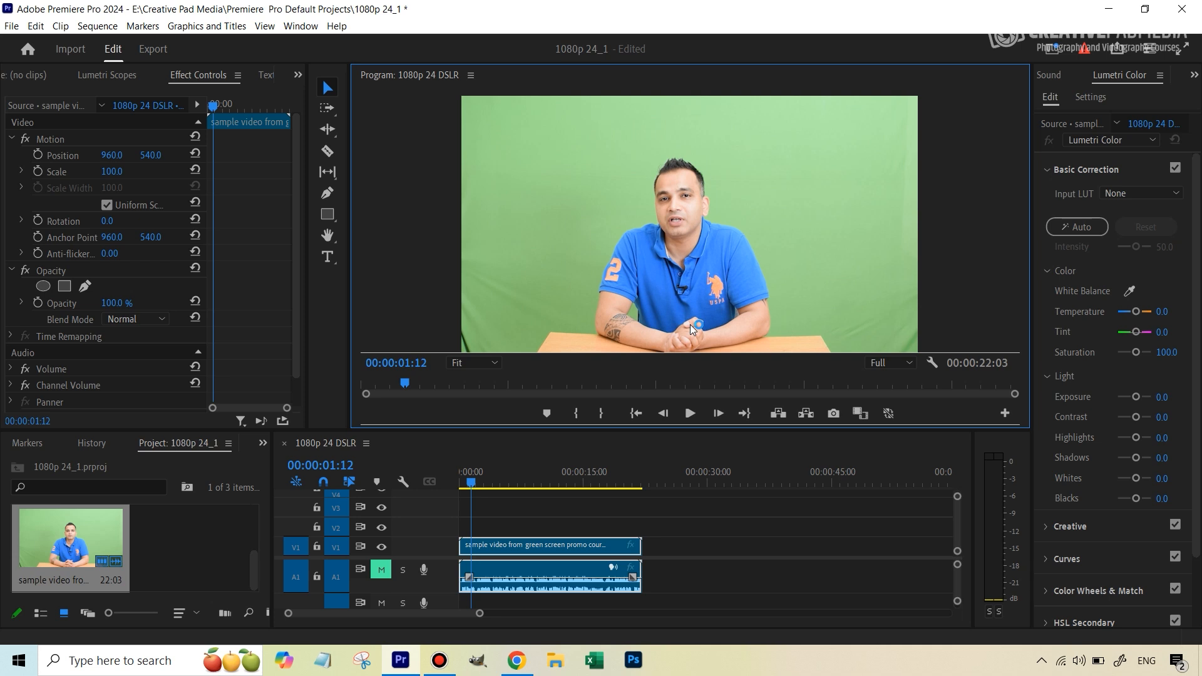
{"action": "mouse_move", "coordinate": [727, 654]}
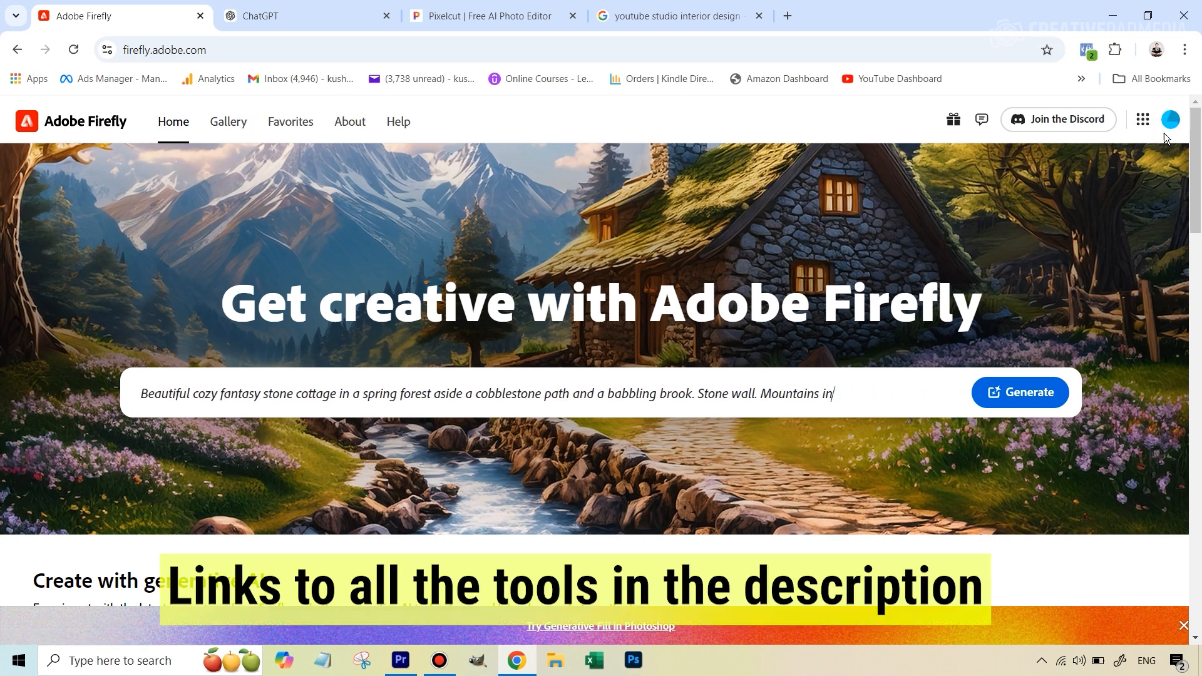
Leave the Firefly page, passing through ChatGPT to the Pixelcut AI photo editor site.
{"action": "key", "text": "Backspace"}
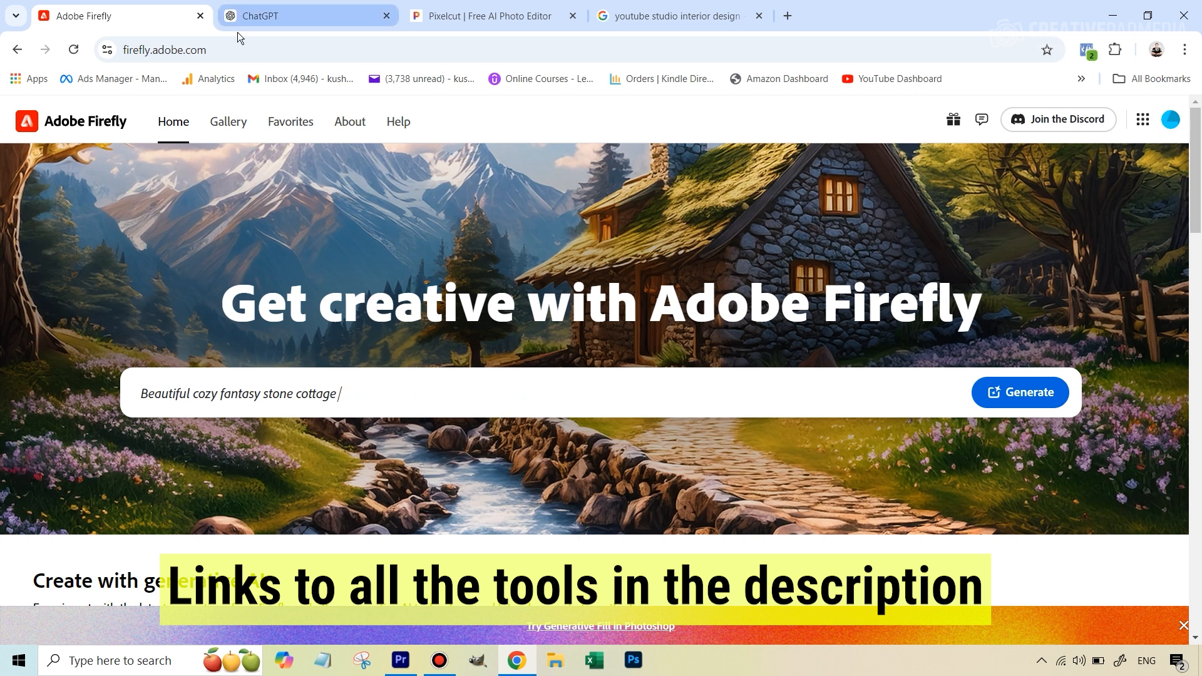
{"action": "type", "text": "A h"}
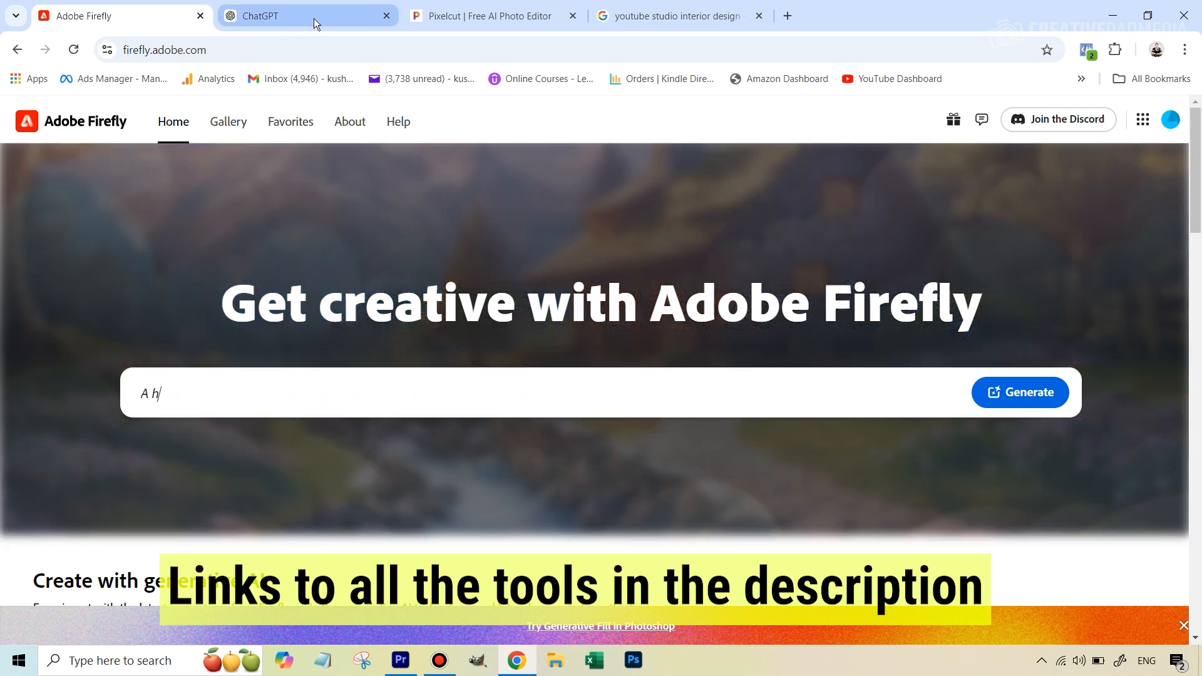
{"action": "left_click", "coordinate": [306, 15]}
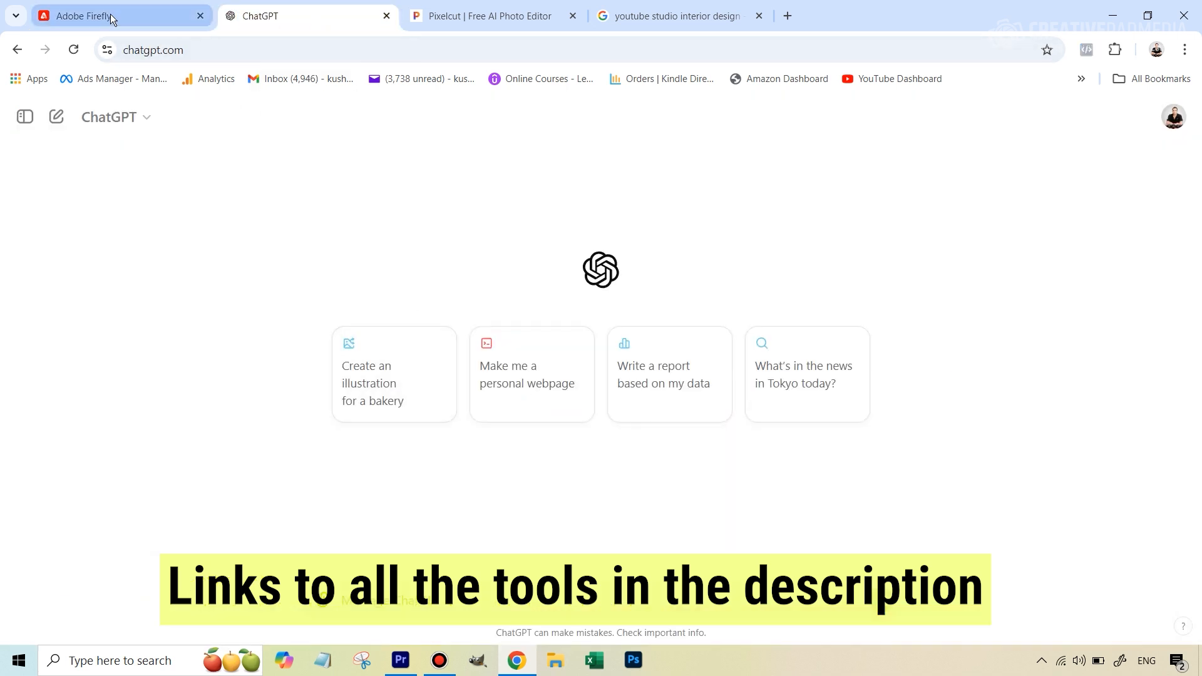
{"action": "left_click", "coordinate": [491, 15]}
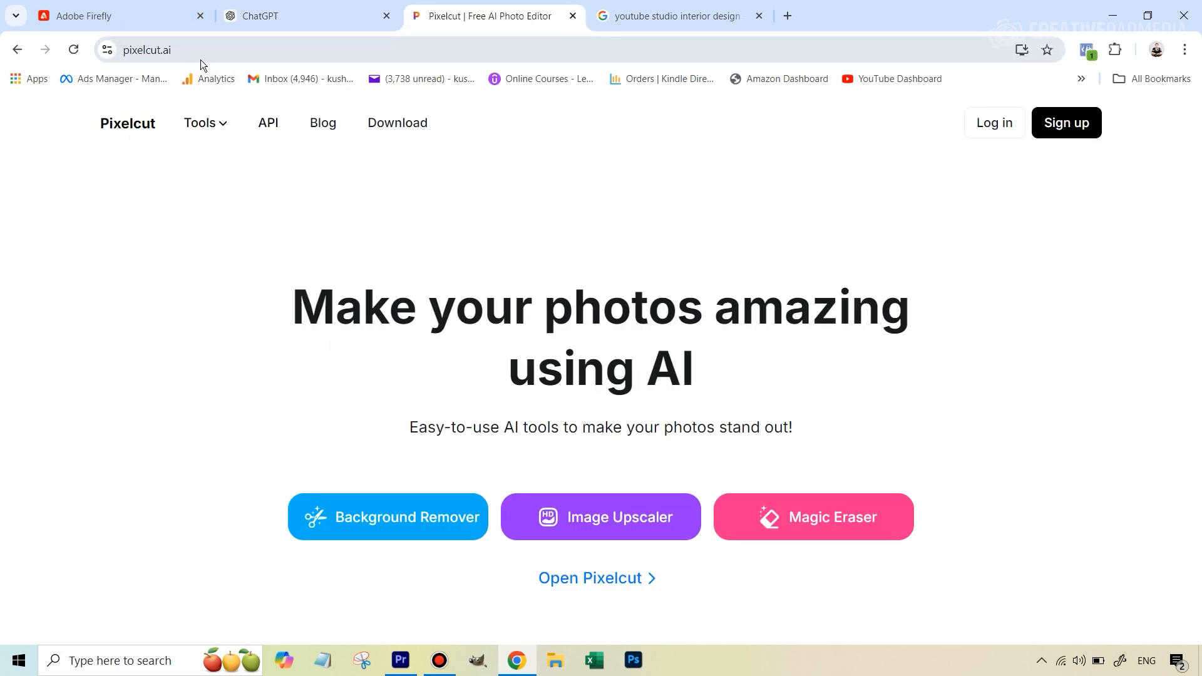
{"action": "mouse_move", "coordinate": [722, 266]}
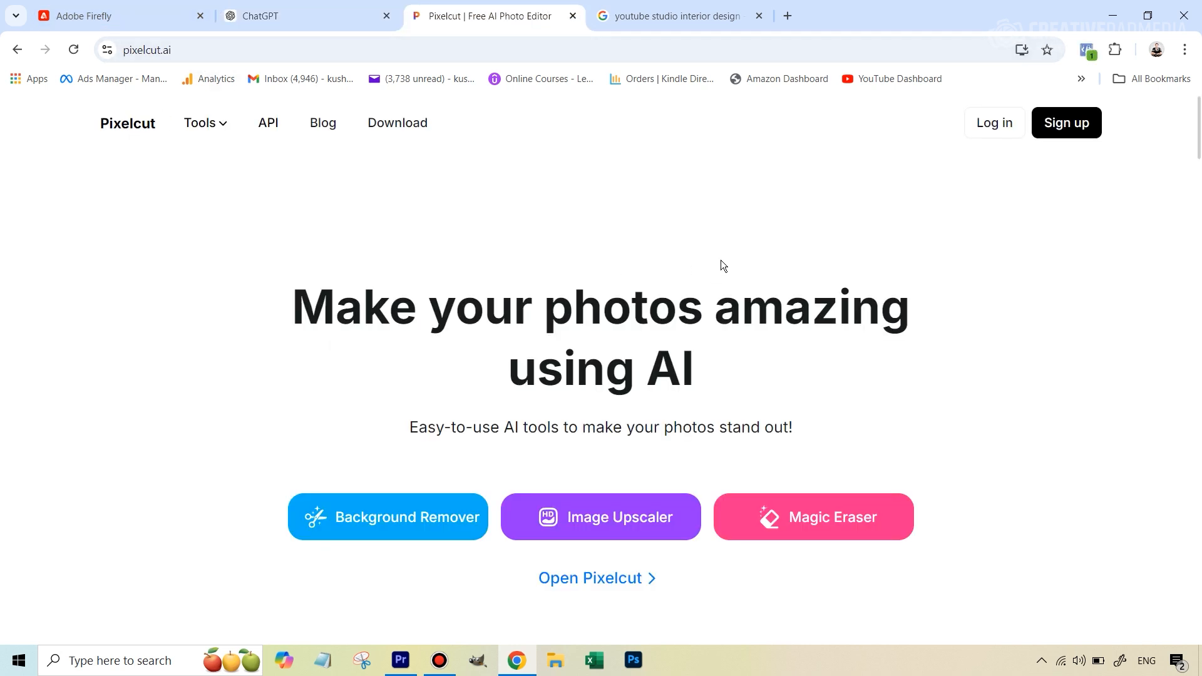
{"action": "mouse_move", "coordinate": [696, 15]}
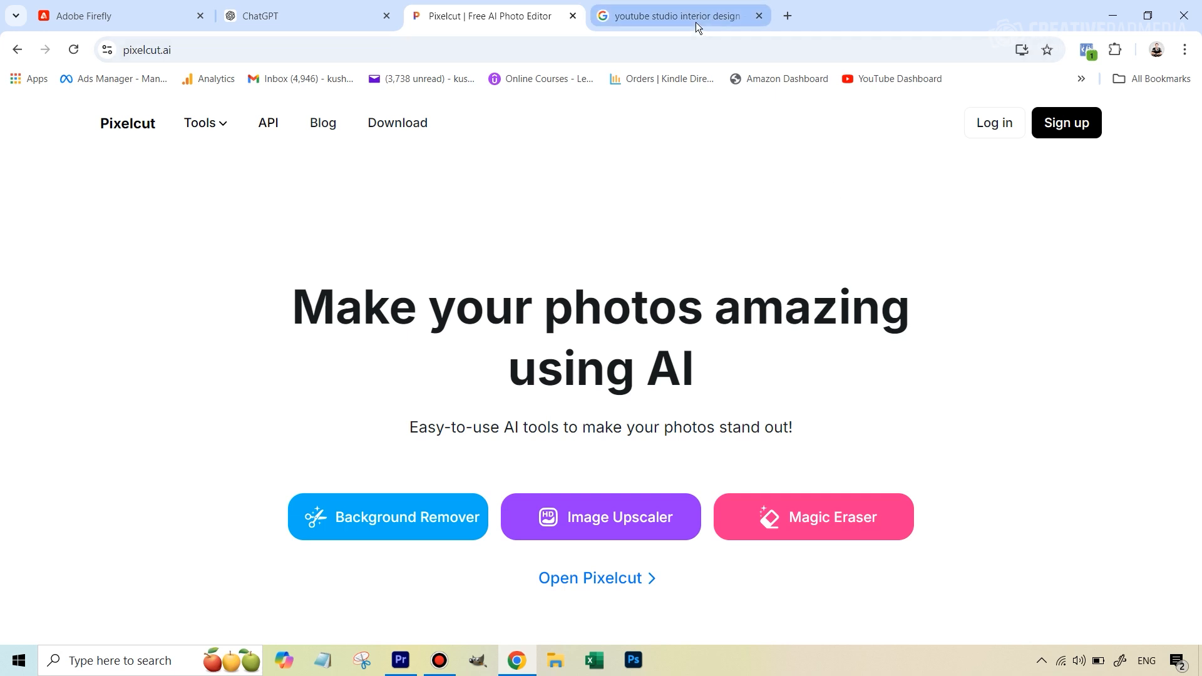
Show the 'youtube studio interior design' Google results, briefly checking Premiere and returning.
{"action": "left_click", "coordinate": [677, 15]}
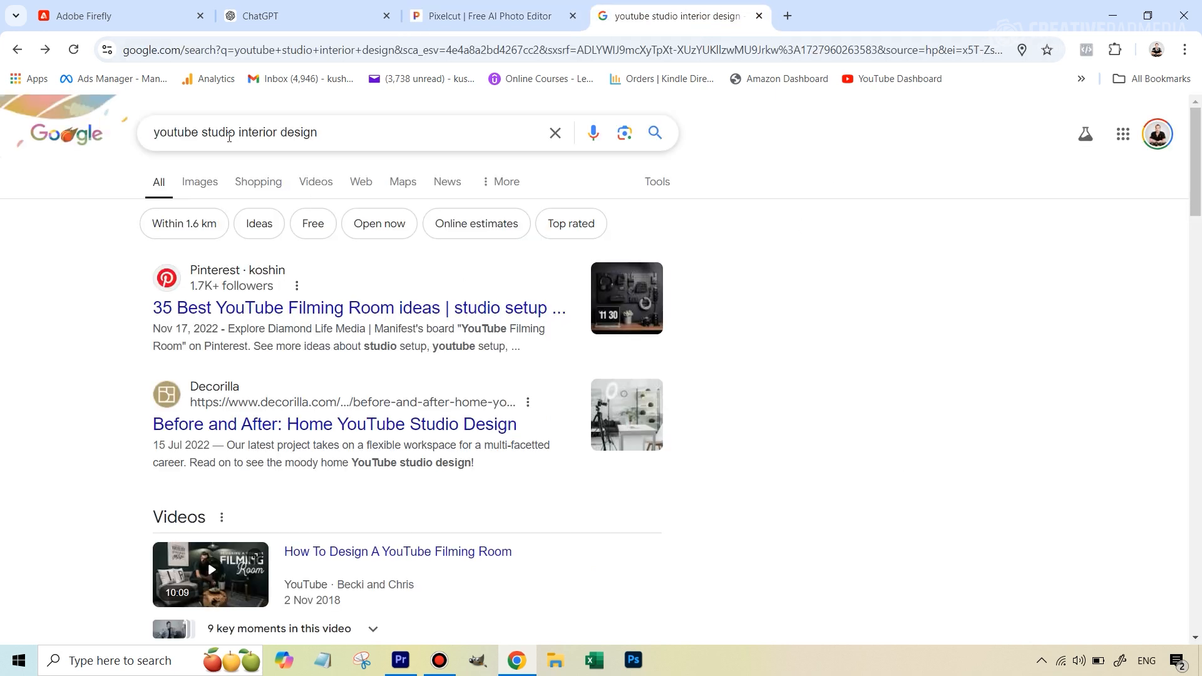
{"action": "mouse_move", "coordinate": [972, 346]}
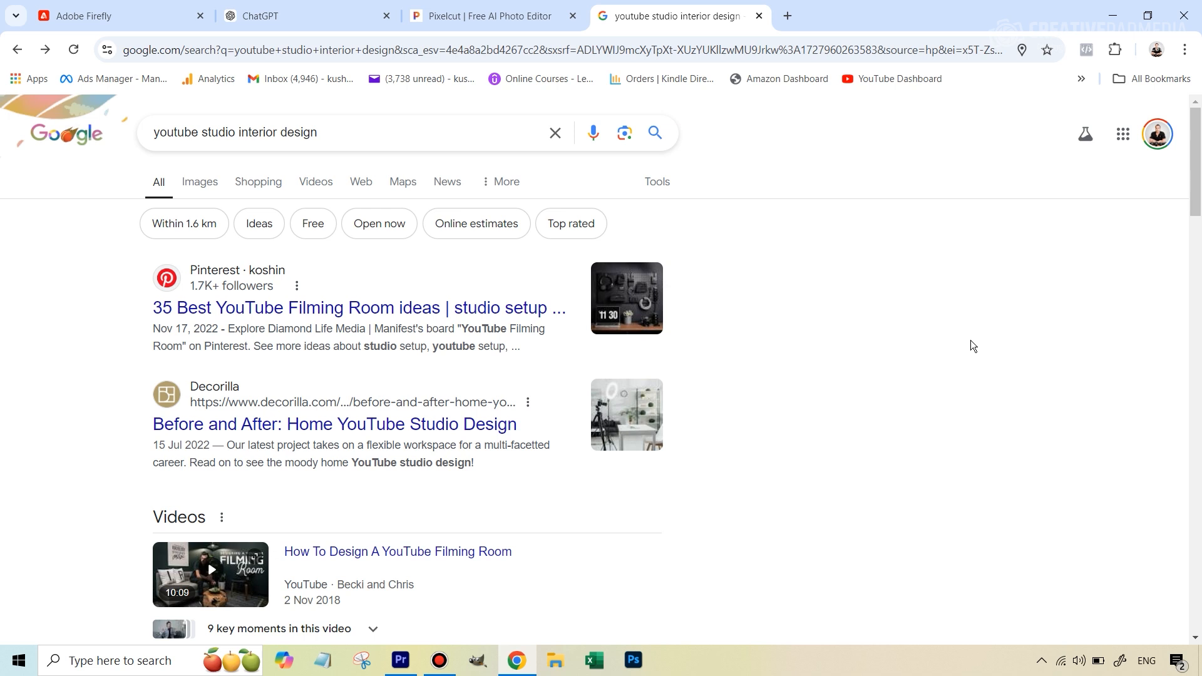
{"action": "left_click", "coordinate": [399, 660]}
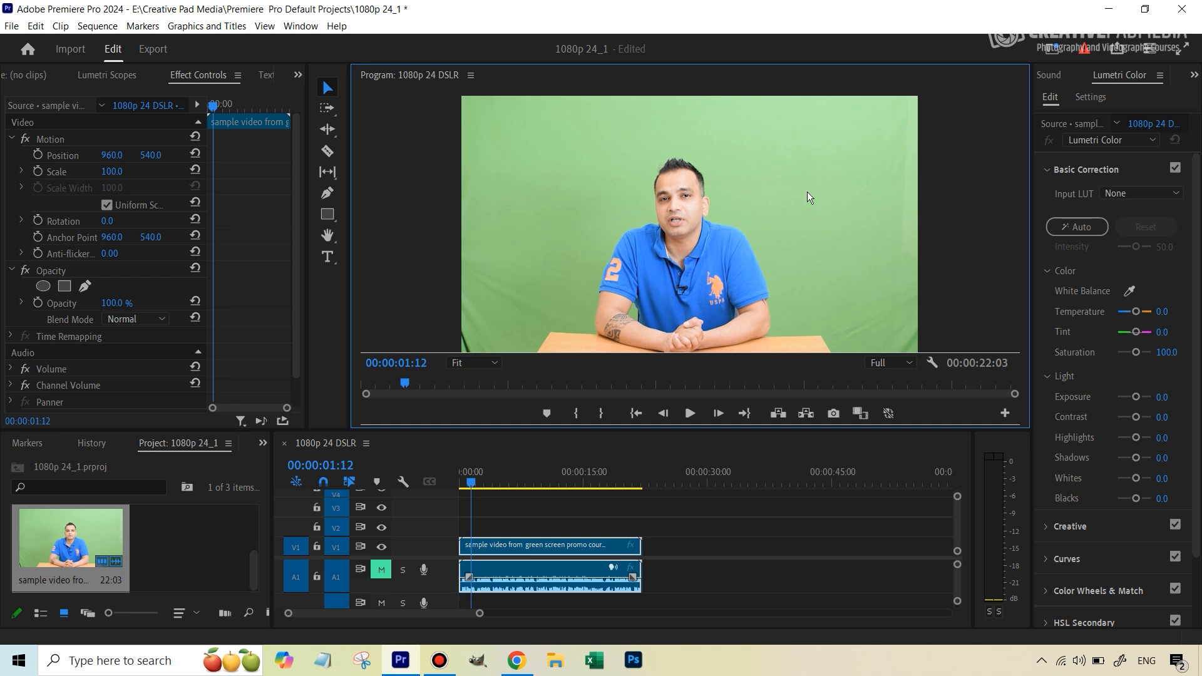
{"action": "mouse_move", "coordinate": [518, 660]}
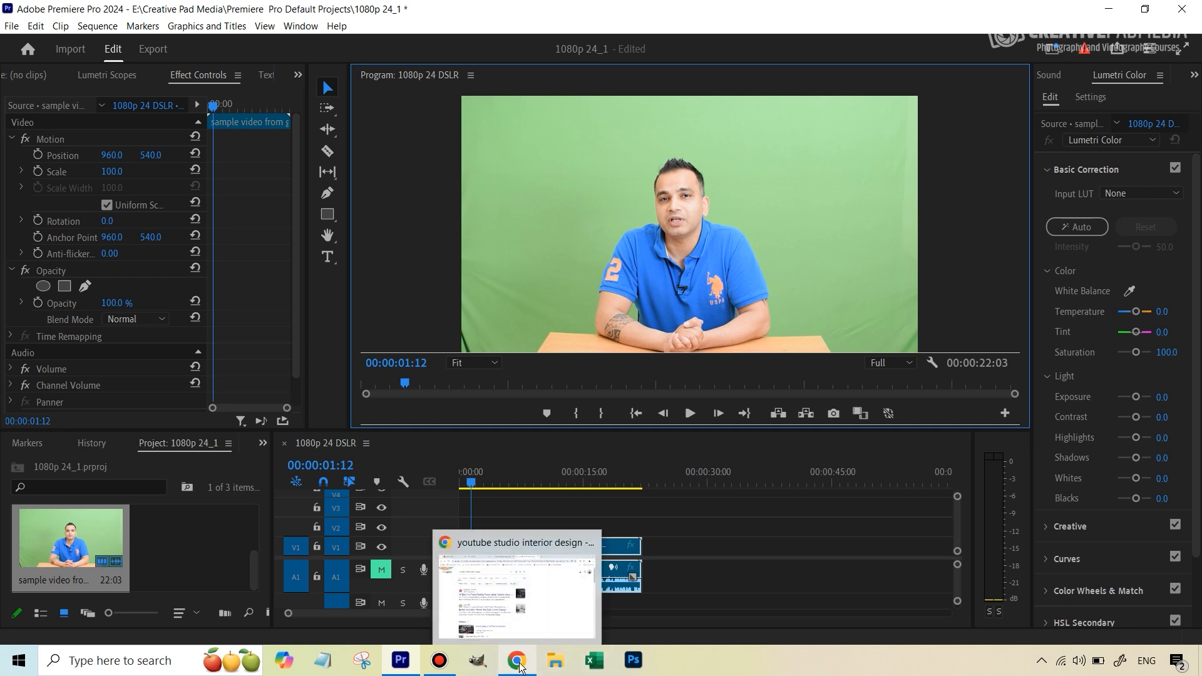
{"action": "left_click", "coordinate": [519, 660]}
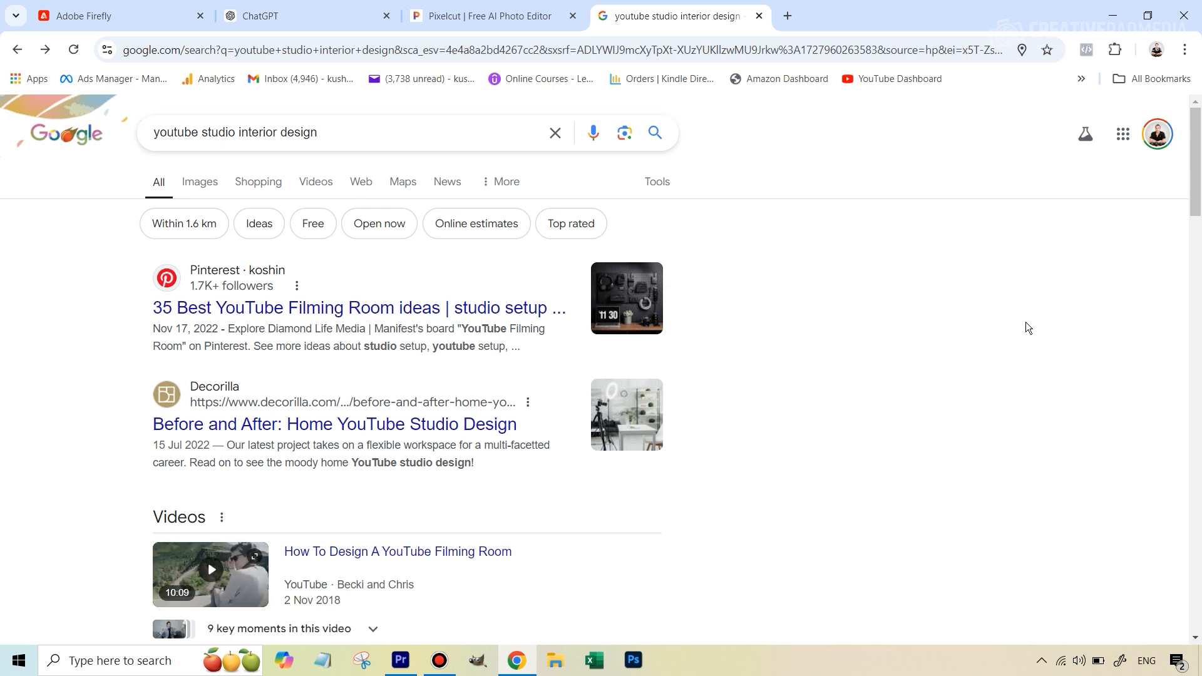
{"action": "mouse_move", "coordinate": [199, 183]}
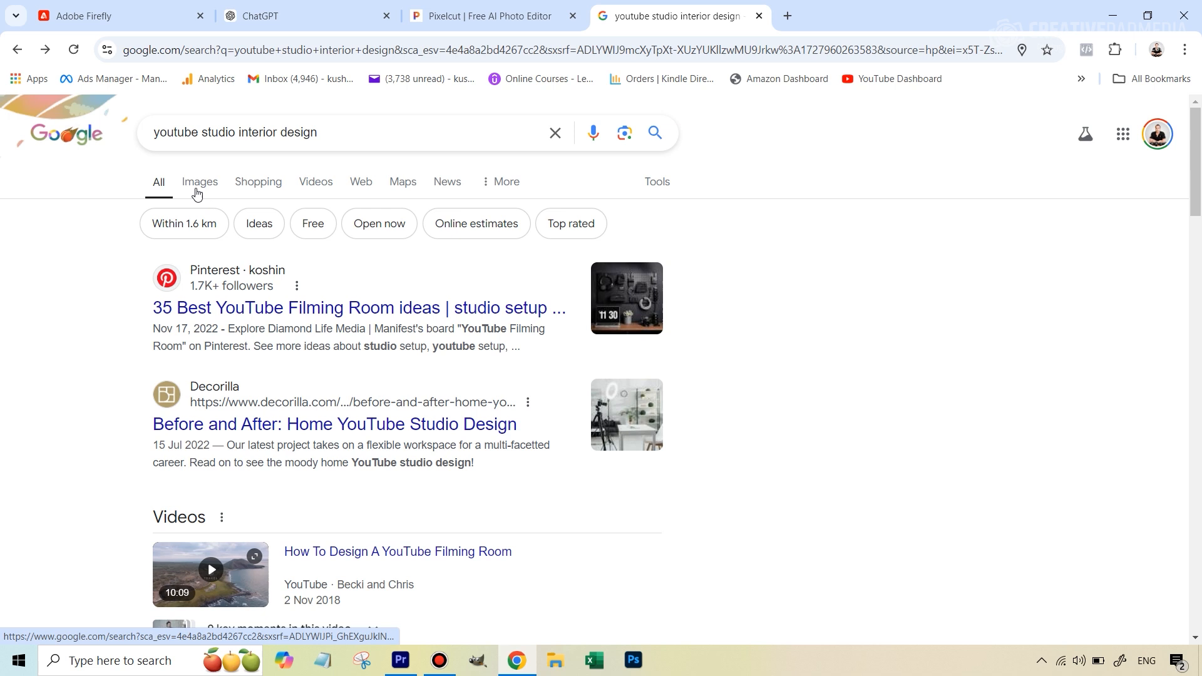
{"action": "left_click", "coordinate": [199, 182]}
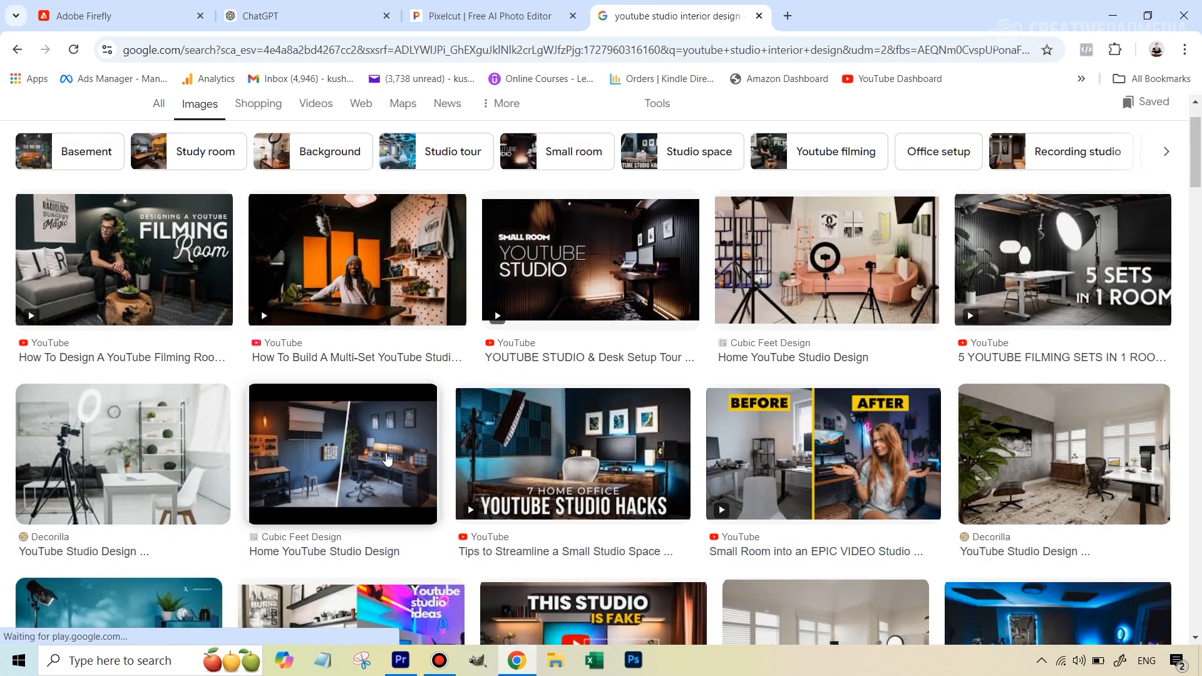
{"action": "scroll", "scroll_direction": "down", "scroll_amount": 3}
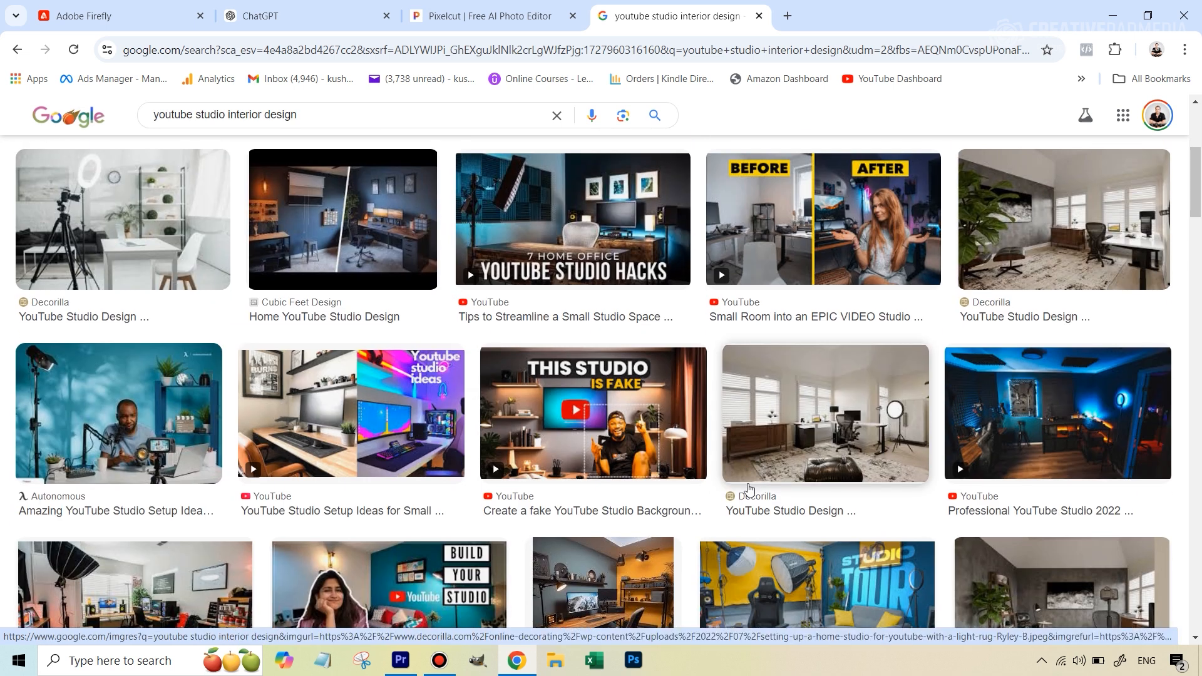
{"action": "scroll", "scroll_direction": "down", "scroll_amount": 3}
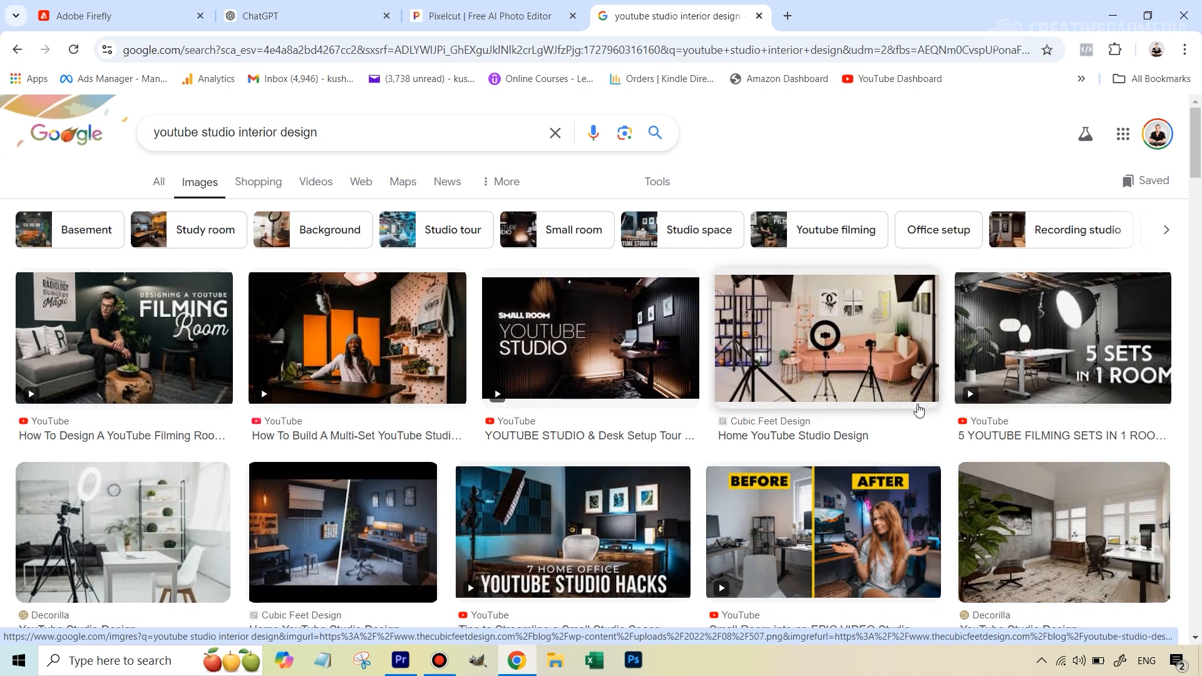
{"action": "scroll", "scroll_direction": "down", "scroll_amount": 3}
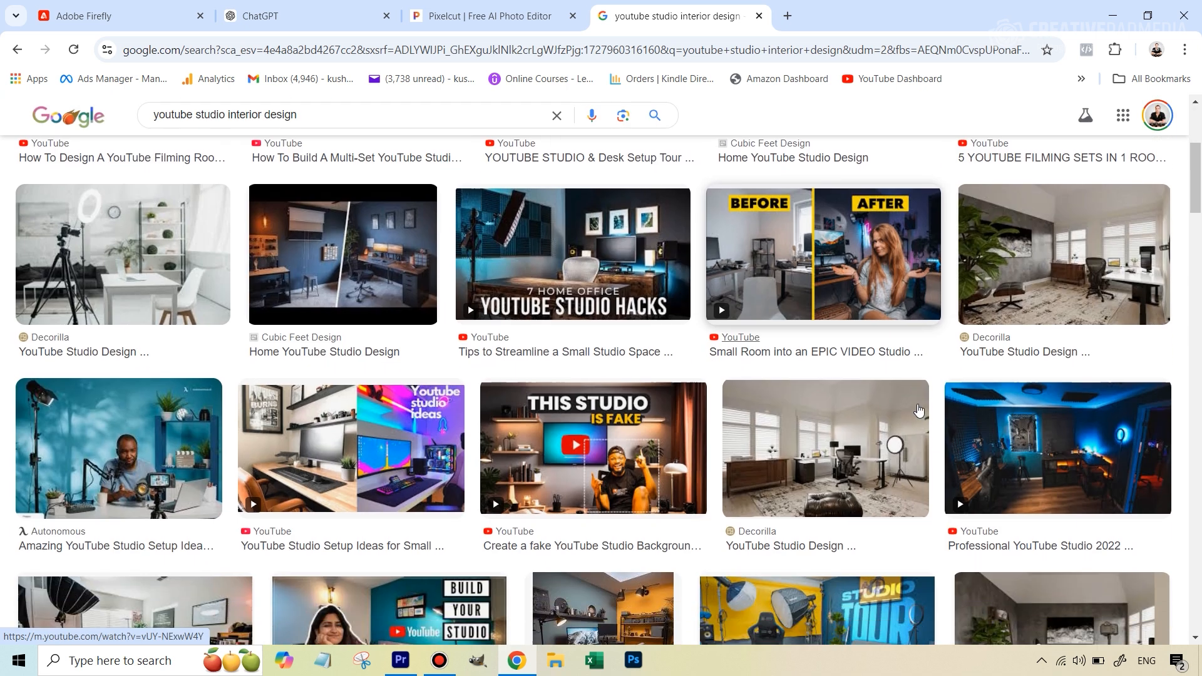
{"action": "scroll", "scroll_direction": "down", "scroll_amount": 3}
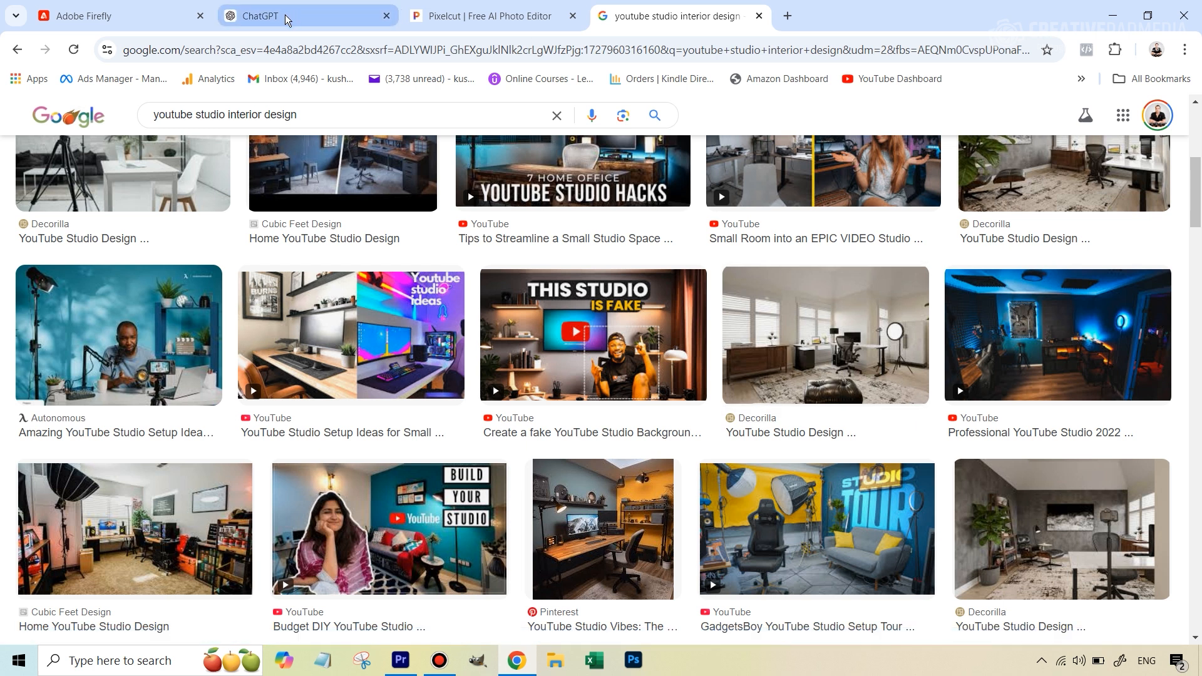
{"action": "mouse_move", "coordinate": [107, 15]}
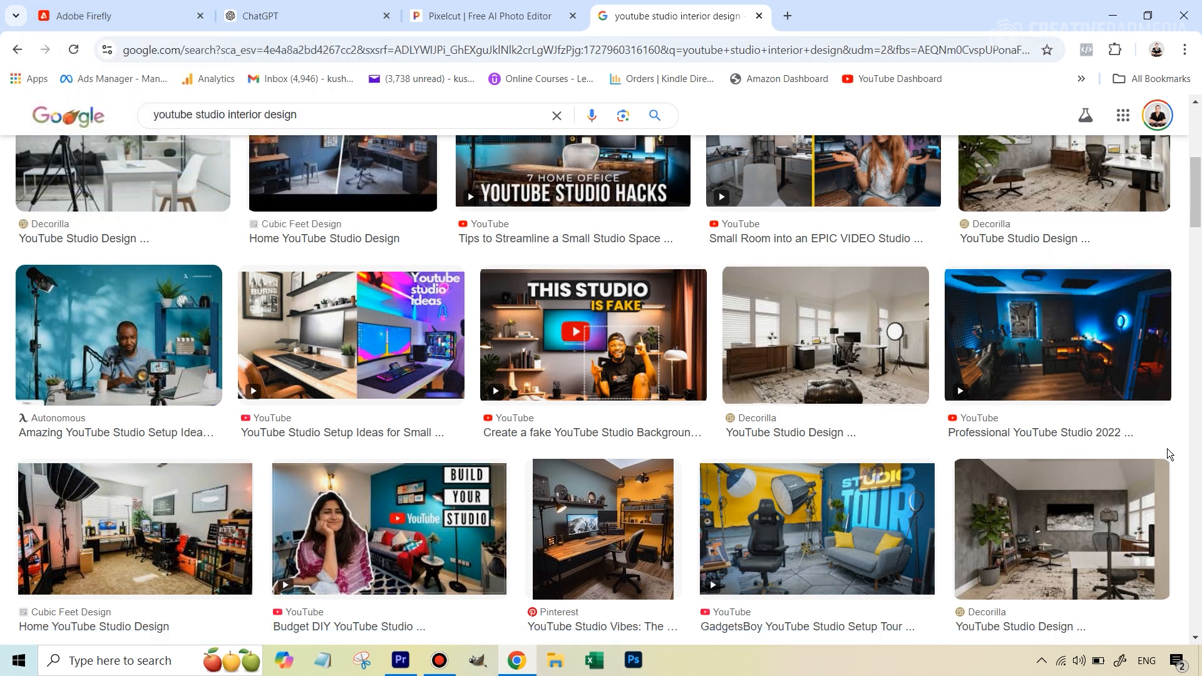
{"action": "mouse_move", "coordinate": [660, 384]}
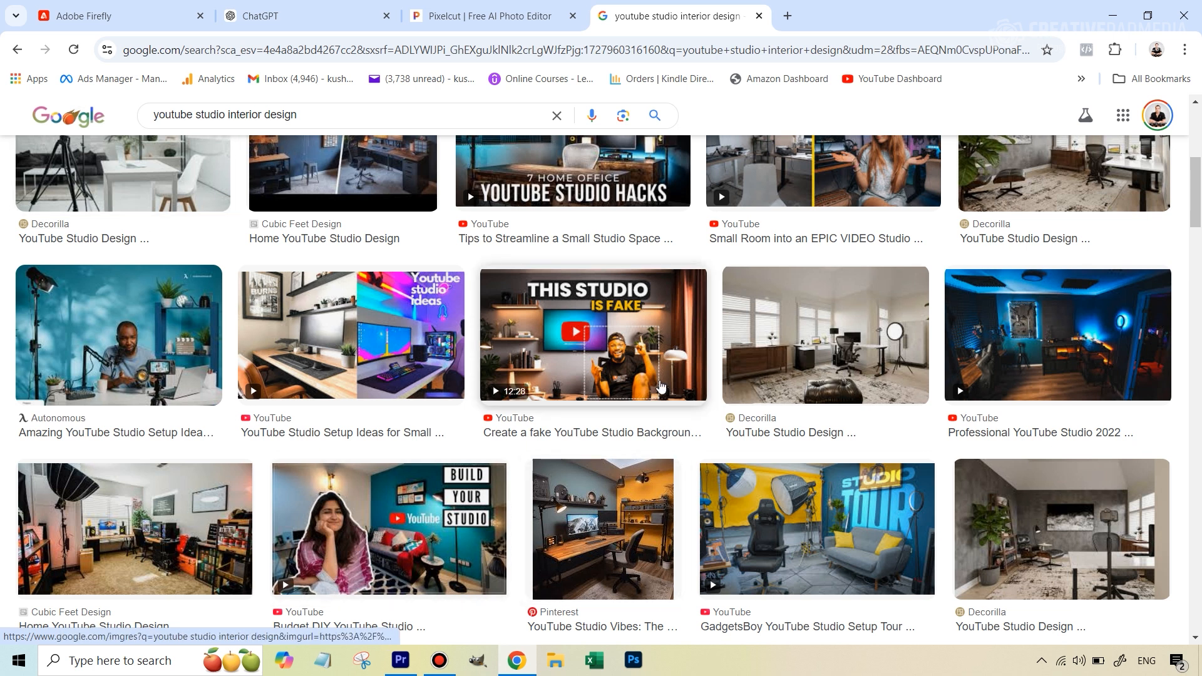
{"action": "scroll", "scroll_direction": "up", "scroll_amount": 3}
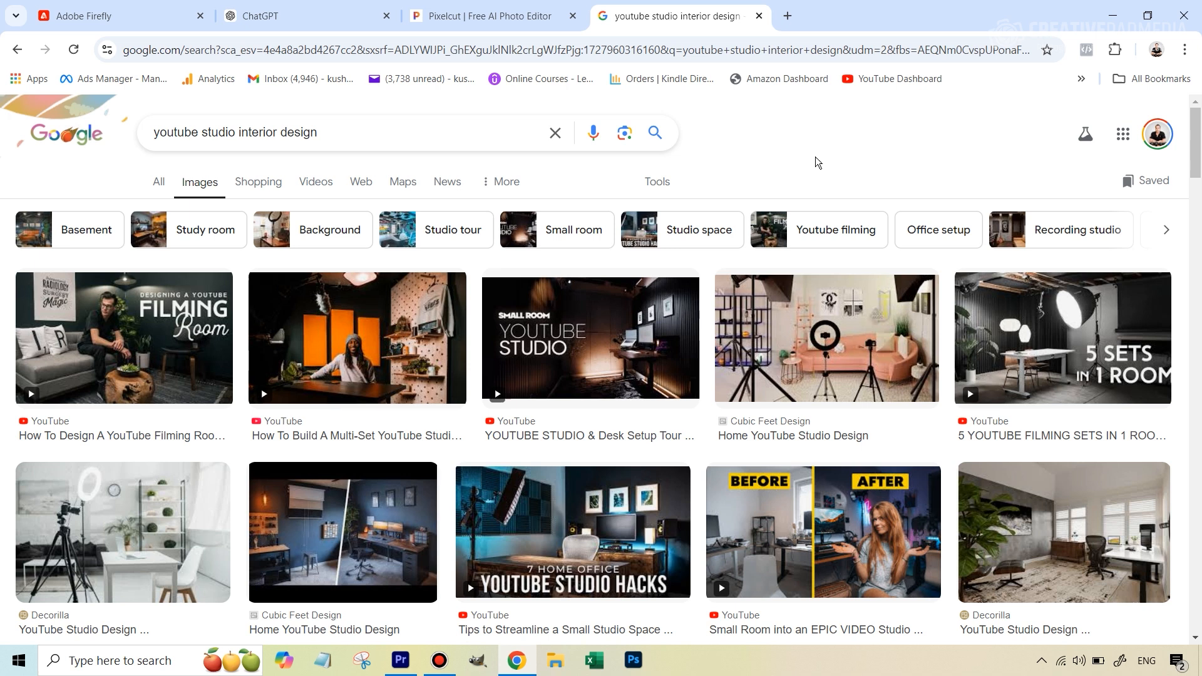
{"action": "left_click", "coordinate": [491, 15]}
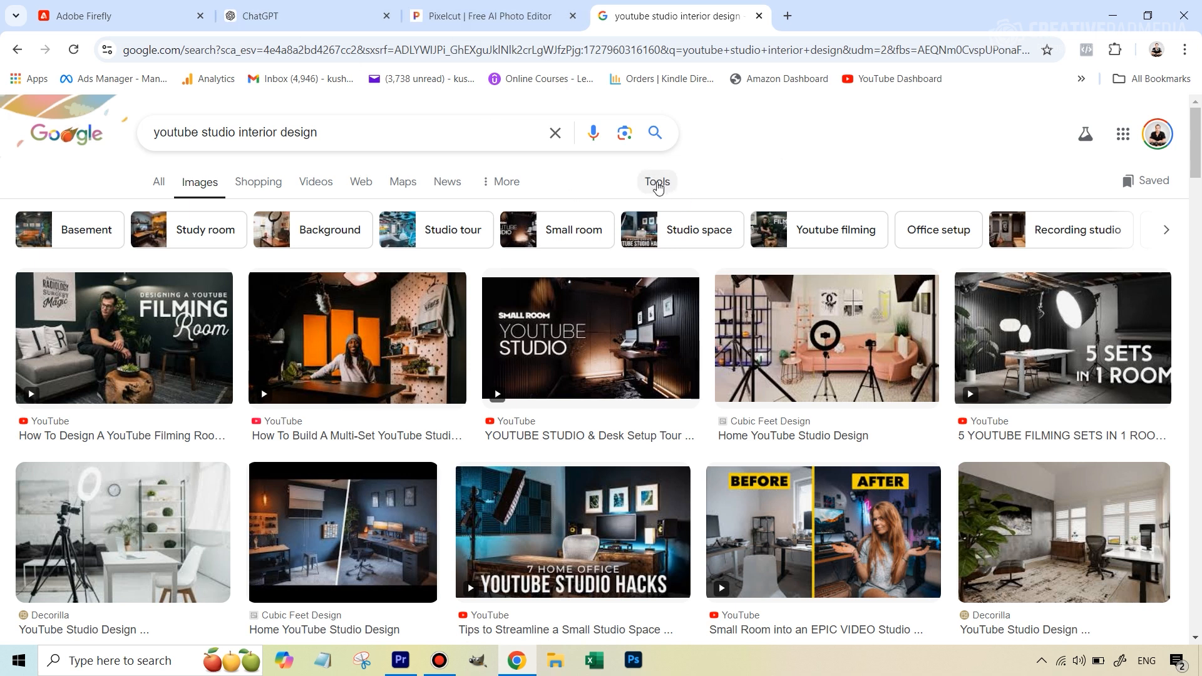
Filter the image results to white and preview the Autonomous 'Amazing YouTube Studio Setup Ideas' photo.
{"action": "left_click", "coordinate": [656, 181]}
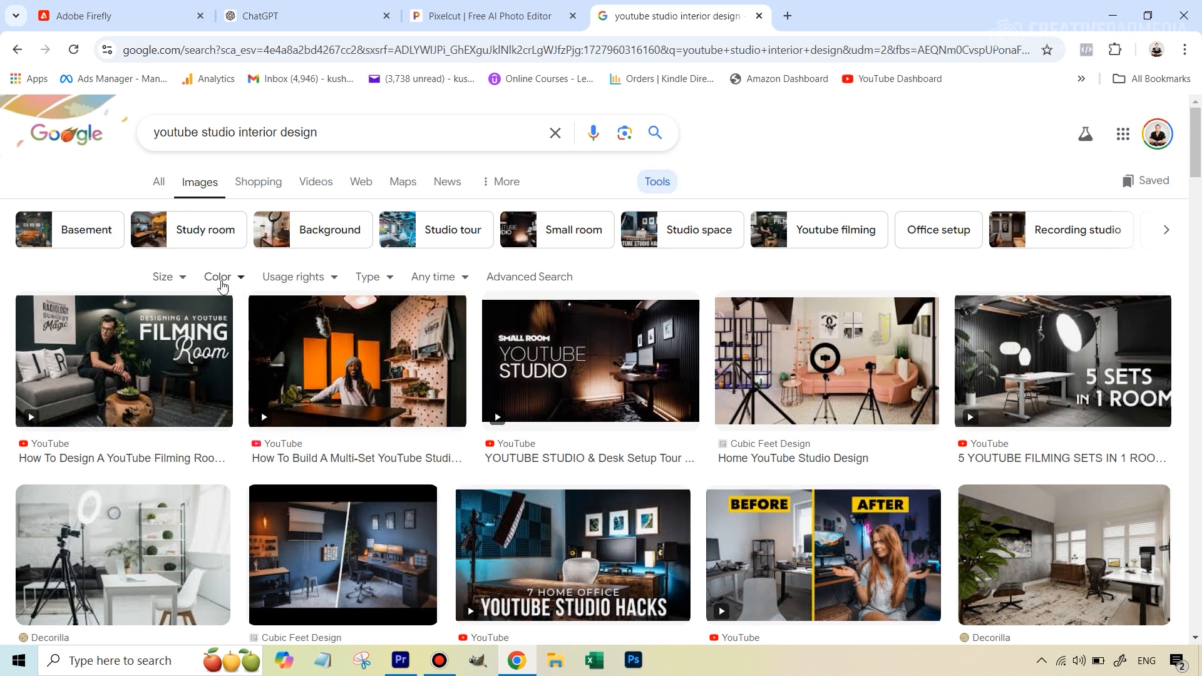
{"action": "mouse_move", "coordinate": [226, 286]}
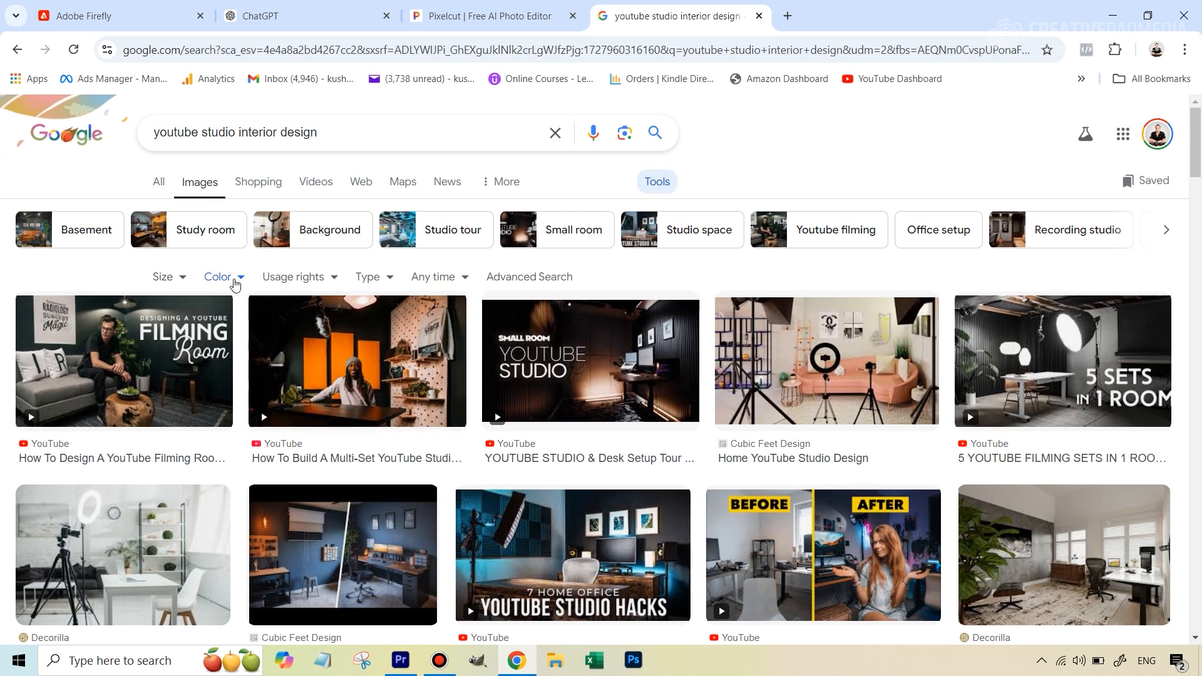
{"action": "left_click", "coordinate": [218, 277]}
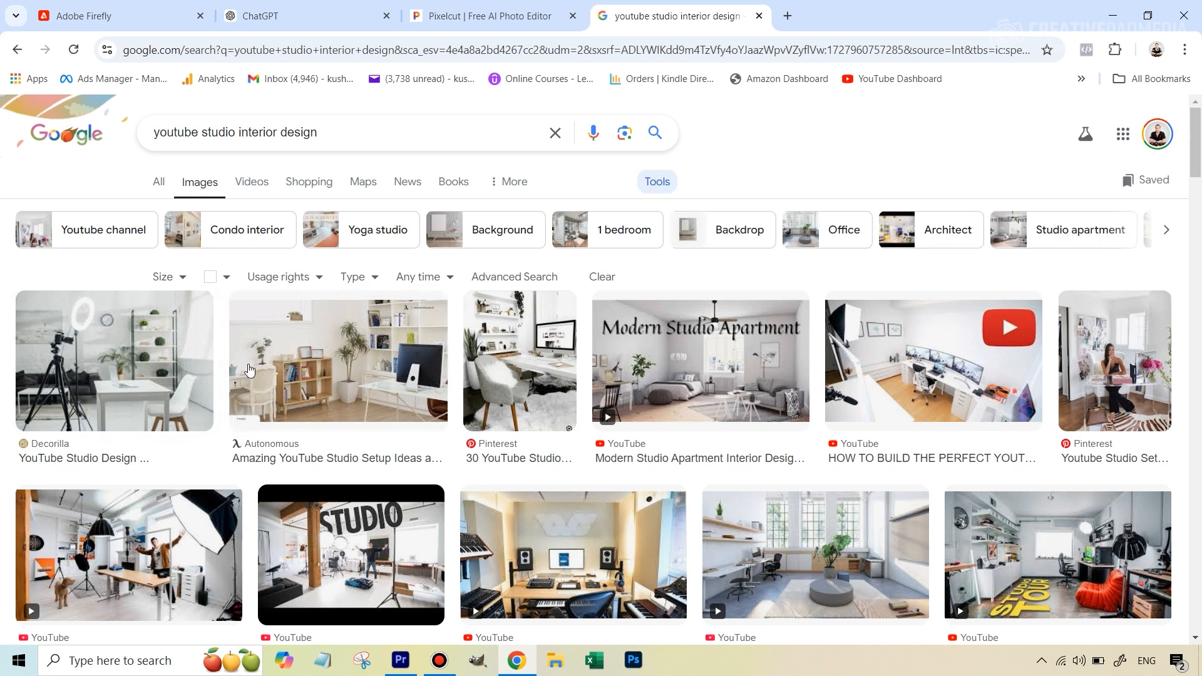
{"action": "scroll", "scroll_direction": "down", "scroll_amount": 3}
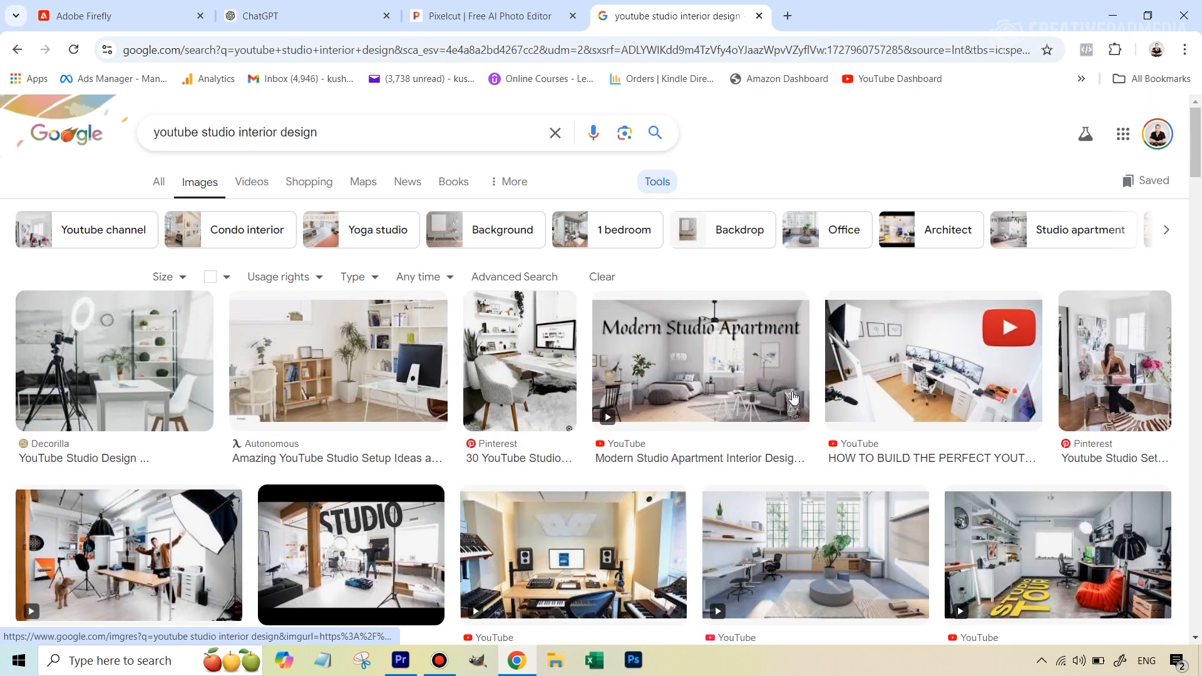
{"action": "mouse_move", "coordinate": [331, 383]}
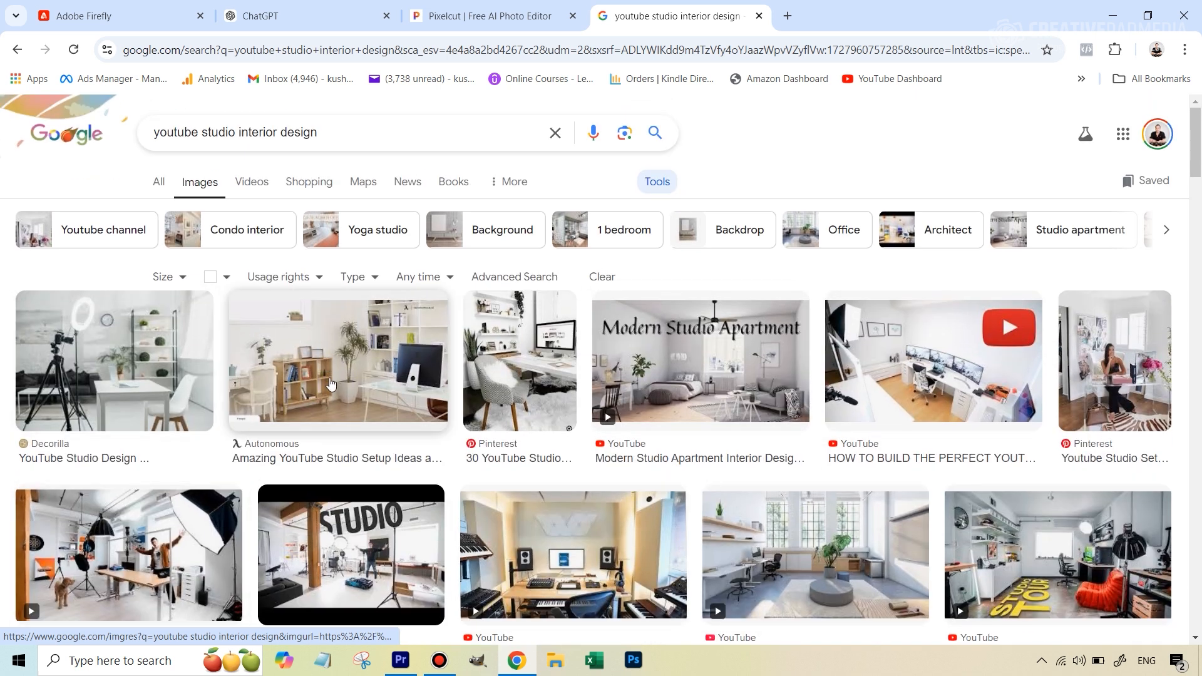
{"action": "mouse_move", "coordinate": [438, 377]}
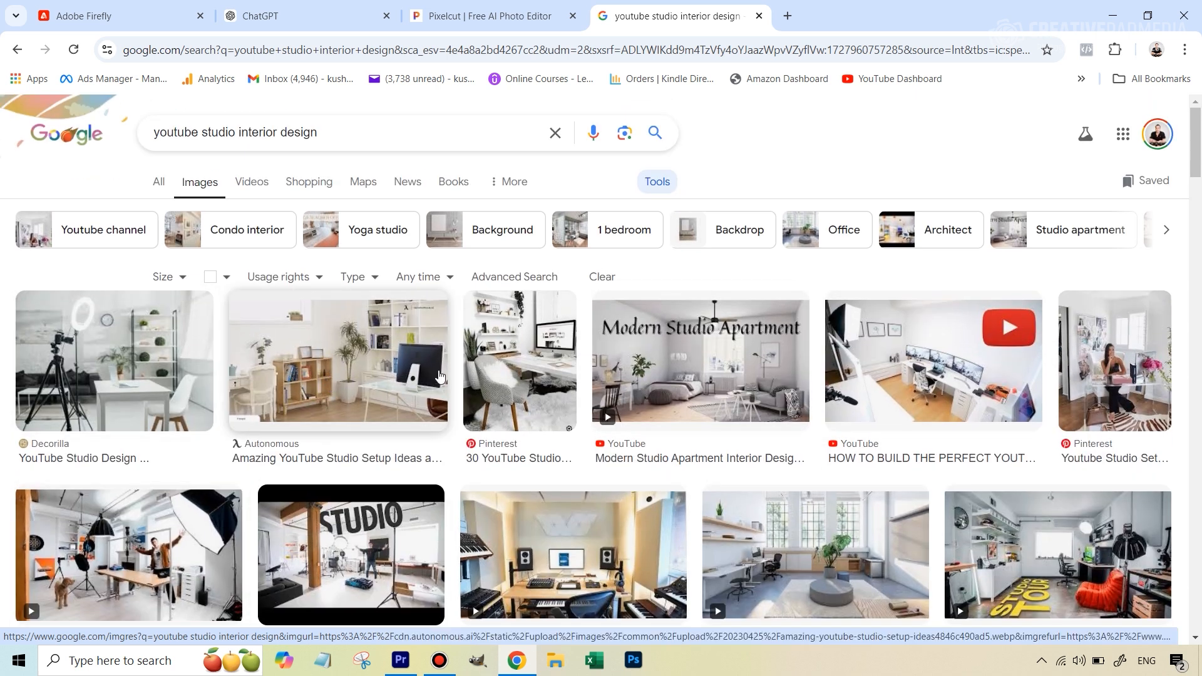
{"action": "mouse_move", "coordinate": [380, 397]}
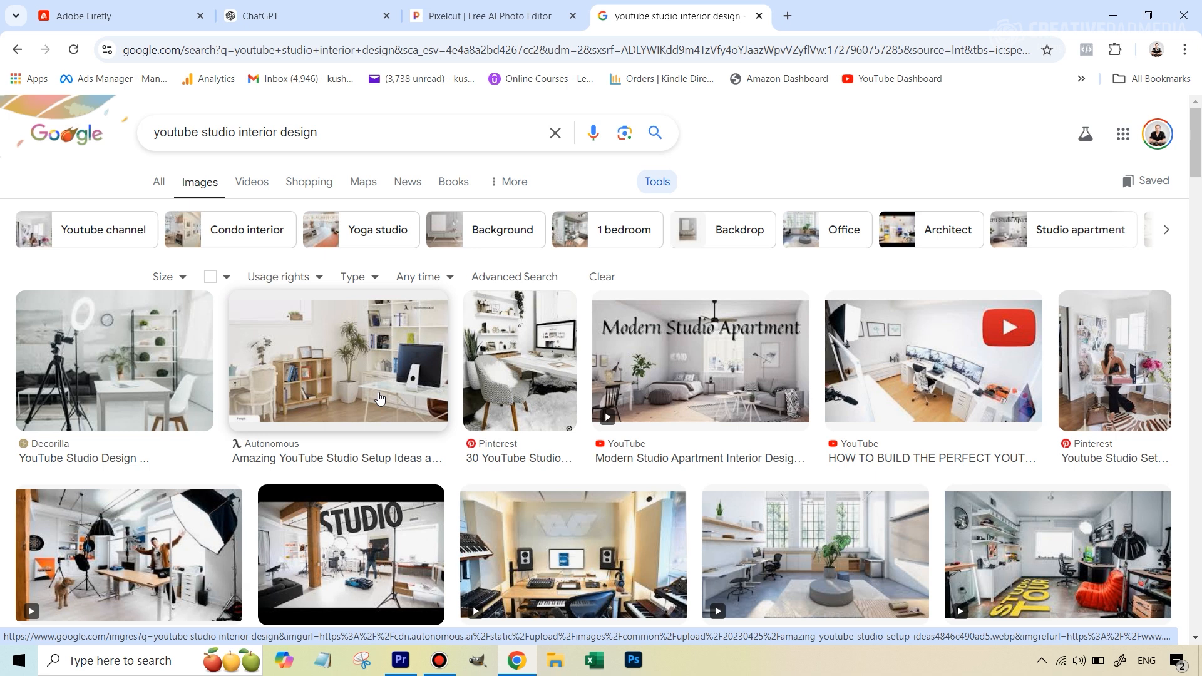
{"action": "mouse_move", "coordinate": [320, 372]}
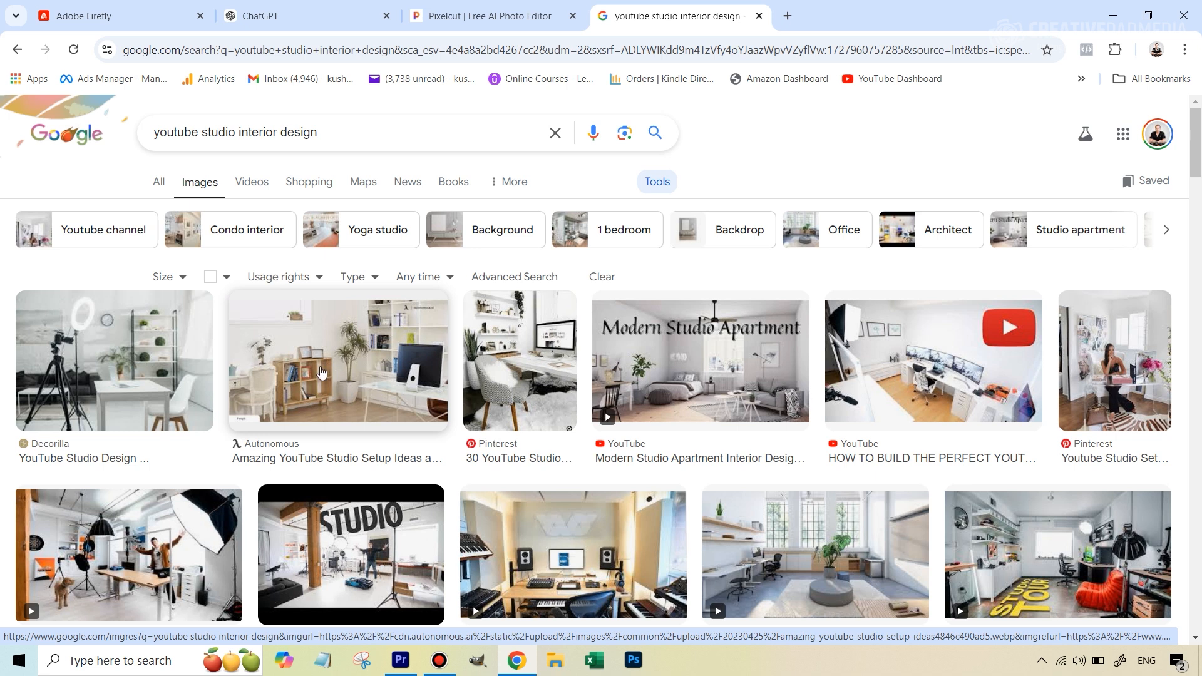
{"action": "left_click", "coordinate": [336, 360]}
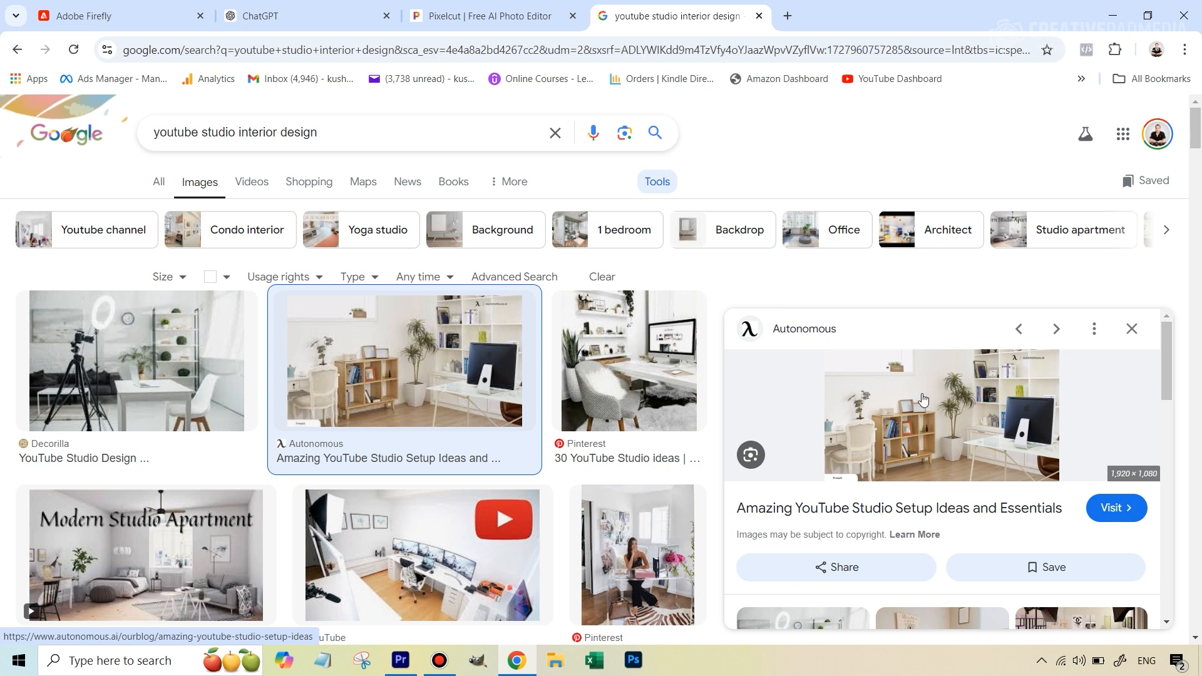
{"action": "mouse_move", "coordinate": [942, 408]}
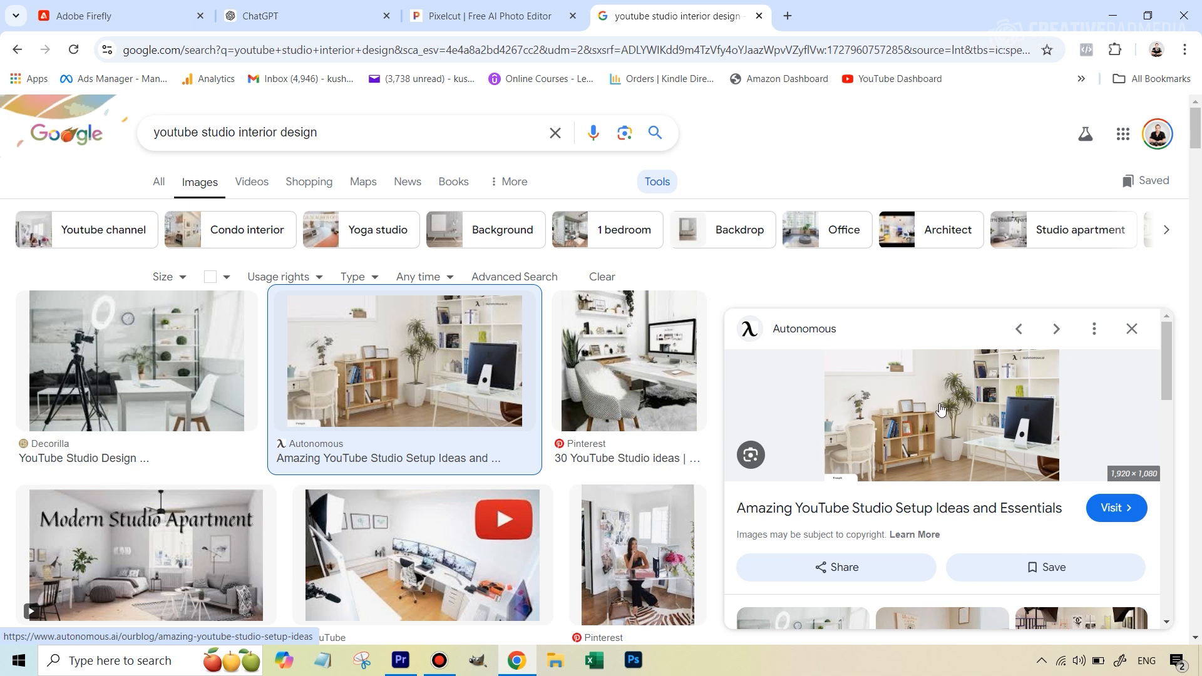
{"action": "mouse_move", "coordinate": [950, 435]}
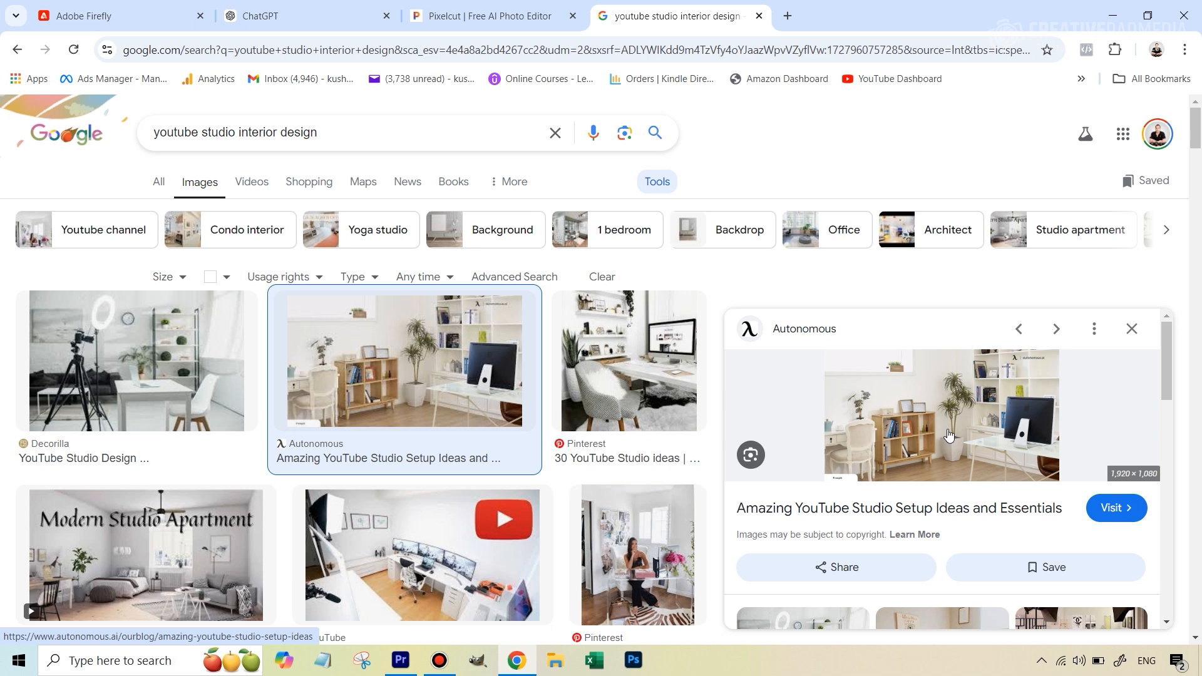
{"action": "mouse_move", "coordinate": [873, 382]}
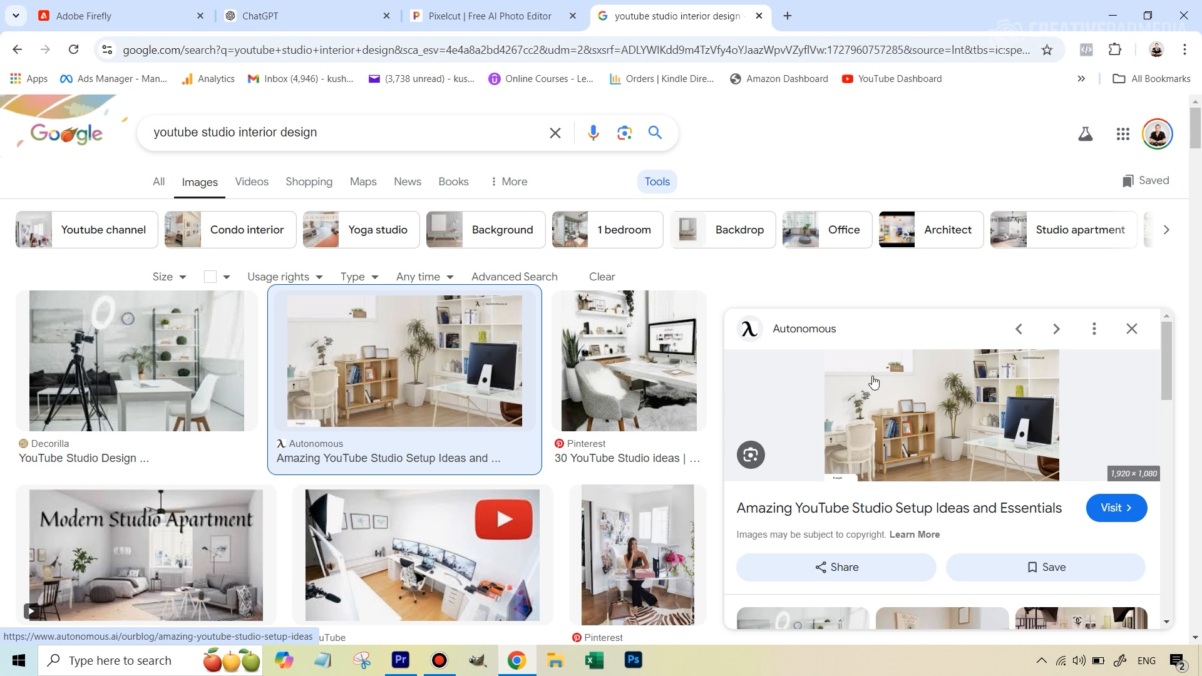
{"action": "mouse_move", "coordinate": [984, 410]}
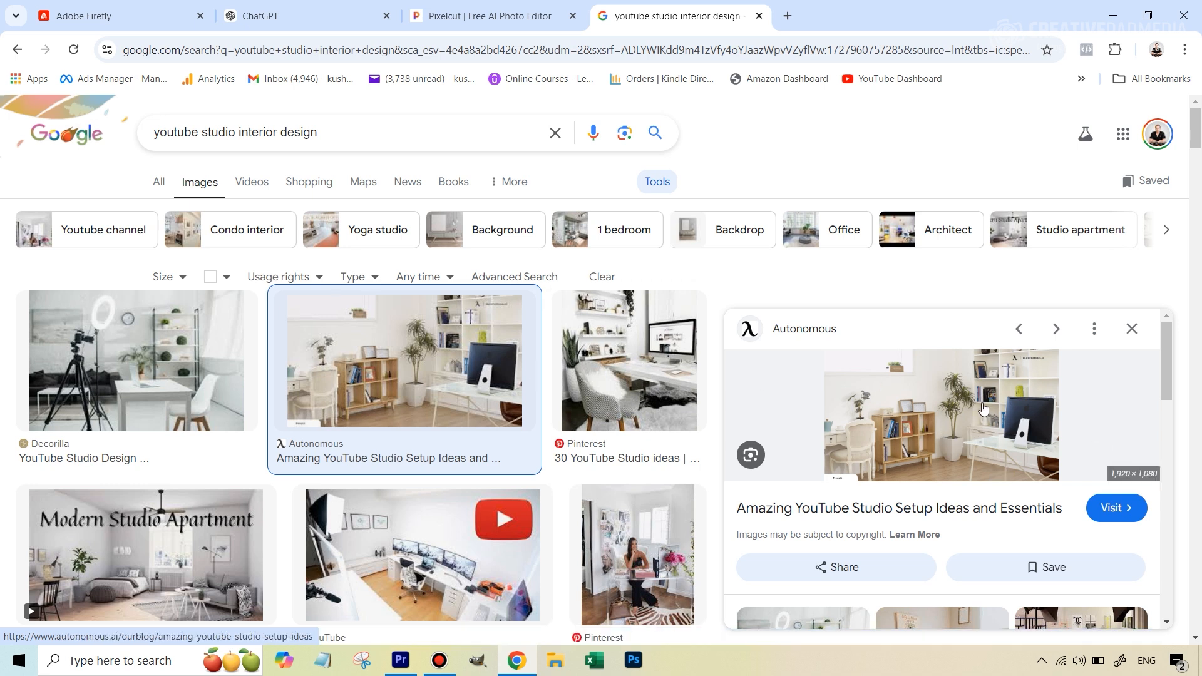
{"action": "mouse_move", "coordinate": [972, 407]}
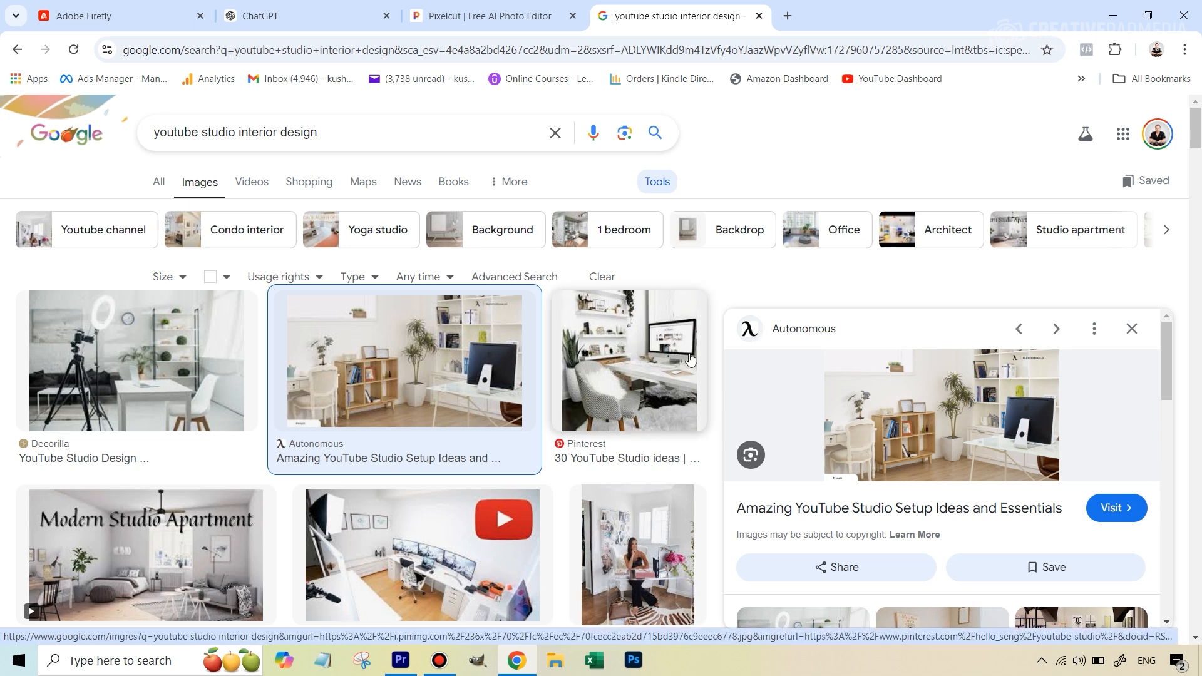
{"action": "left_click", "coordinate": [300, 15]}
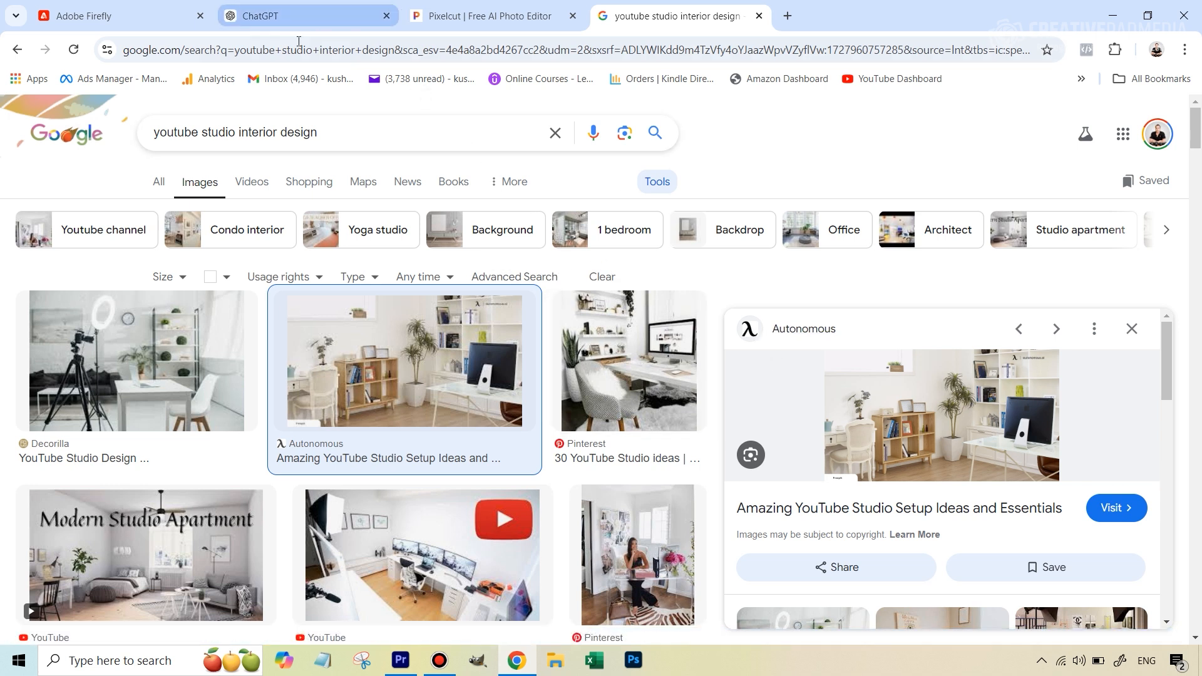
Ask ChatGPT to create a Firefly background prompt and attach the white studio reference image.
{"action": "left_click", "coordinate": [299, 15]}
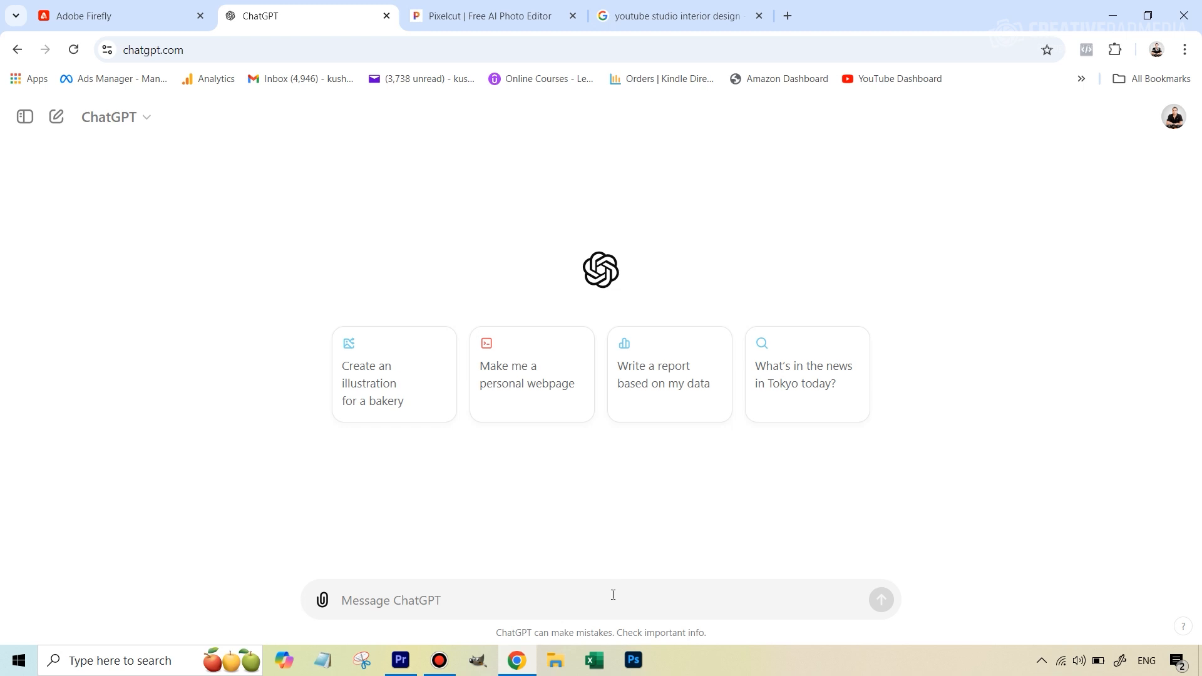
{"action": "type", "text": "create a firefly prompt to generate the background. i am attaching a reference image."}
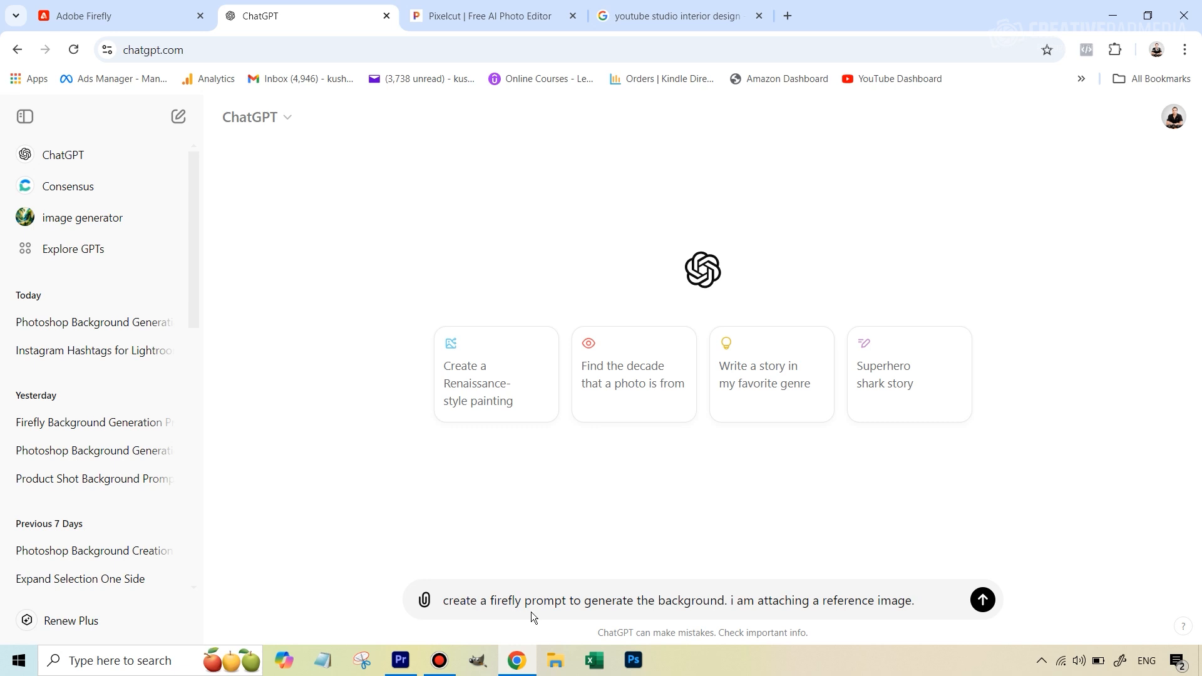
{"action": "mouse_move", "coordinate": [895, 629]}
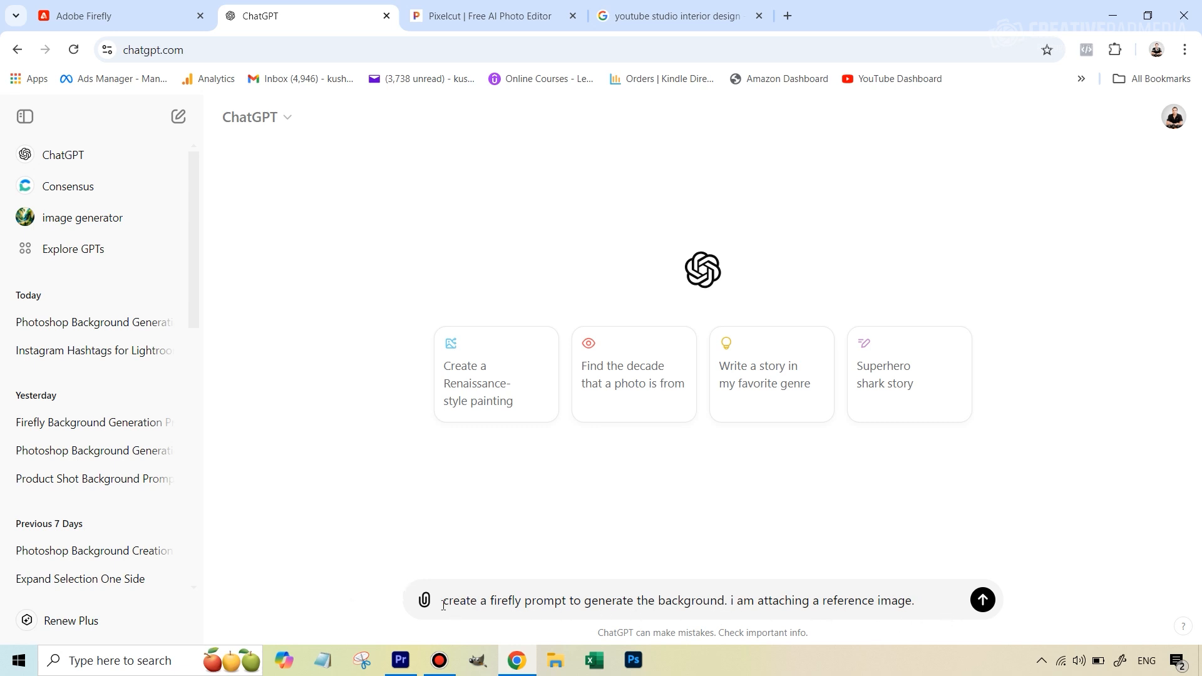
{"action": "left_click", "coordinate": [424, 600]}
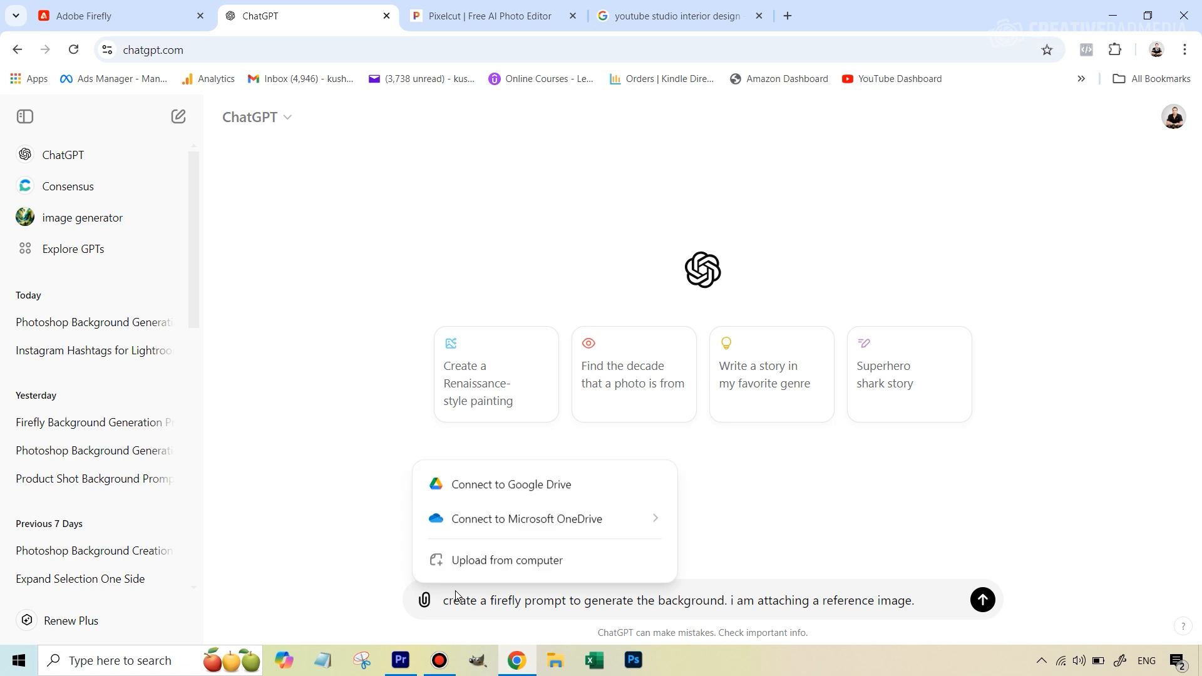
{"action": "left_click", "coordinate": [506, 561]}
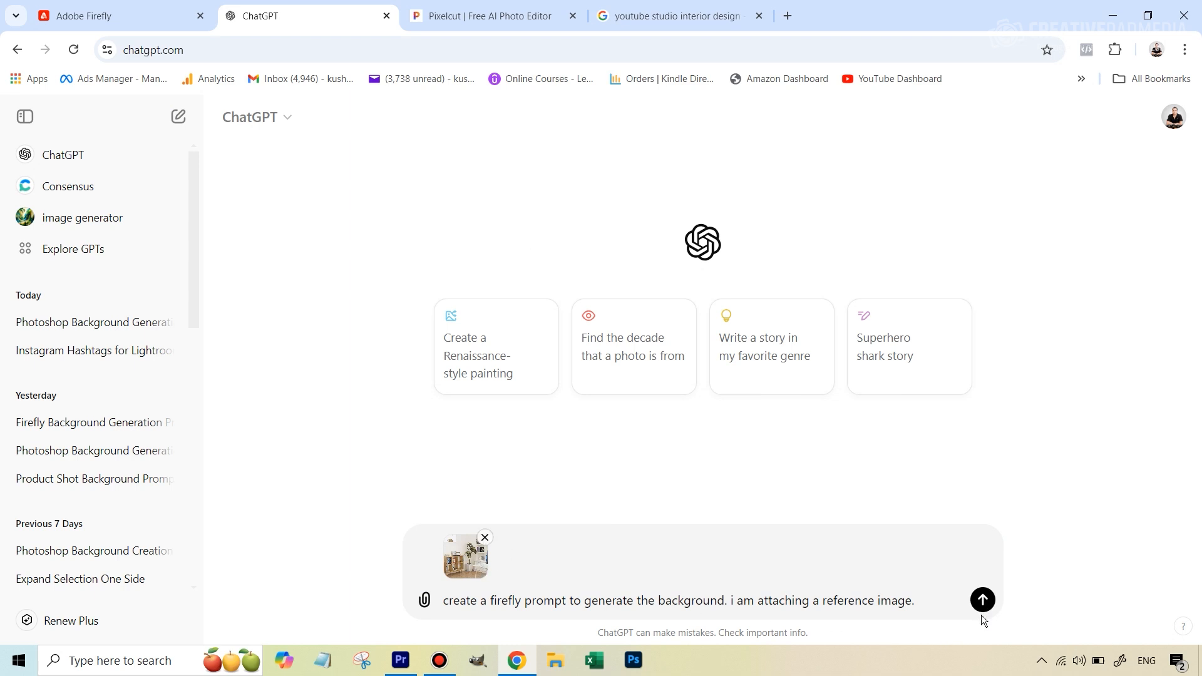
Send the request and highlight the returned minimalist white home-office Firefly prompt.
{"action": "left_click", "coordinate": [984, 600]}
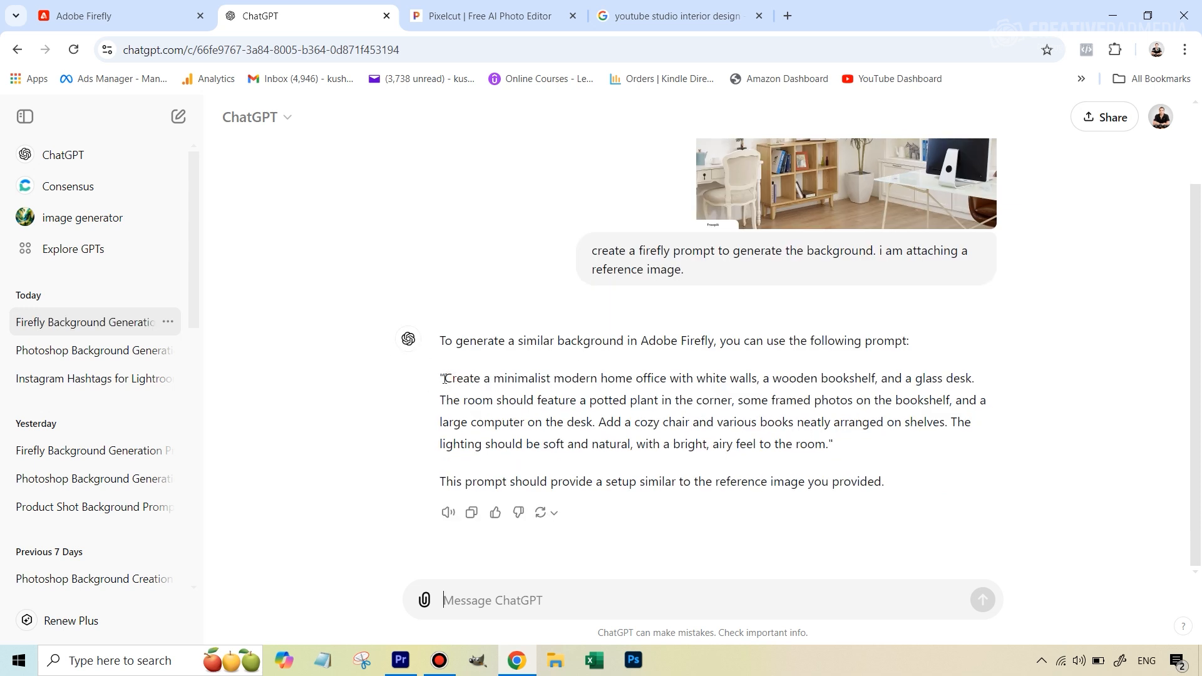
{"action": "left_click_drag", "start_coordinate": [445, 377], "coordinate": [830, 443]}
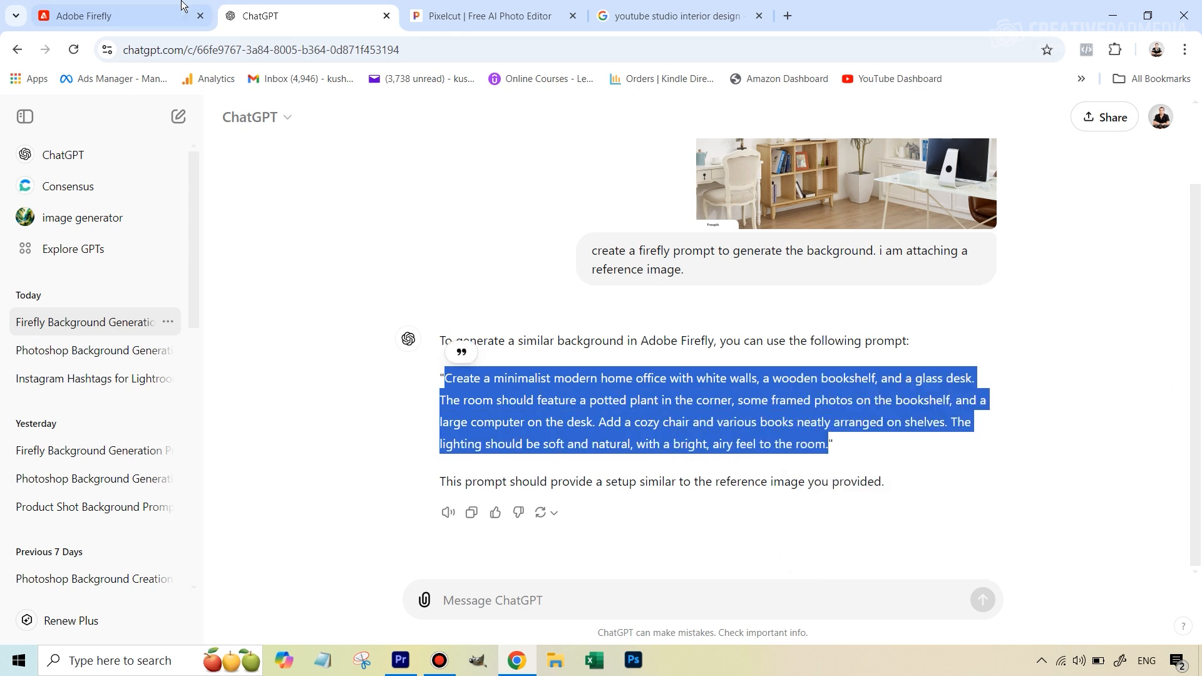
Go from Firefly's home page into the Text to image gallery of community generations.
{"action": "left_click", "coordinate": [84, 15]}
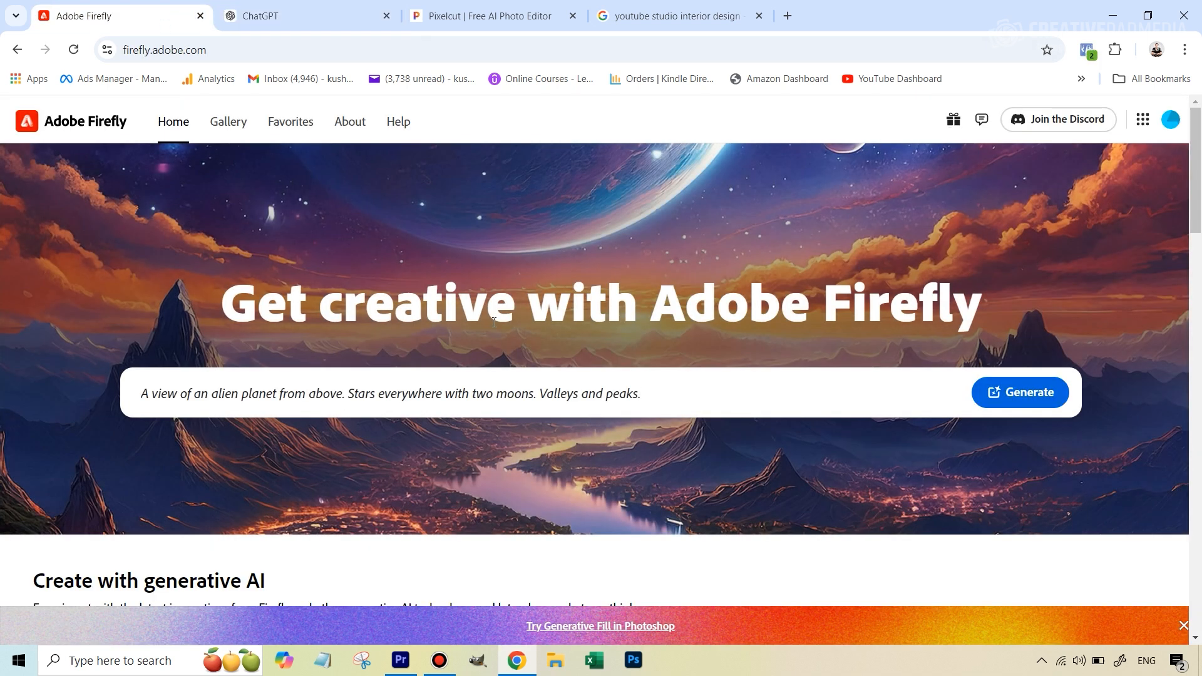
{"action": "key", "text": "Backspace"}
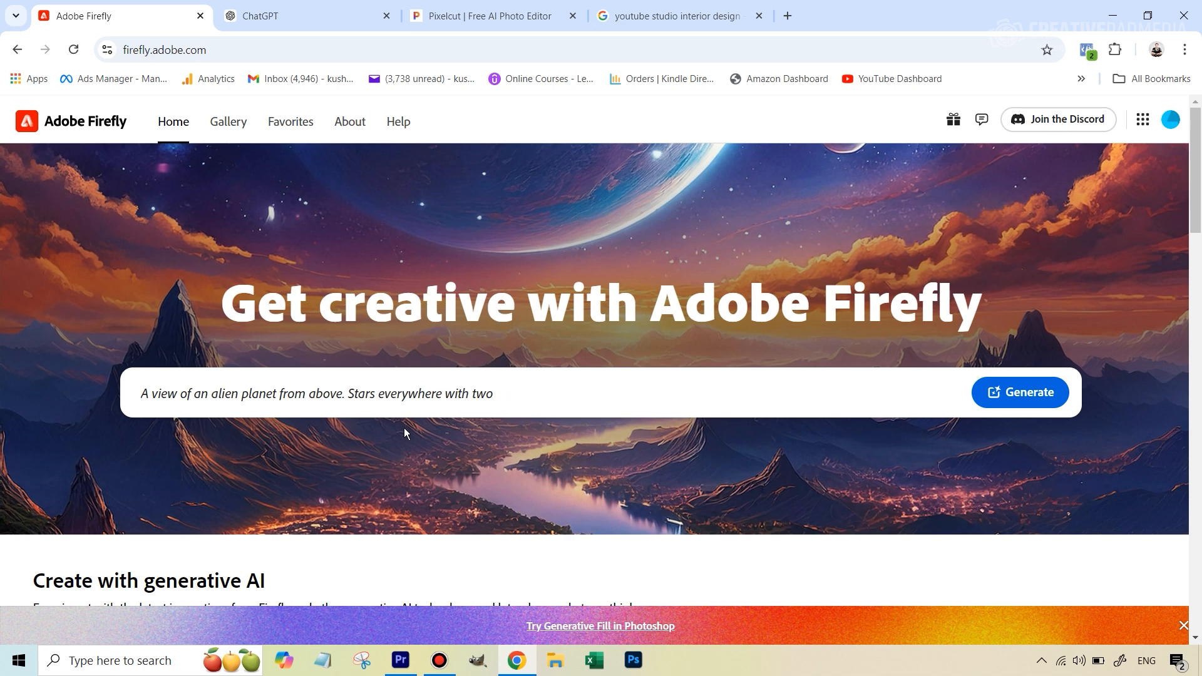
{"action": "scroll", "scroll_direction": "down", "scroll_amount": 3}
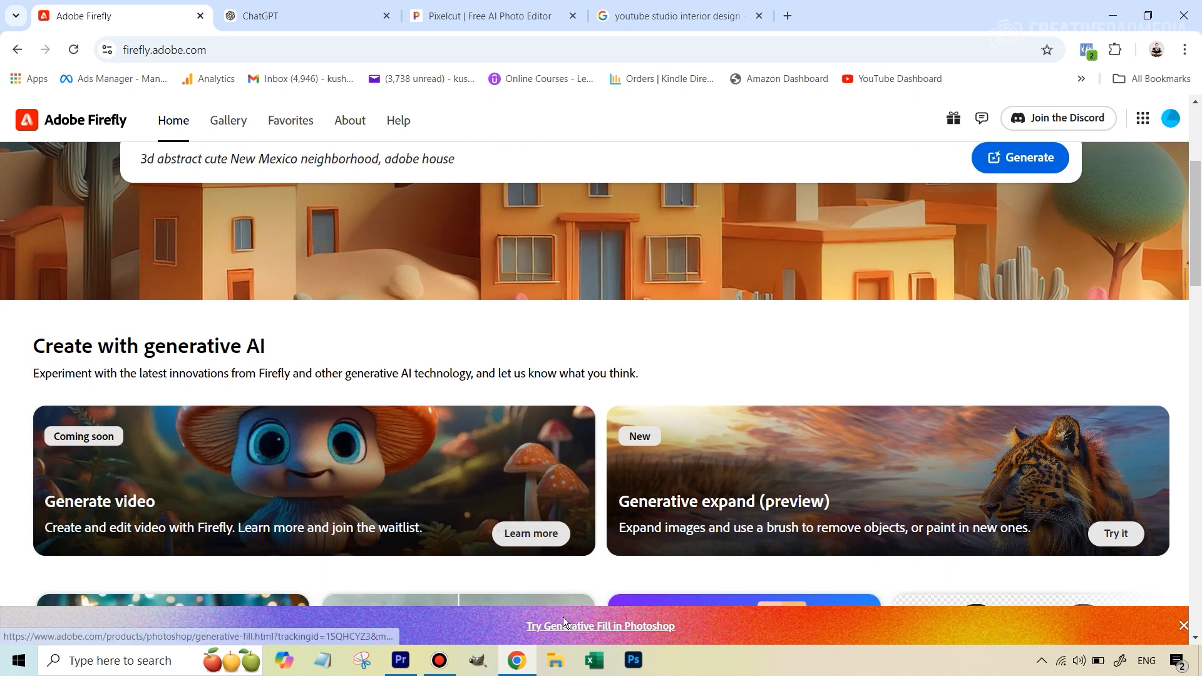
{"action": "left_click", "coordinate": [398, 667]}
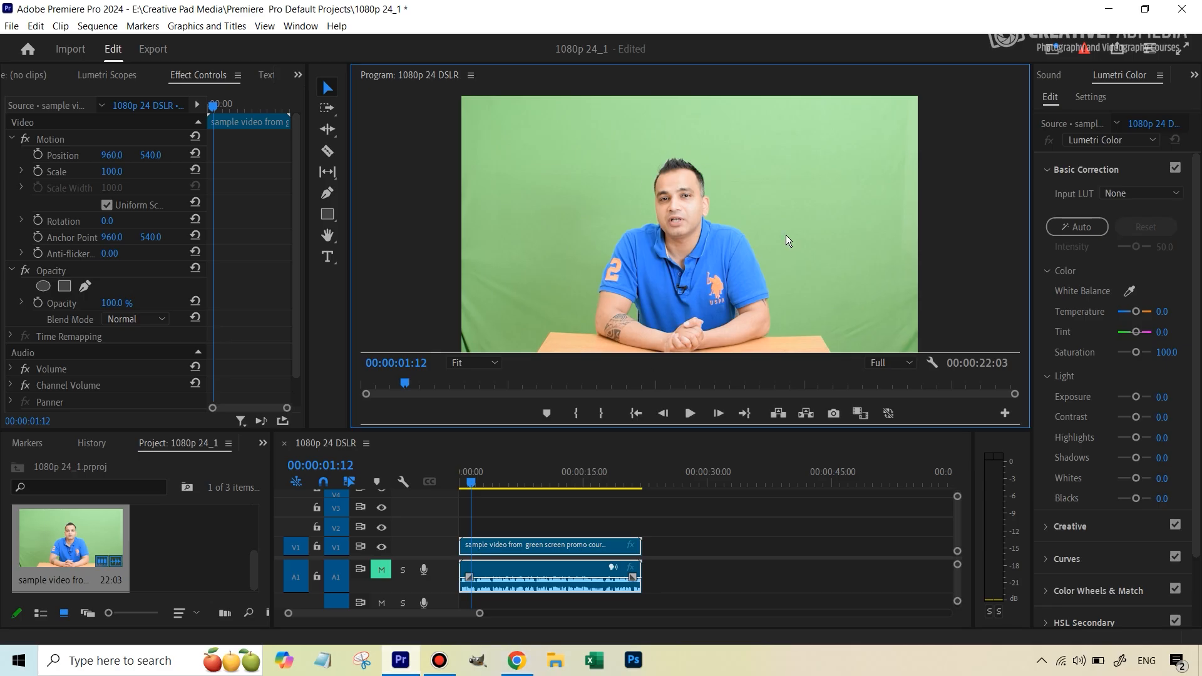
{"action": "mouse_move", "coordinate": [761, 302]}
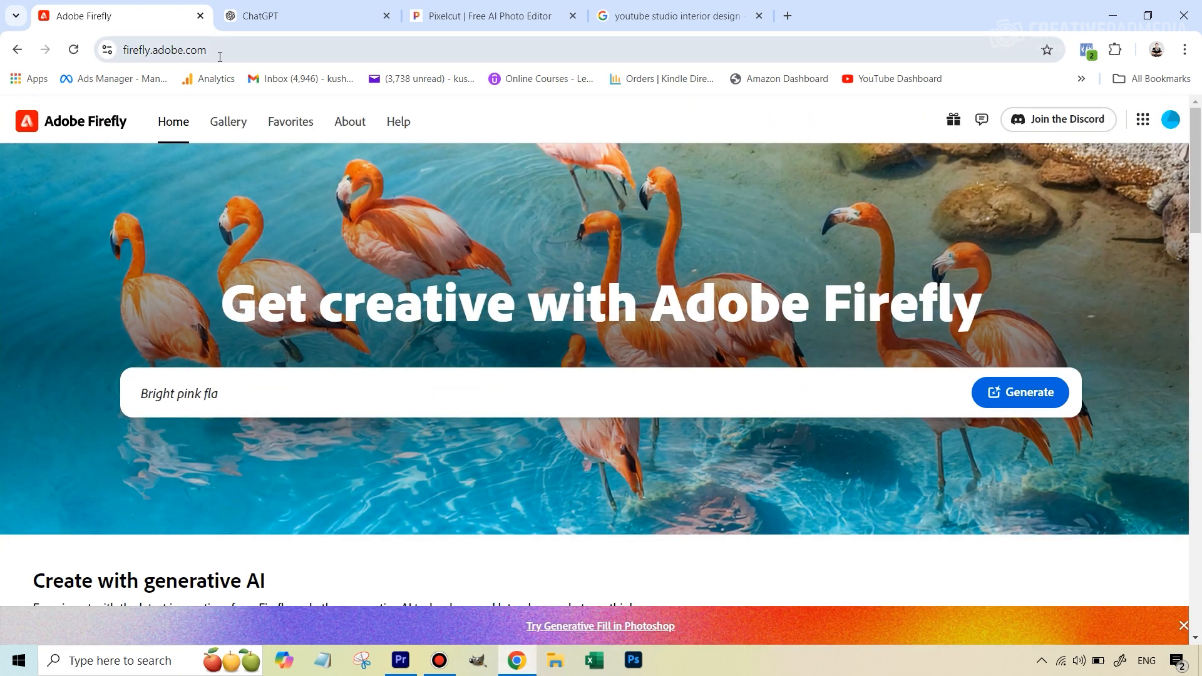
{"action": "scroll", "scroll_direction": "down", "scroll_amount": 3}
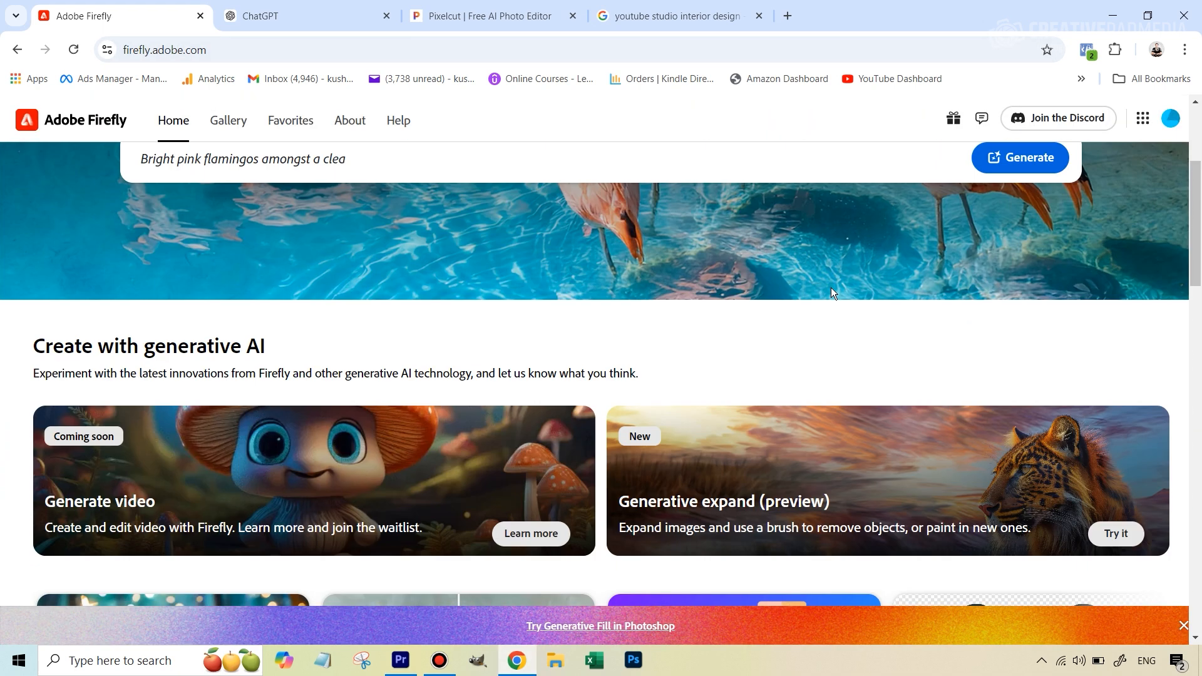
{"action": "scroll", "scroll_direction": "down", "scroll_amount": 3}
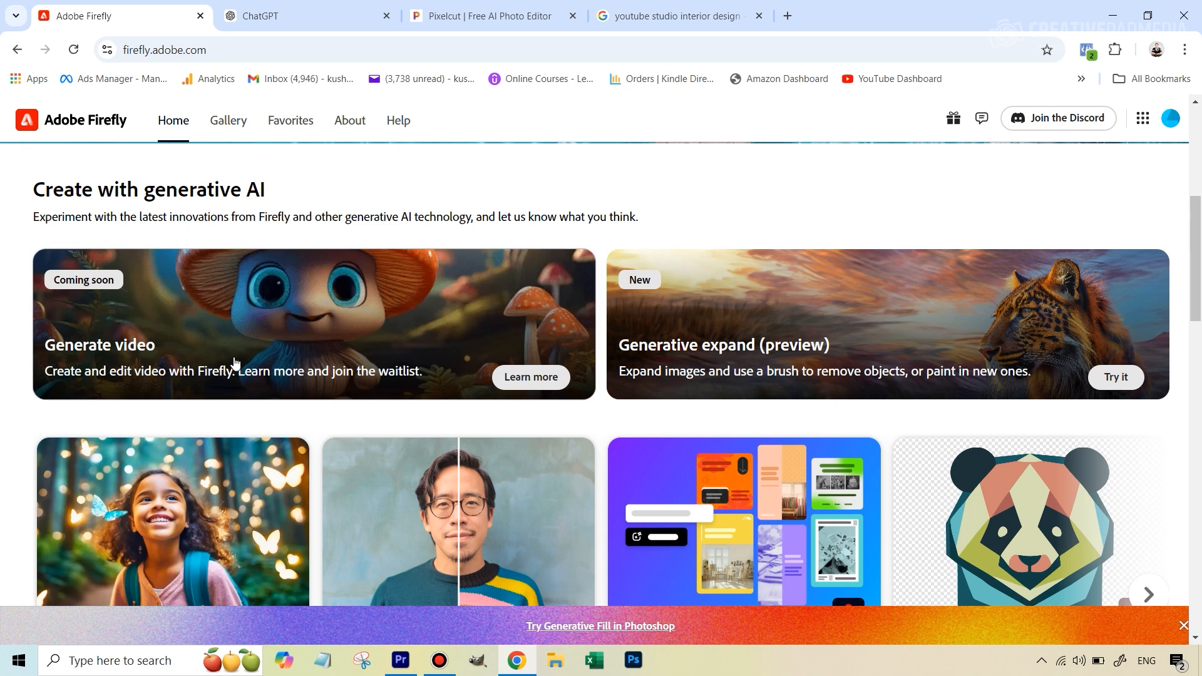
{"action": "scroll", "scroll_direction": "down", "scroll_amount": 3}
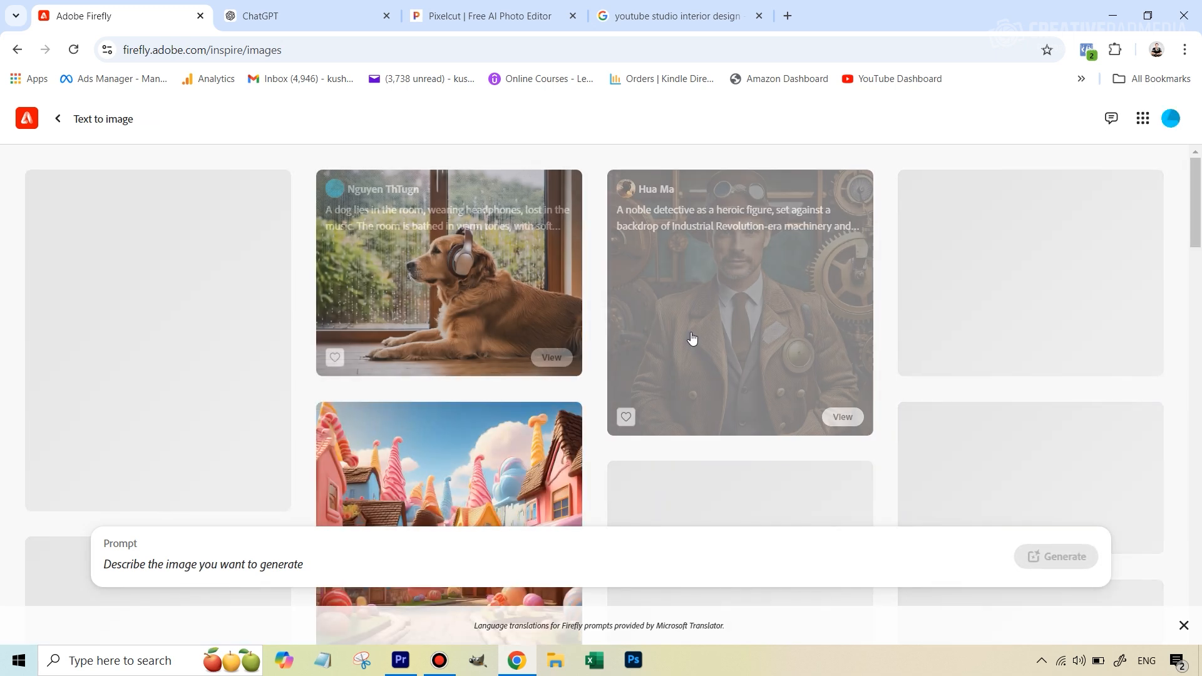
Load the dog-with-headphones image and set output to Widescreen (16:9) Photo, then switch to Premiere.
{"action": "left_click", "coordinate": [449, 272]}
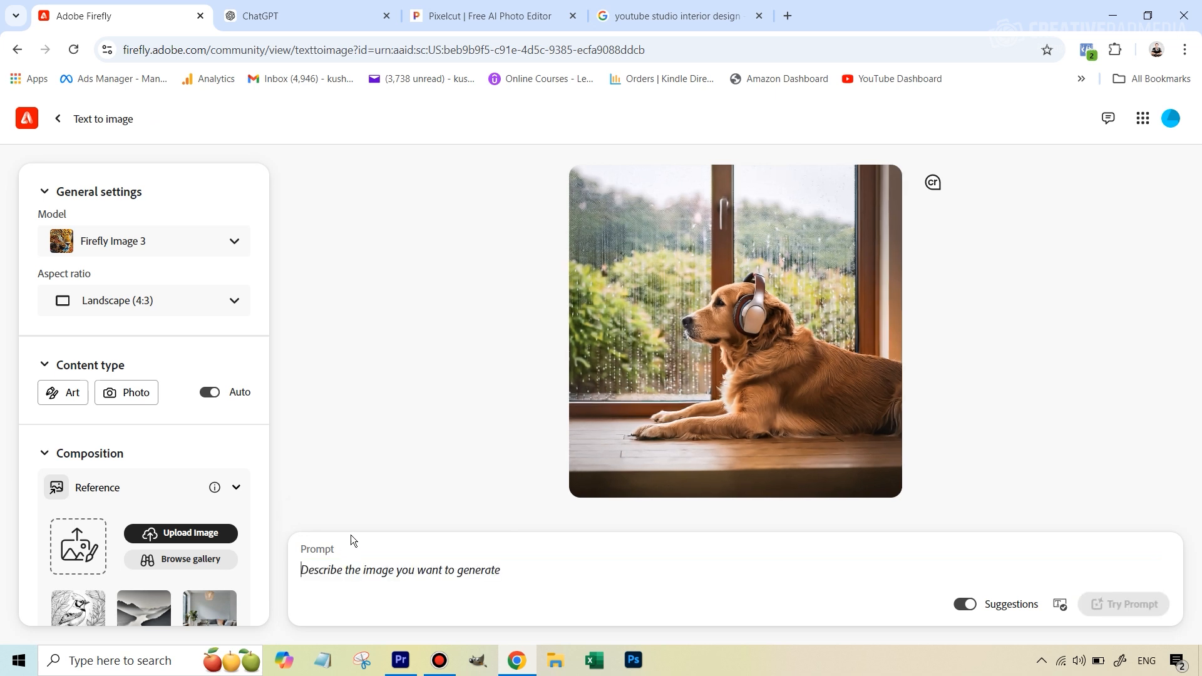
{"action": "mouse_move", "coordinate": [339, 261]}
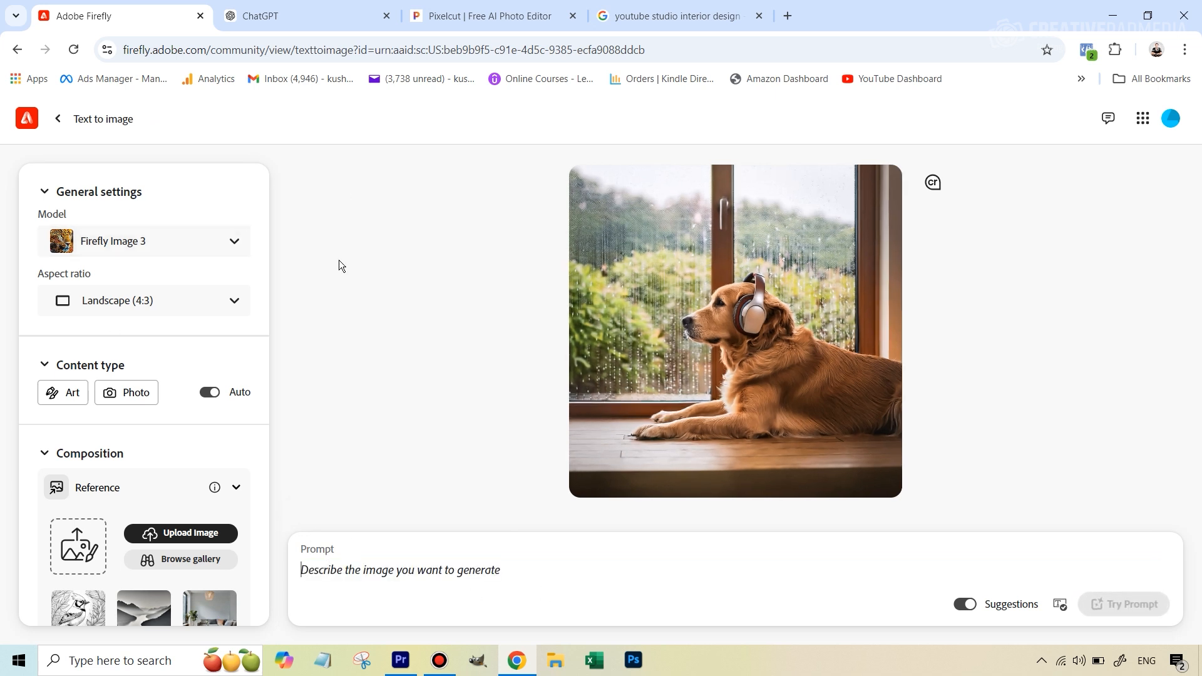
{"action": "scroll", "scroll_direction": "down", "scroll_amount": 3}
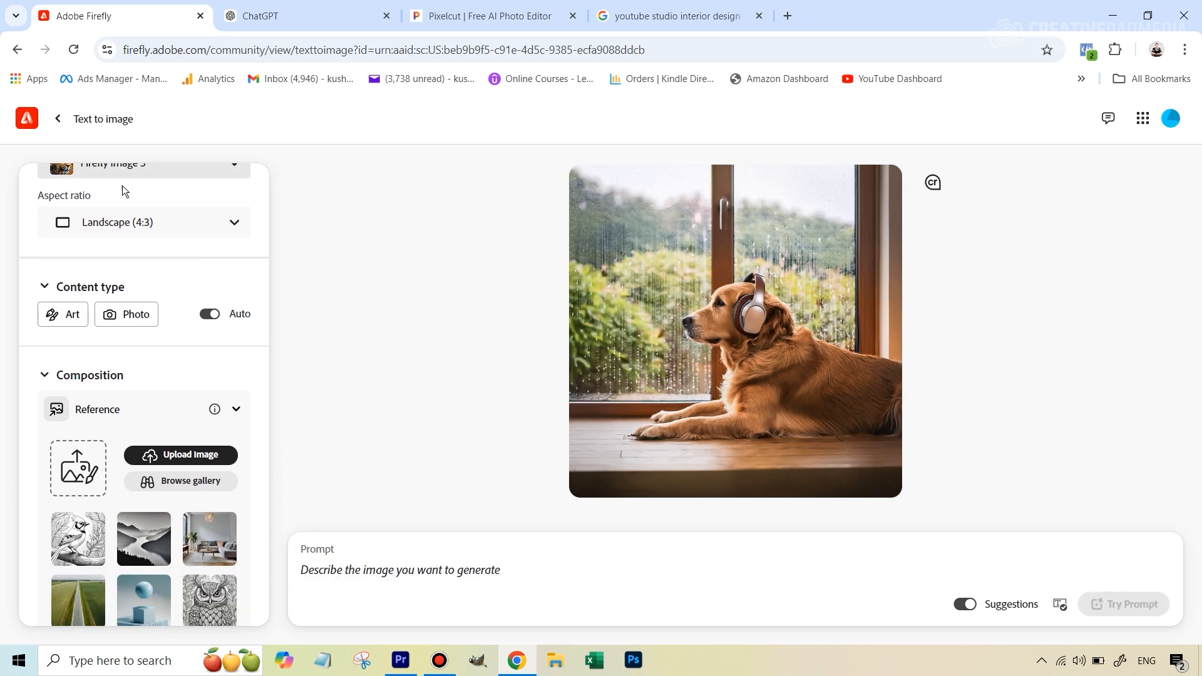
{"action": "scroll", "scroll_direction": "up", "scroll_amount": 3}
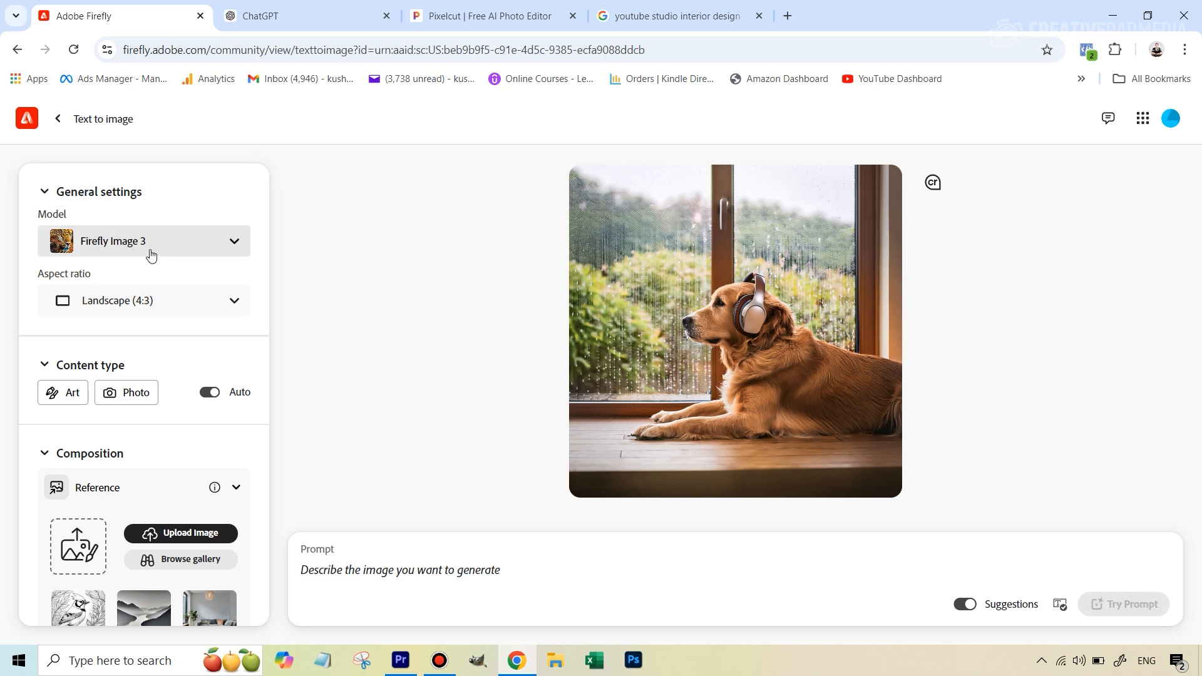
{"action": "mouse_move", "coordinate": [186, 272]}
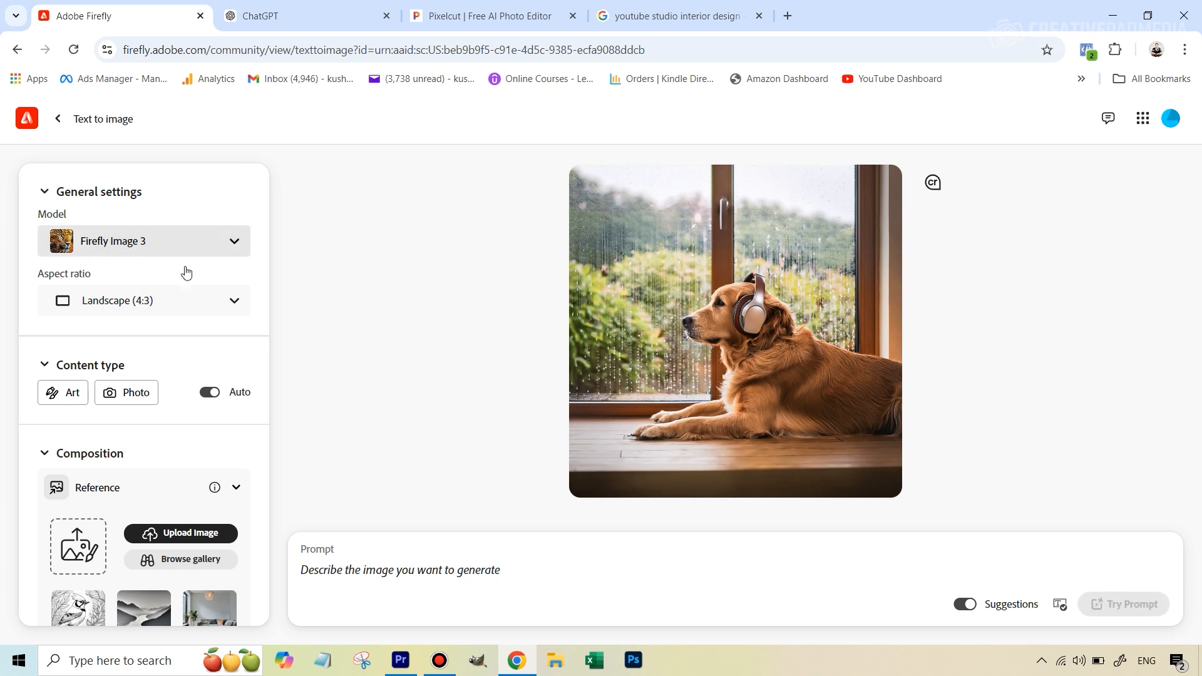
{"action": "mouse_move", "coordinate": [74, 282]}
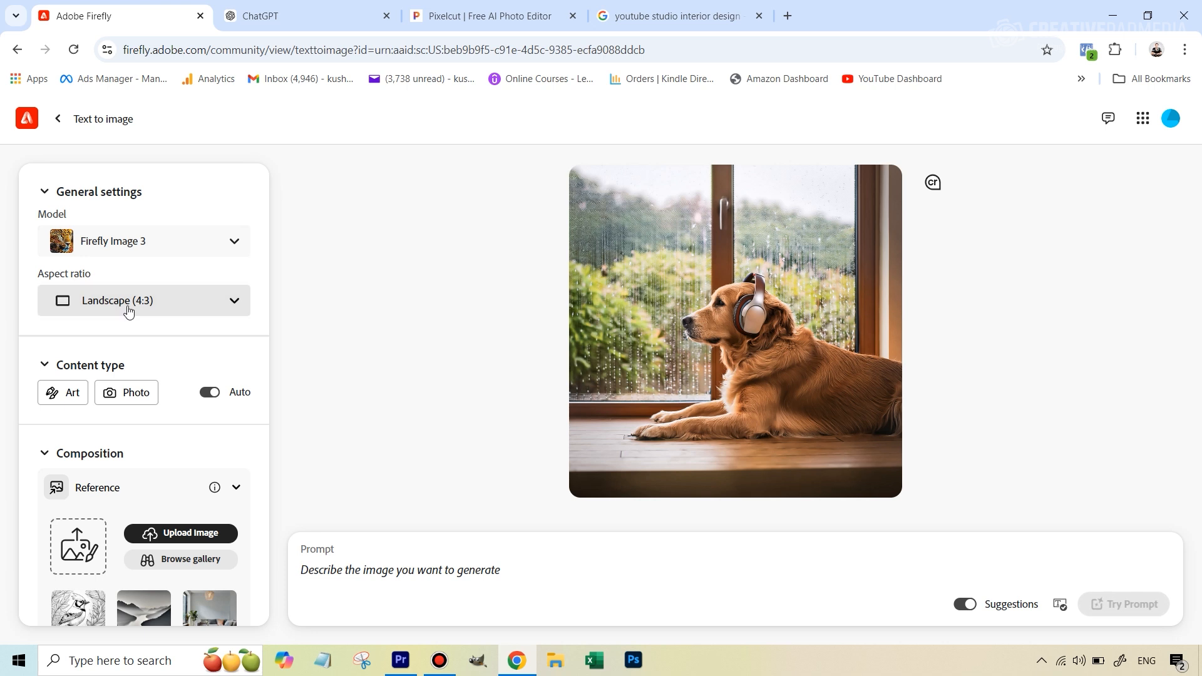
{"action": "left_click", "coordinate": [143, 300]}
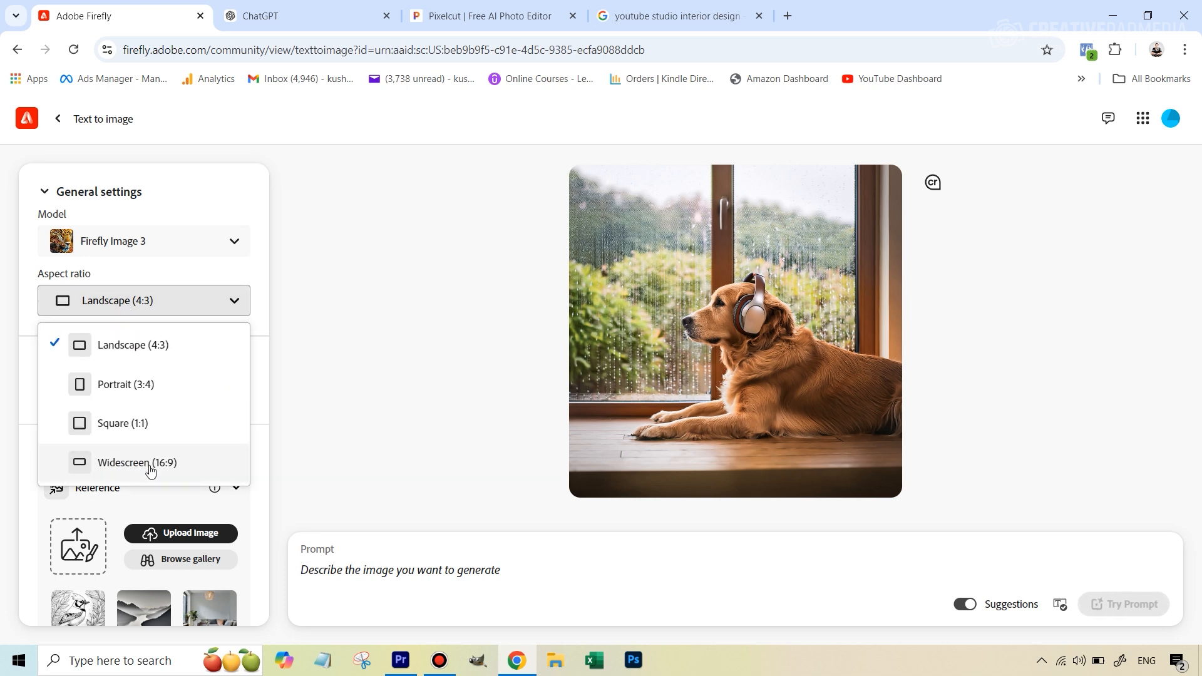
{"action": "mouse_move", "coordinate": [145, 468]}
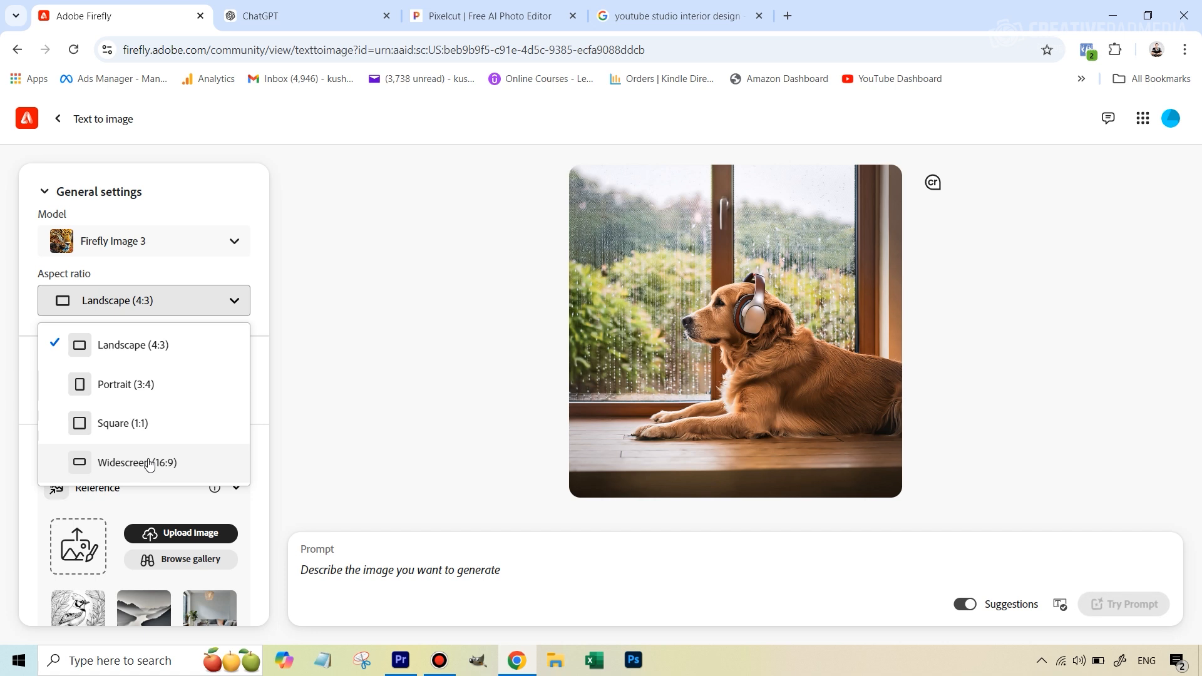
{"action": "mouse_move", "coordinate": [149, 467]}
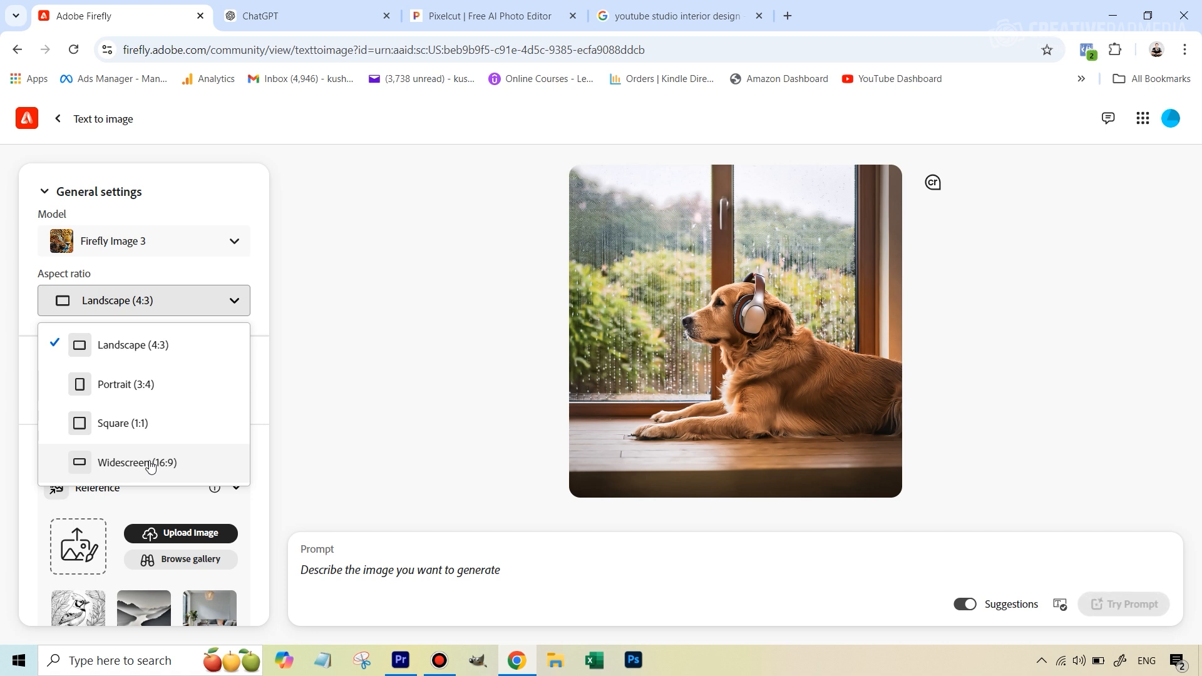
{"action": "mouse_move", "coordinate": [150, 466]}
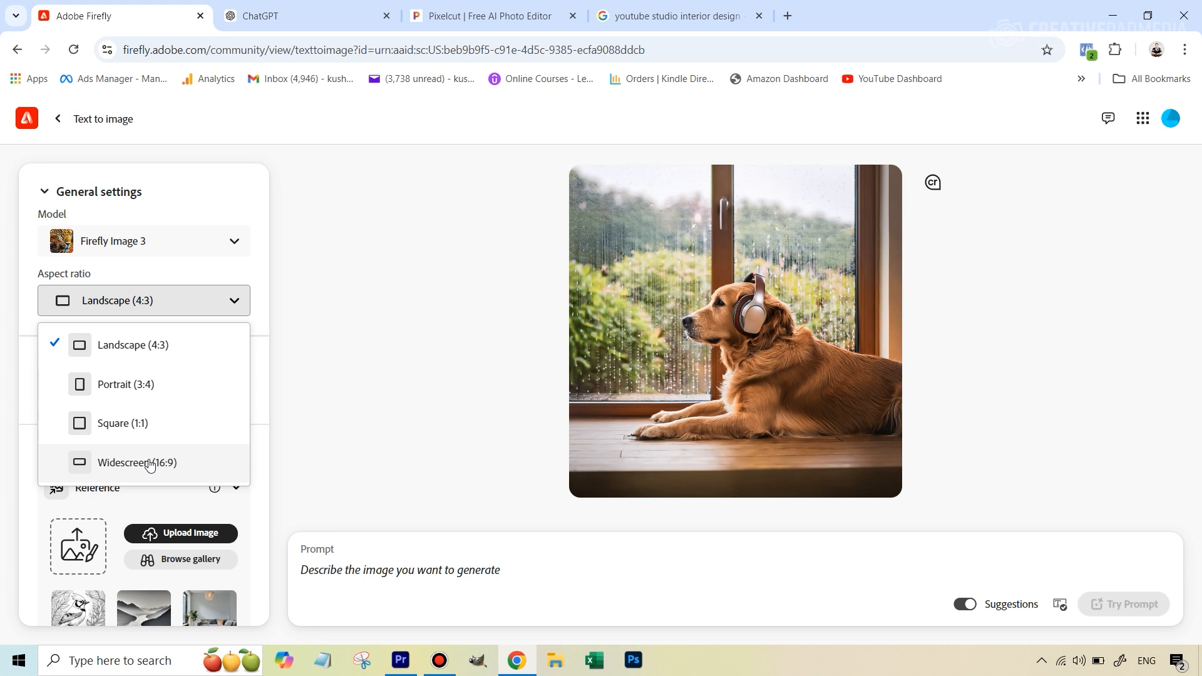
{"action": "left_click", "coordinate": [137, 462]}
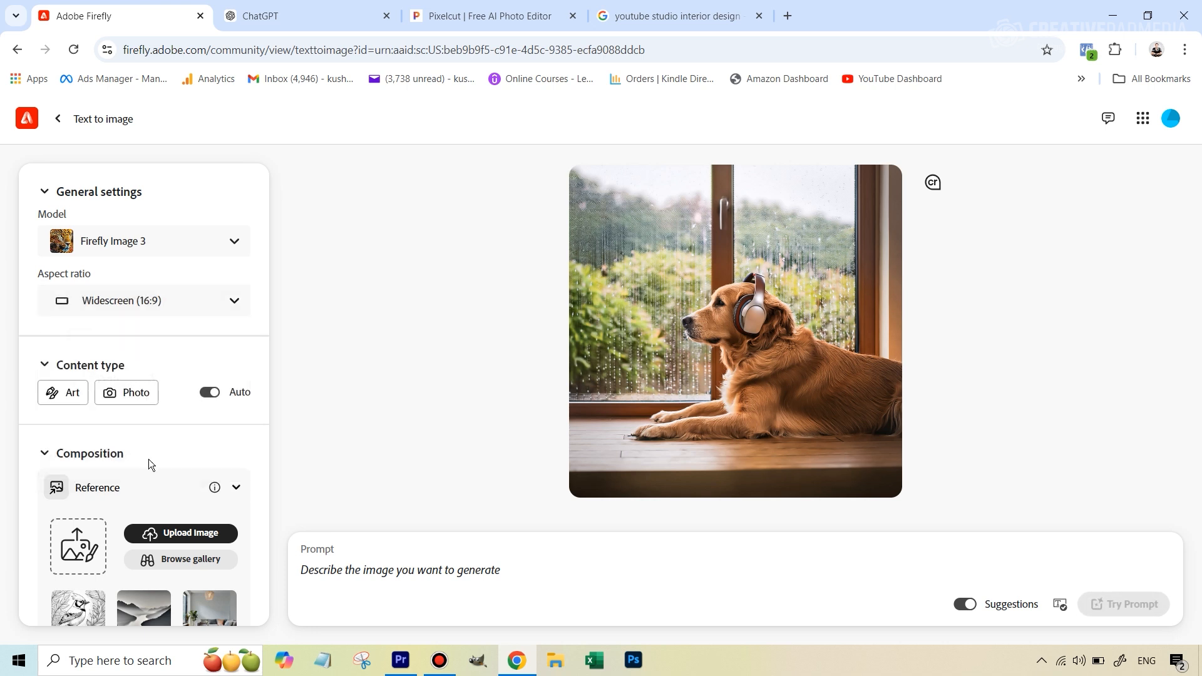
{"action": "mouse_move", "coordinate": [165, 300]}
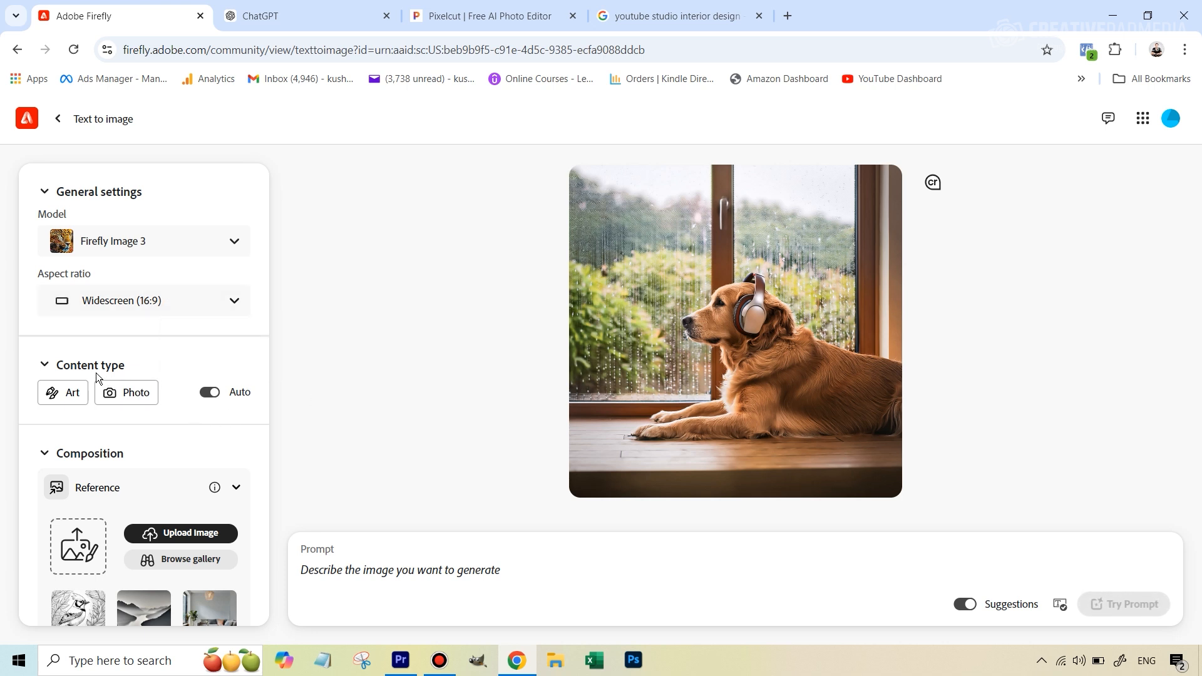
{"action": "left_click", "coordinate": [128, 392]}
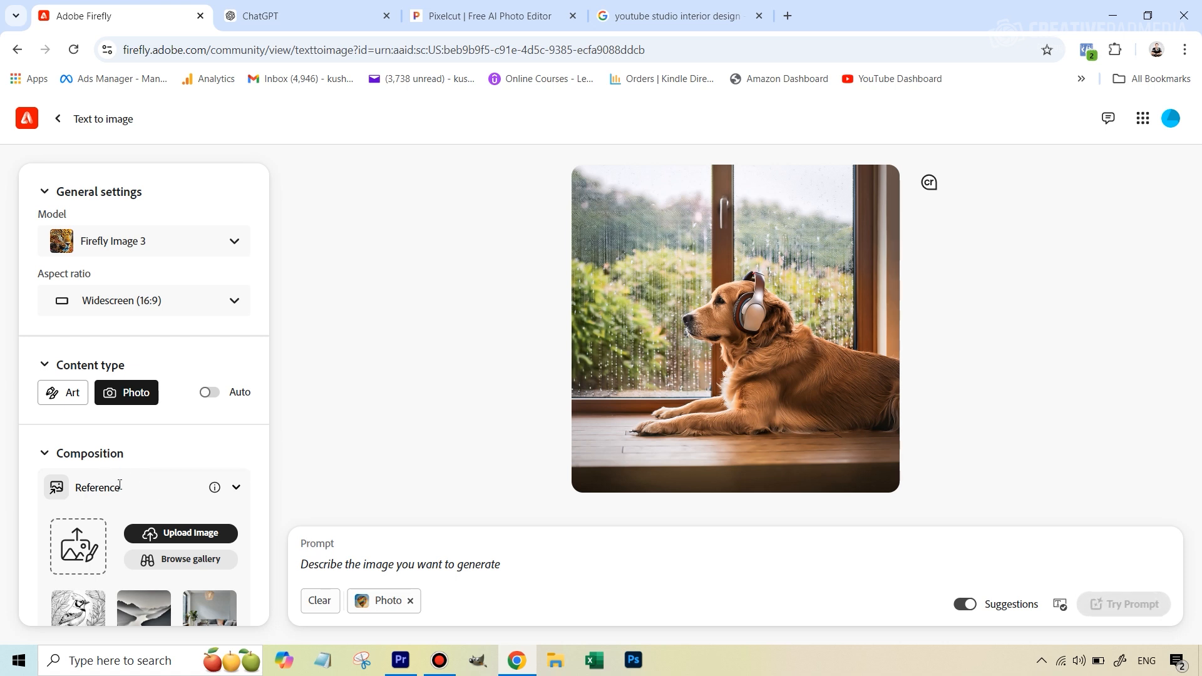
{"action": "mouse_move", "coordinate": [311, 450]}
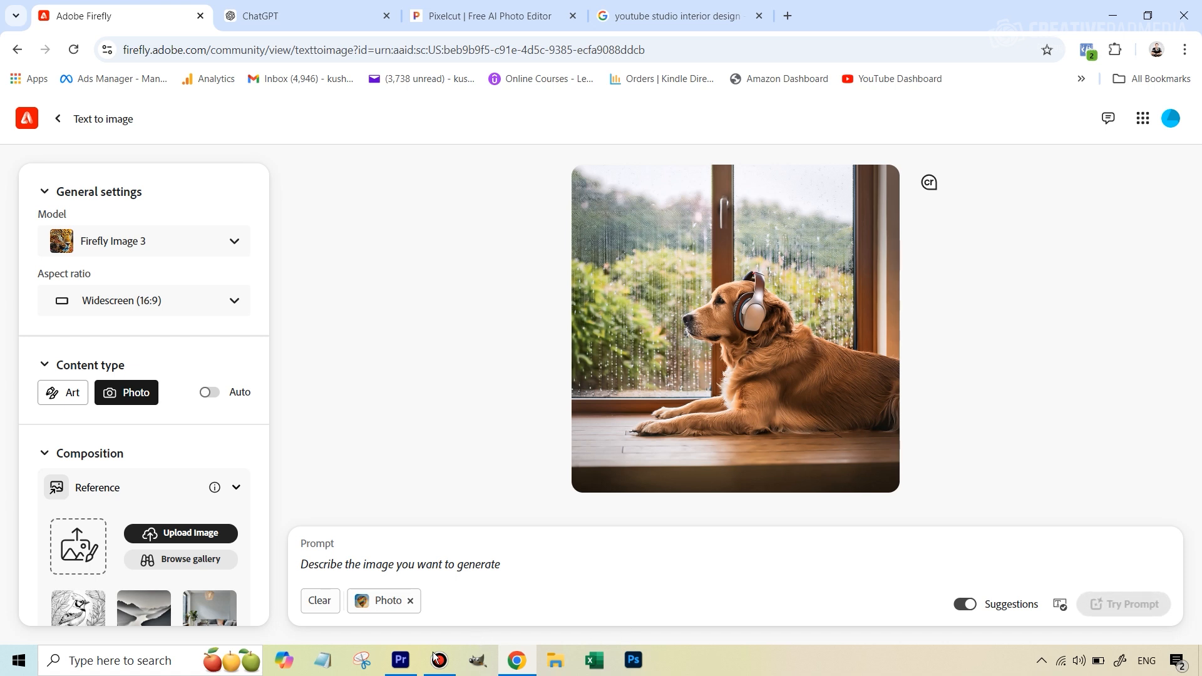
{"action": "left_click", "coordinate": [400, 665]}
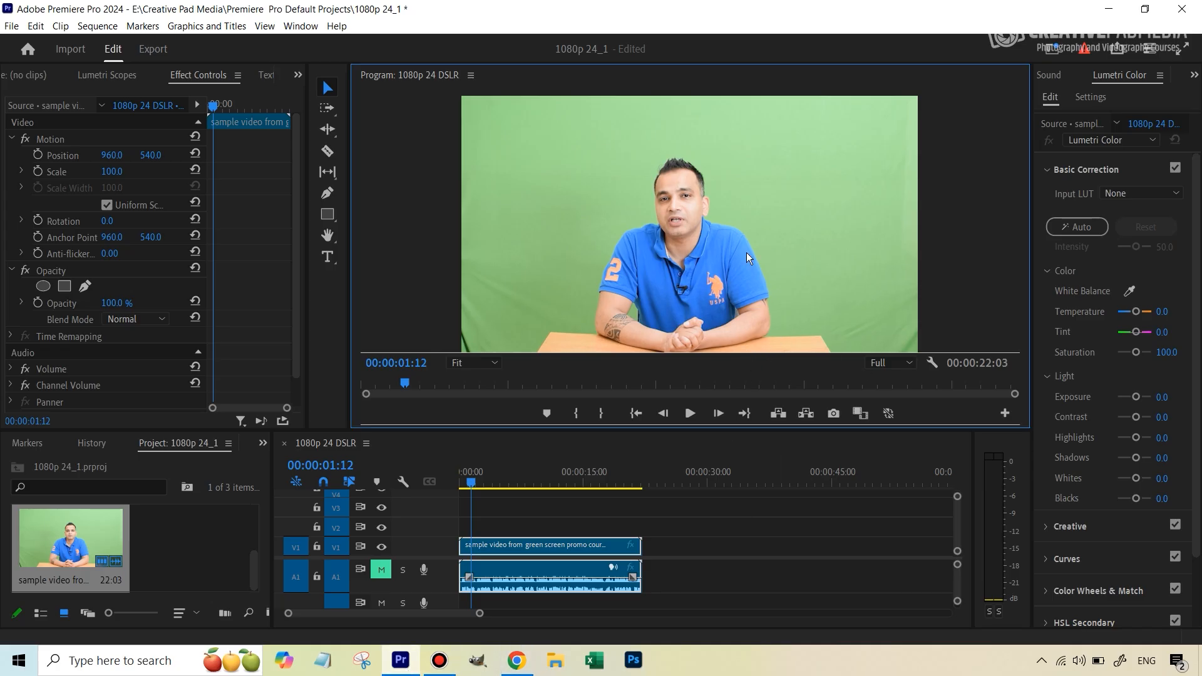
{"action": "mouse_move", "coordinate": [690, 148]}
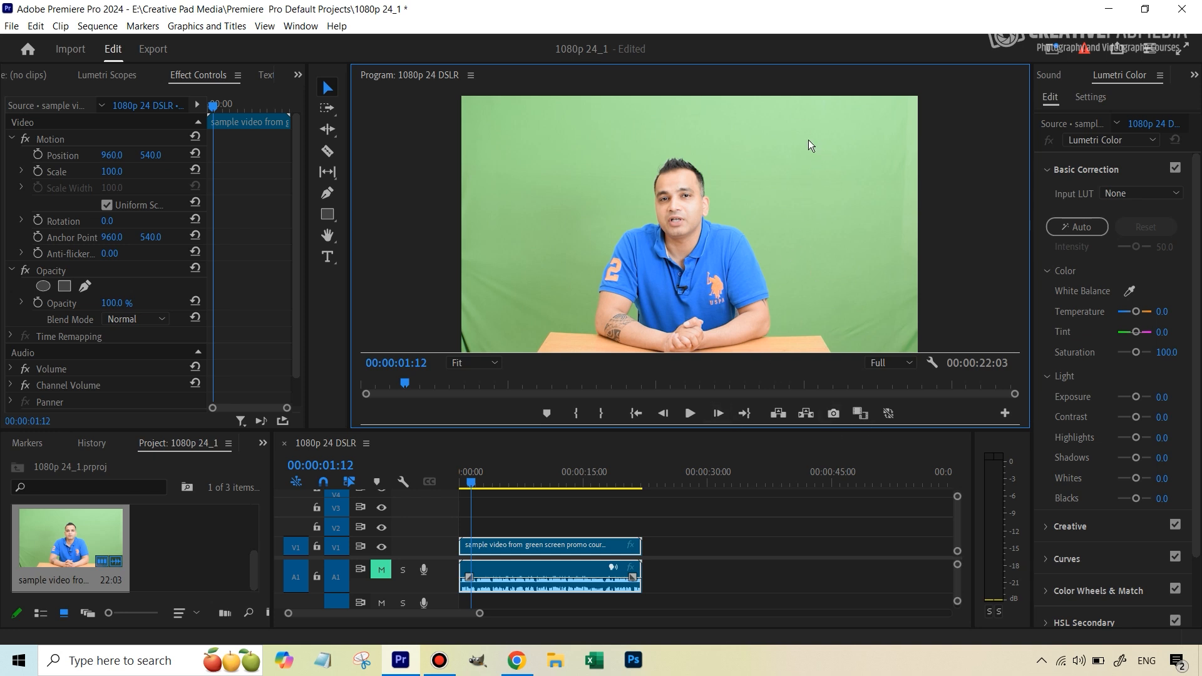
{"action": "mouse_move", "coordinate": [679, 211]}
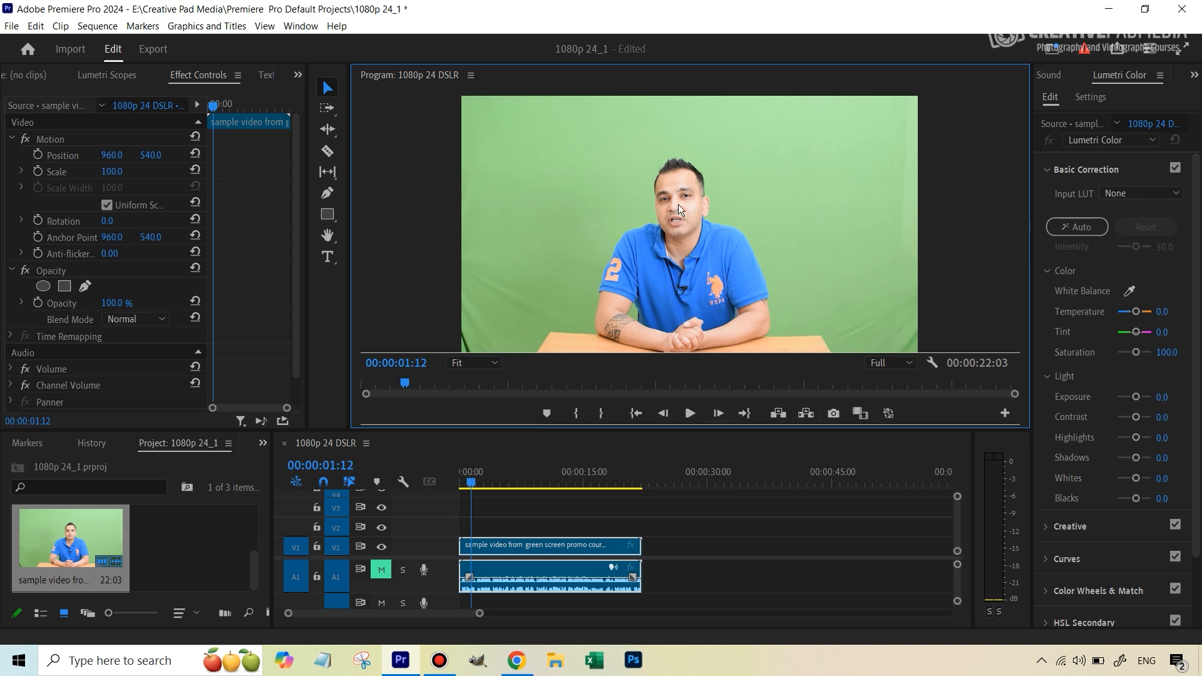
{"action": "mouse_move", "coordinate": [833, 415]}
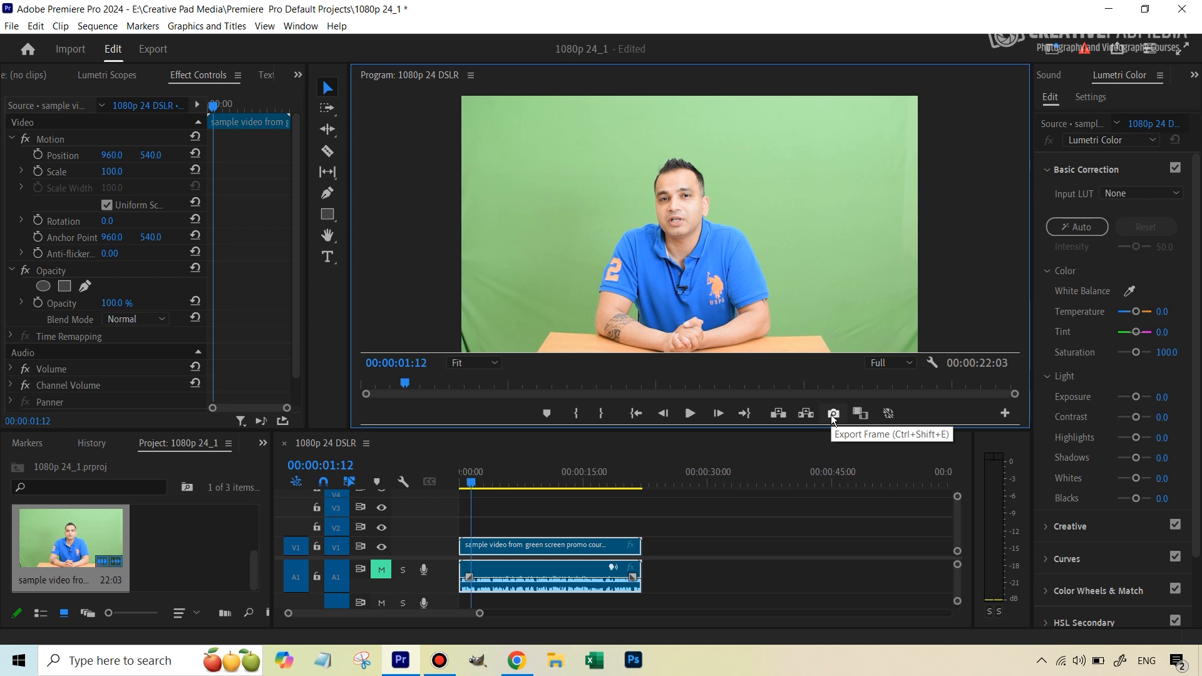
{"action": "mouse_move", "coordinate": [763, 250]}
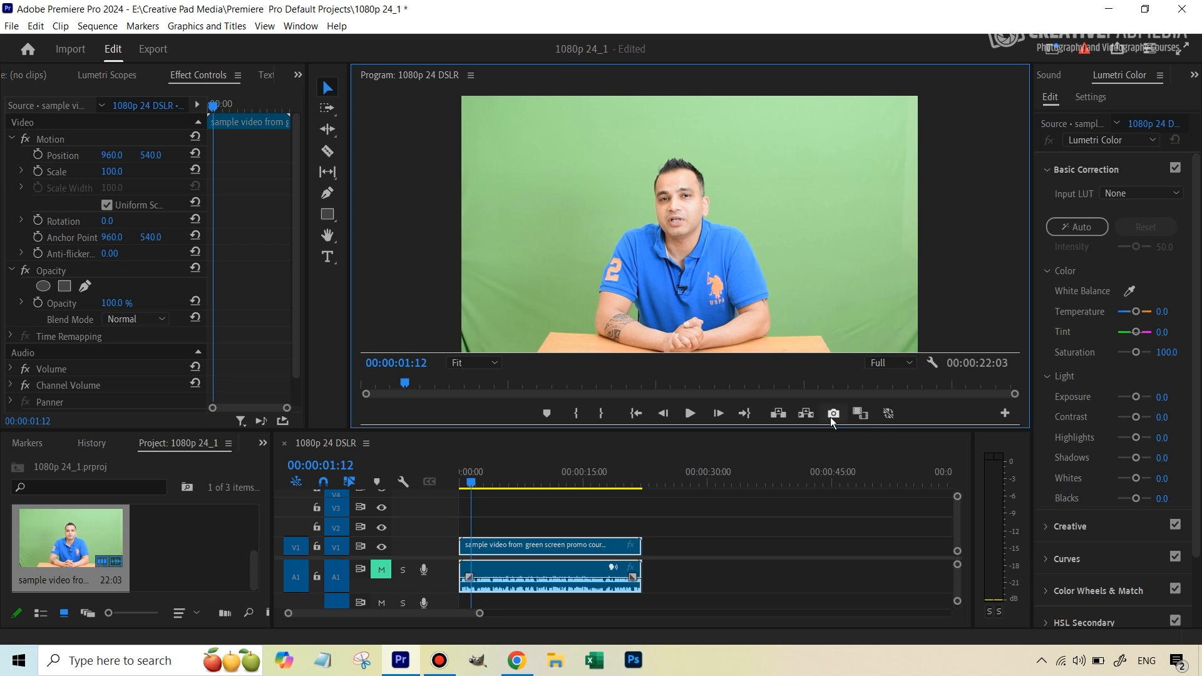
{"action": "mouse_move", "coordinate": [834, 413]}
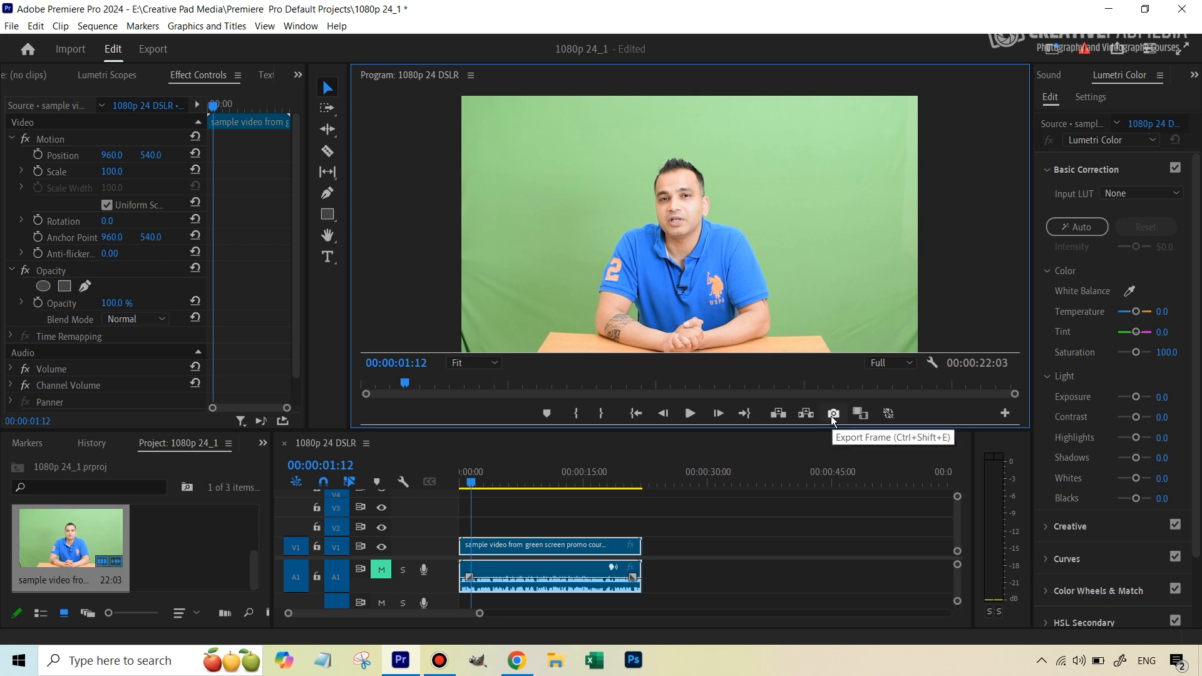
Export the current green-screen frame as a JPEG still to the desktop.
{"action": "left_click", "coordinate": [833, 414]}
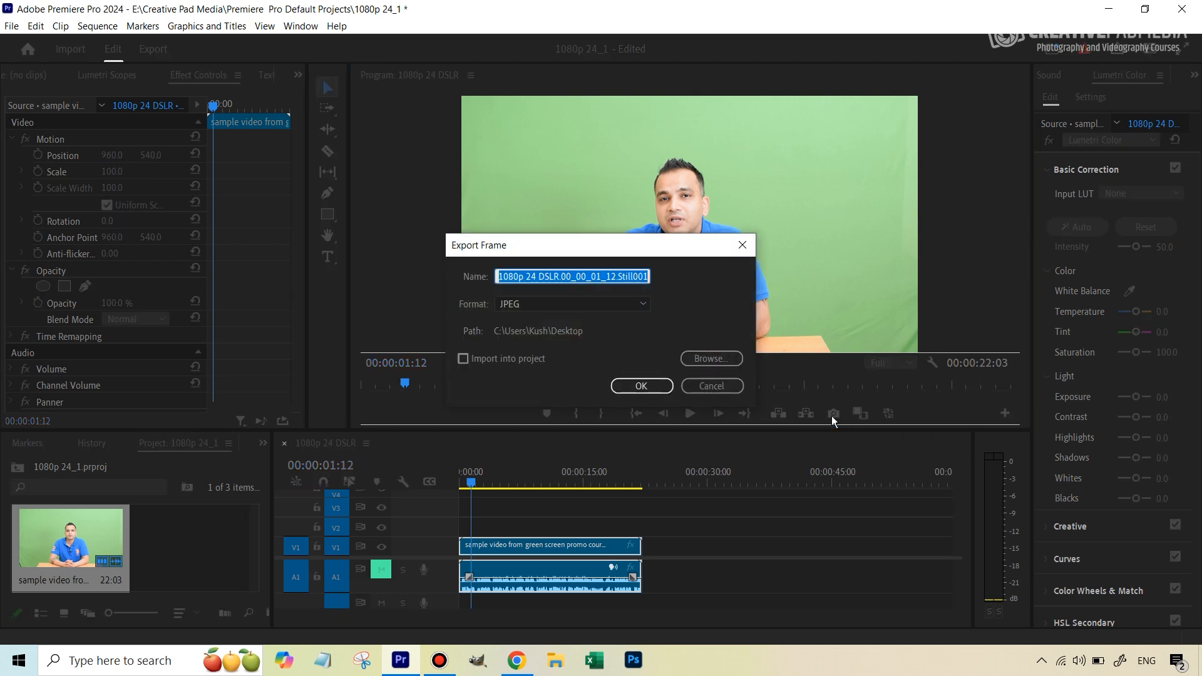
{"action": "left_click", "coordinate": [641, 386]}
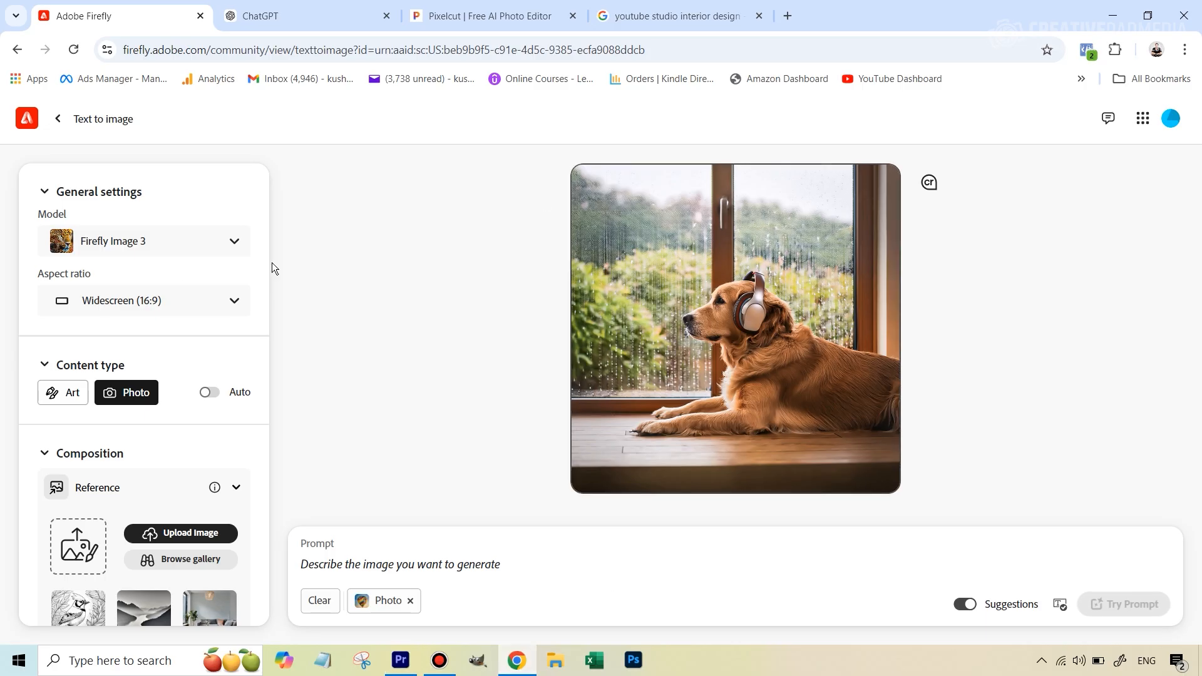
Upload the green-screen still as the Composition reference and raise its strength to maximum.
{"action": "scroll", "scroll_direction": "down", "scroll_amount": 3}
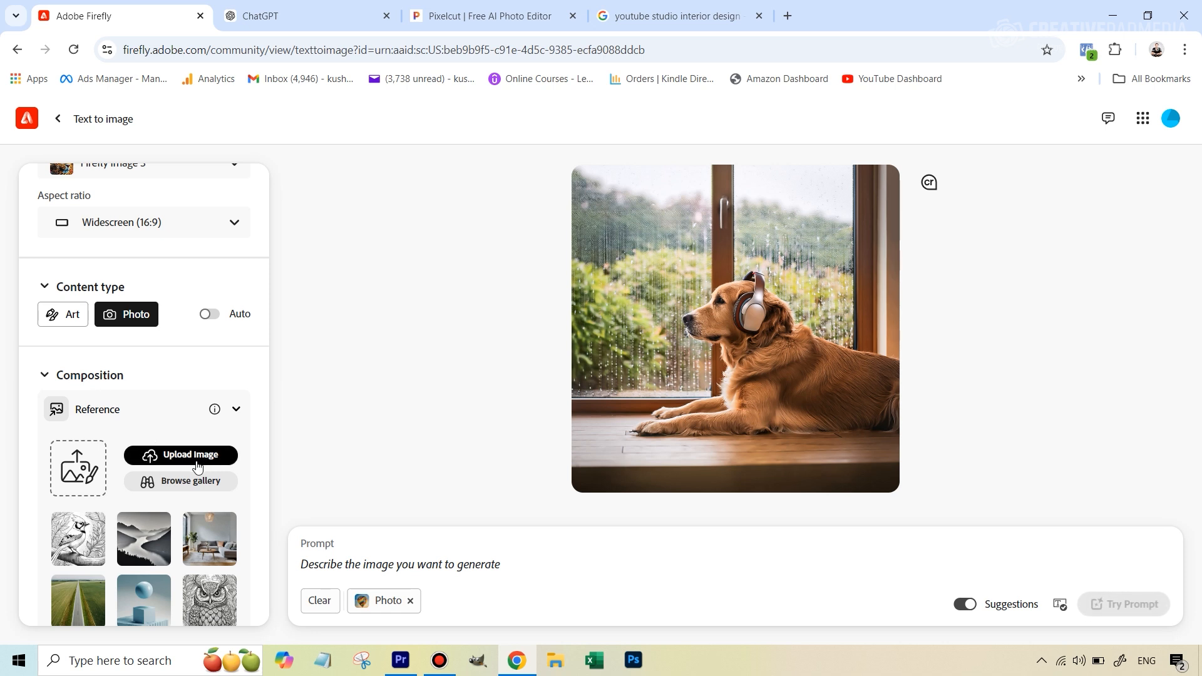
{"action": "left_click", "coordinate": [180, 454]}
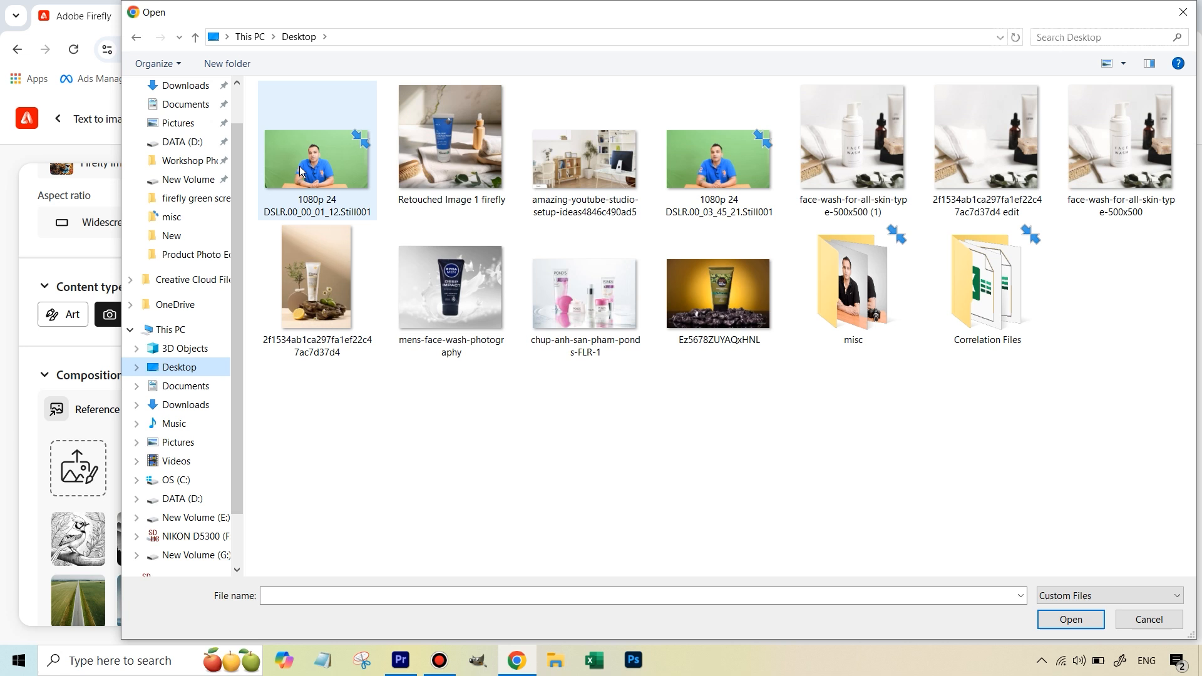
{"action": "mouse_move", "coordinate": [305, 163]}
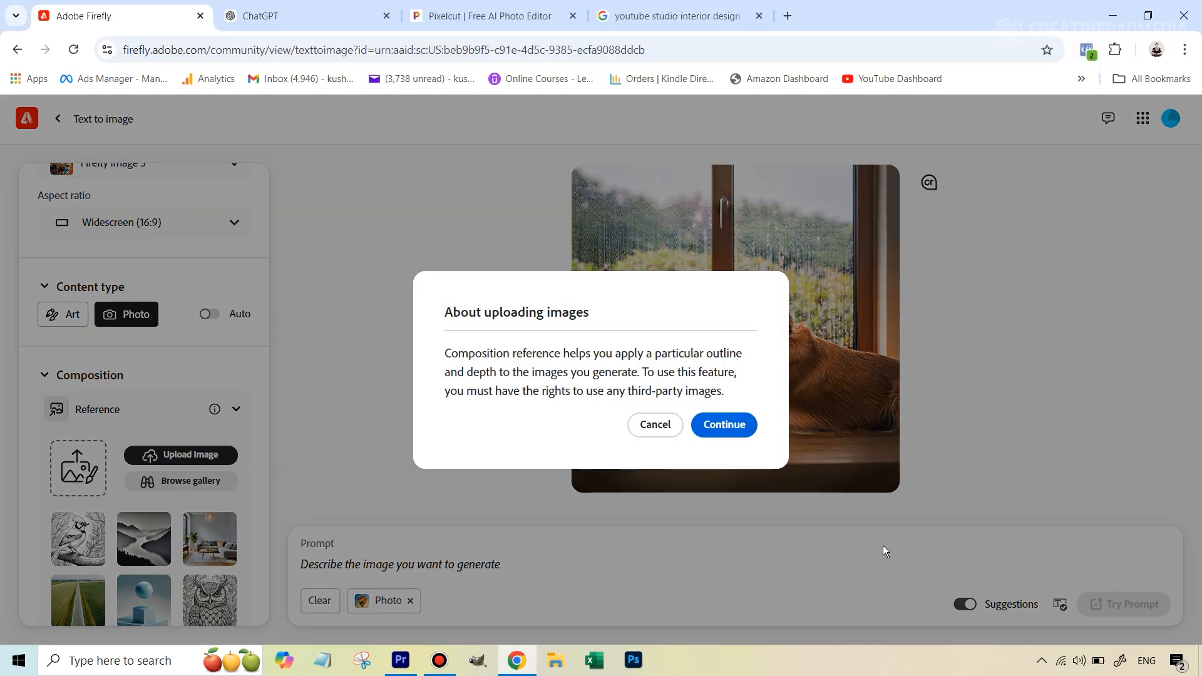
{"action": "left_click", "coordinate": [721, 425]}
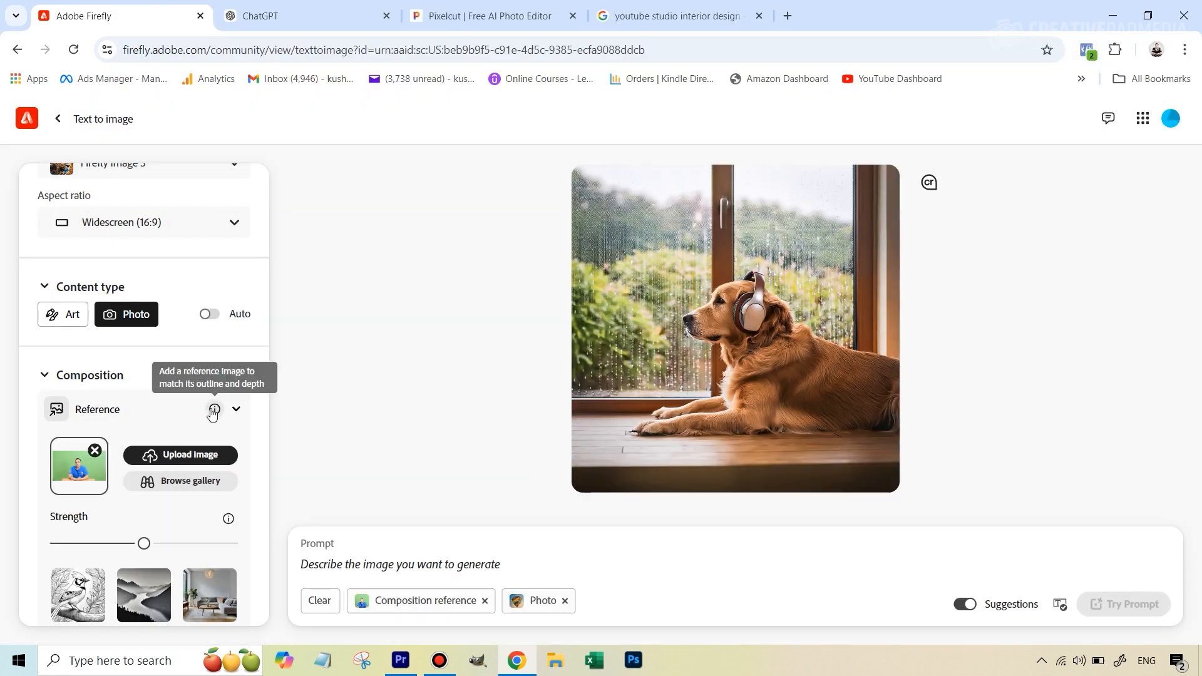
{"action": "scroll", "scroll_direction": "down", "scroll_amount": 3}
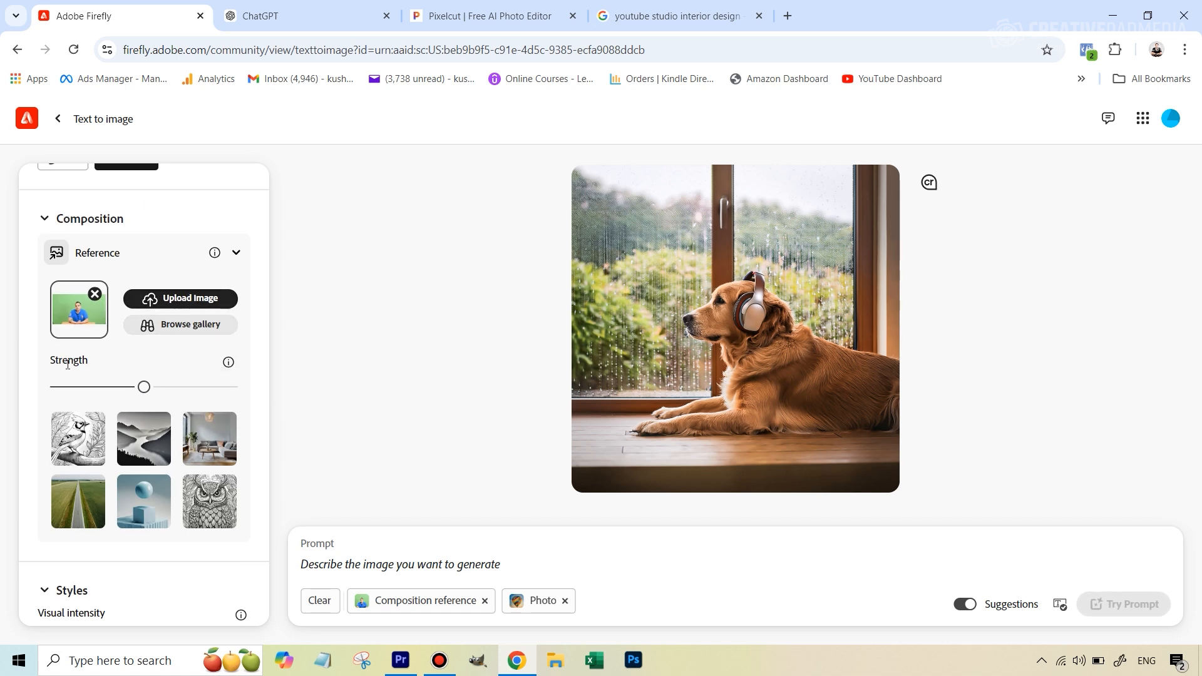
{"action": "mouse_move", "coordinate": [129, 401]}
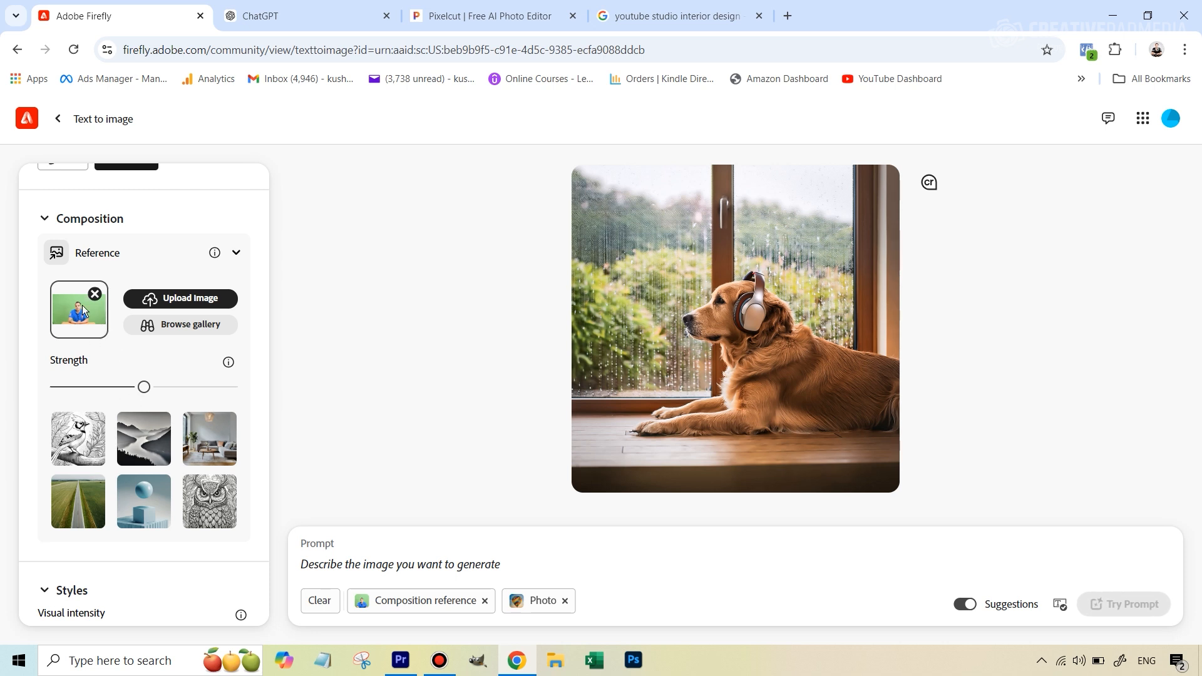
{"action": "left_click_drag", "start_coordinate": [143, 387], "coordinate": [231, 387]}
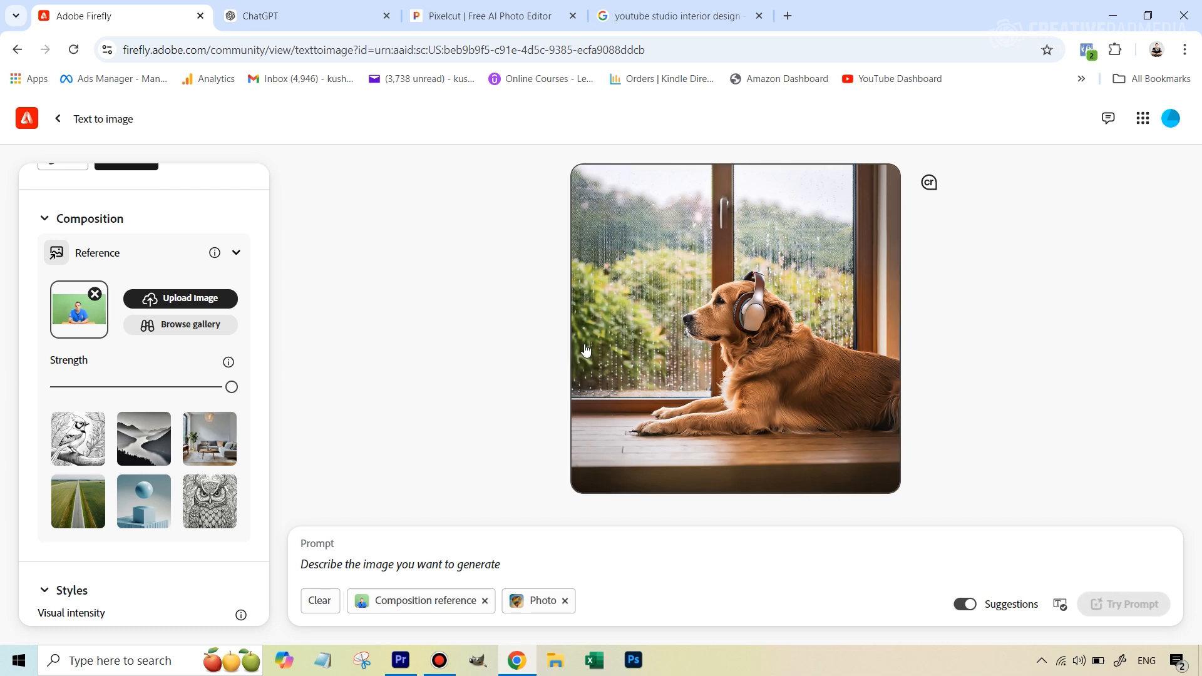
{"action": "scroll", "scroll_direction": "down", "scroll_amount": 3}
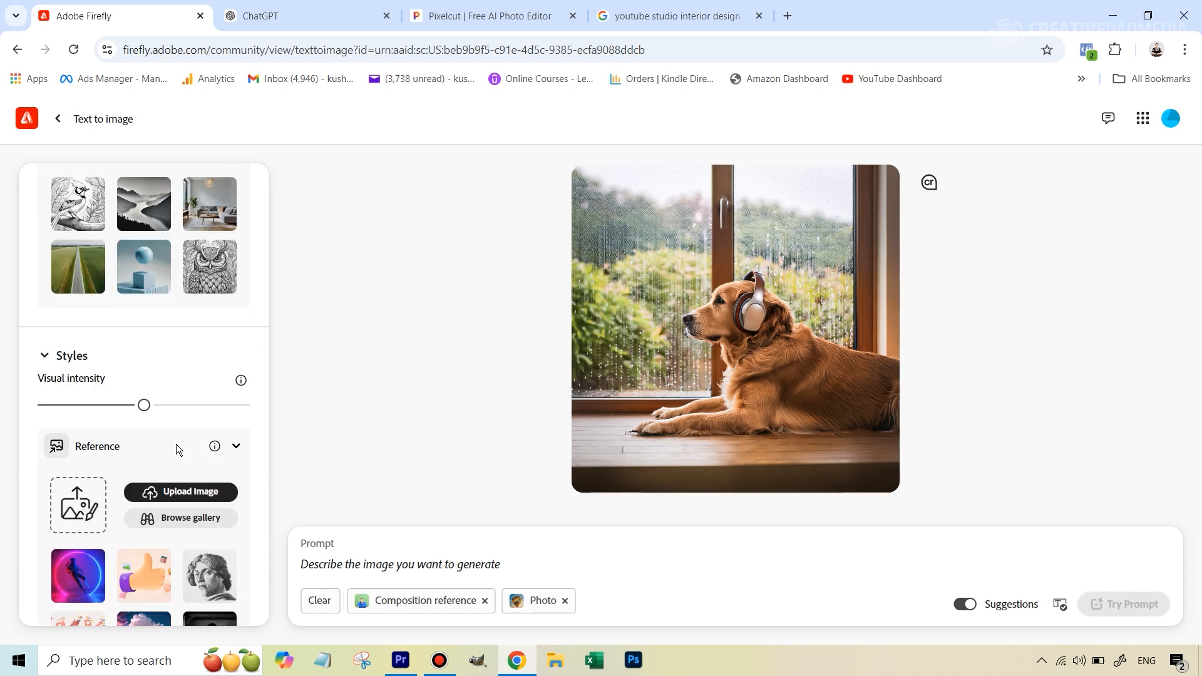
{"action": "scroll", "scroll_direction": "down", "scroll_amount": 3}
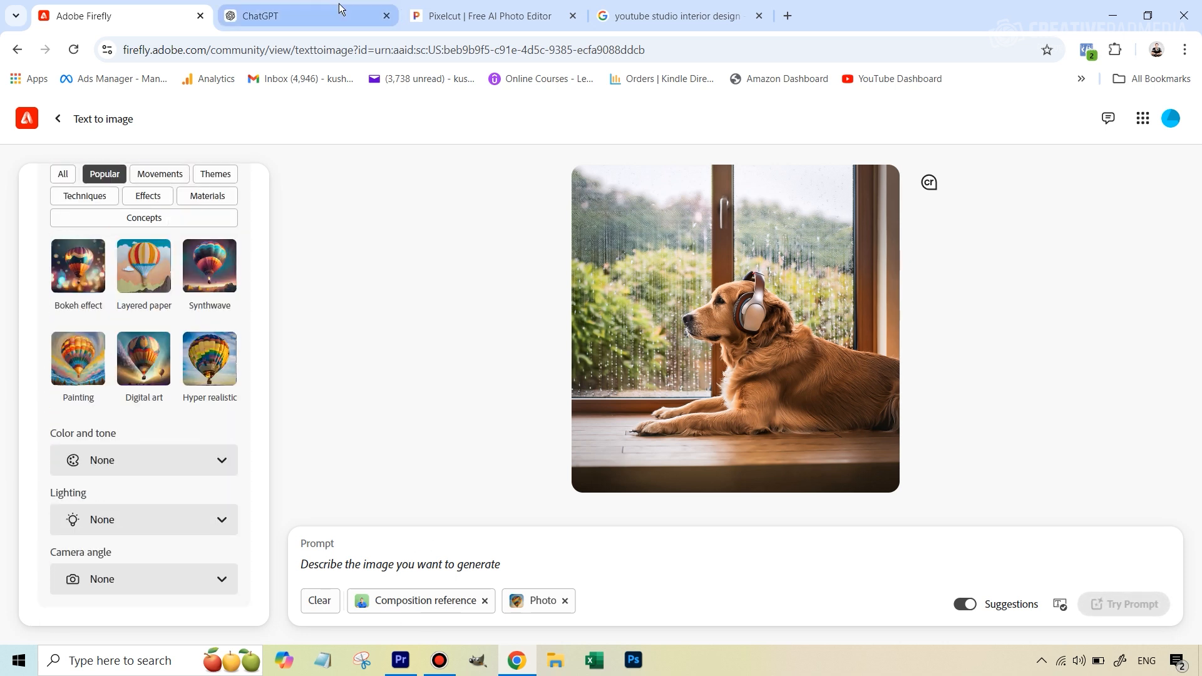
Bring ChatGPT's home-office prompt into Firefly and generate four matching background images.
{"action": "left_click", "coordinate": [298, 15]}
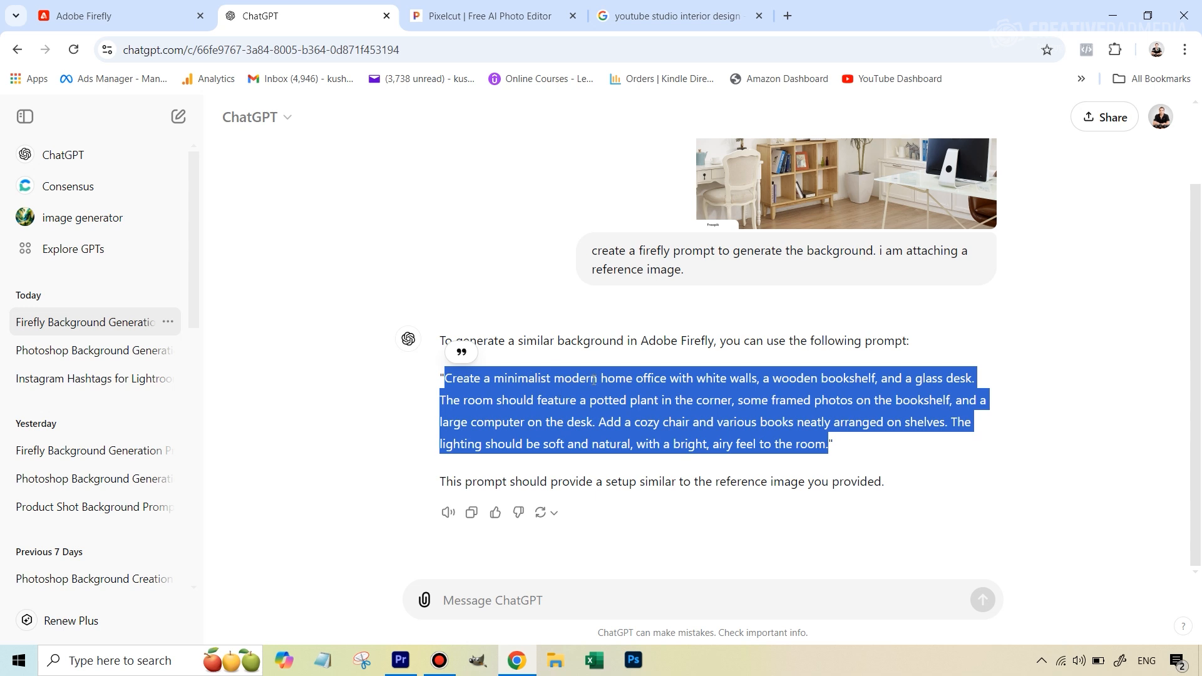
{"action": "left_click", "coordinate": [119, 15]}
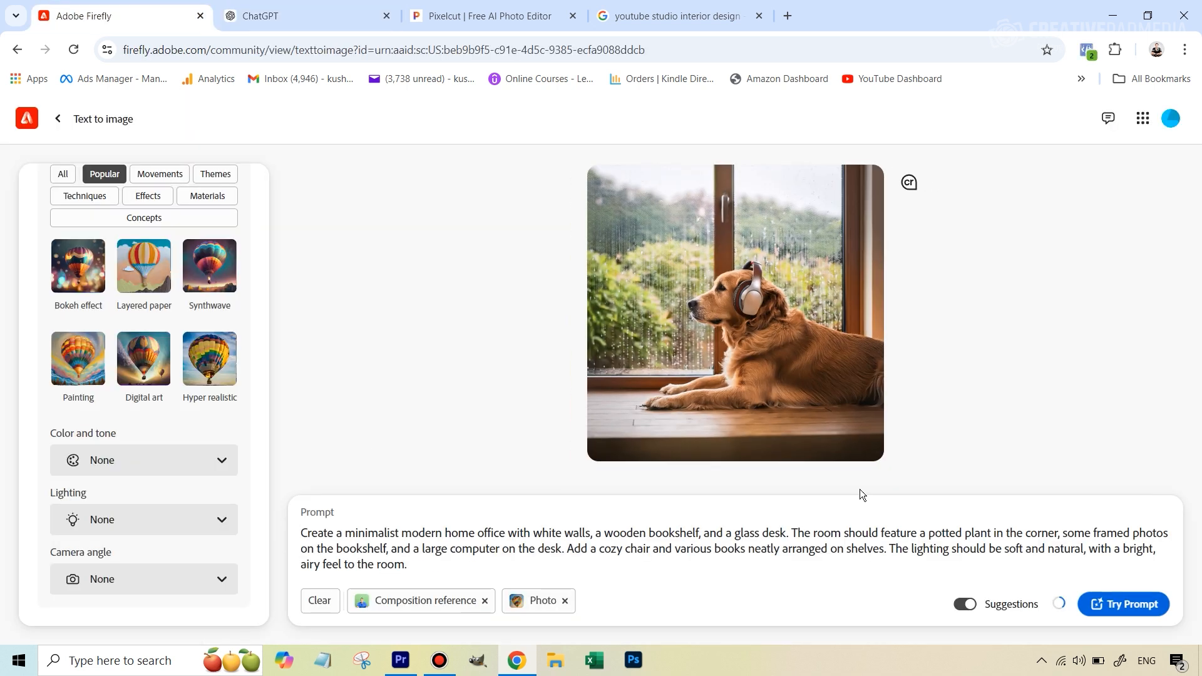
{"action": "left_click", "coordinate": [1122, 604]}
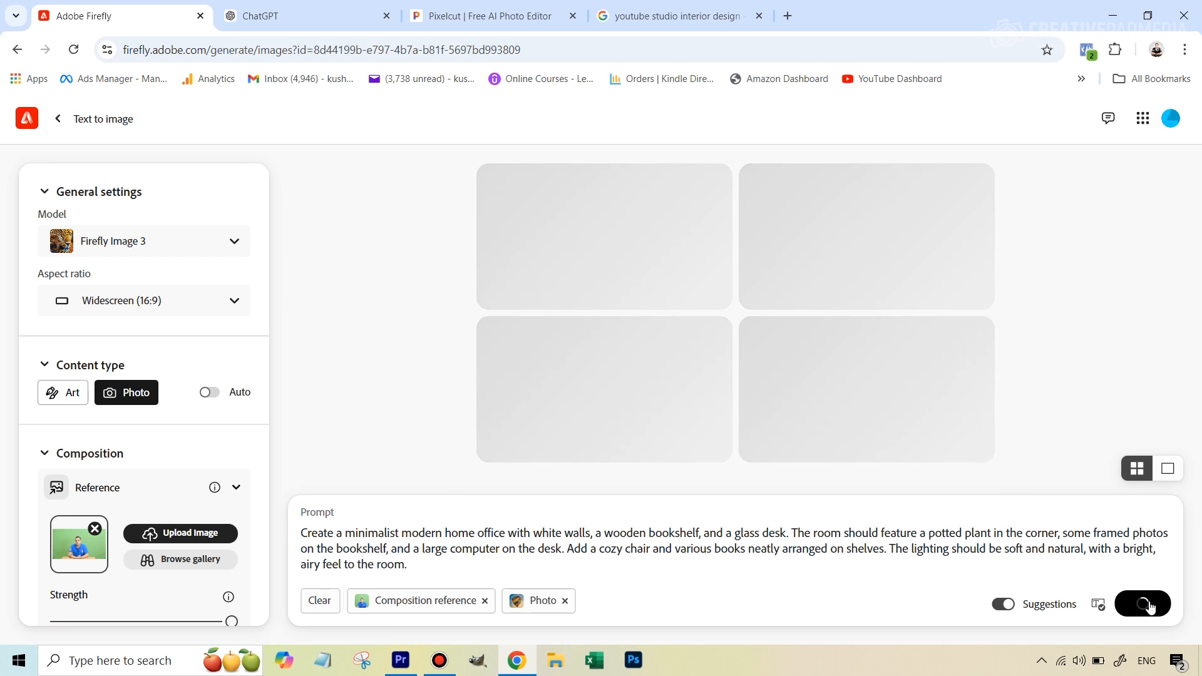
{"action": "left_click", "coordinate": [1144, 604]}
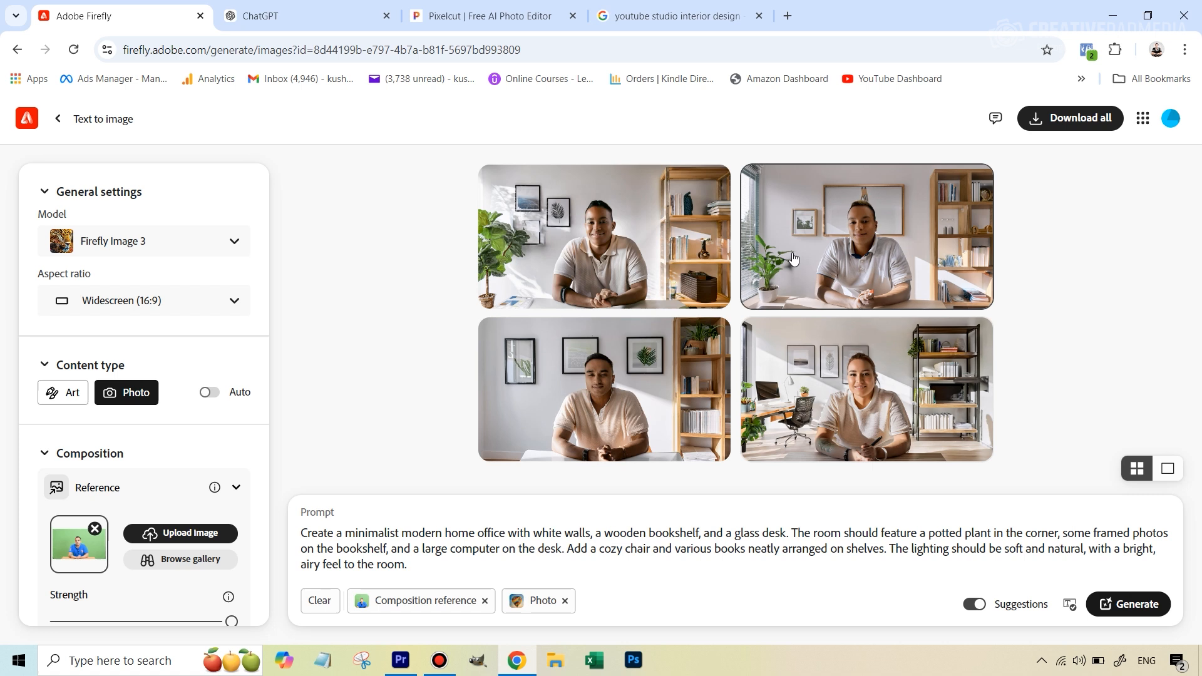
{"action": "mouse_move", "coordinate": [605, 236]}
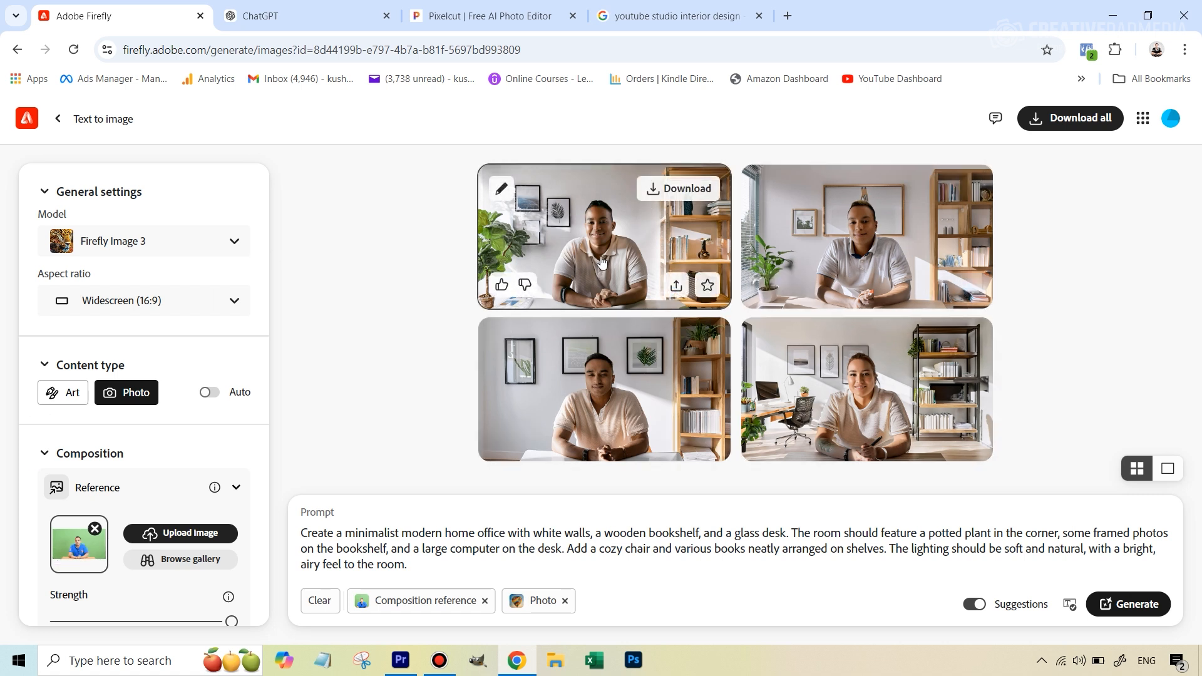
{"action": "mouse_move", "coordinate": [596, 223]}
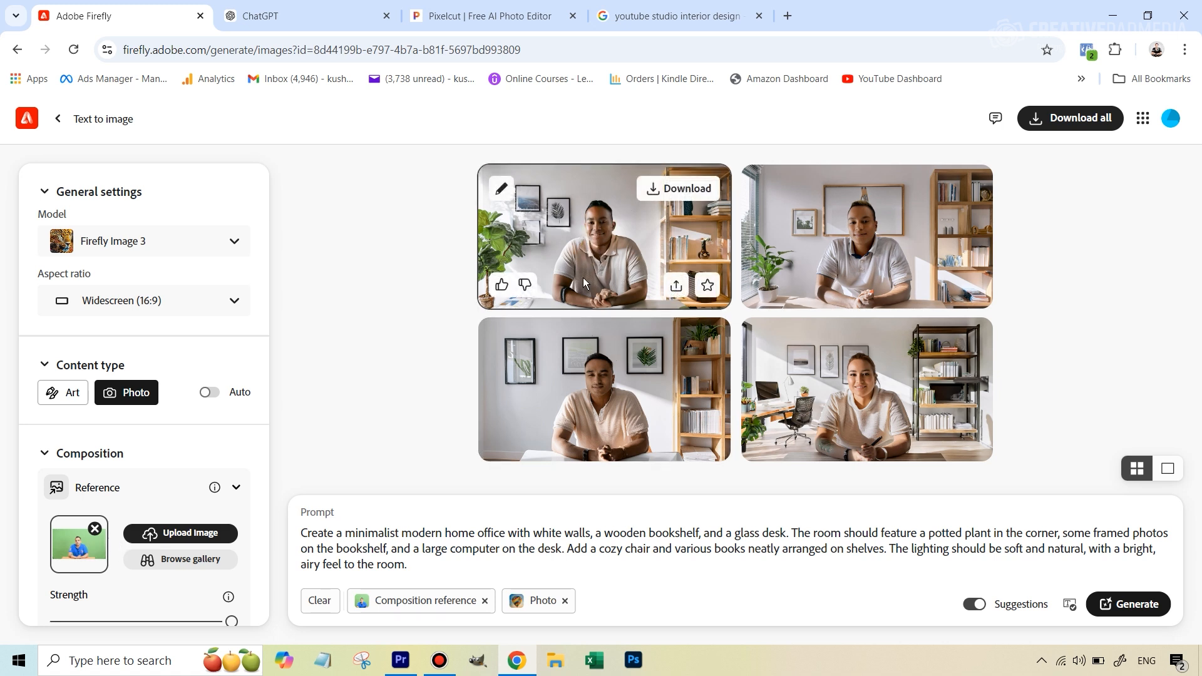
{"action": "mouse_move", "coordinate": [866, 189]}
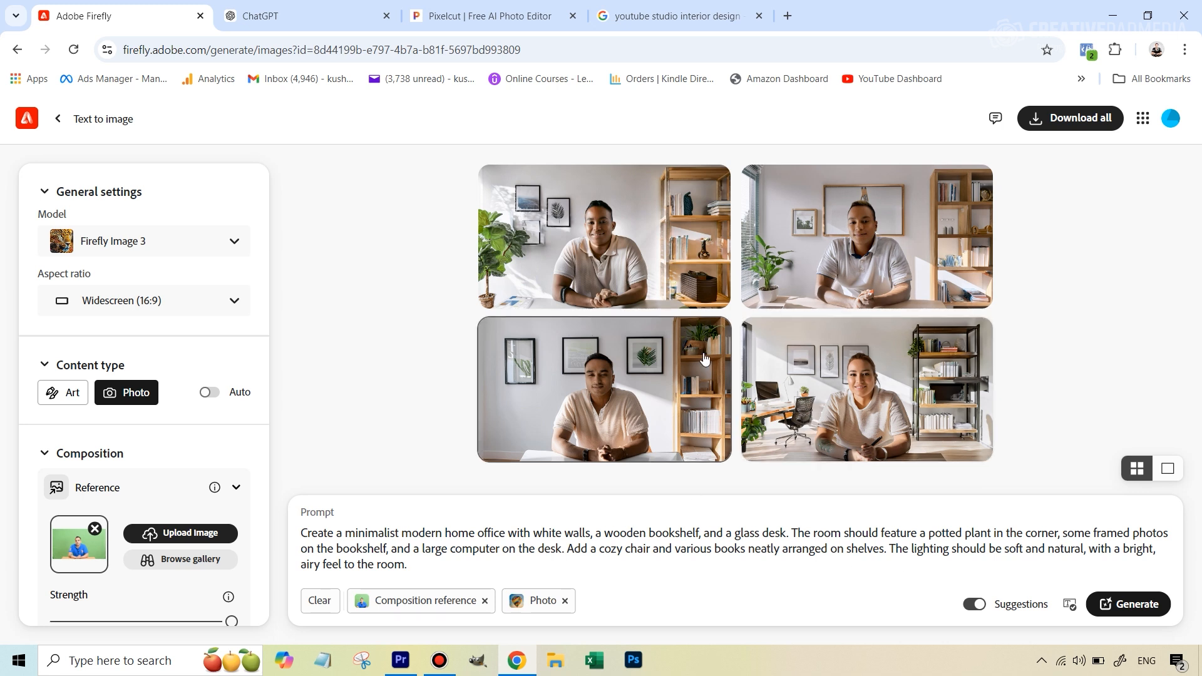
{"action": "mouse_move", "coordinate": [926, 220]}
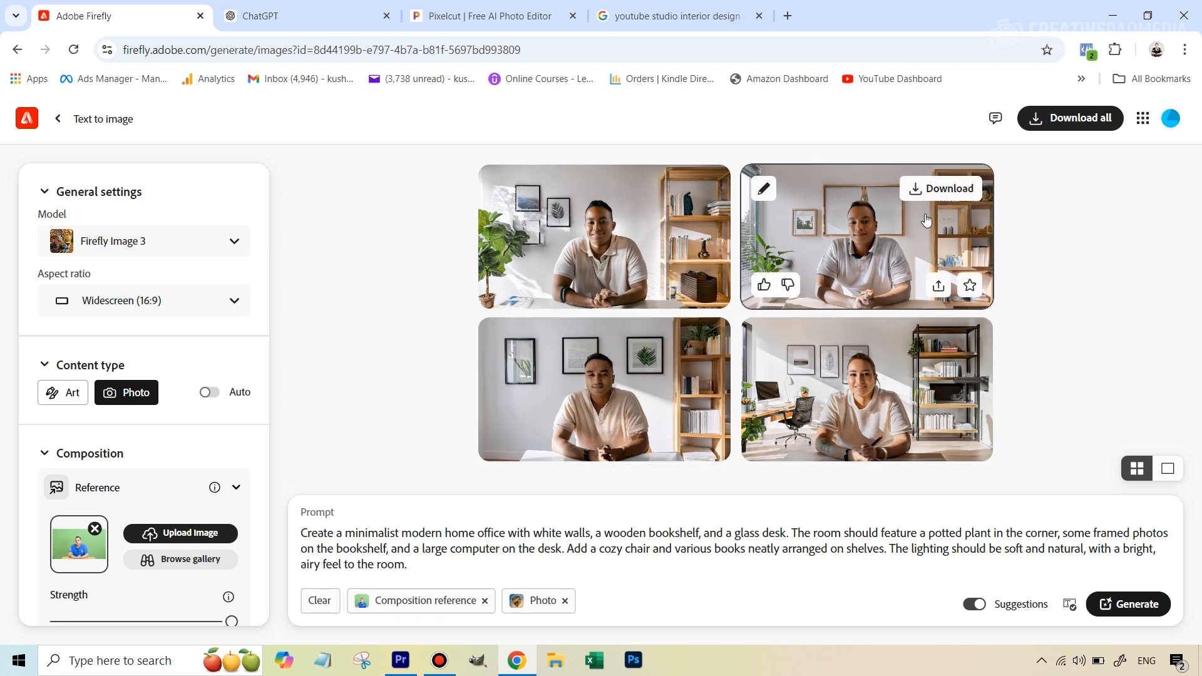
{"action": "mouse_move", "coordinate": [895, 253]}
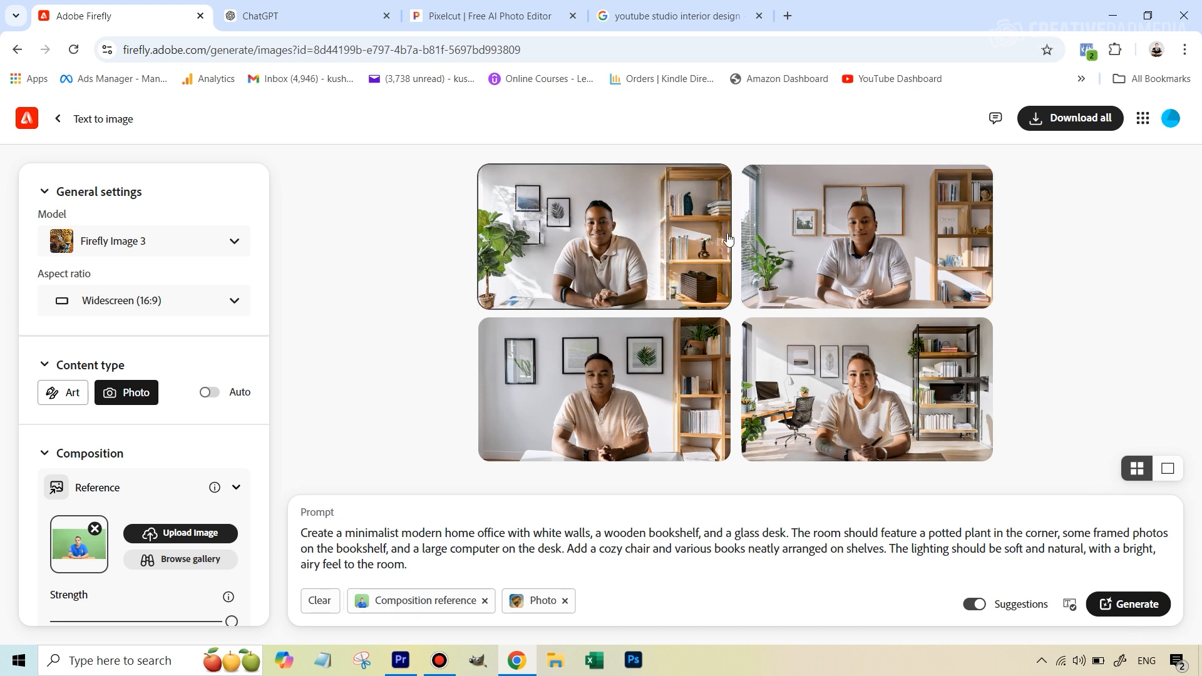
{"action": "mouse_move", "coordinate": [871, 232]}
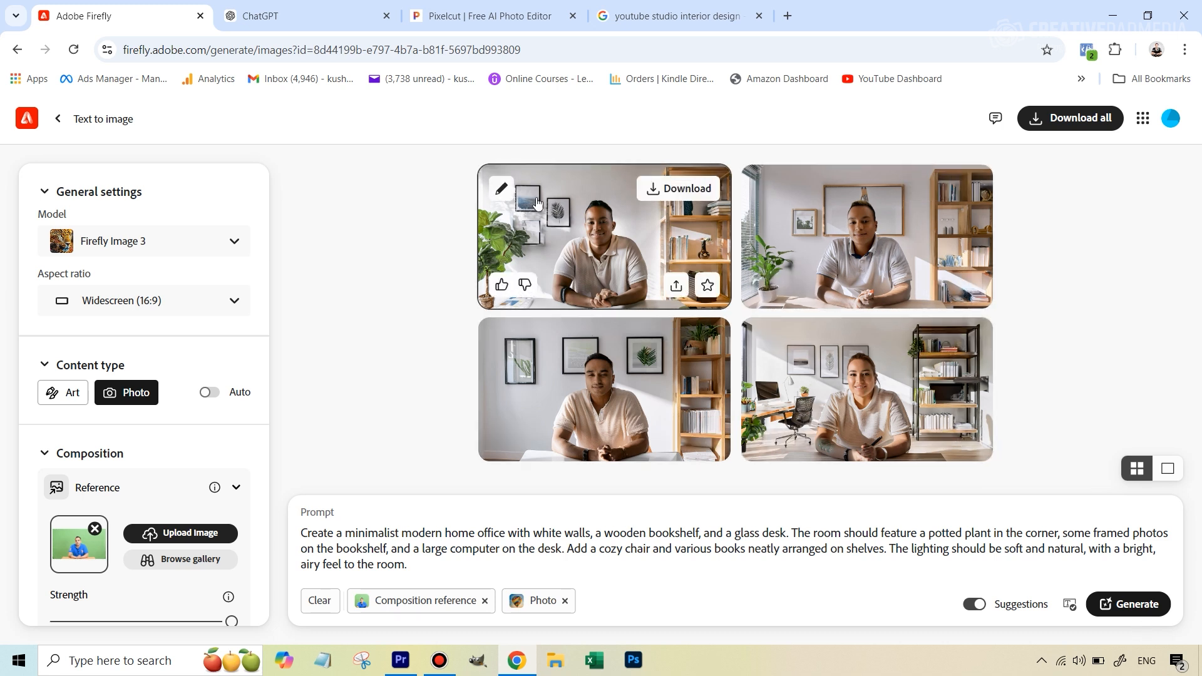
{"action": "left_click", "coordinate": [501, 189]}
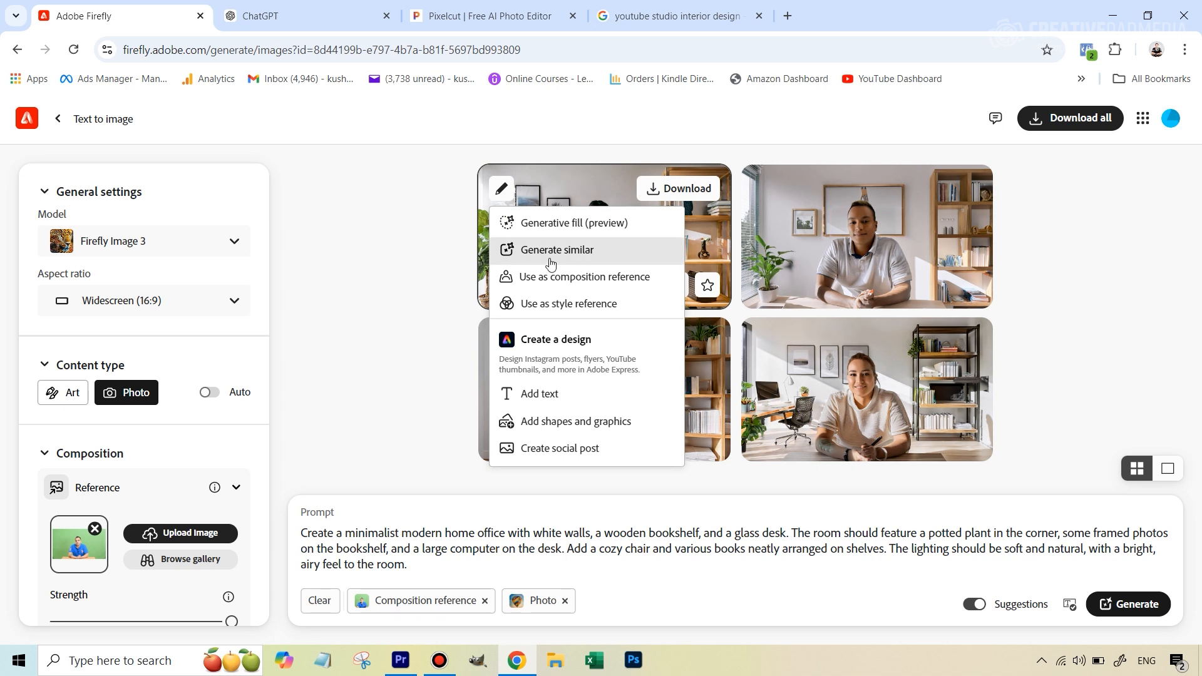
{"action": "mouse_move", "coordinate": [501, 189]}
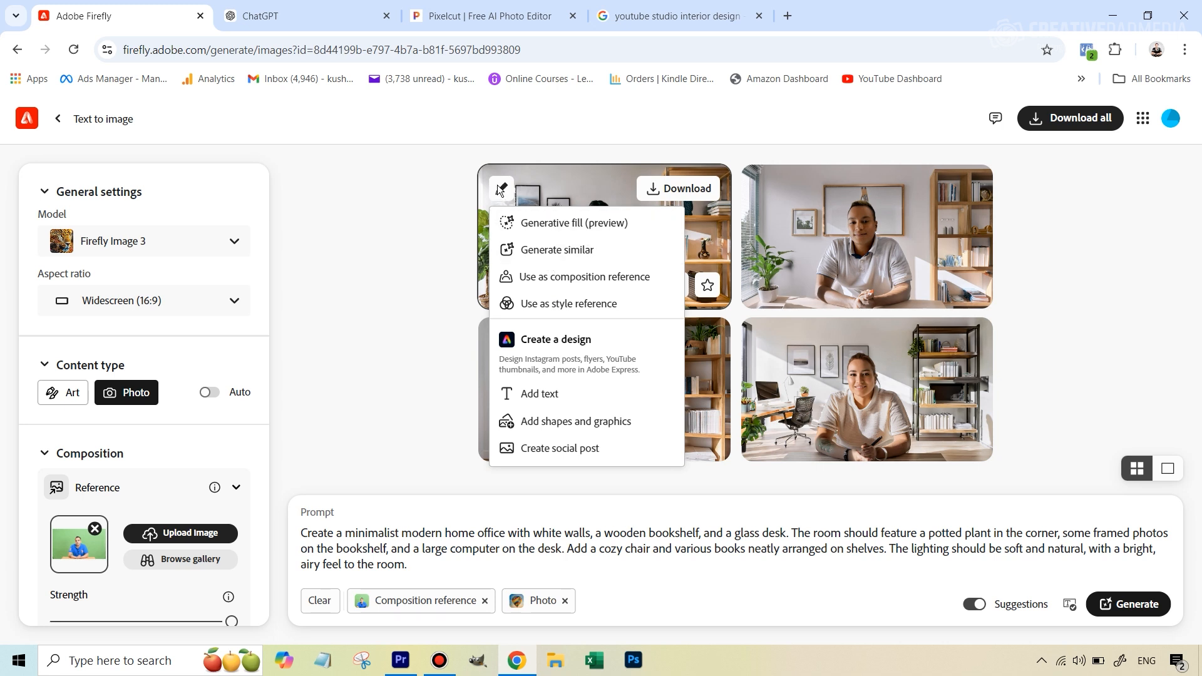
{"action": "left_click", "coordinate": [1114, 272]}
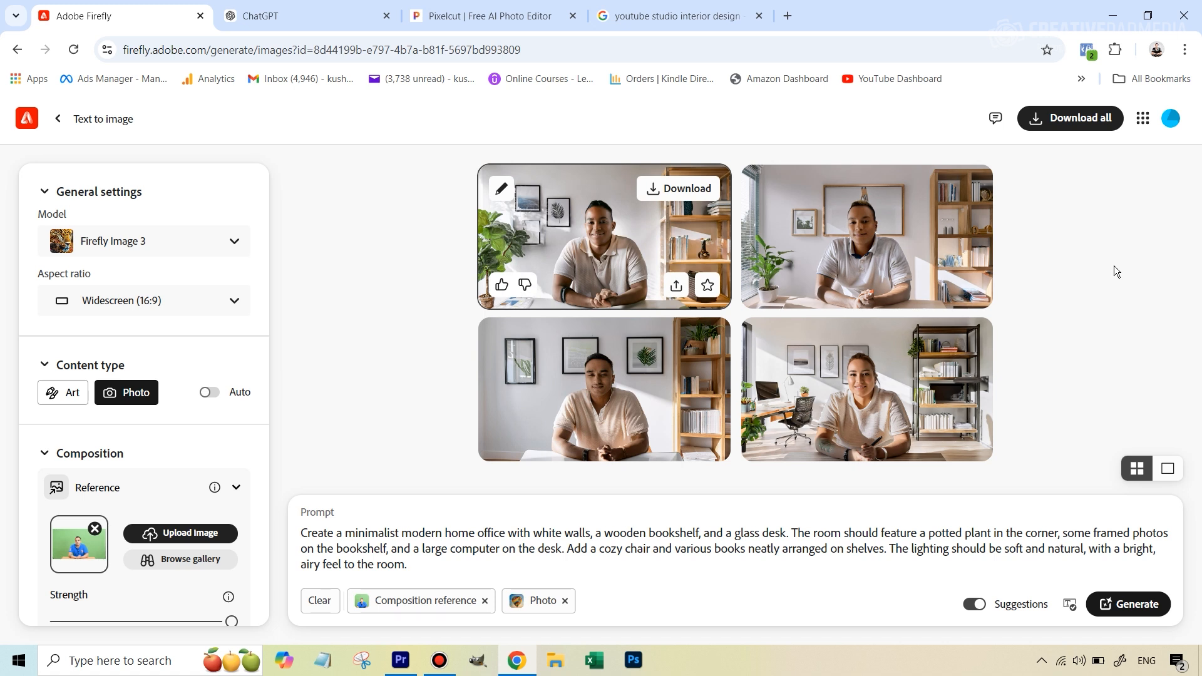
{"action": "mouse_move", "coordinate": [800, 281]}
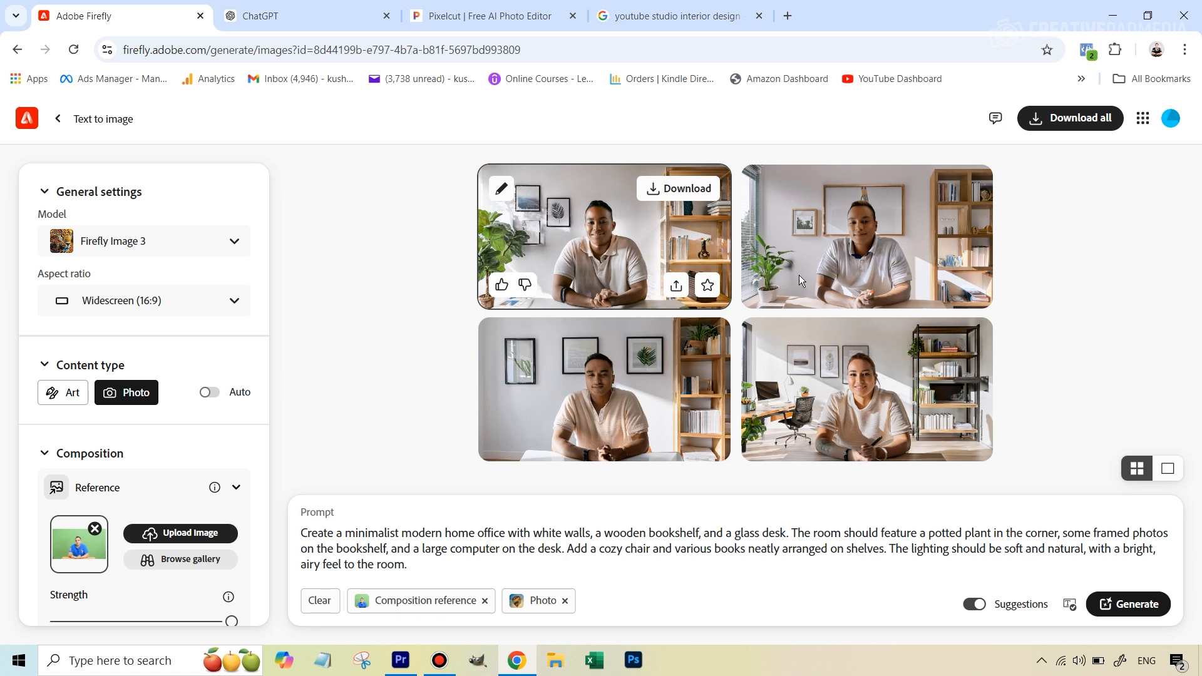
{"action": "mouse_move", "coordinate": [784, 339]}
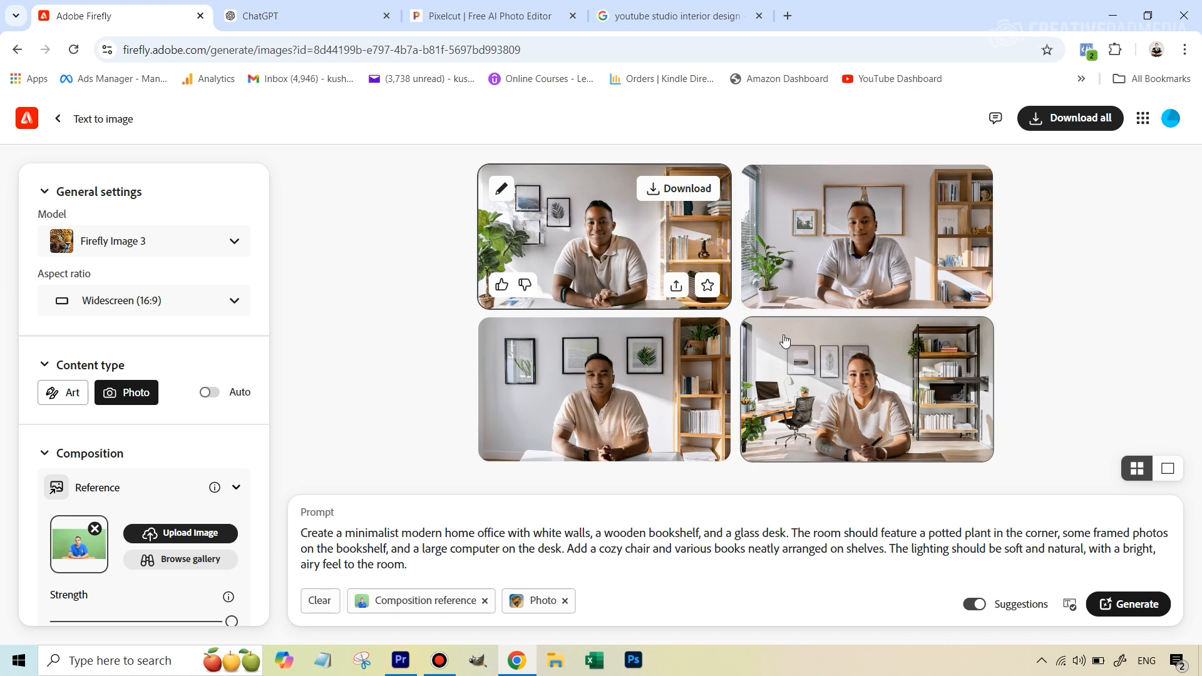
{"action": "mouse_move", "coordinate": [798, 442]}
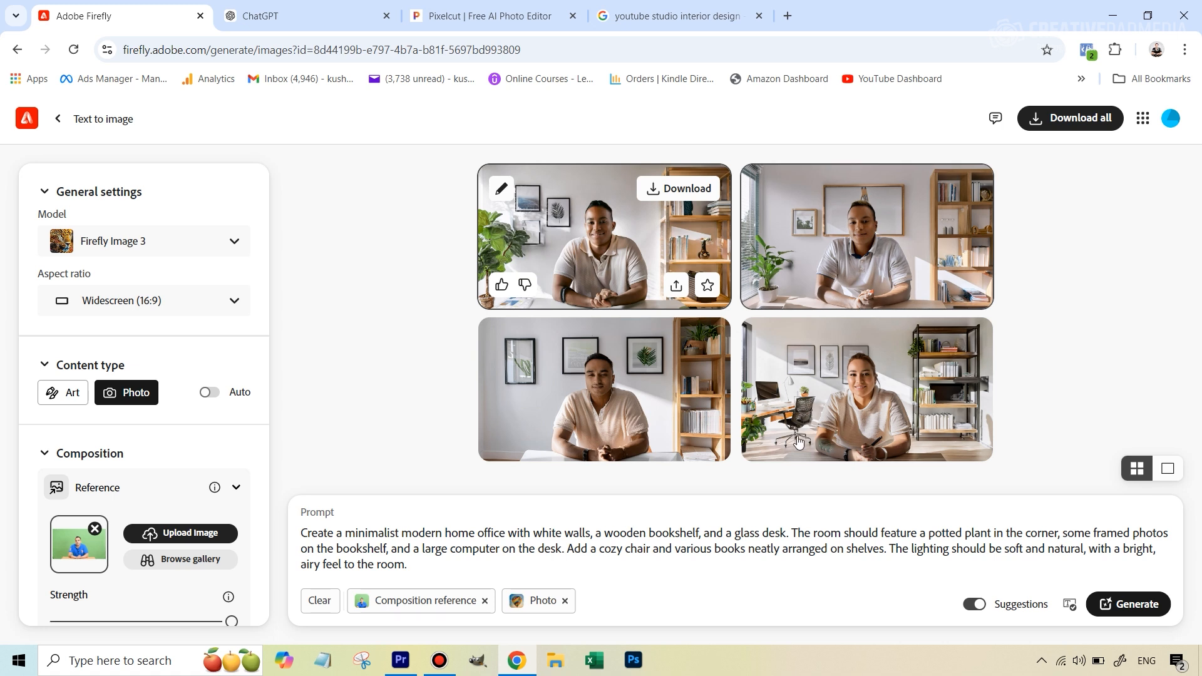
{"action": "mouse_move", "coordinate": [944, 311]}
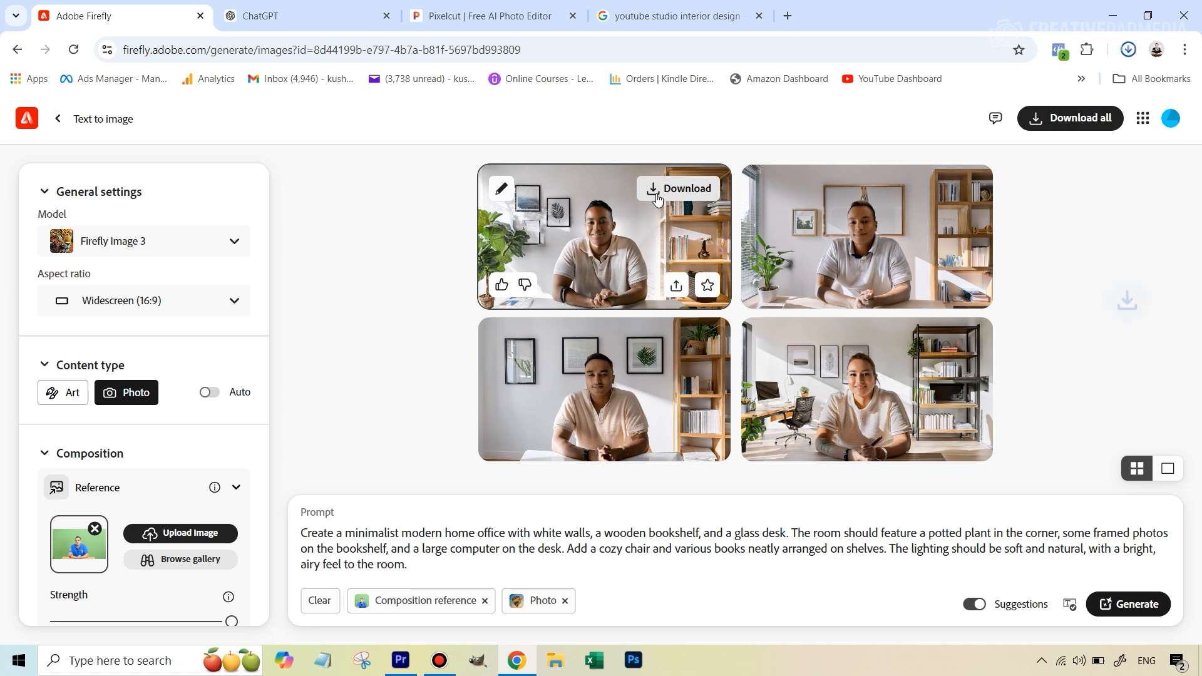
Download the first generated home-office image as a JPG and return to the four Firefly results.
{"action": "left_click", "coordinate": [677, 189]}
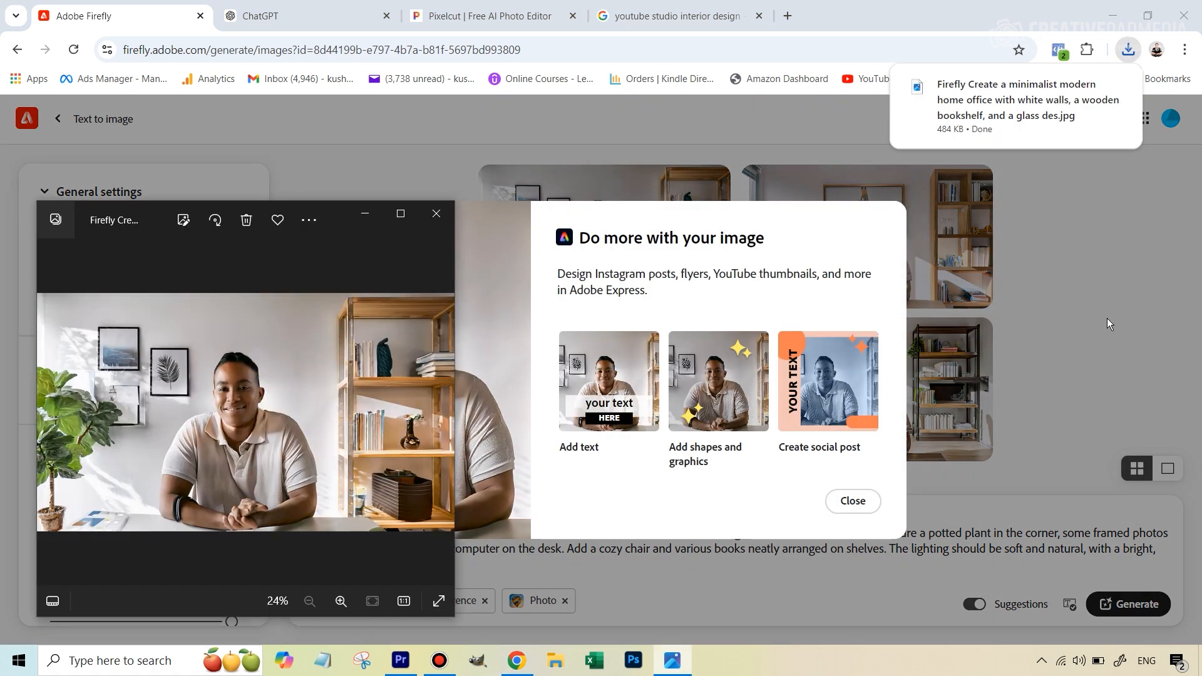
{"action": "left_click", "coordinate": [852, 501]}
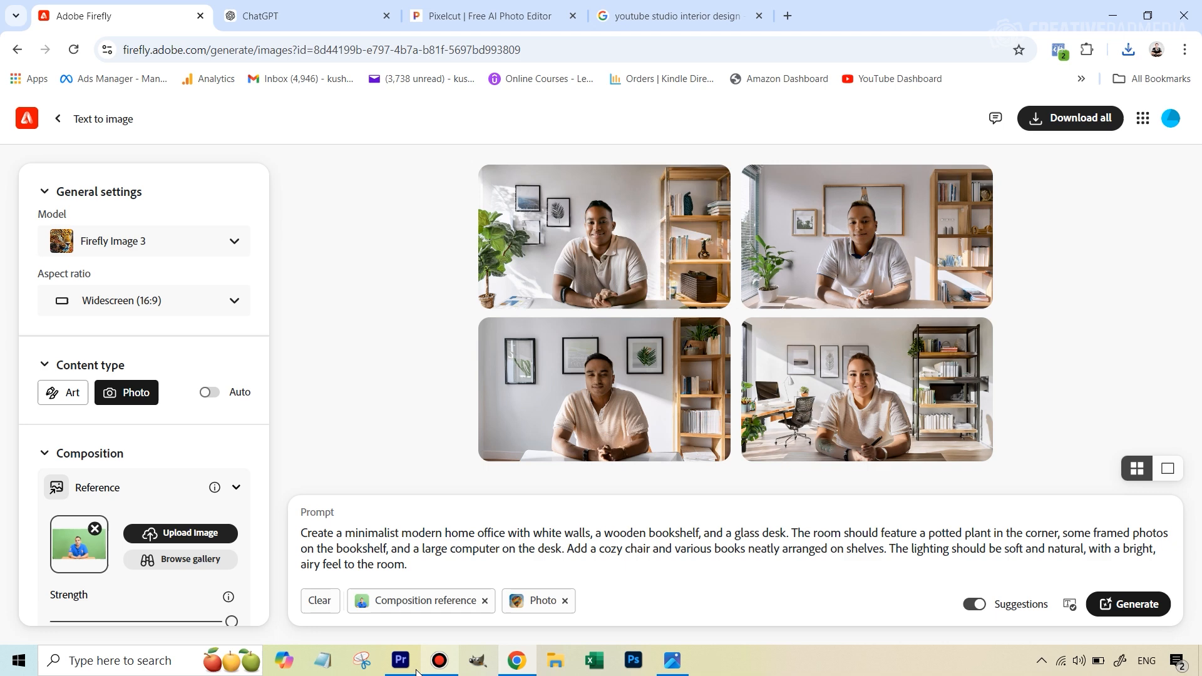
{"action": "left_click", "coordinate": [400, 664]}
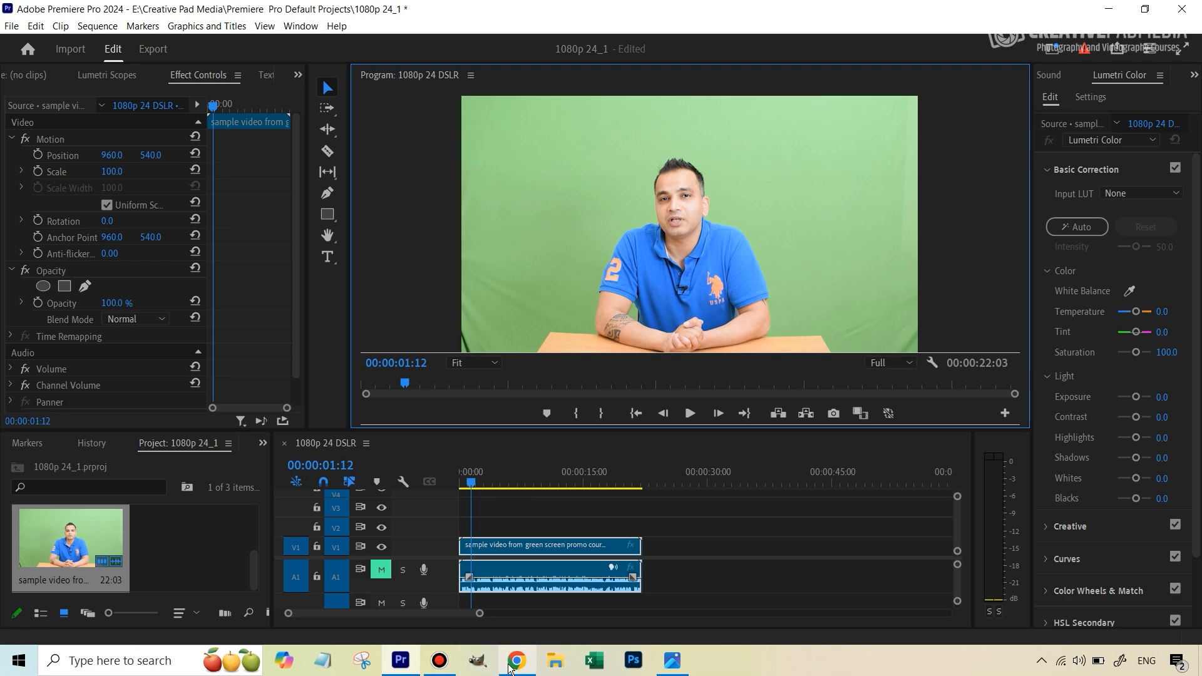
{"action": "left_click", "coordinate": [517, 660]}
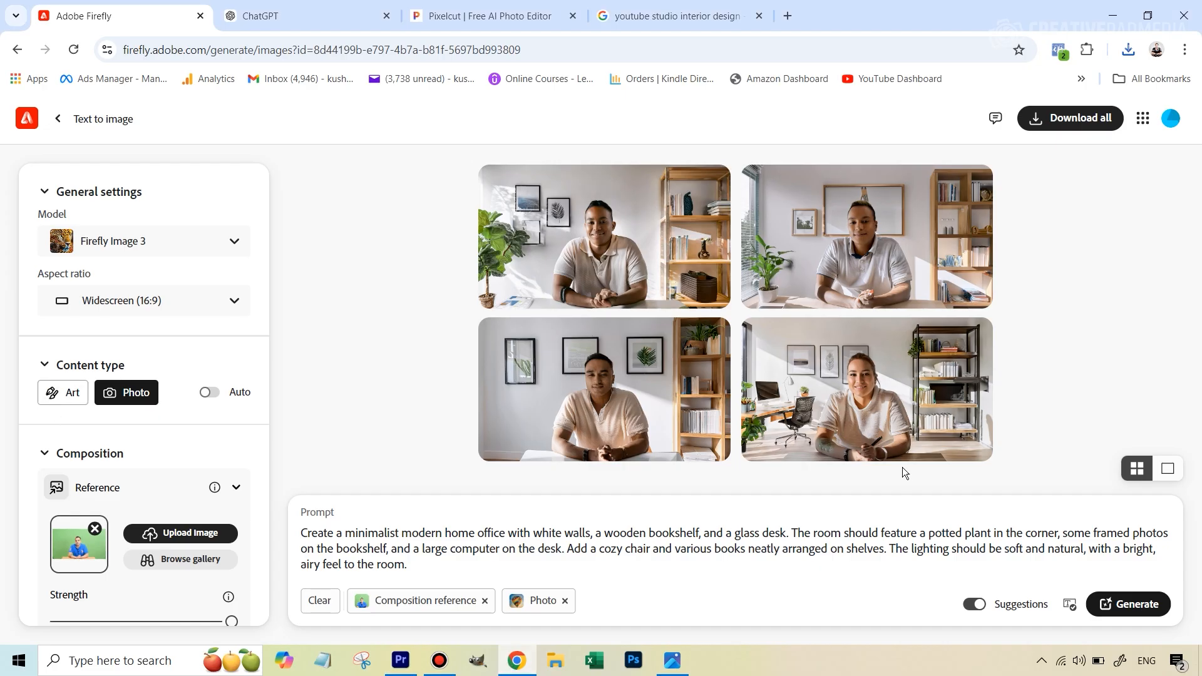
{"action": "mouse_move", "coordinate": [610, 210]}
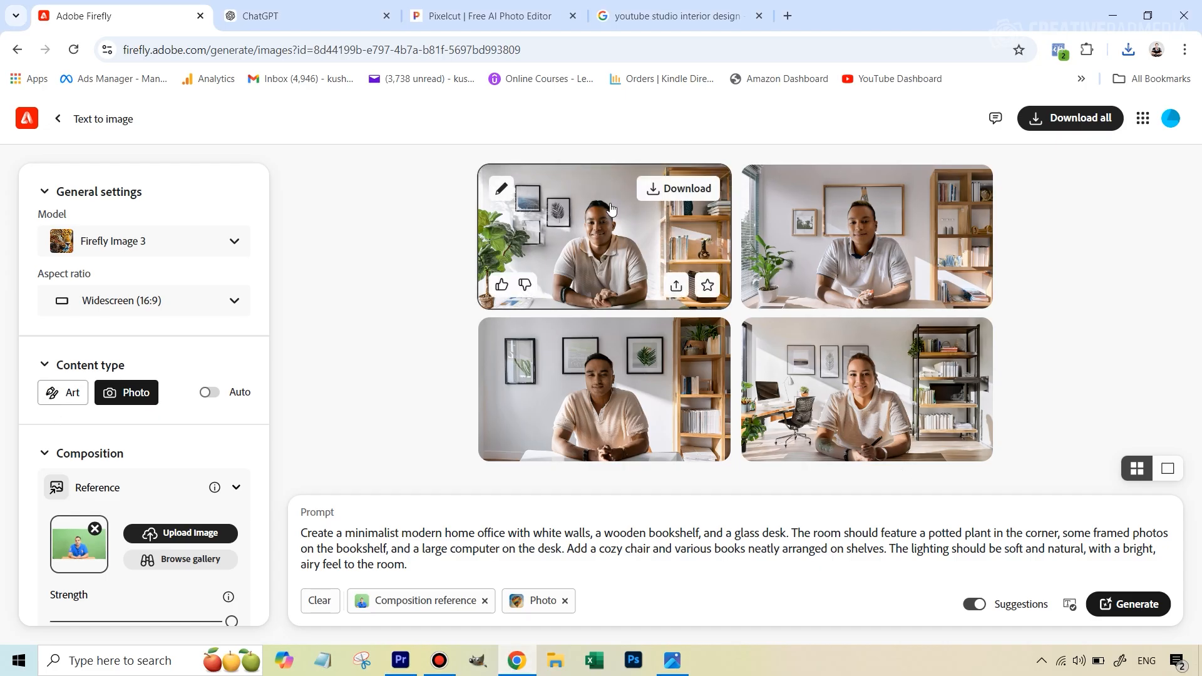
{"action": "mouse_move", "coordinate": [613, 261]}
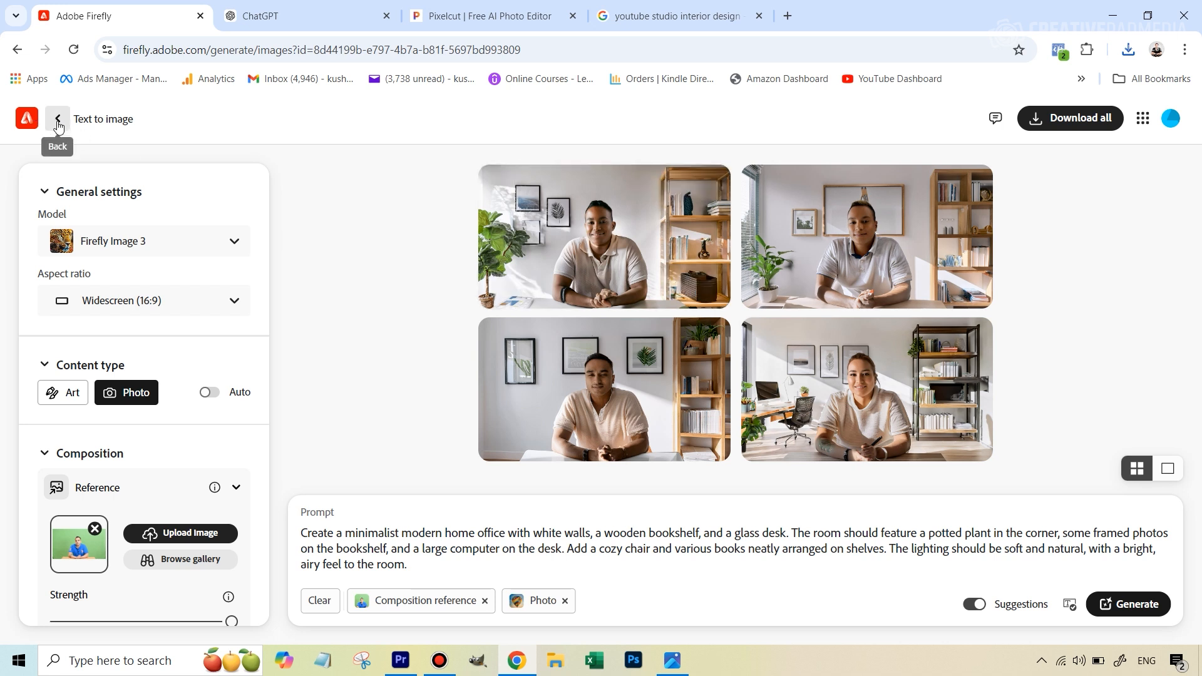
Go back to the Firefly home and upload the office photo with the man into Generative fill.
{"action": "left_click", "coordinate": [57, 120]}
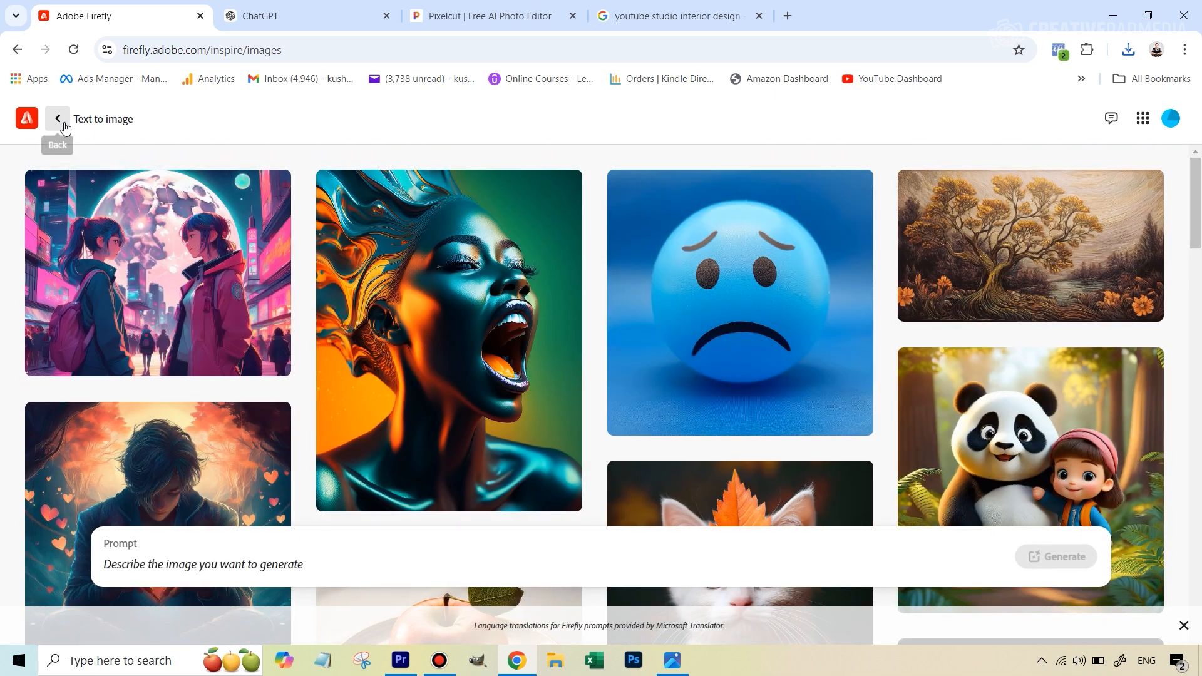
{"action": "left_click", "coordinate": [58, 119]}
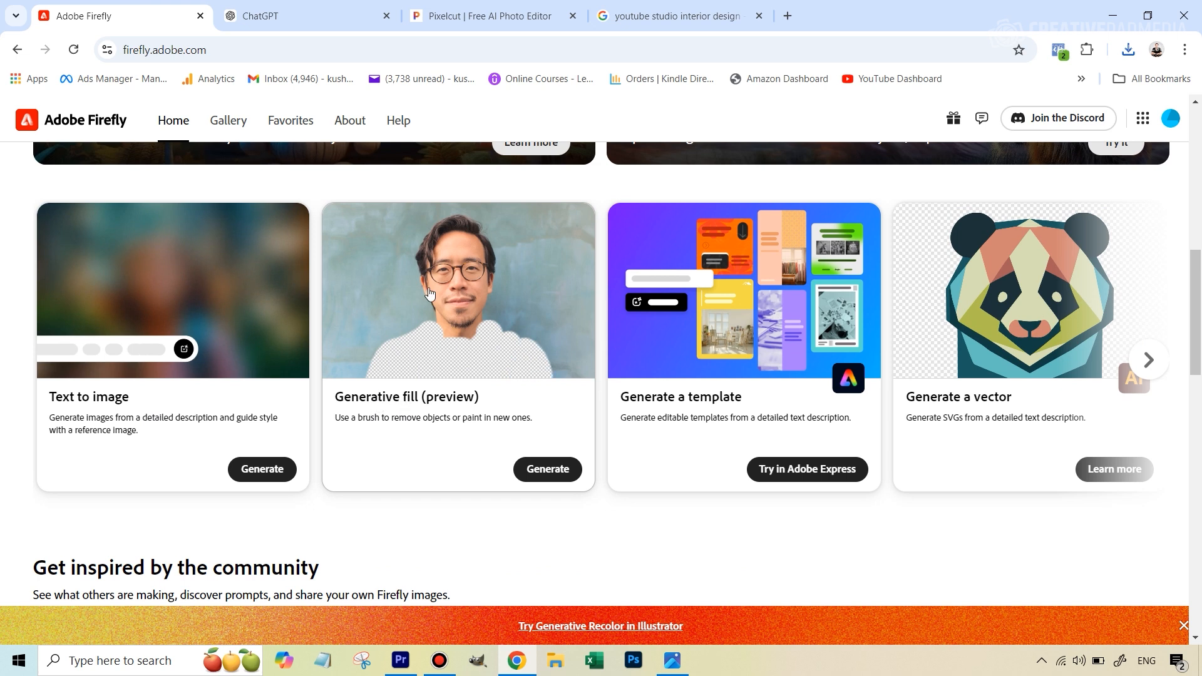
{"action": "left_click", "coordinate": [548, 469]}
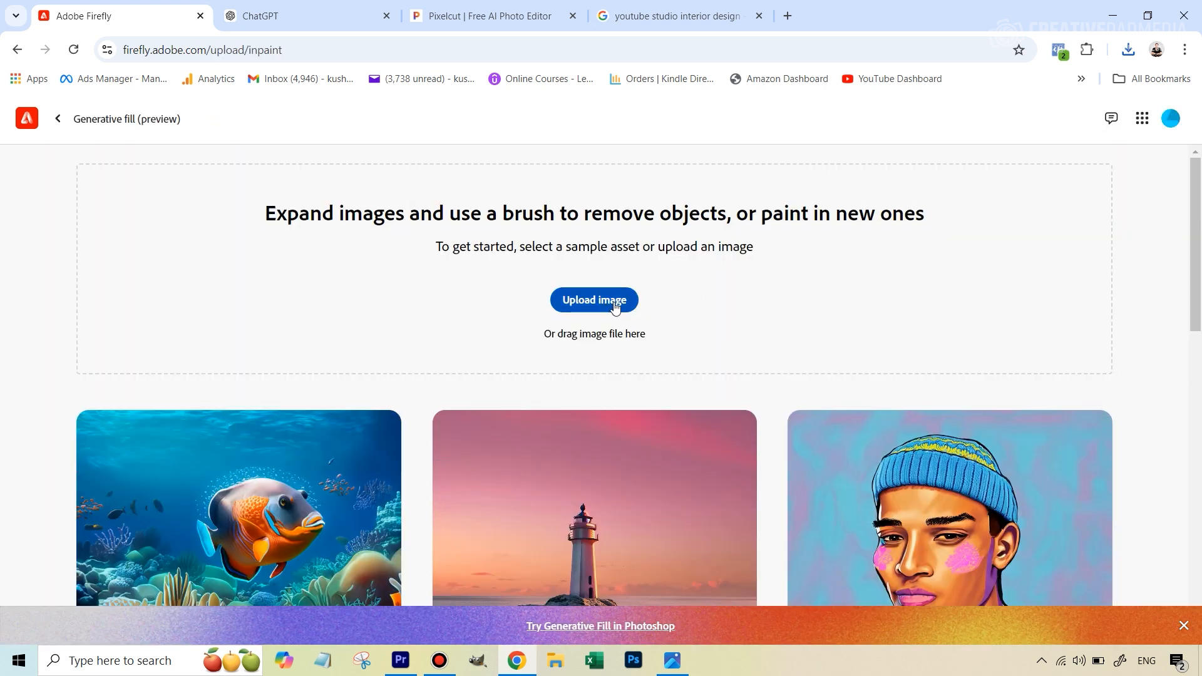
{"action": "left_click", "coordinate": [594, 300]}
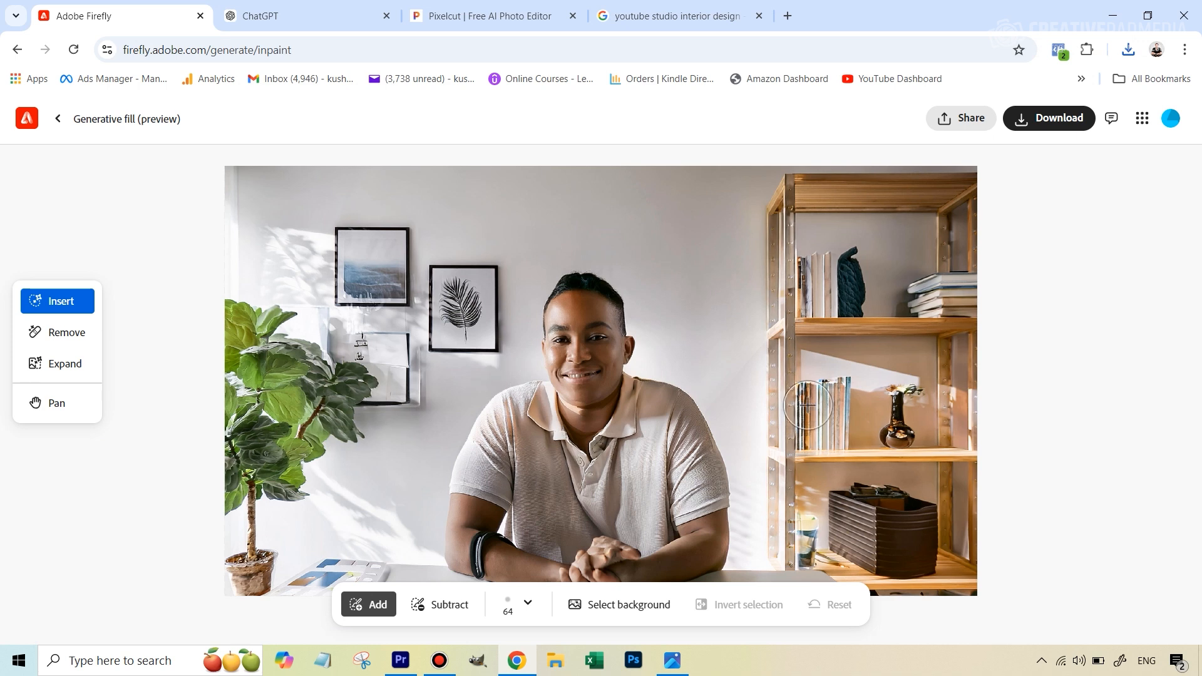
{"action": "mouse_move", "coordinate": [57, 338]}
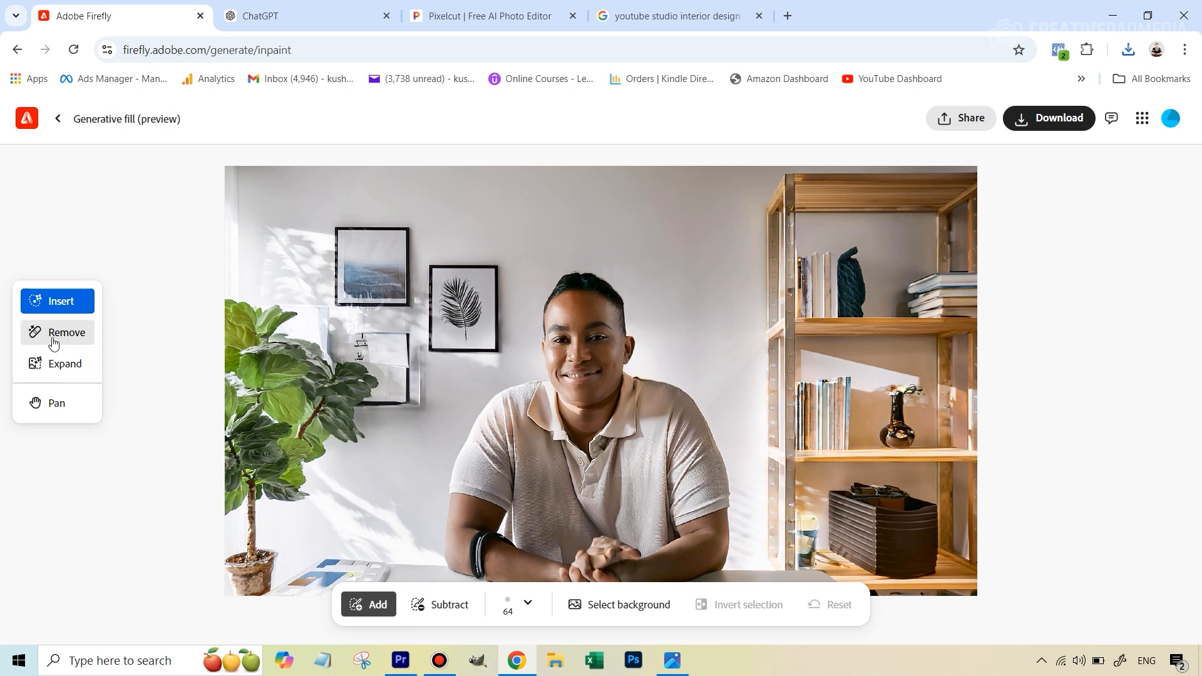
Choose the Remove tool and brush a mask over the man's head.
{"action": "left_click", "coordinate": [68, 332]}
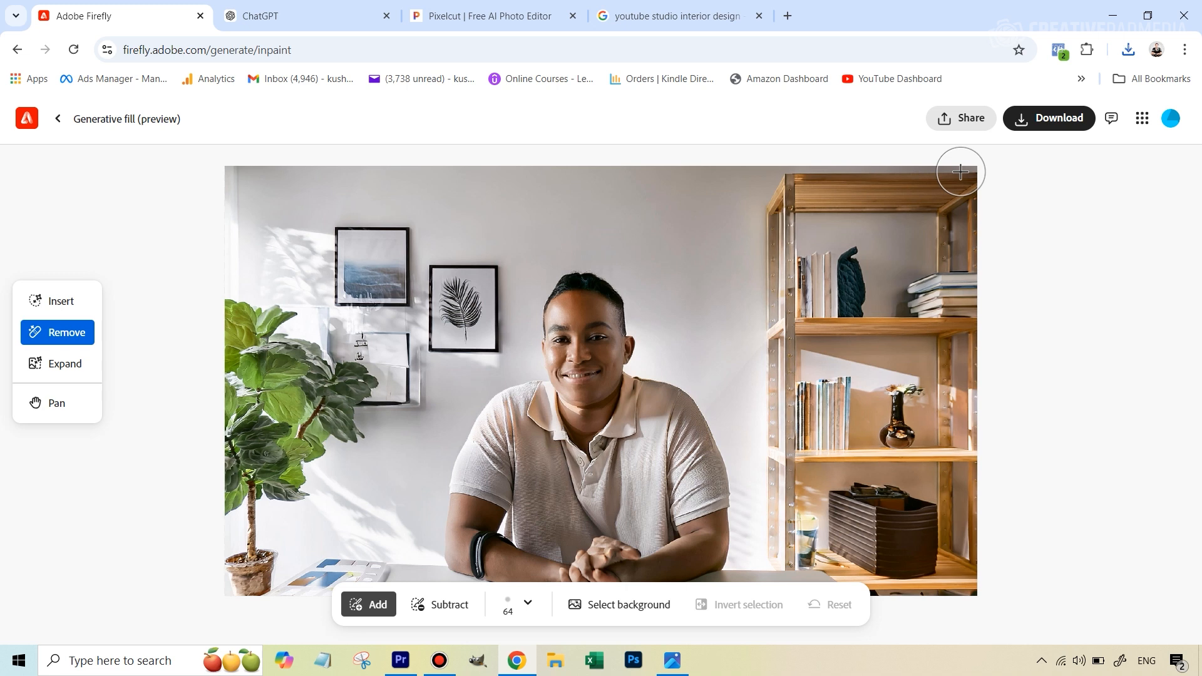
{"action": "mouse_move", "coordinate": [546, 497]}
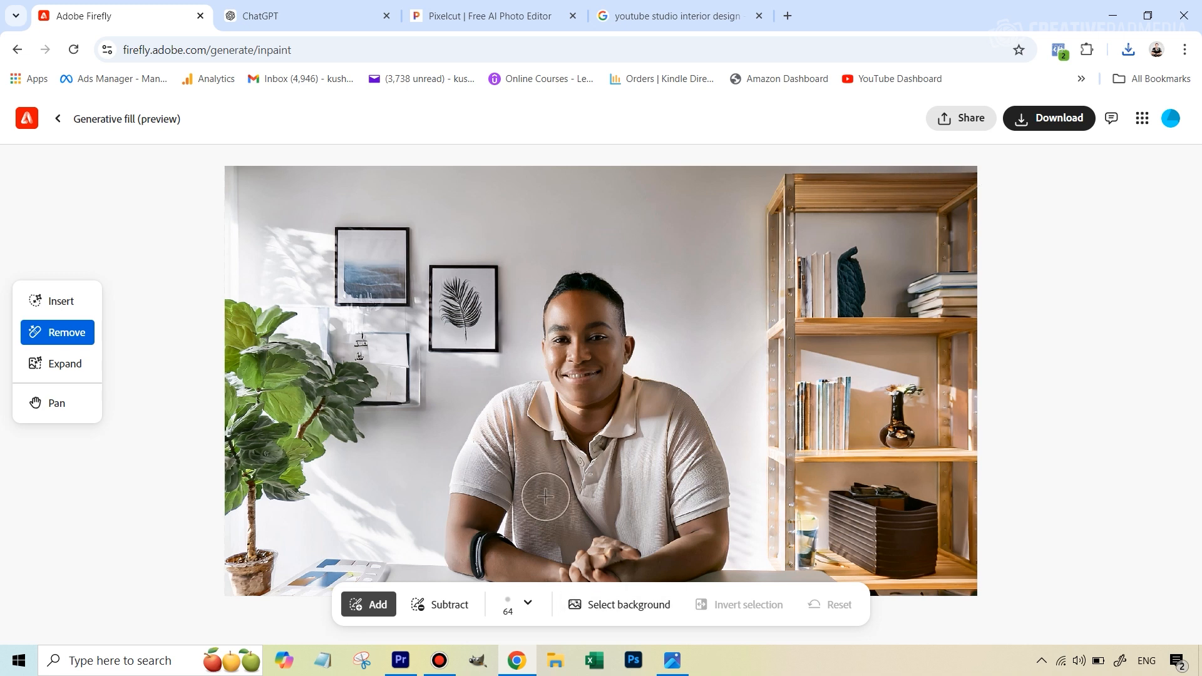
{"action": "mouse_move", "coordinate": [567, 275]}
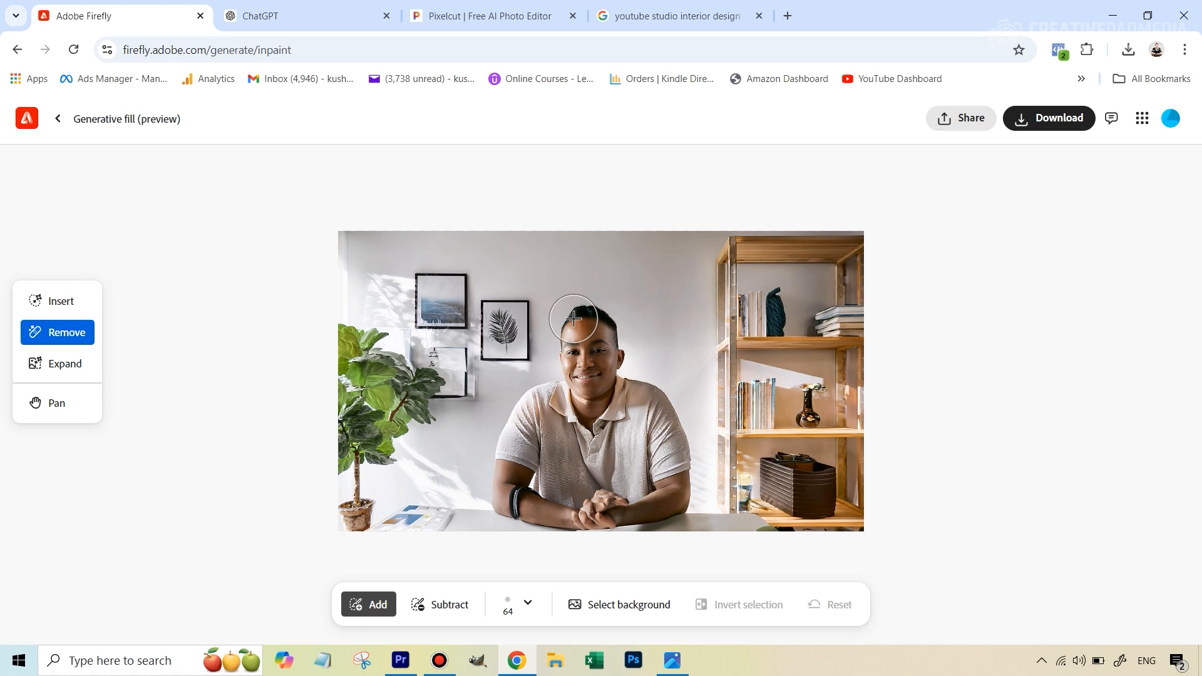
{"action": "left_click_drag", "start_coordinate": [571, 316], "coordinate": [647, 391]}
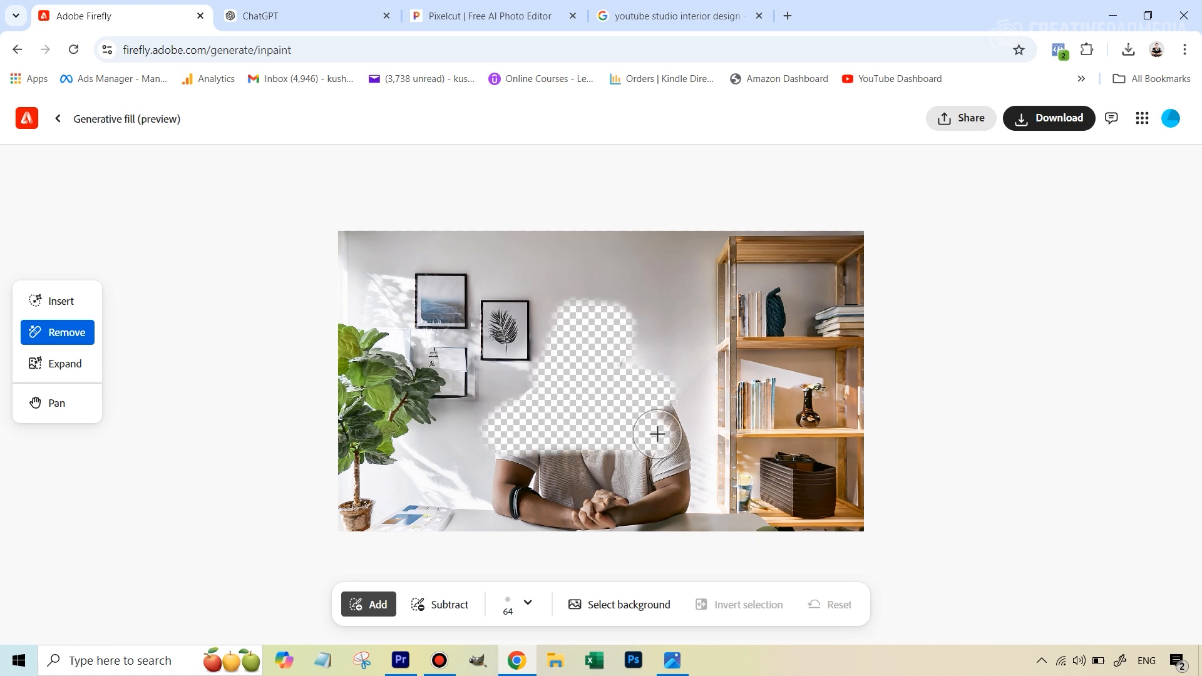
Extend the mask over his torso and arms, then generate a fill for the masked area.
{"action": "left_click_drag", "start_coordinate": [658, 435], "coordinate": [586, 515]}
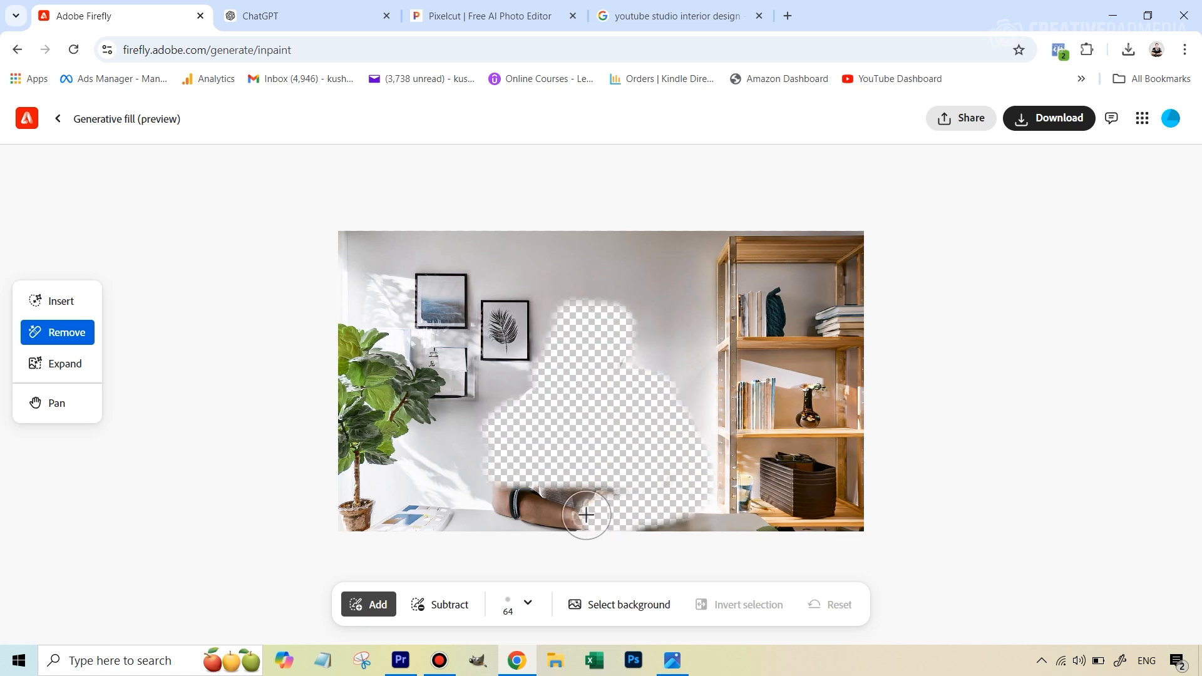
{"action": "left_click_drag", "start_coordinate": [586, 515], "coordinate": [504, 499]}
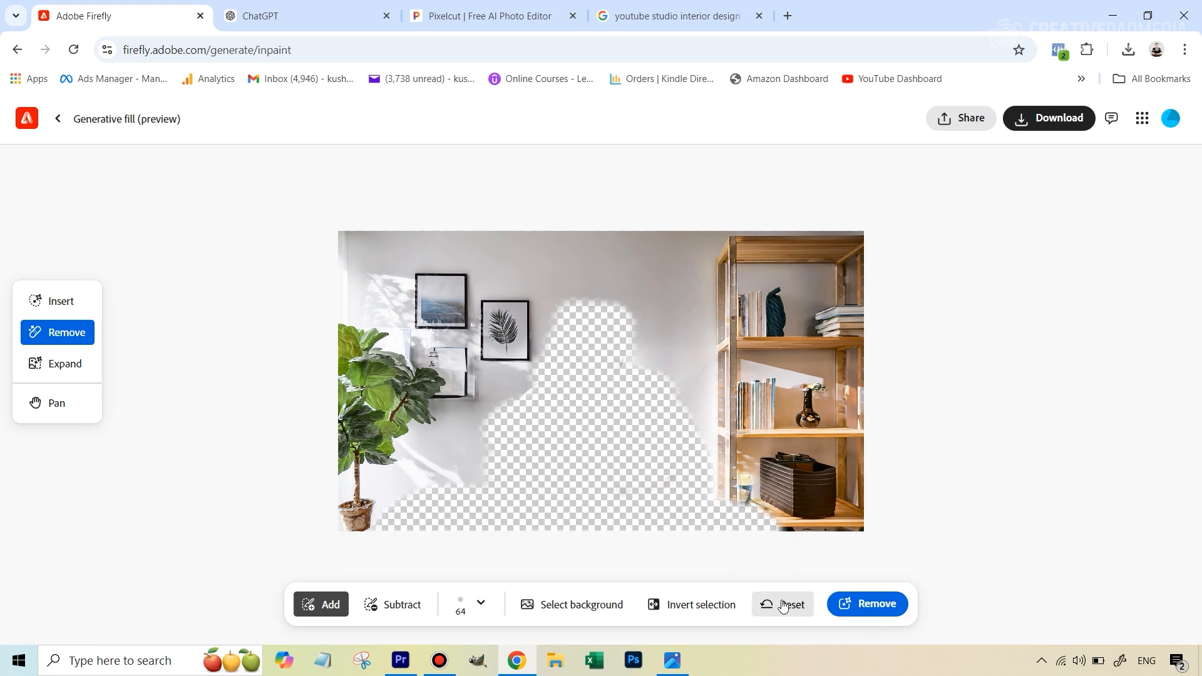
{"action": "left_click", "coordinate": [867, 603]}
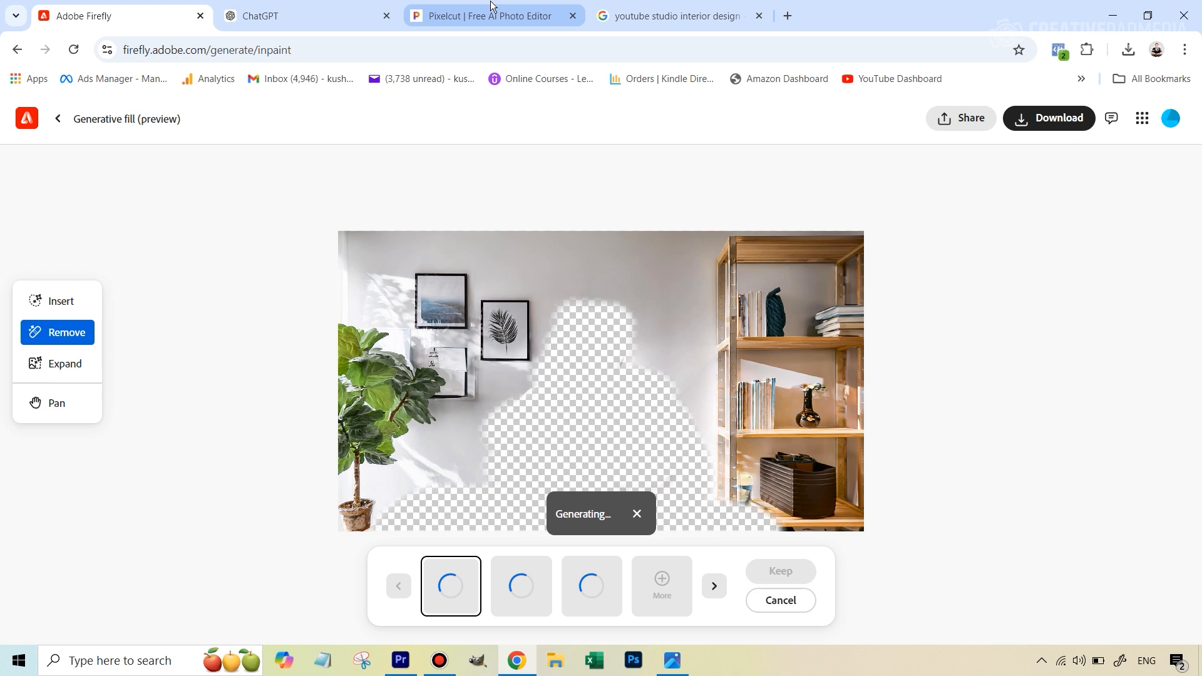
Switch to the Pixelcut tab and show its Tools menu.
{"action": "left_click", "coordinate": [490, 15]}
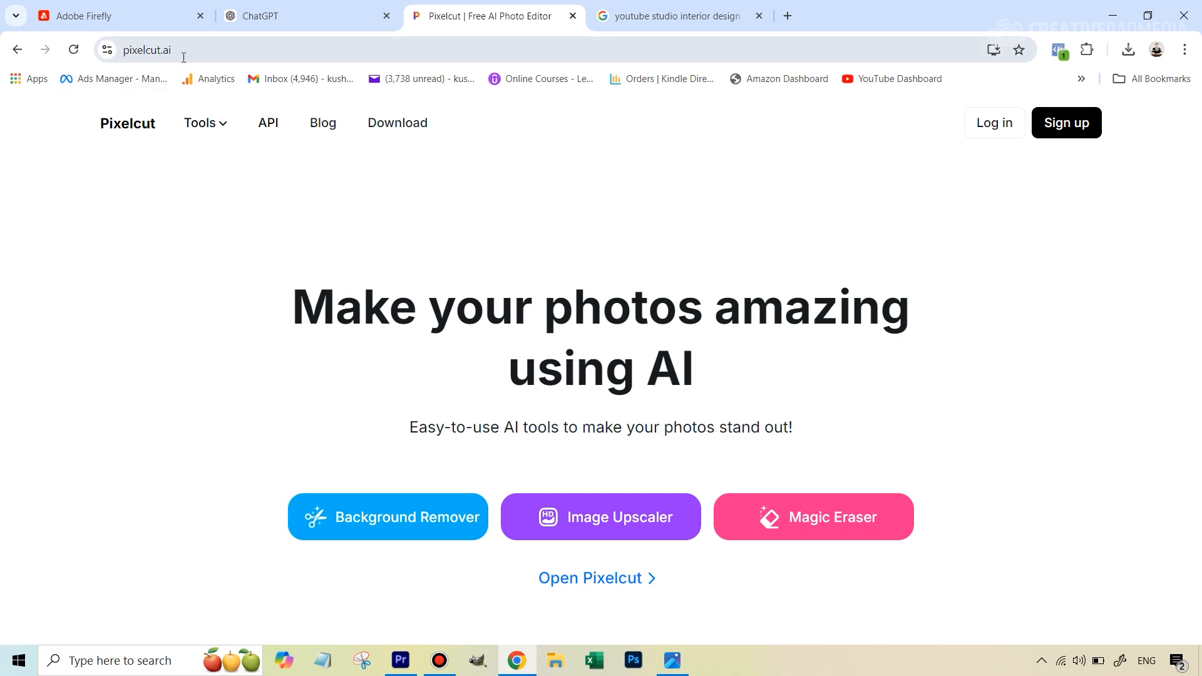
{"action": "mouse_move", "coordinate": [250, 65]}
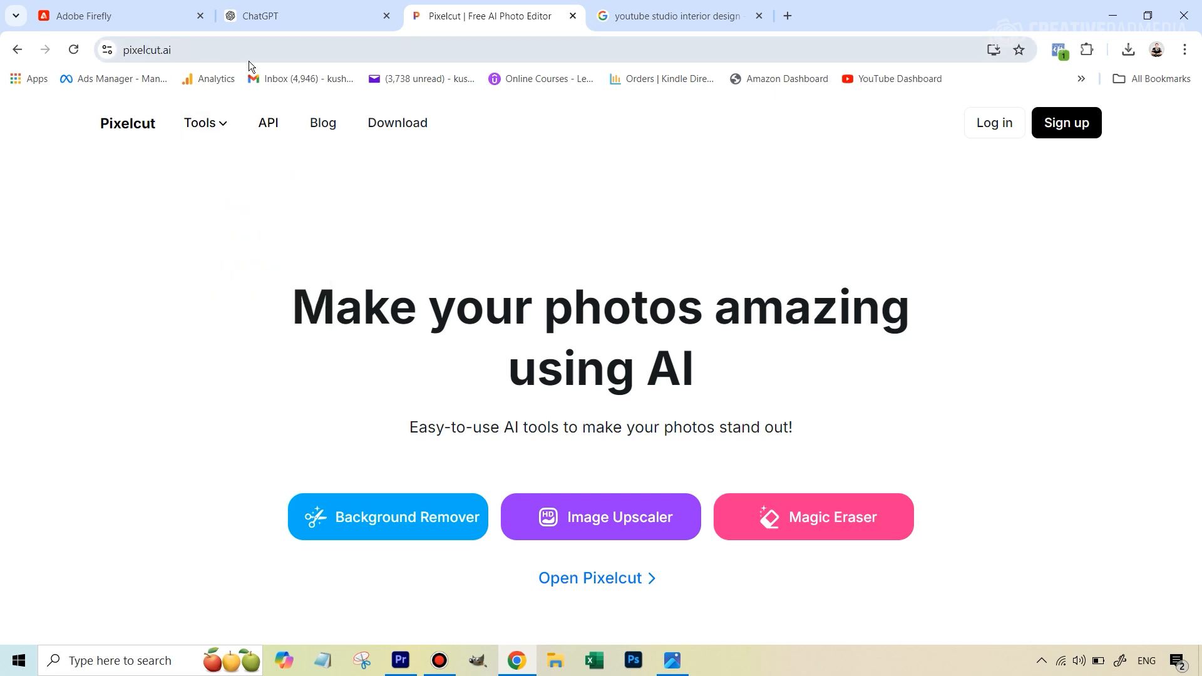
{"action": "mouse_move", "coordinate": [322, 122]}
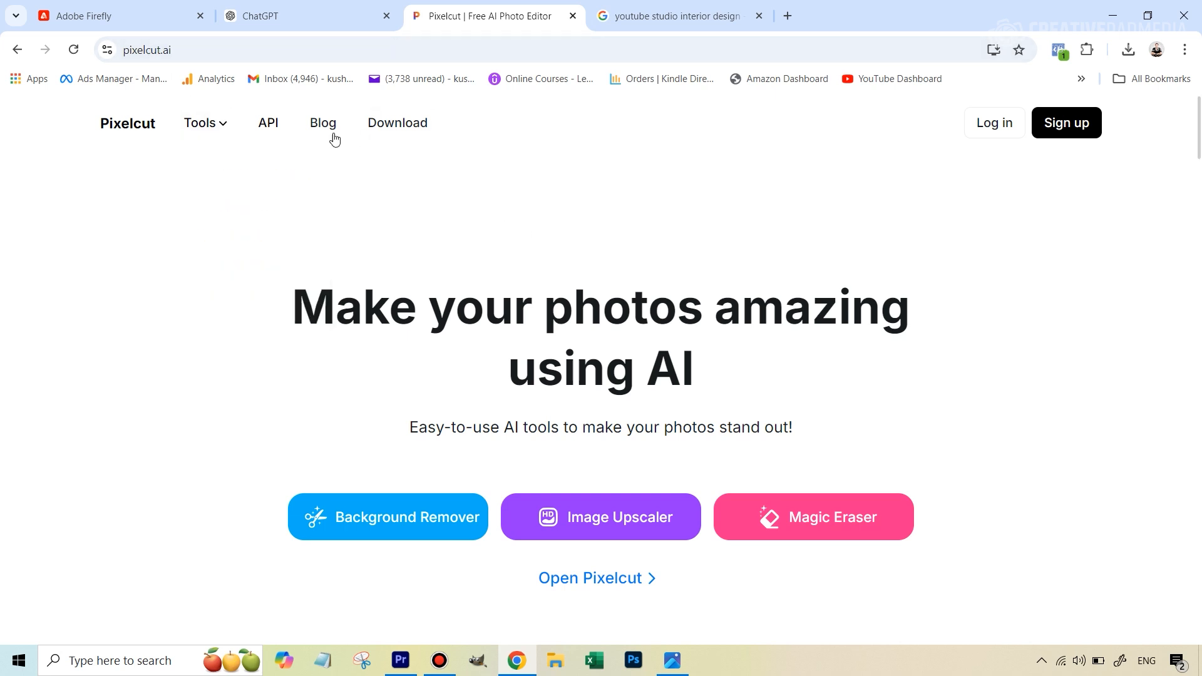
{"action": "left_click", "coordinate": [202, 123]}
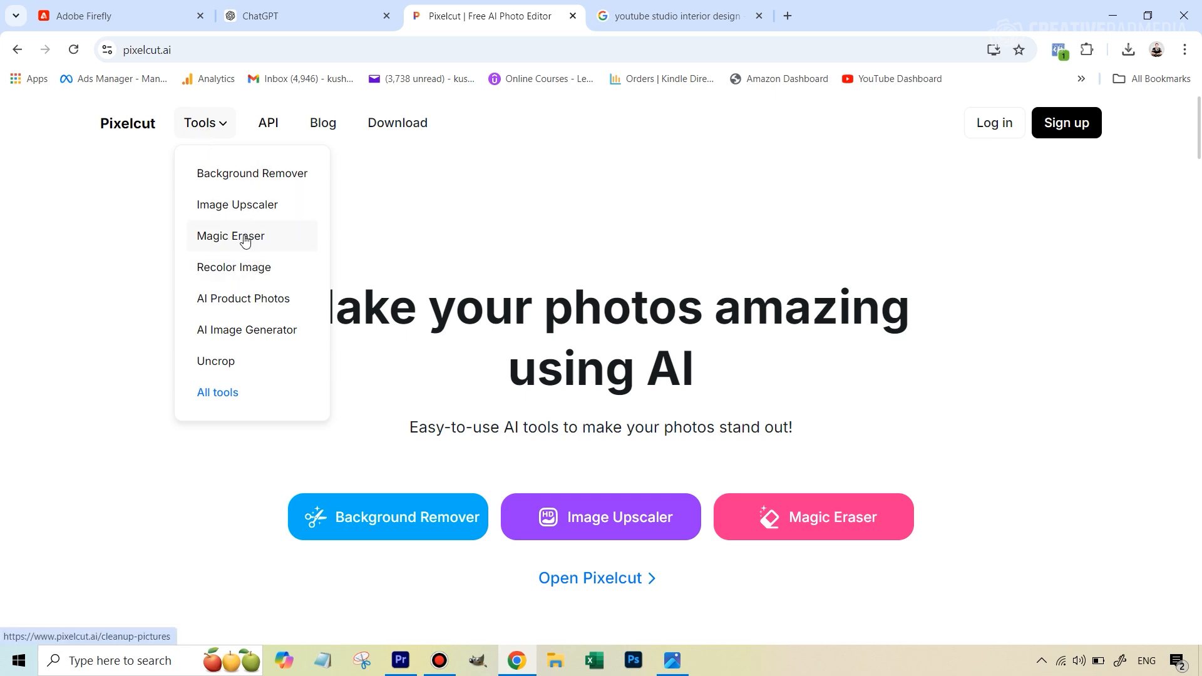
Load the office photo with the man into Pixelcut's Magic Eraser.
{"action": "left_click", "coordinate": [230, 237]}
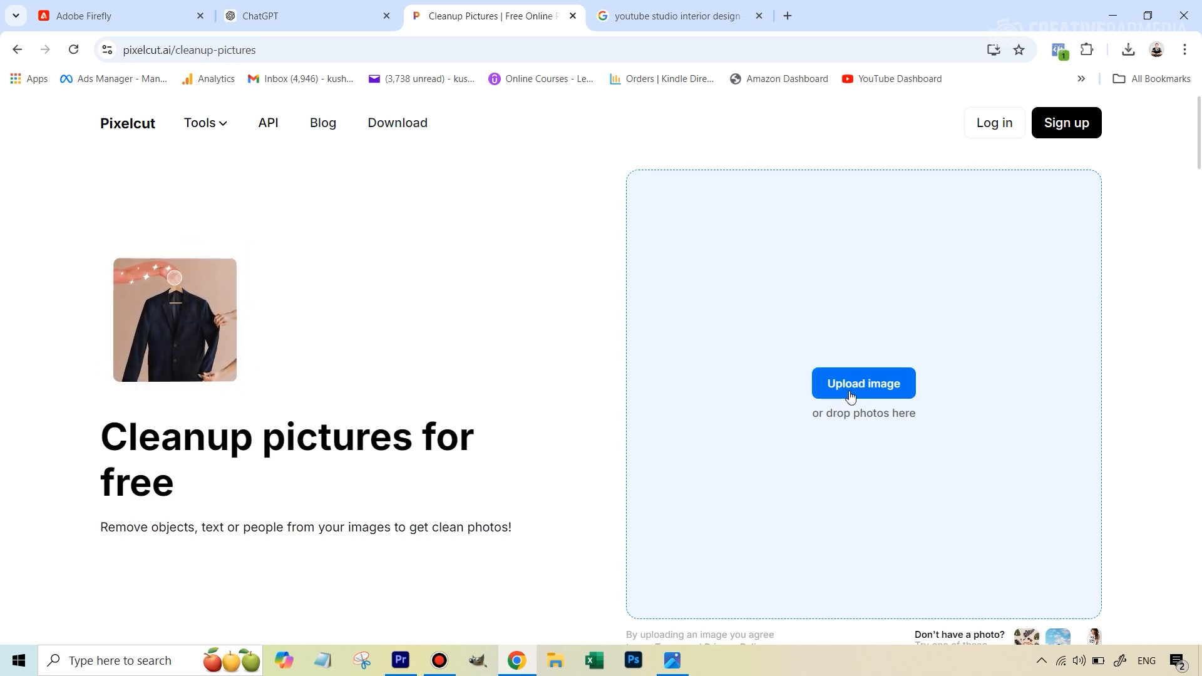
{"action": "left_click", "coordinate": [863, 383]}
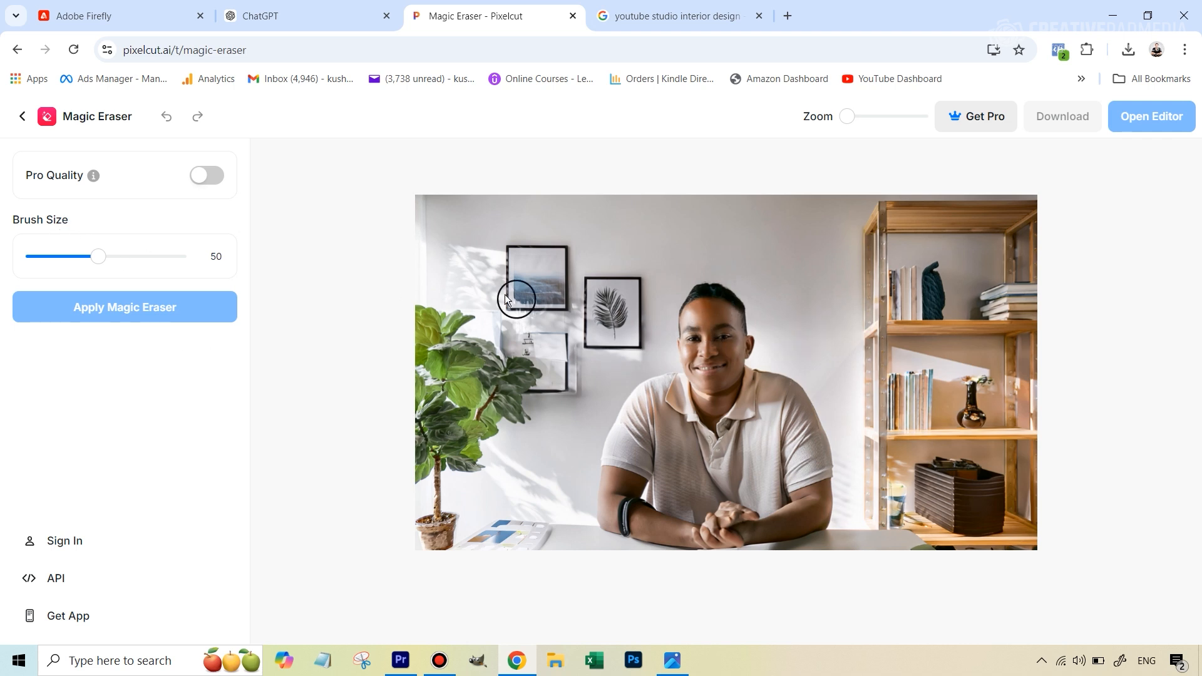
{"action": "mouse_move", "coordinate": [263, 285]}
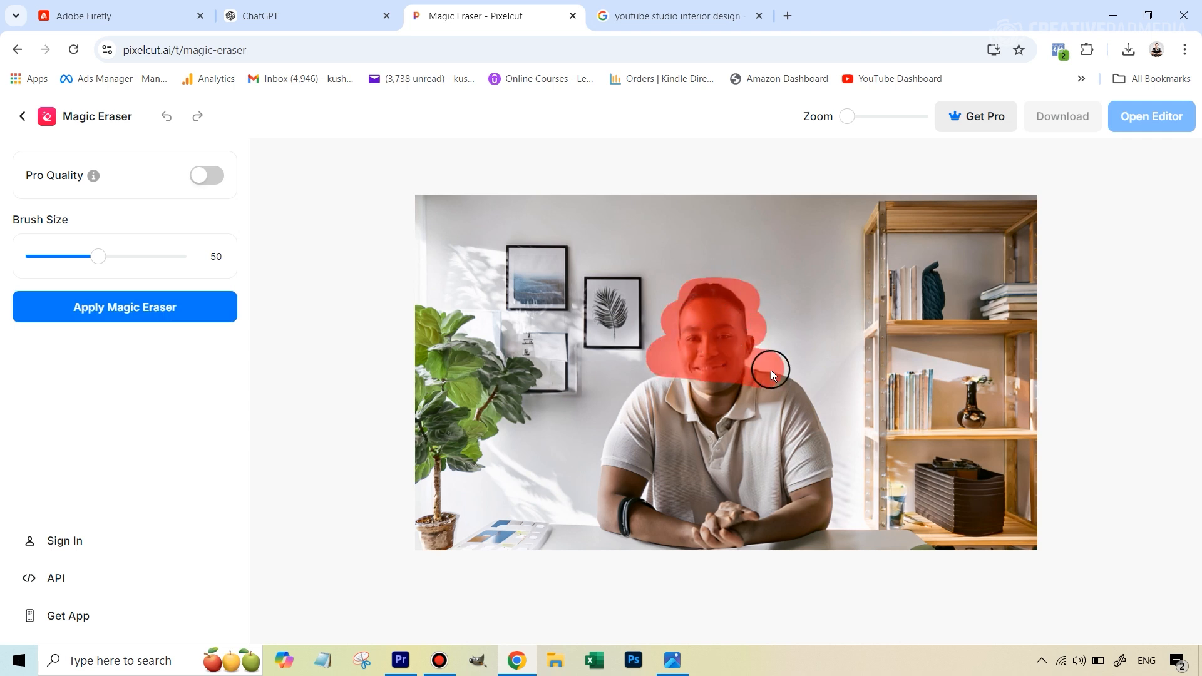
Mark his shoulders, chest, arms and body down to the desk edge, then apply Magic Eraser.
{"action": "left_click_drag", "start_coordinate": [771, 368], "coordinate": [819, 441]}
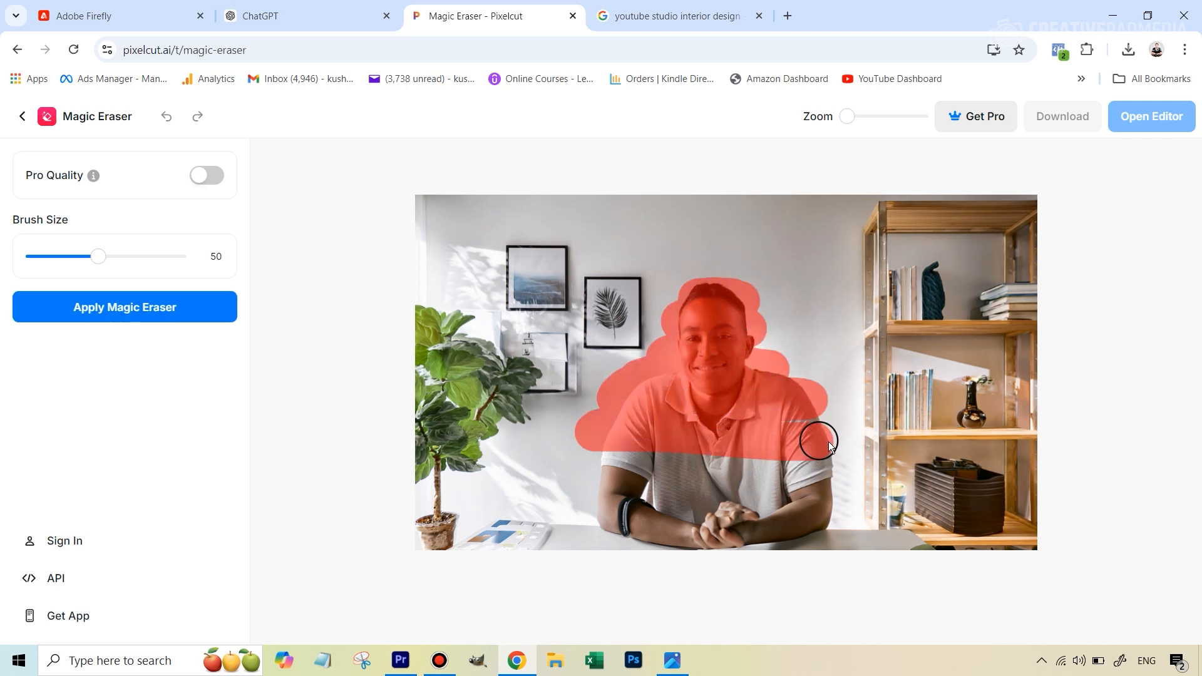
{"action": "left_click_drag", "start_coordinate": [819, 442], "coordinate": [662, 491]}
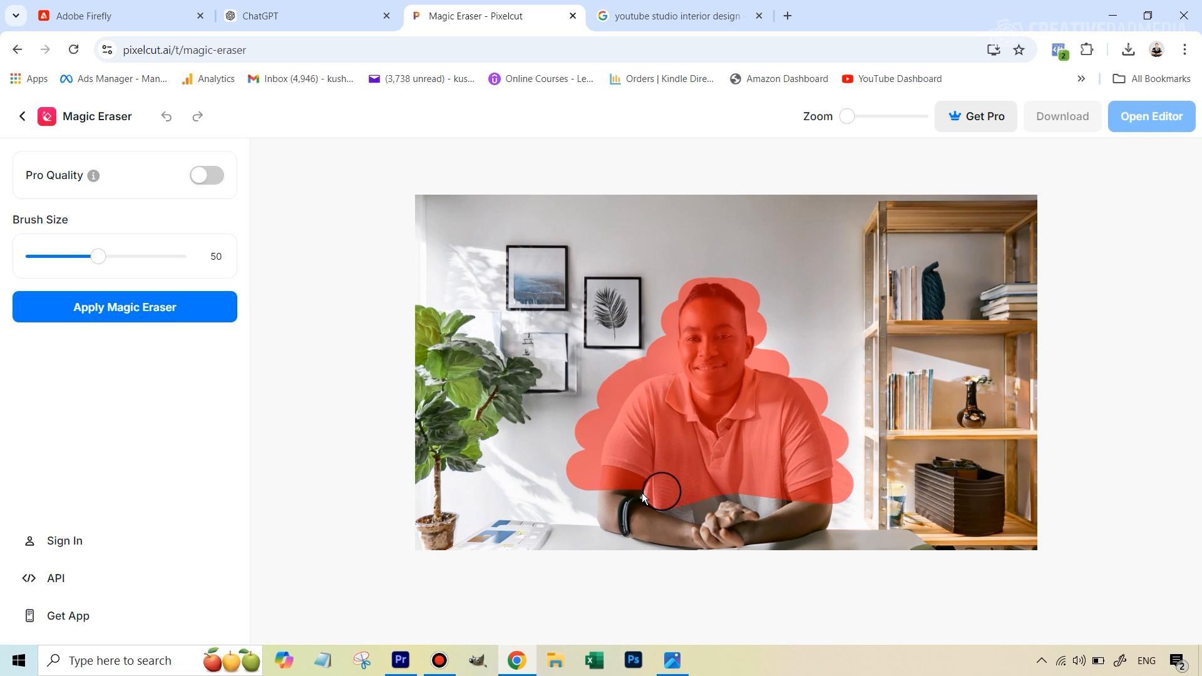
{"action": "left_click_drag", "start_coordinate": [660, 492], "coordinate": [729, 537]}
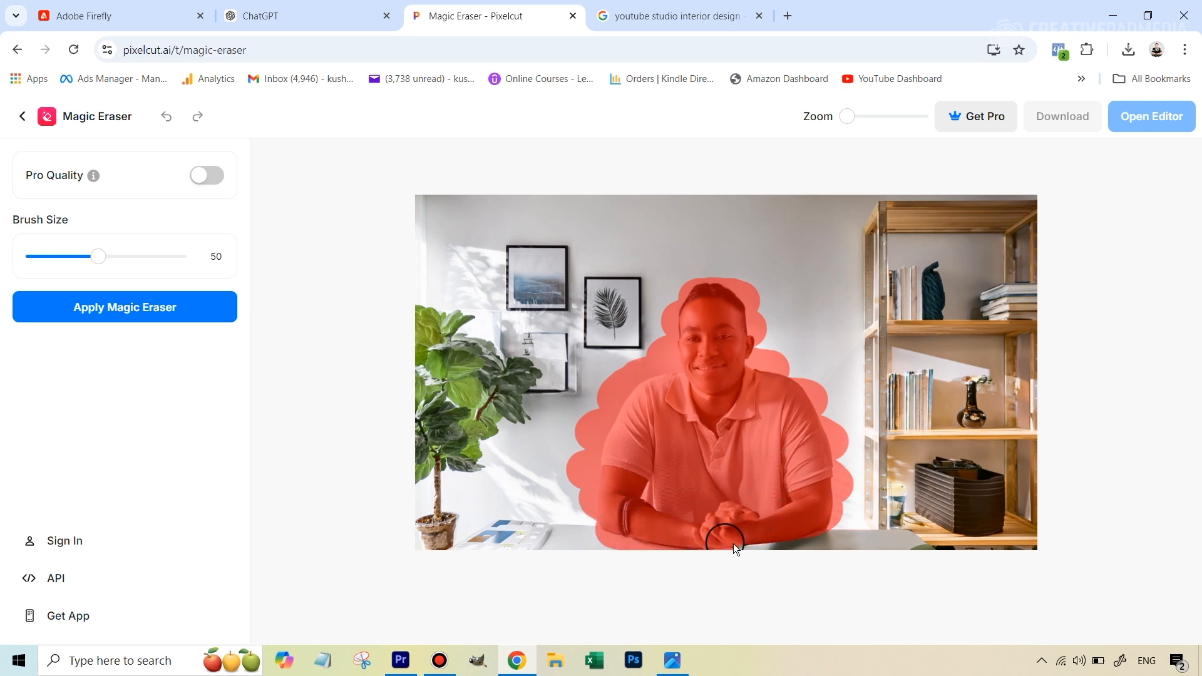
{"action": "left_click_drag", "start_coordinate": [725, 538], "coordinate": [755, 537]}
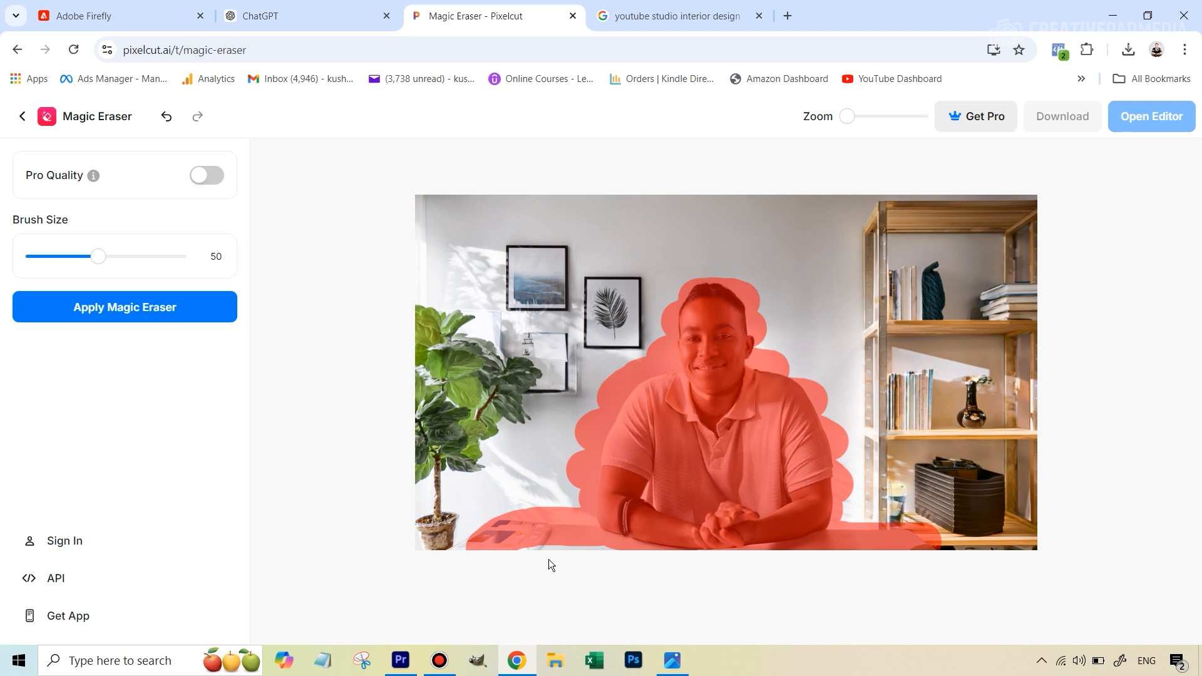
{"action": "mouse_move", "coordinate": [549, 548]}
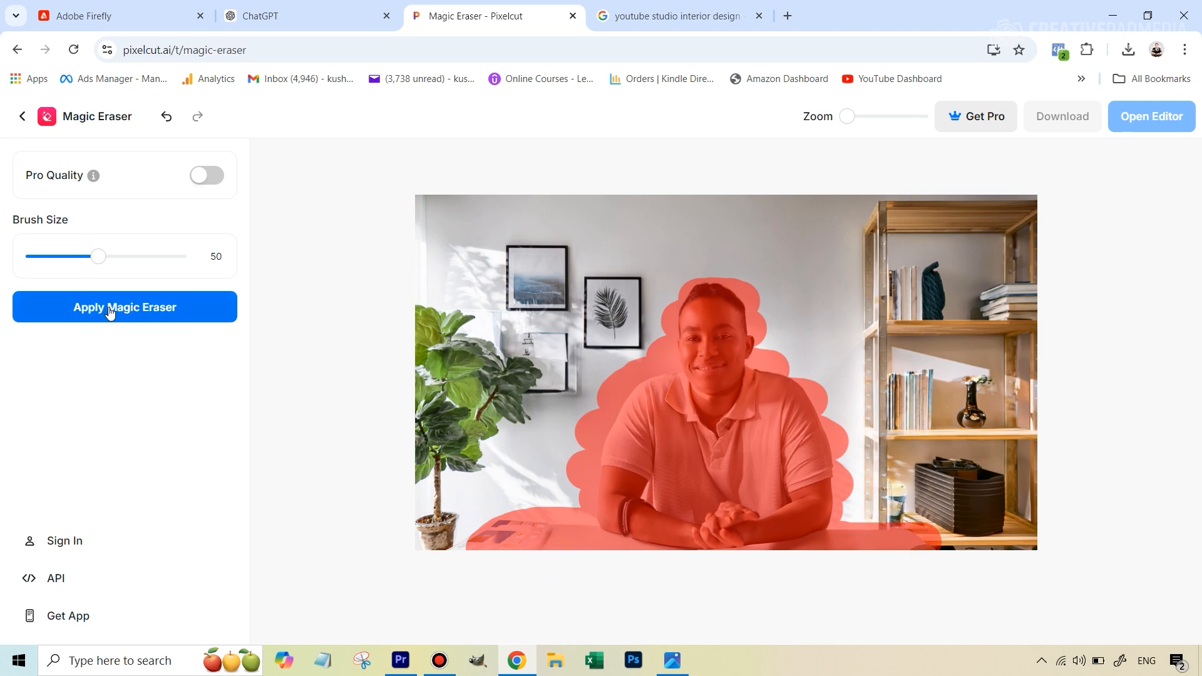
{"action": "left_click", "coordinate": [124, 306]}
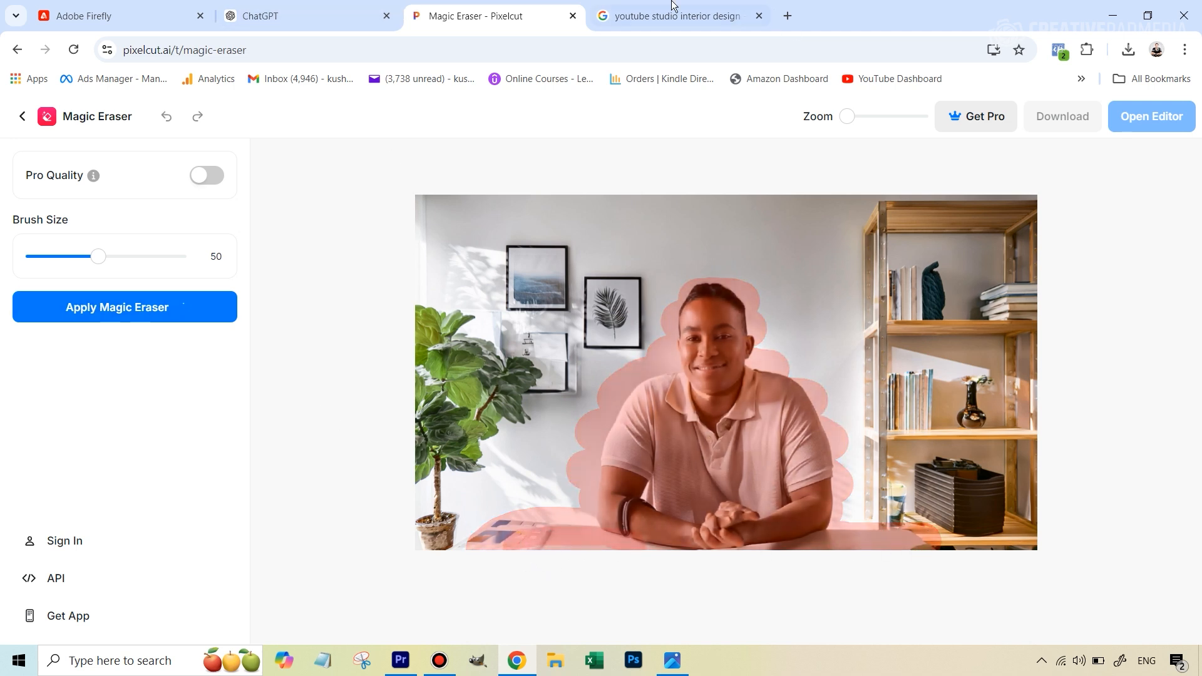
Review Firefly's three variations with the presenter removed, then head back toward Pixelcut.
{"action": "left_click", "coordinate": [115, 15]}
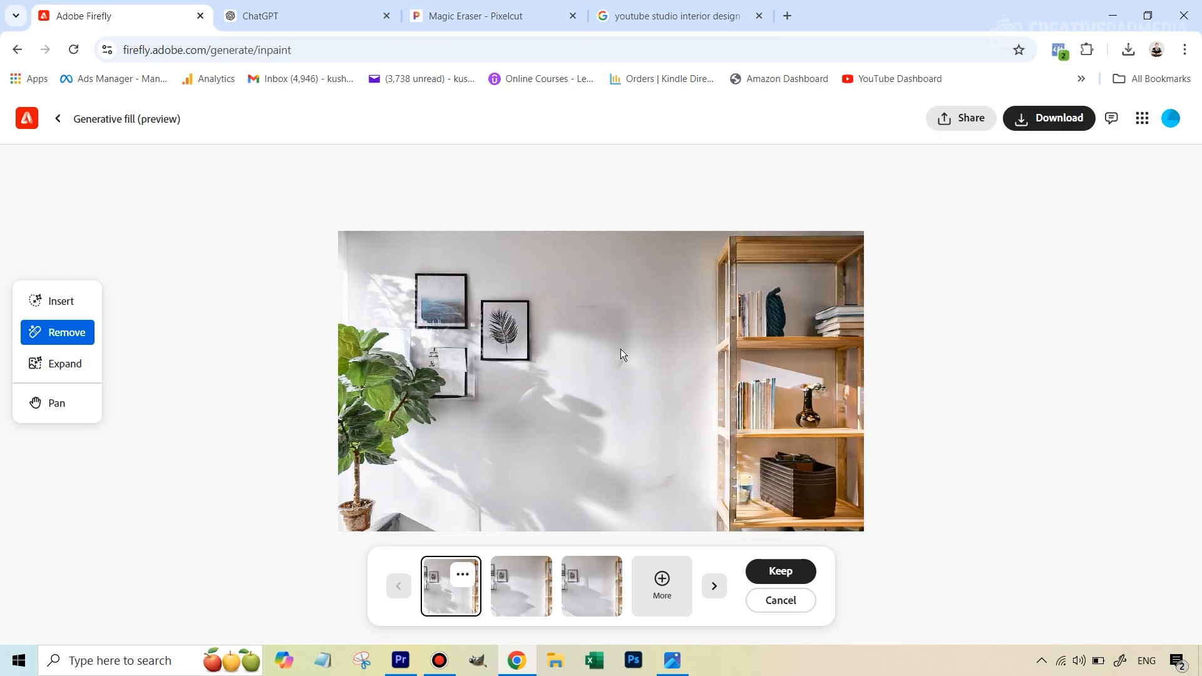
{"action": "mouse_move", "coordinate": [533, 513]}
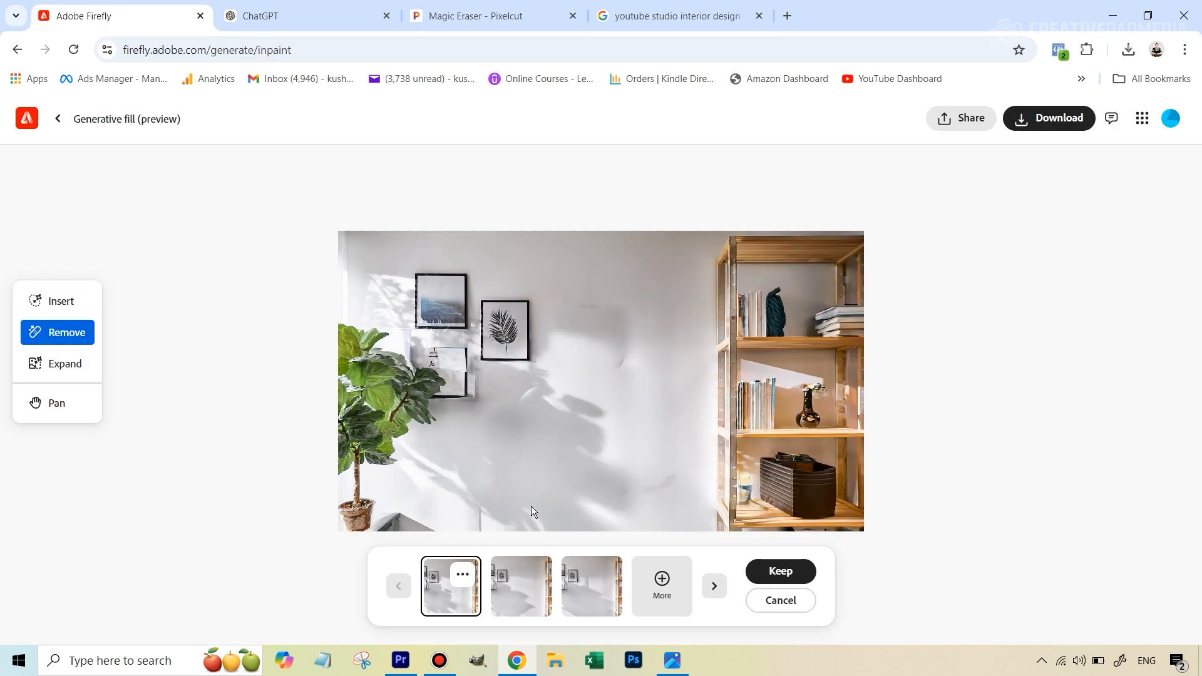
{"action": "mouse_move", "coordinate": [618, 330]}
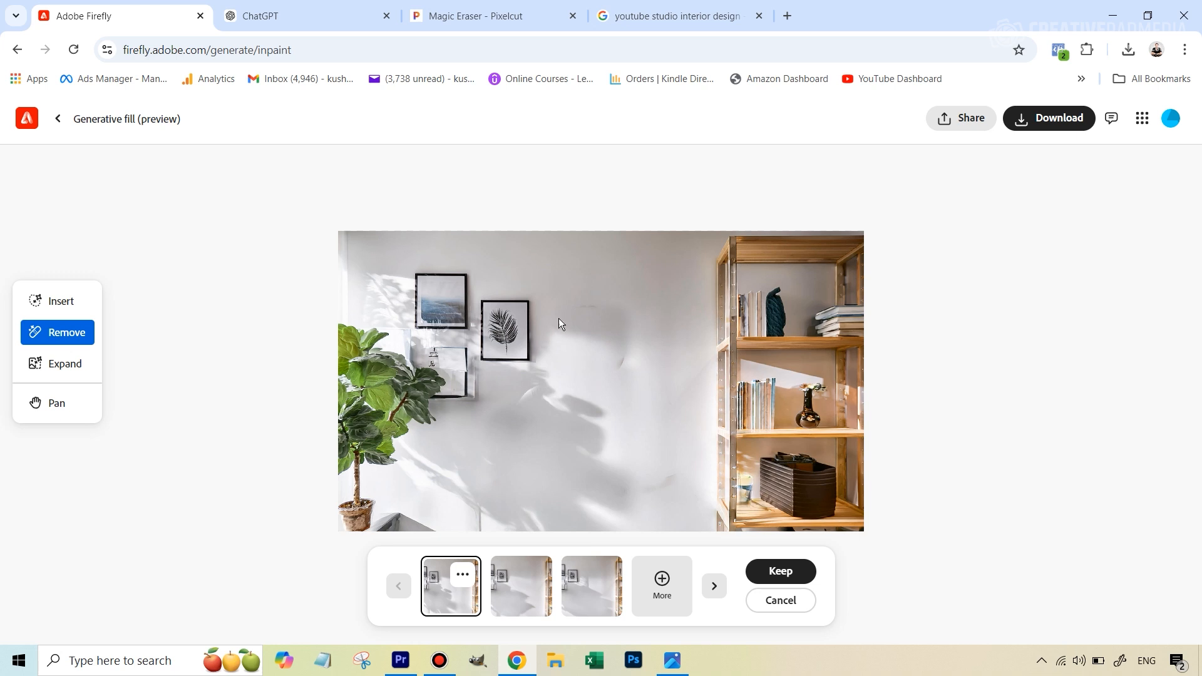
{"action": "mouse_move", "coordinate": [578, 326]}
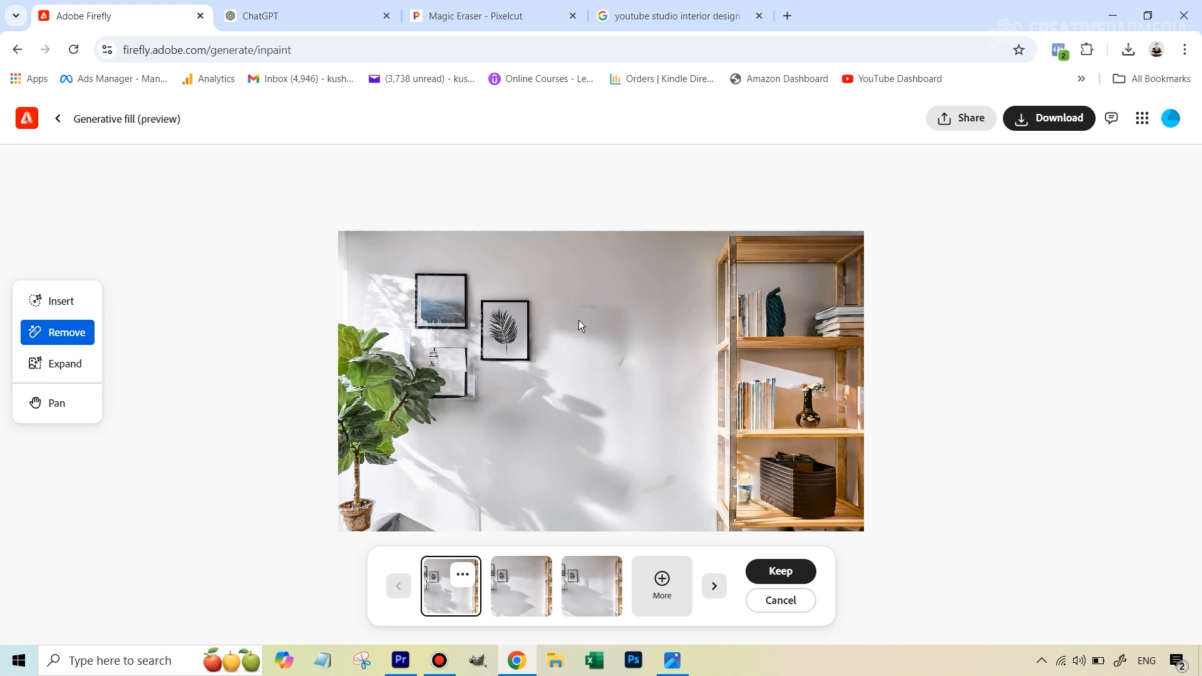
{"action": "mouse_move", "coordinate": [658, 386]}
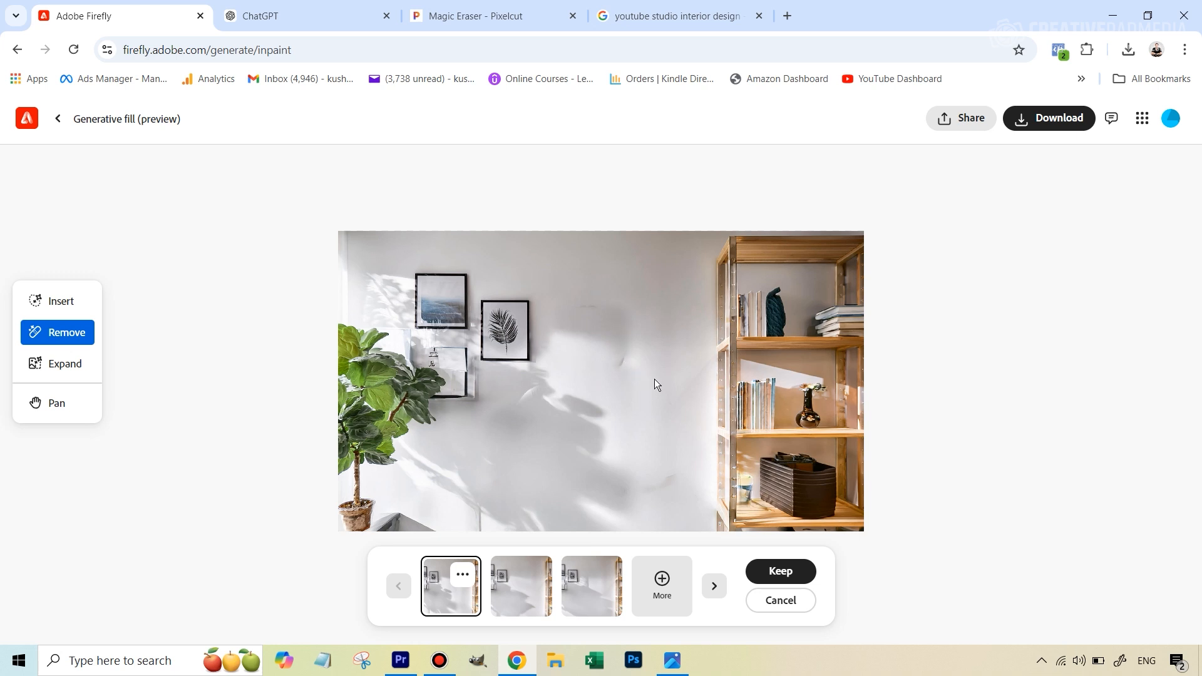
{"action": "mouse_move", "coordinate": [647, 387]}
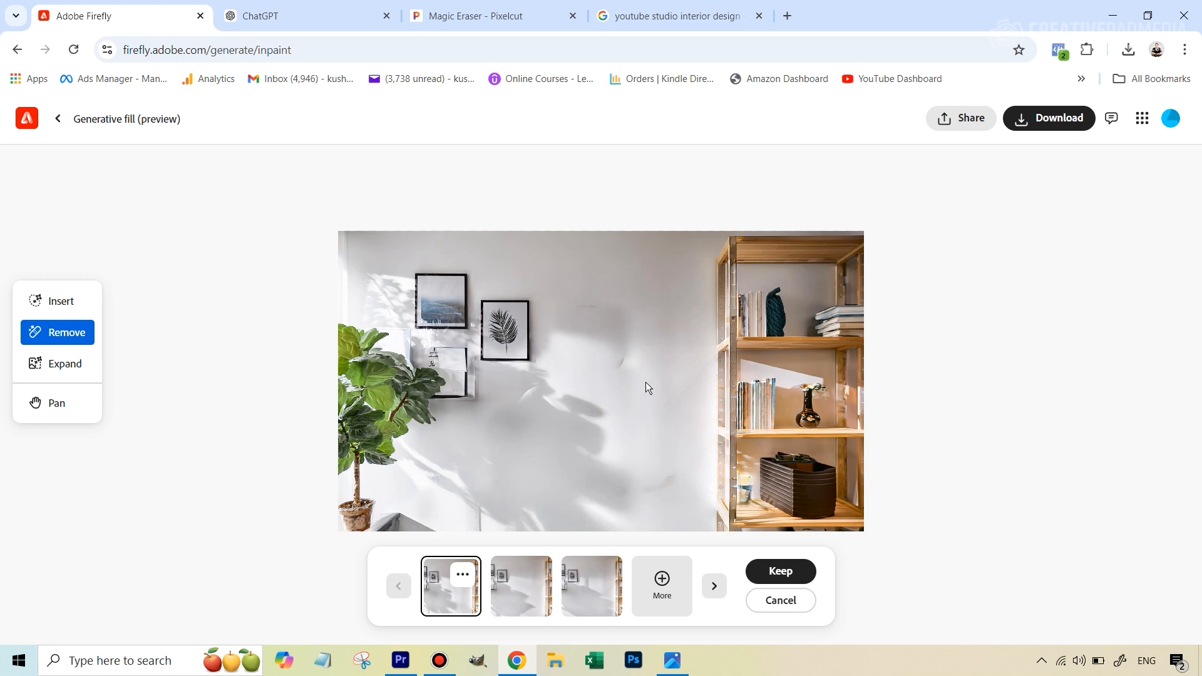
{"action": "mouse_move", "coordinate": [630, 361]}
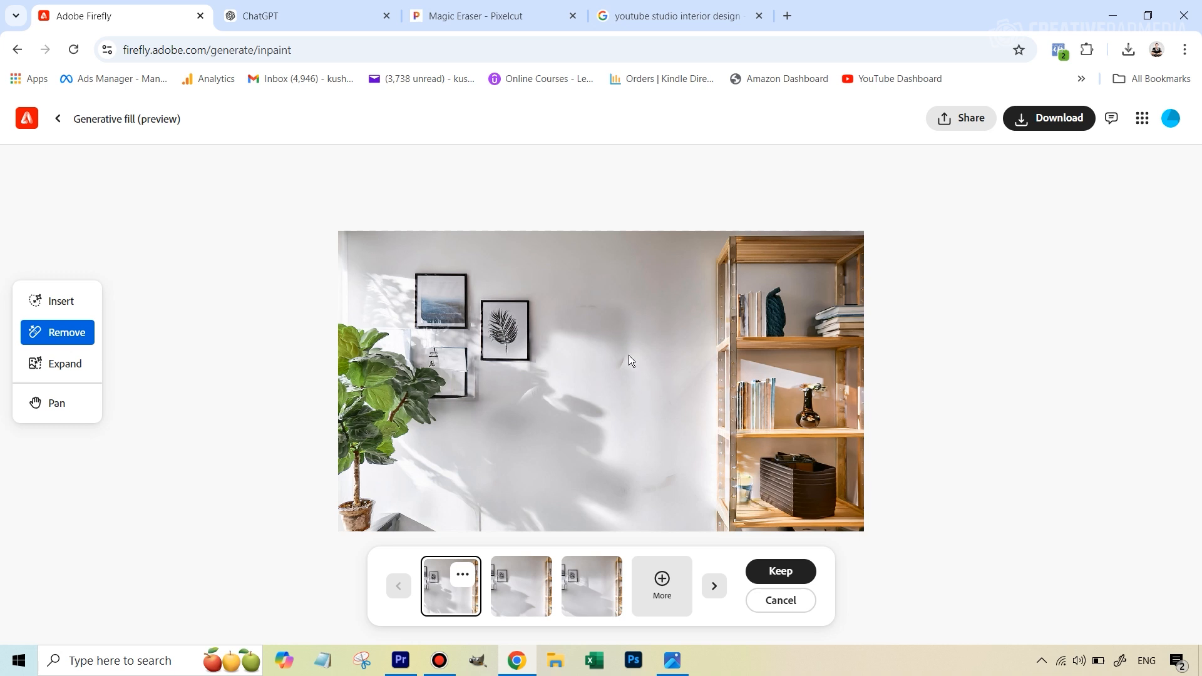
{"action": "mouse_move", "coordinate": [592, 337]}
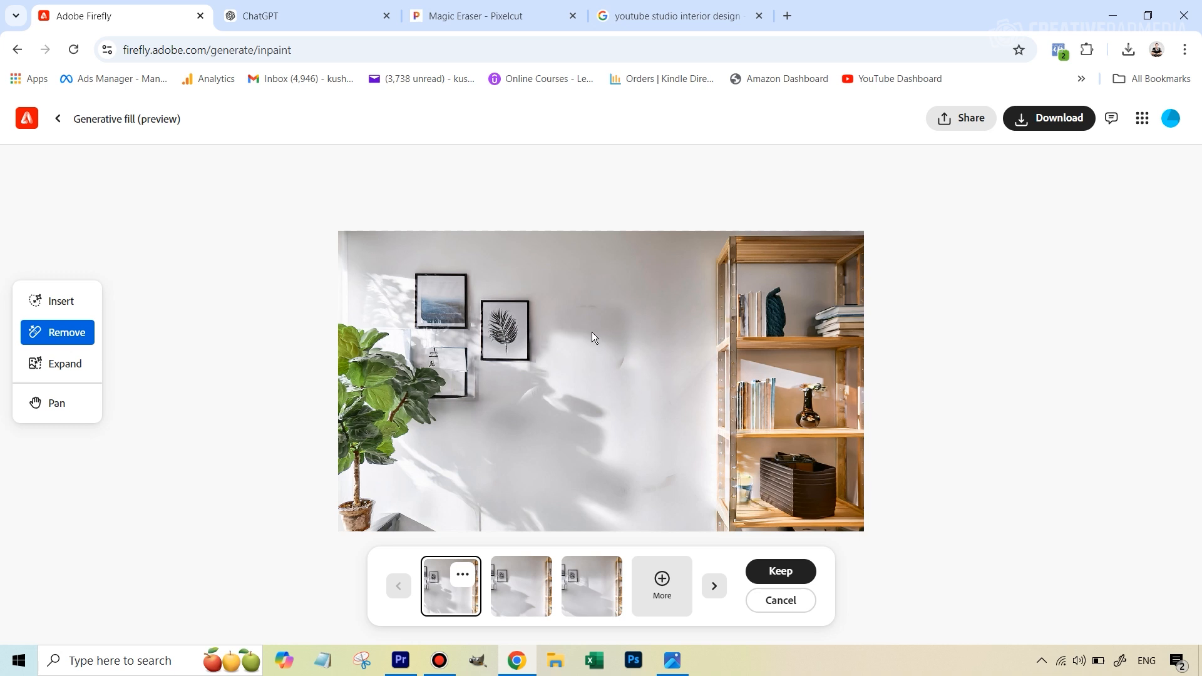
{"action": "left_click", "coordinate": [480, 15]}
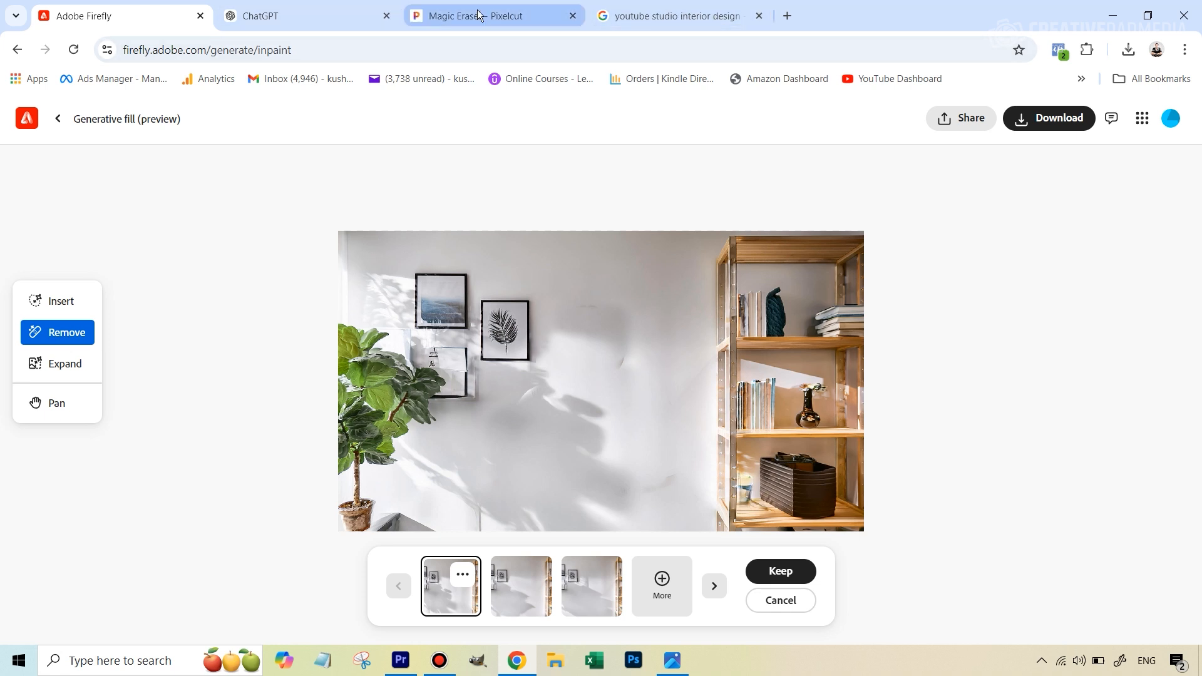
Return to the Magic Eraser page showing the erased home-office background.
{"action": "left_click", "coordinate": [477, 15]}
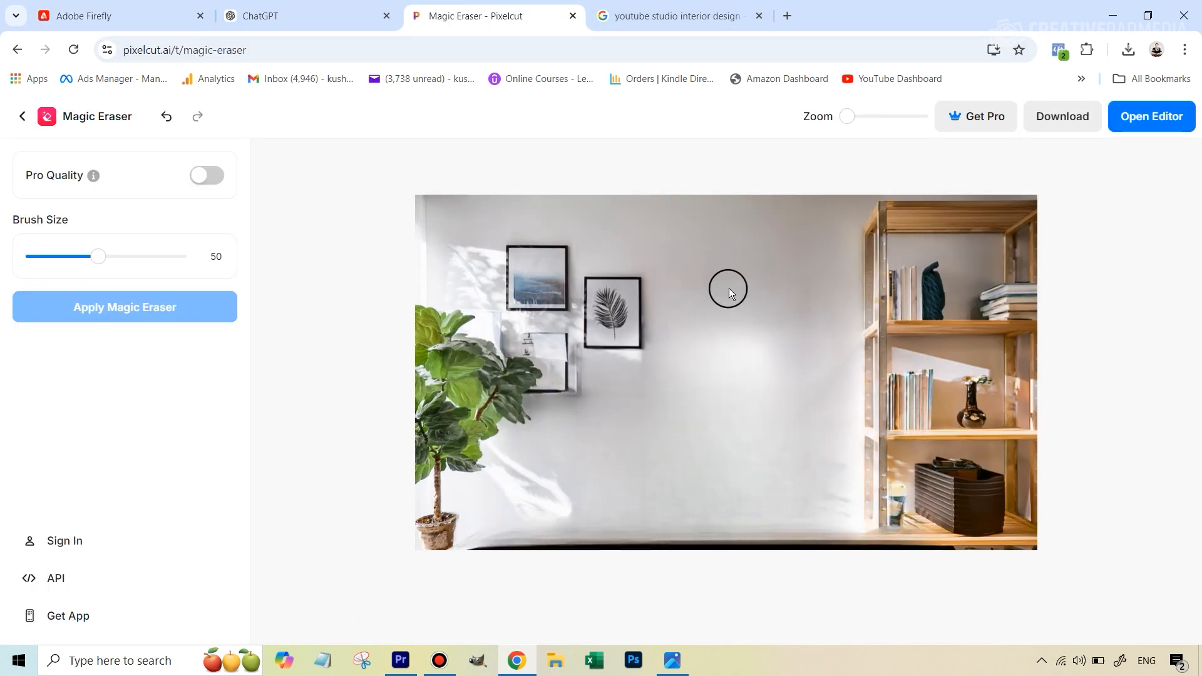
{"action": "mouse_move", "coordinate": [733, 469]}
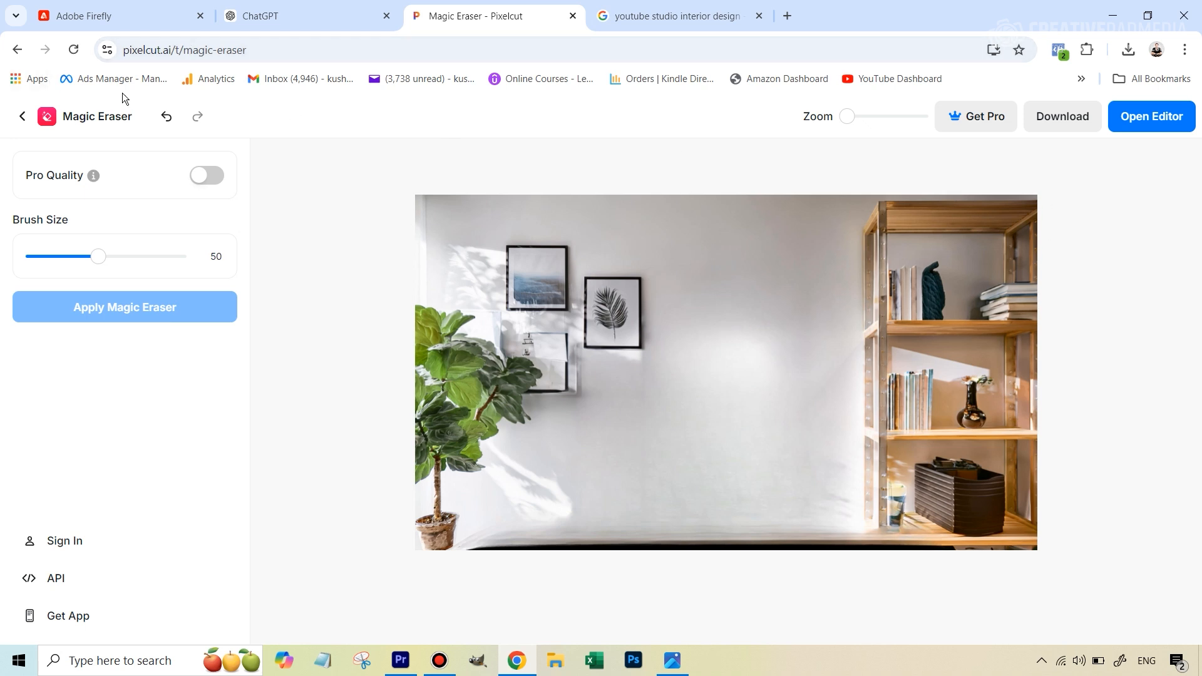
{"action": "mouse_move", "coordinate": [985, 285]}
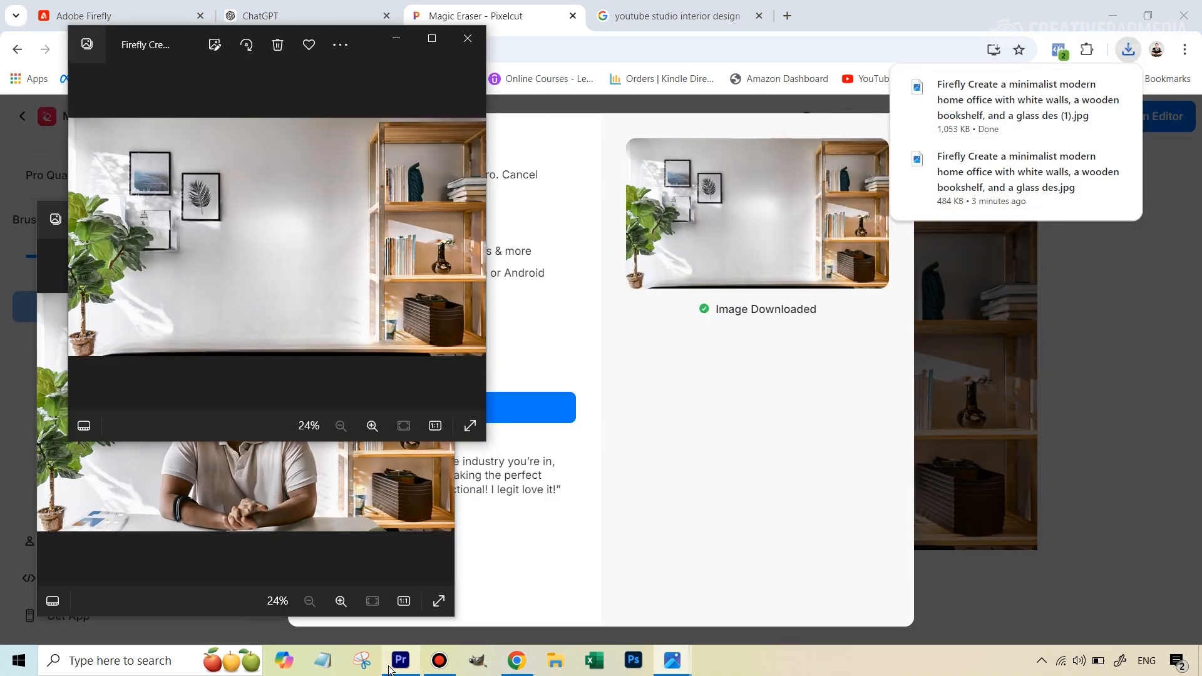
Back in Premiere Pro, search the Effects panel for 'ultra' to find Ultra Key.
{"action": "left_click", "coordinate": [398, 666]}
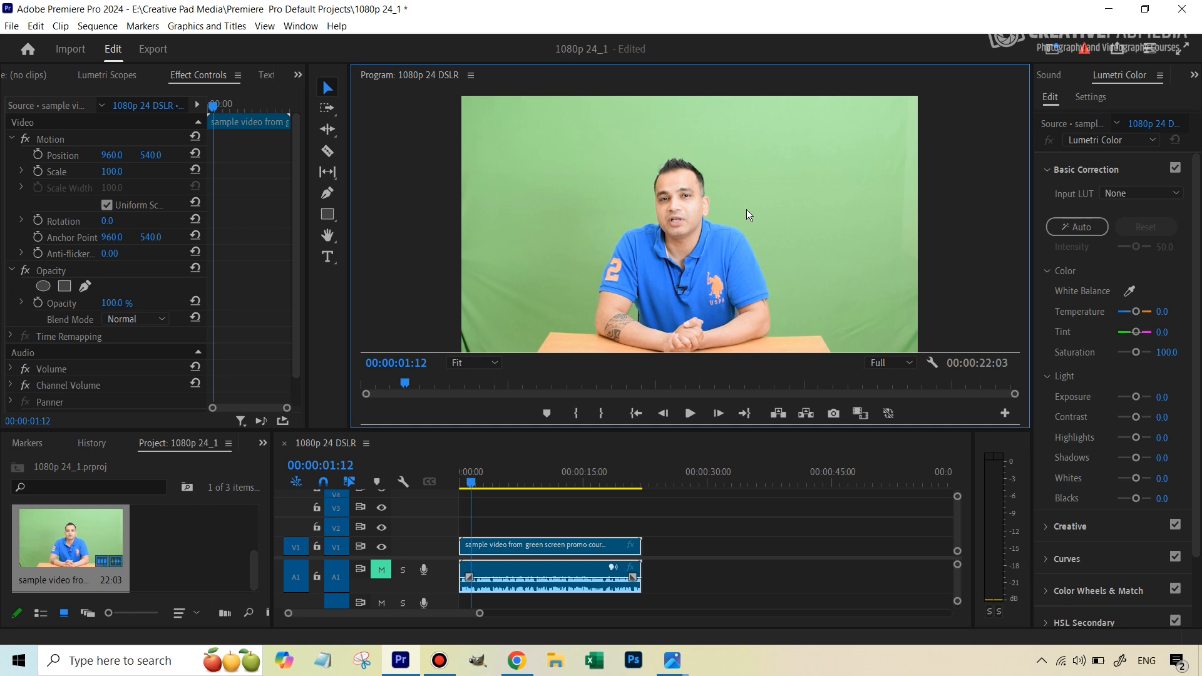
{"action": "mouse_move", "coordinate": [748, 171]}
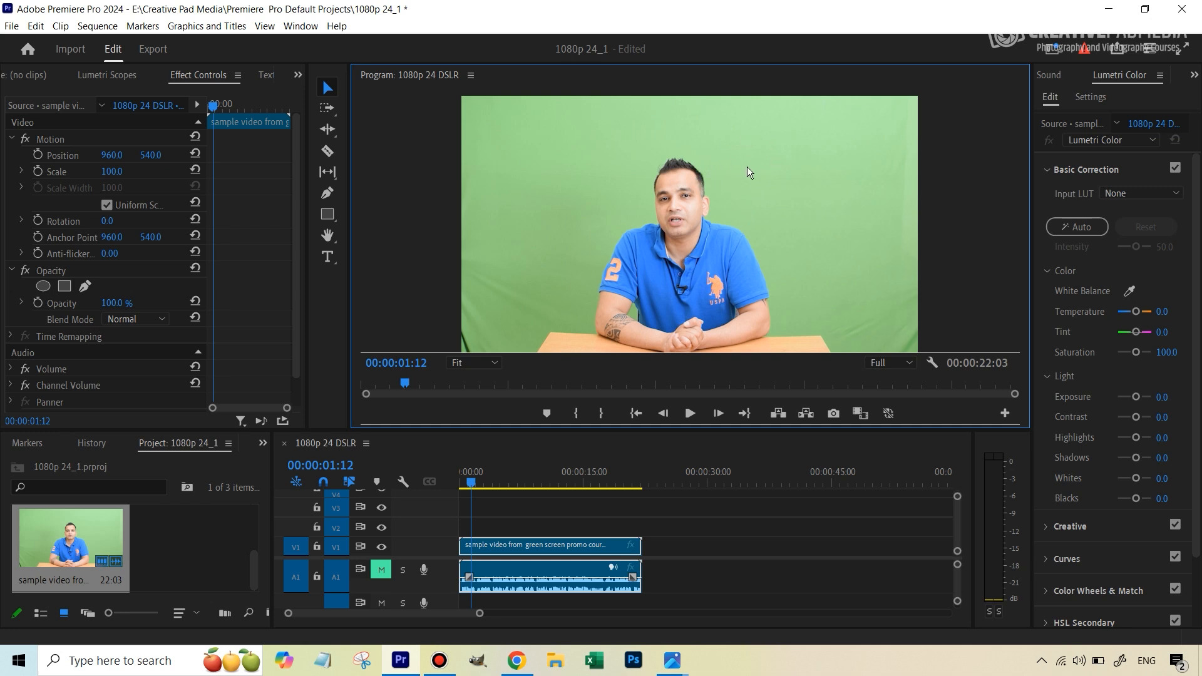
{"action": "mouse_move", "coordinate": [745, 179]}
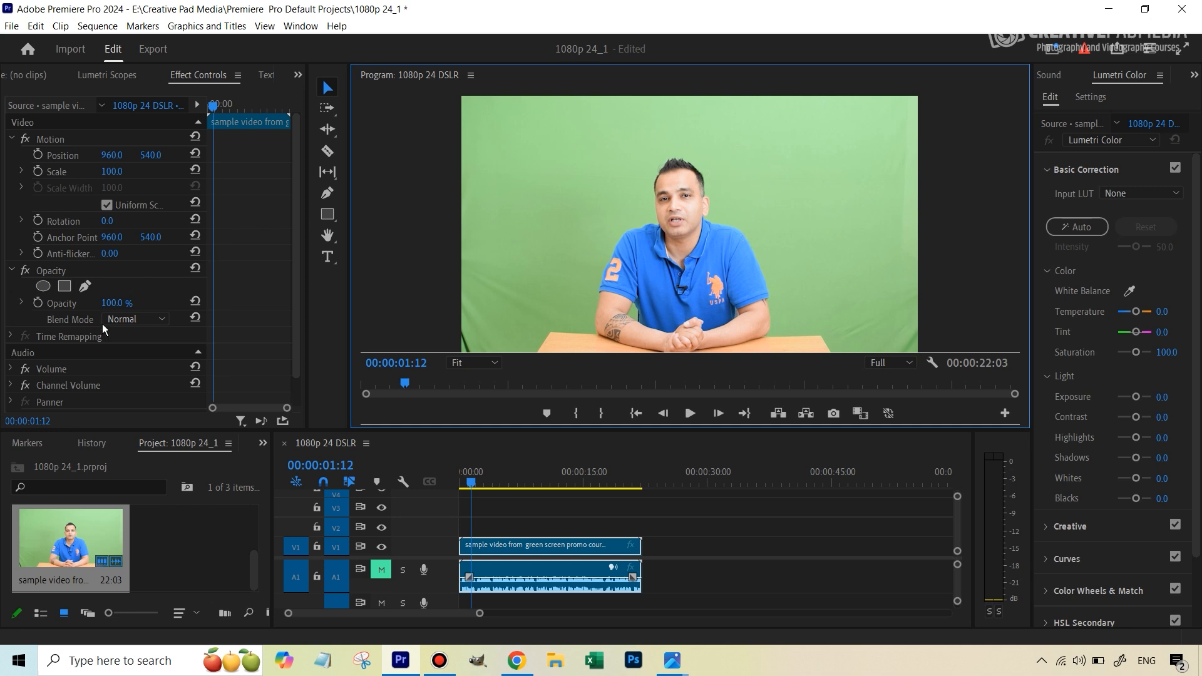
{"action": "mouse_move", "coordinate": [286, 459]}
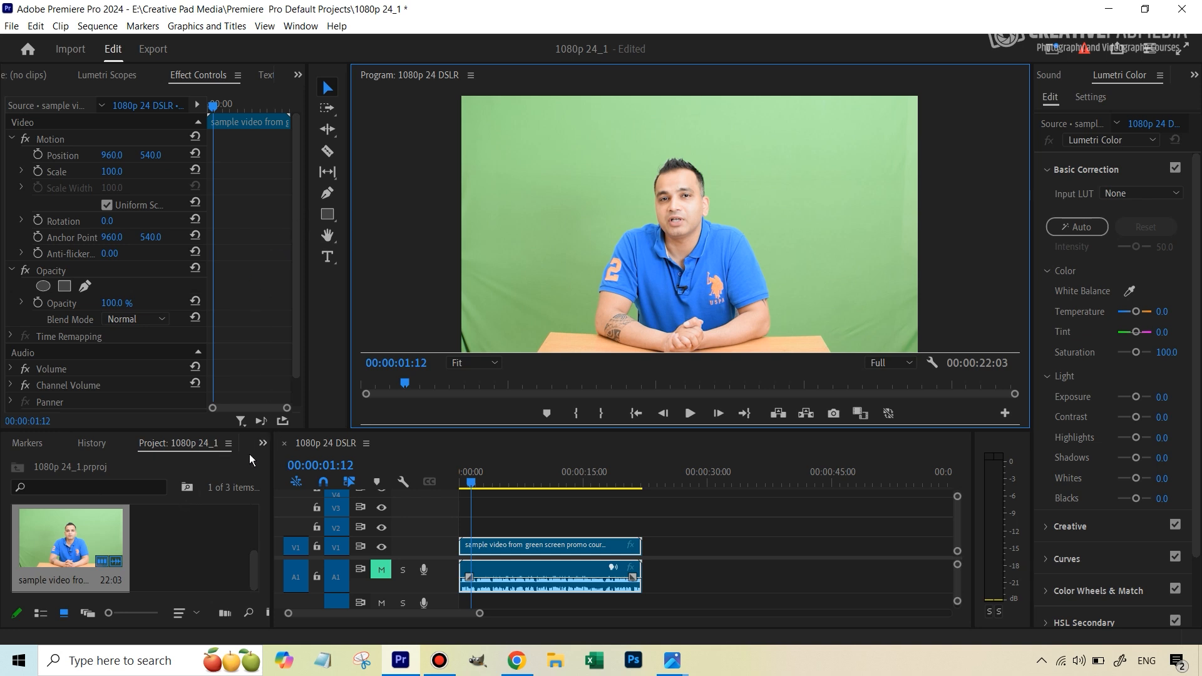
{"action": "left_click", "coordinate": [47, 443]}
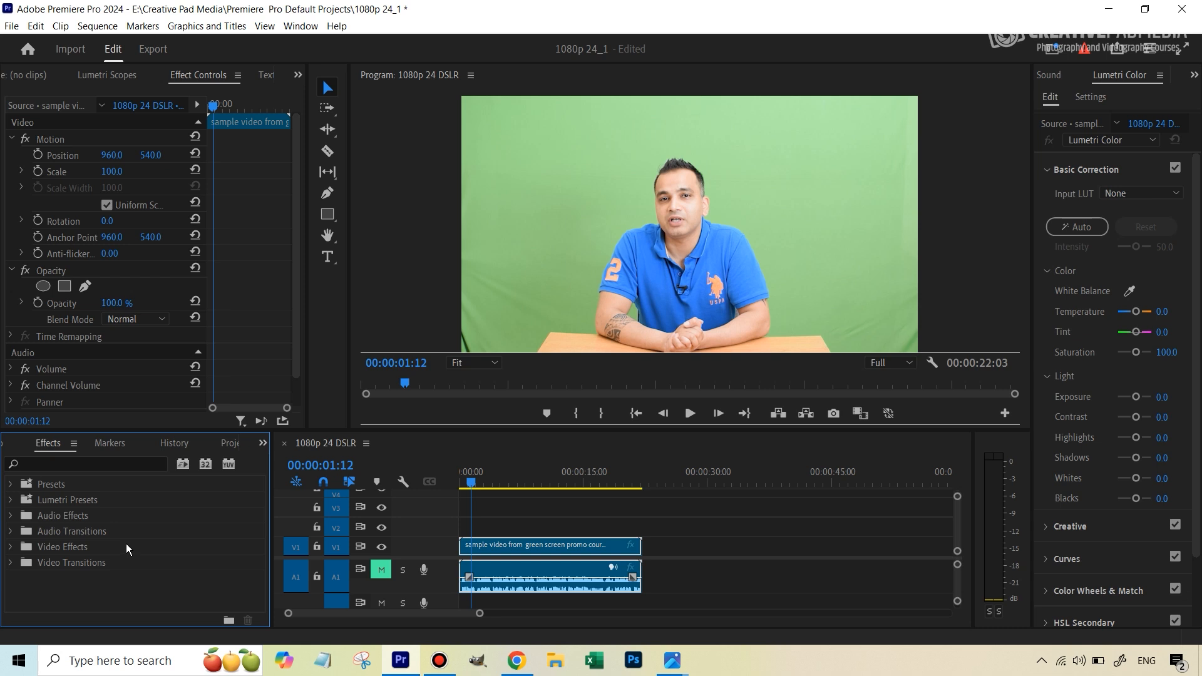
{"action": "mouse_move", "coordinate": [128, 545]}
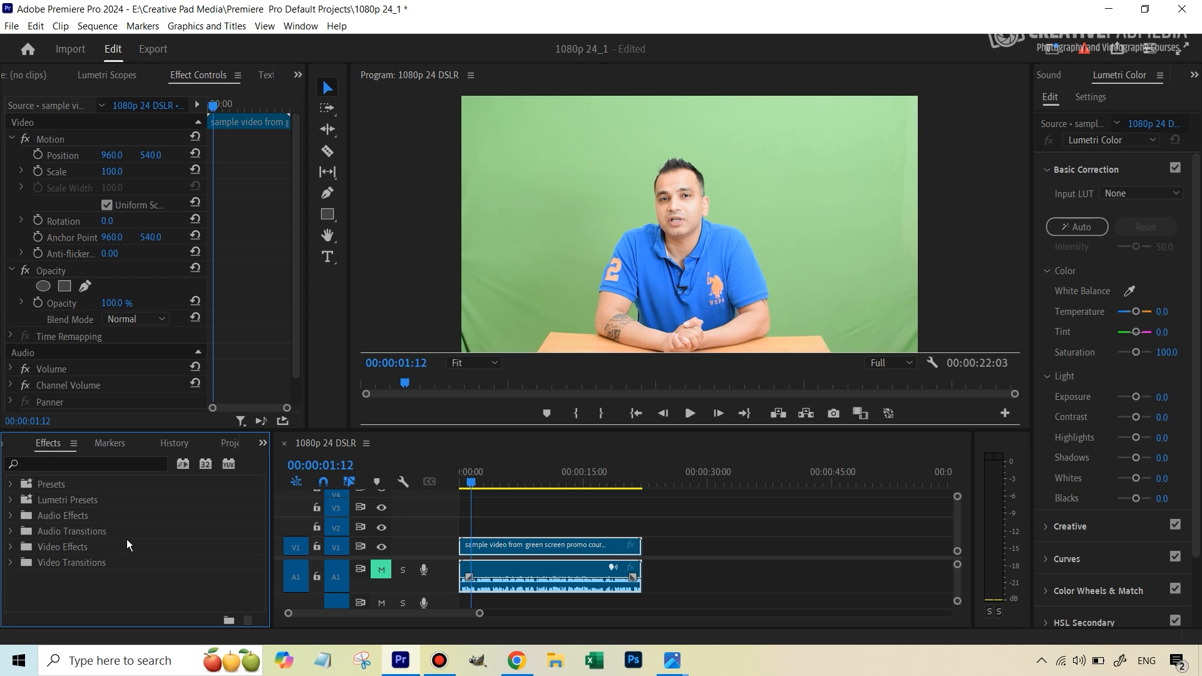
{"action": "mouse_move", "coordinate": [127, 542]}
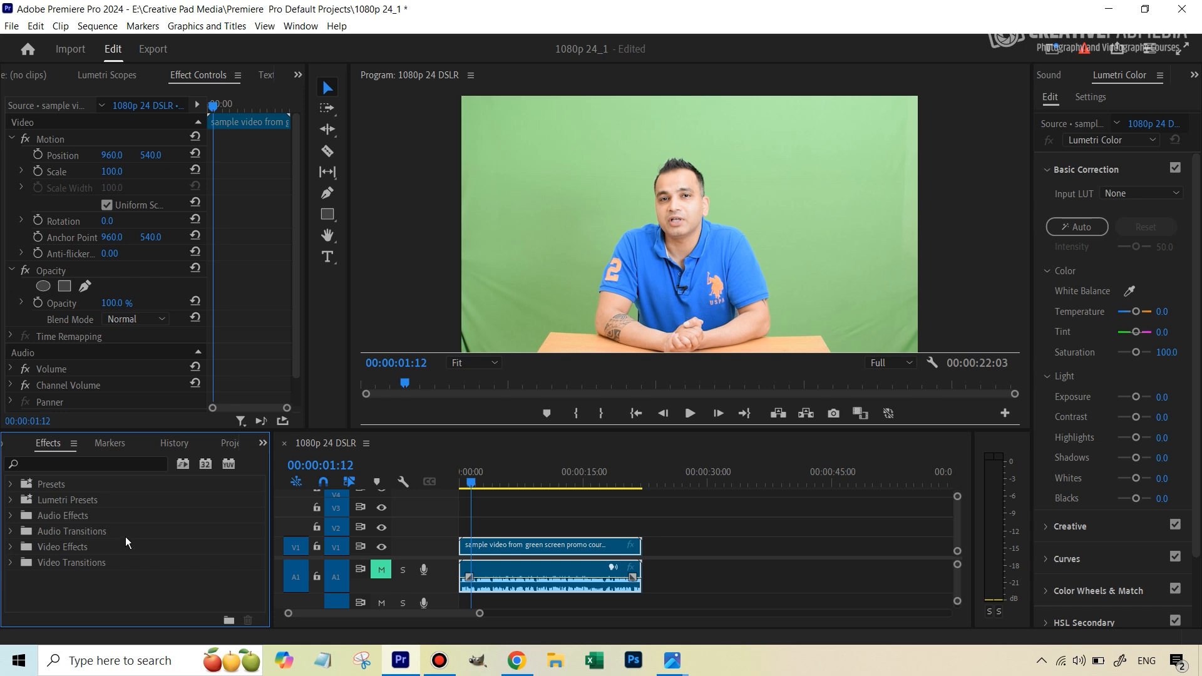
{"action": "mouse_move", "coordinate": [12, 491]}
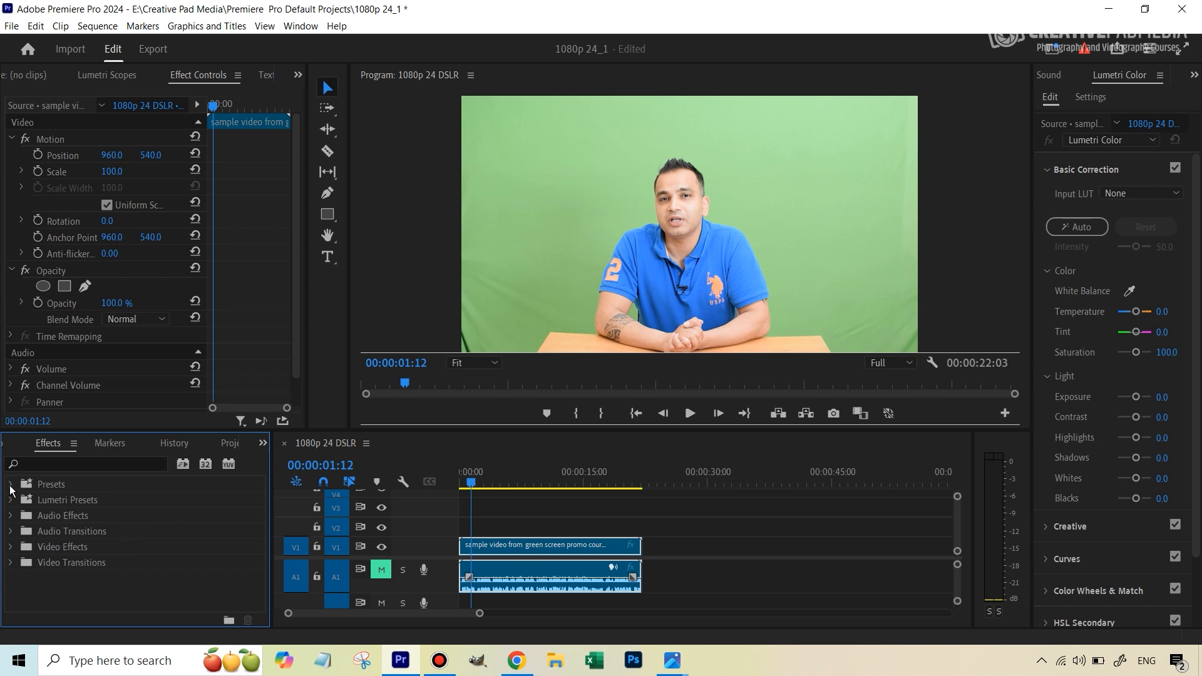
{"action": "type", "text": "u"}
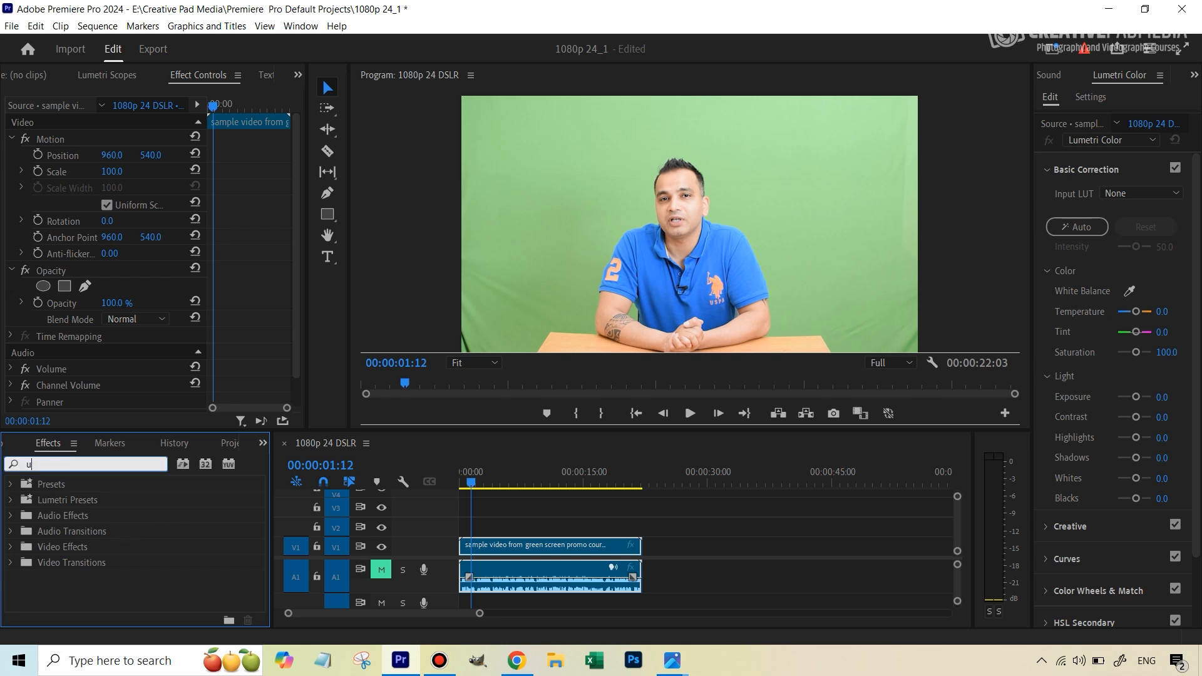
{"action": "type", "text": "ltra"}
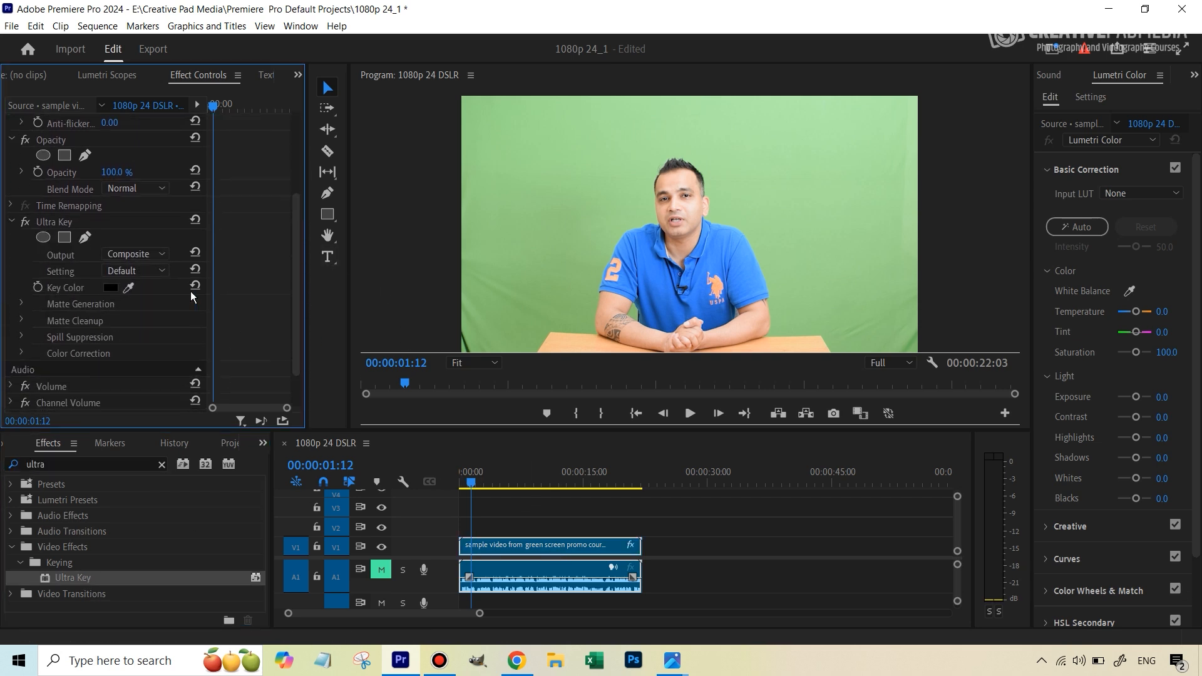
Sample the green backdrop as the Ultra Key colour and set keying to Aggressive.
{"action": "left_click", "coordinate": [646, 216]}
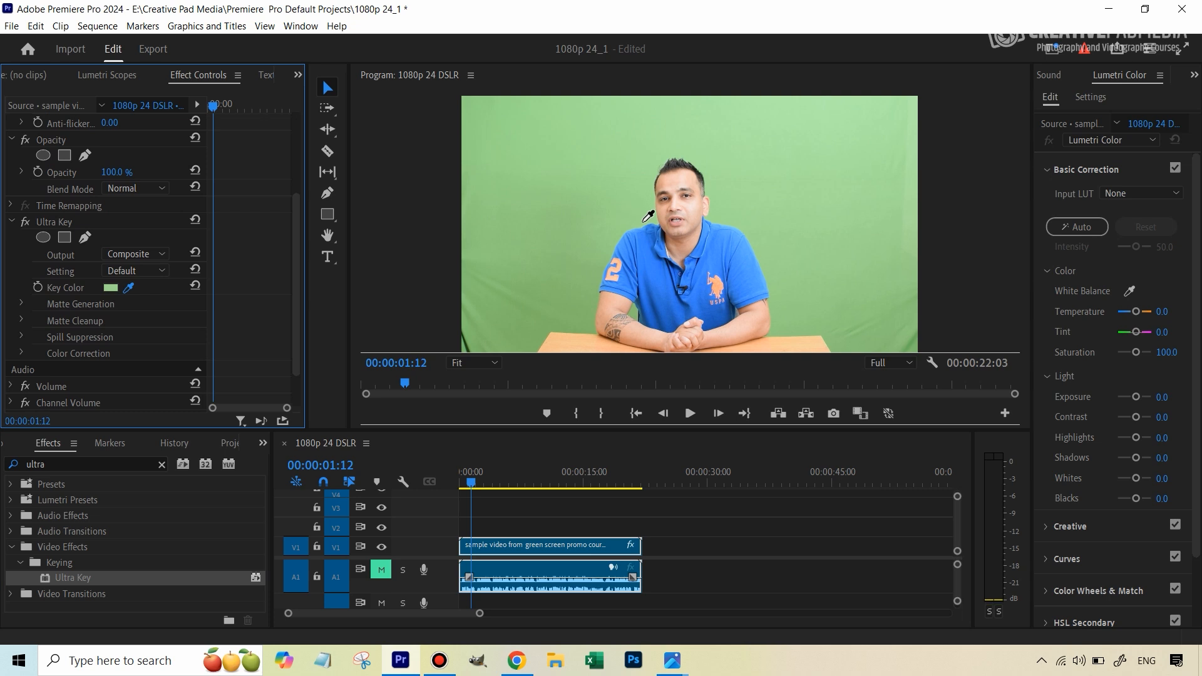
{"action": "left_click", "coordinate": [128, 288]}
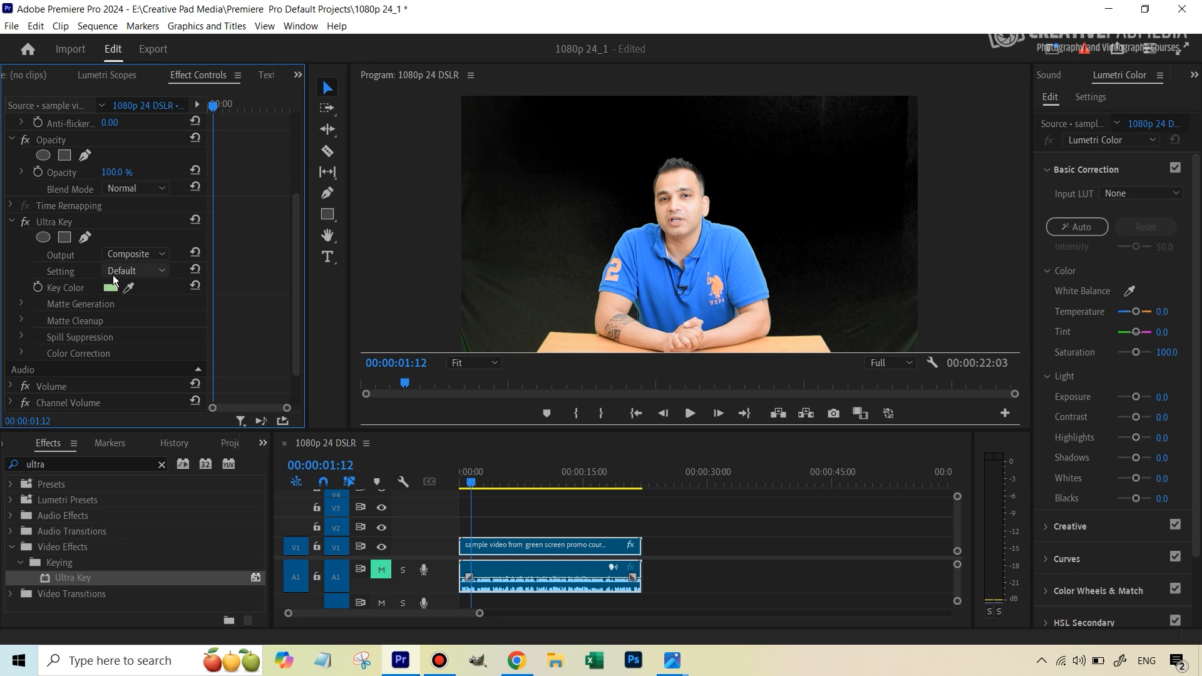
{"action": "left_click", "coordinate": [130, 273]}
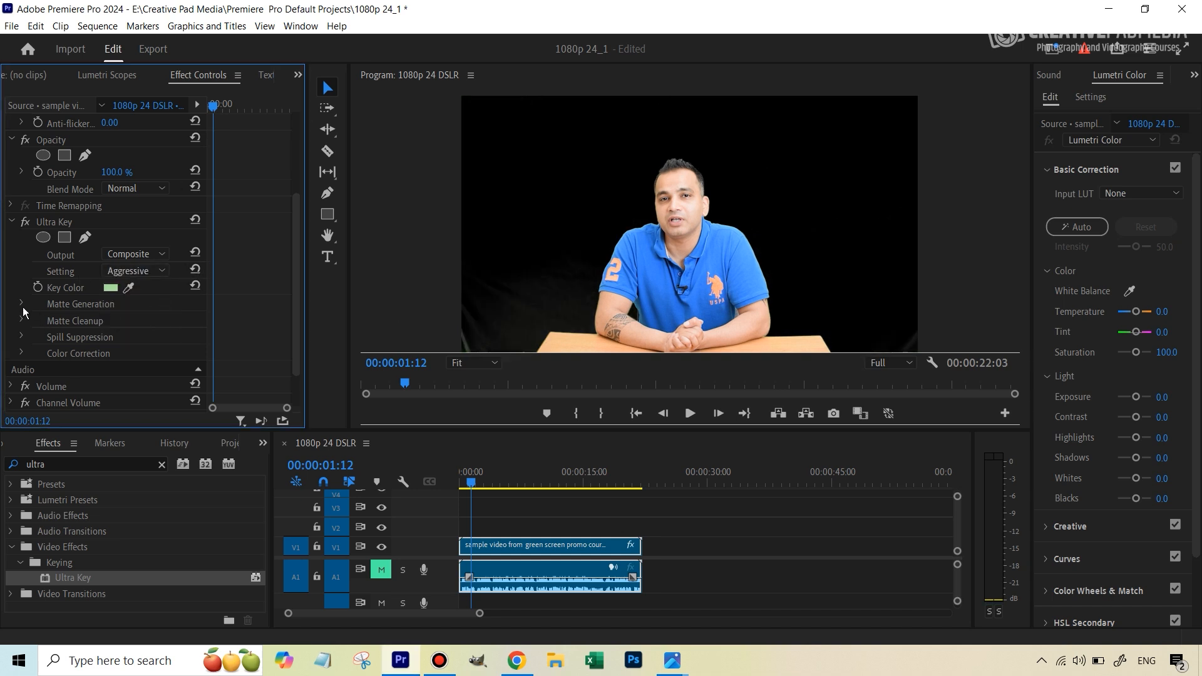
Under Matte Generation, raise Pedestal to 78 so the background keys to black.
{"action": "left_click", "coordinate": [23, 303]}
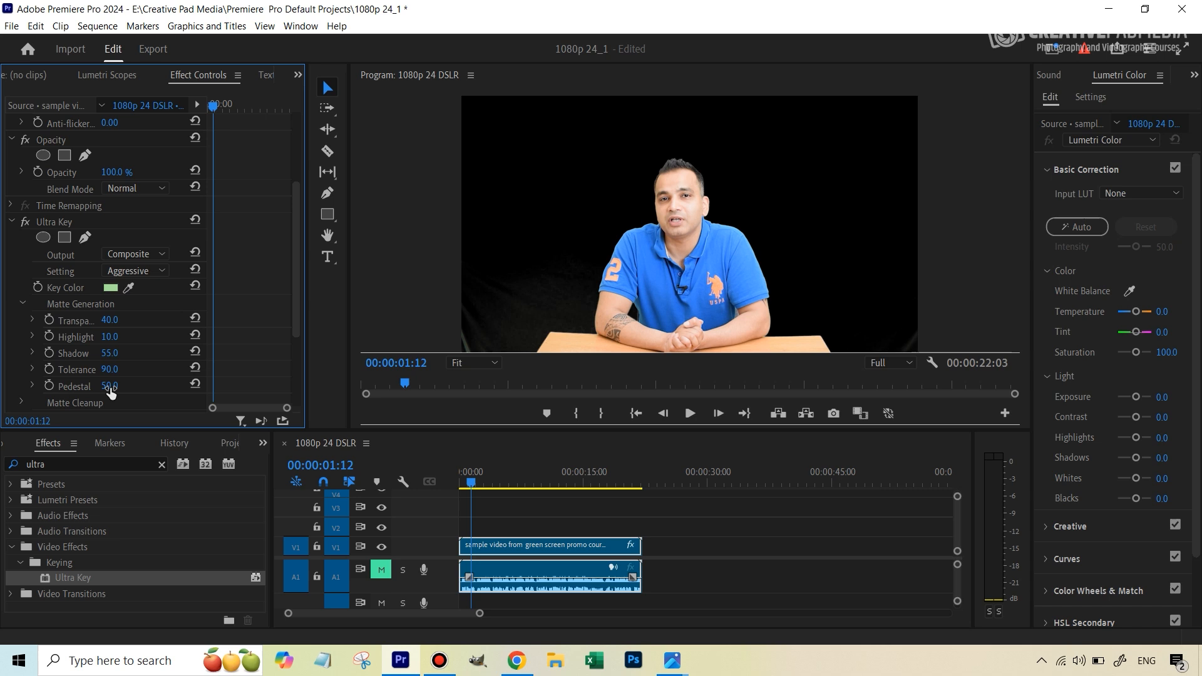
{"action": "left_click_drag", "start_coordinate": [110, 386], "coordinate": [126, 386]}
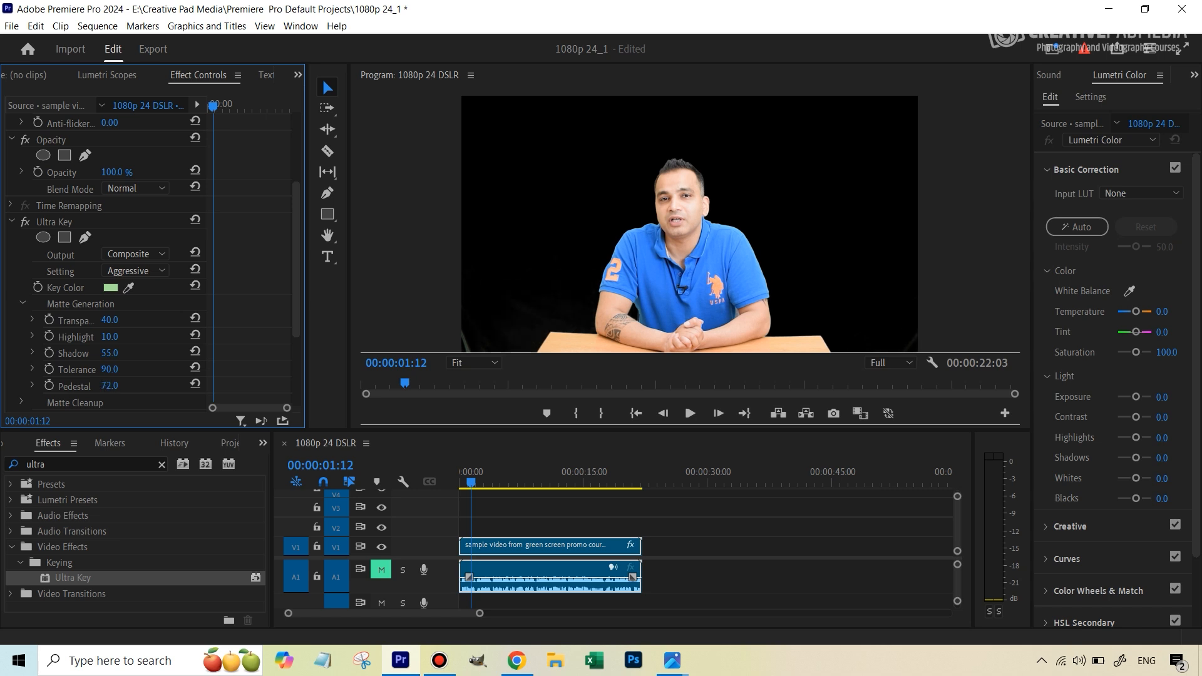
{"action": "left_click_drag", "start_coordinate": [109, 386], "coordinate": [114, 386]}
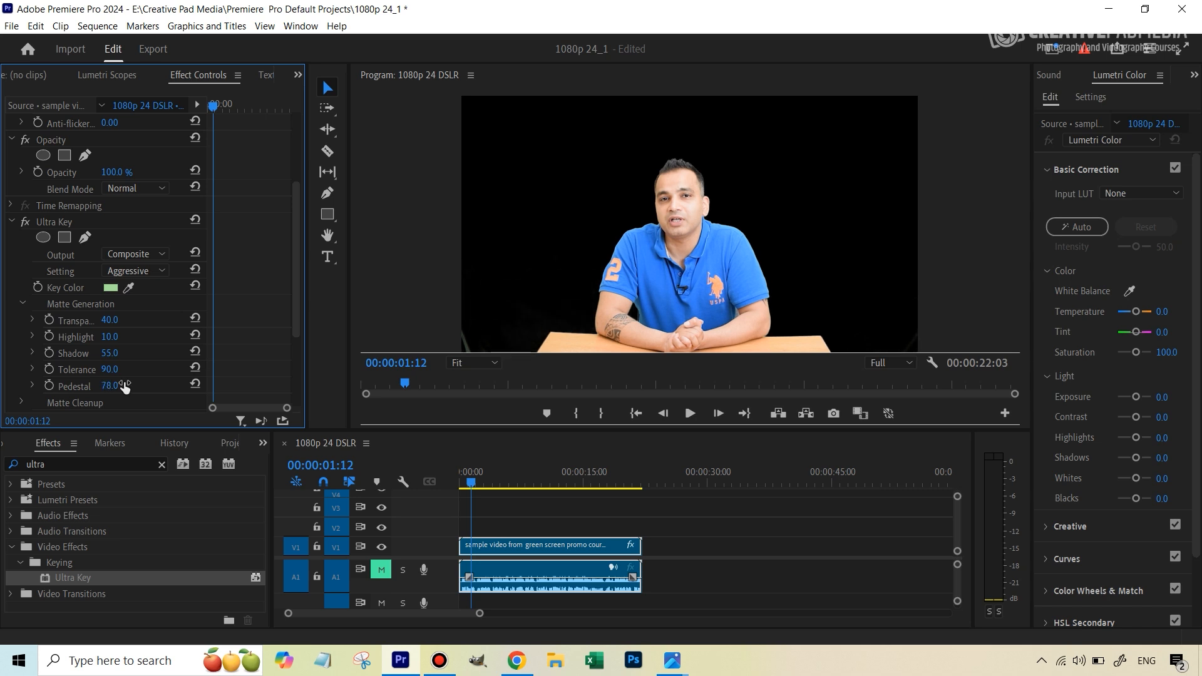
{"action": "left_click", "coordinate": [134, 271]}
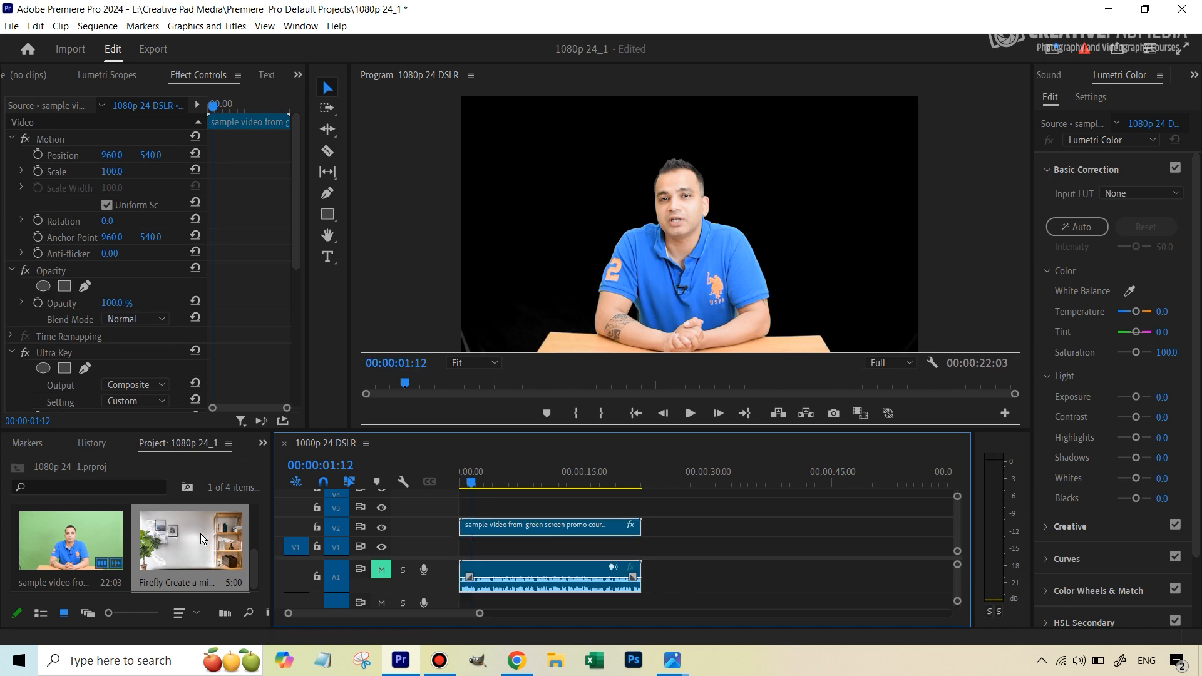
{"action": "mouse_move", "coordinate": [646, 142]}
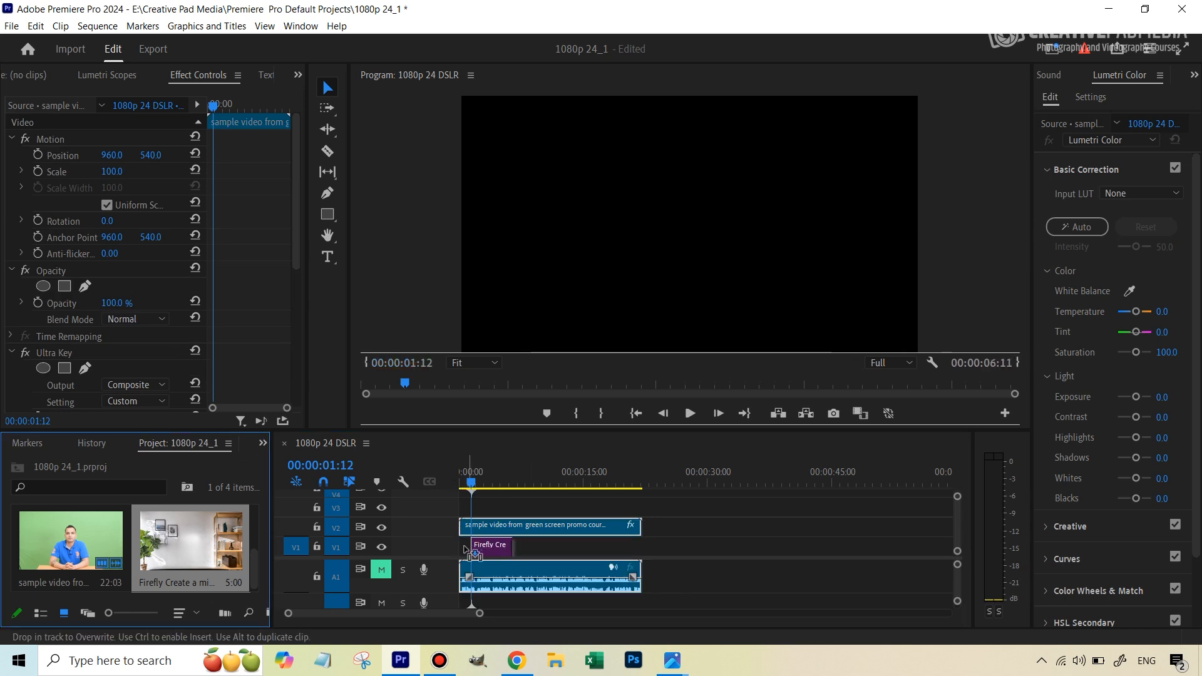
Drag the Firefly office background onto V1 beneath the keyed interview clip.
{"action": "left_click_drag", "start_coordinate": [476, 546], "coordinate": [640, 546]}
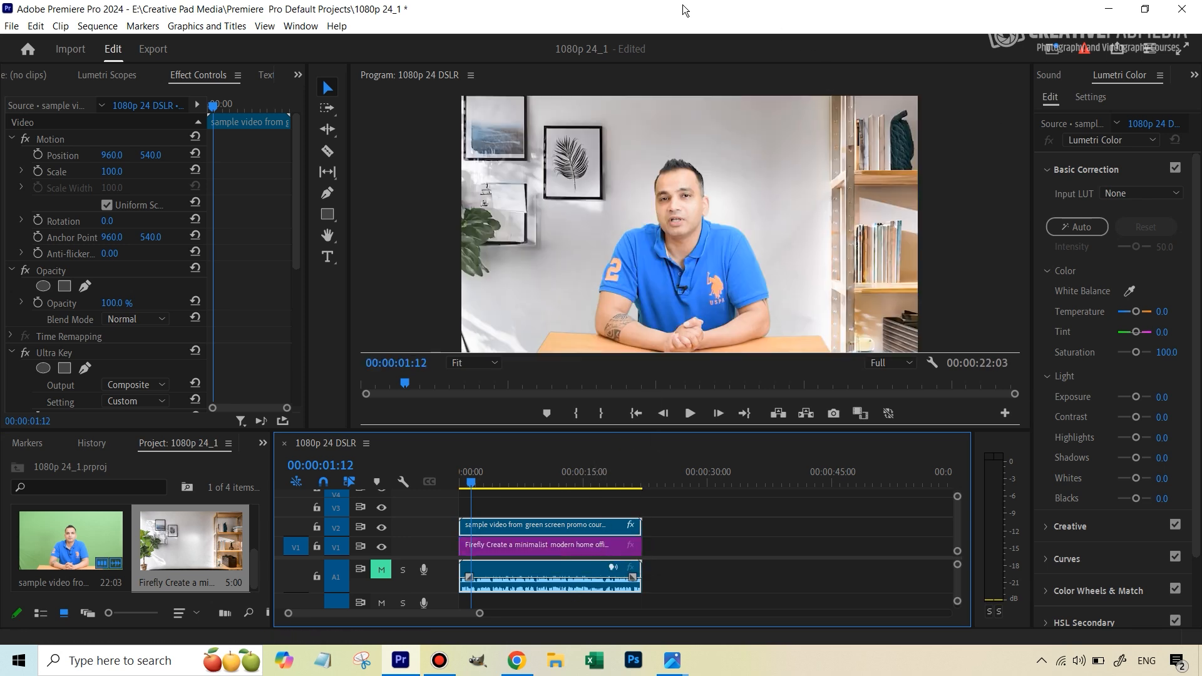
{"action": "mouse_move", "coordinate": [383, 169]}
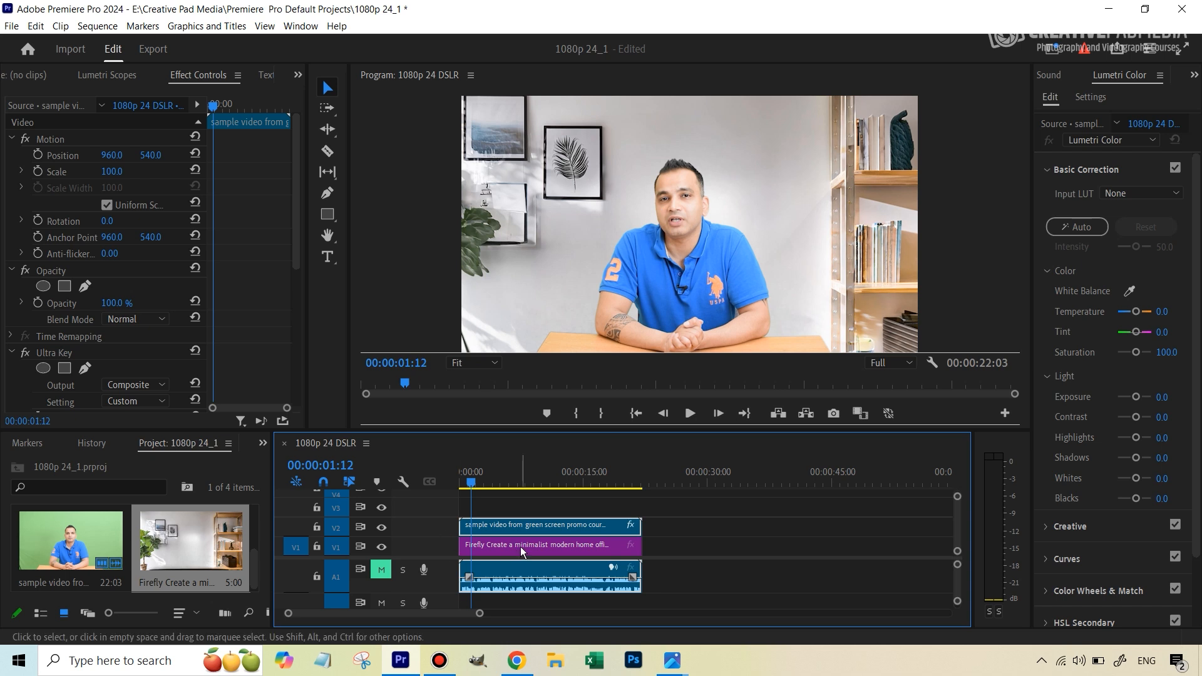
{"action": "left_click", "coordinate": [541, 545]}
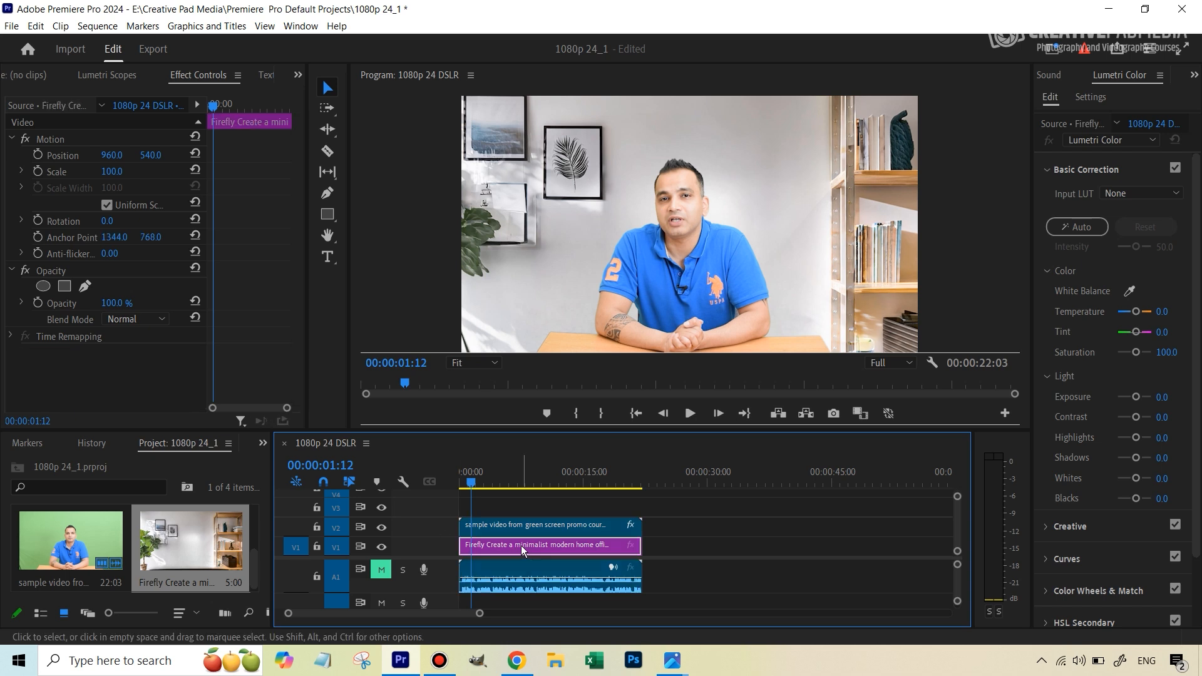
{"action": "right_click", "coordinate": [521, 545]}
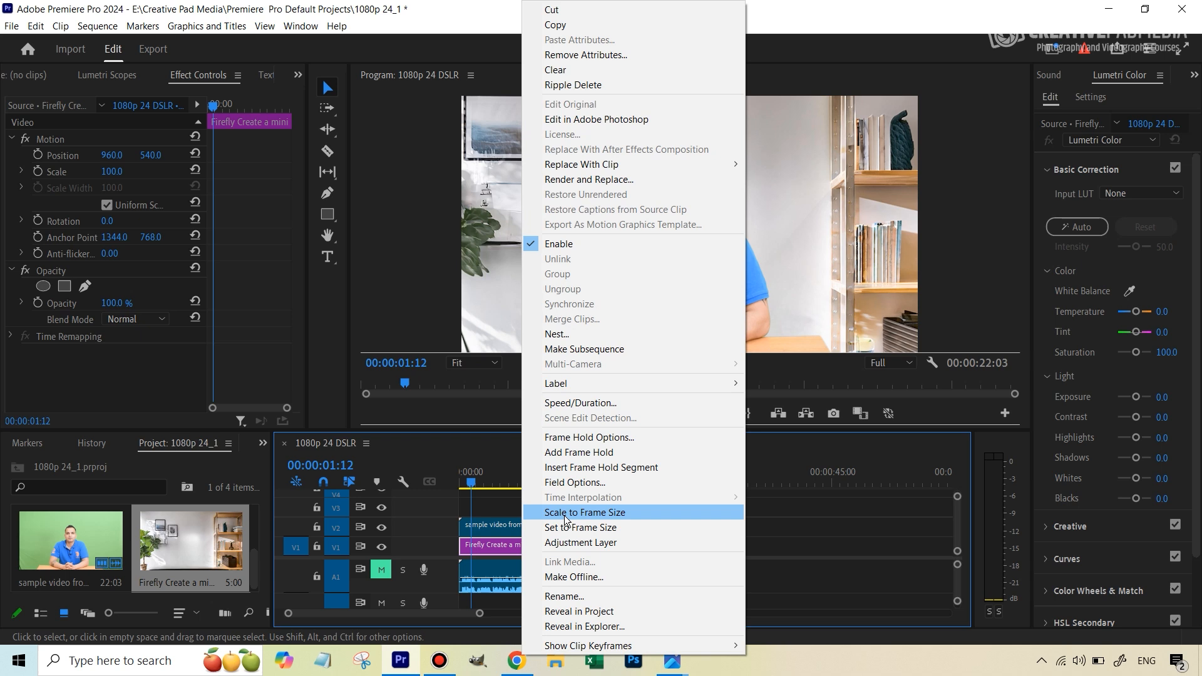
{"action": "left_click", "coordinate": [585, 513]}
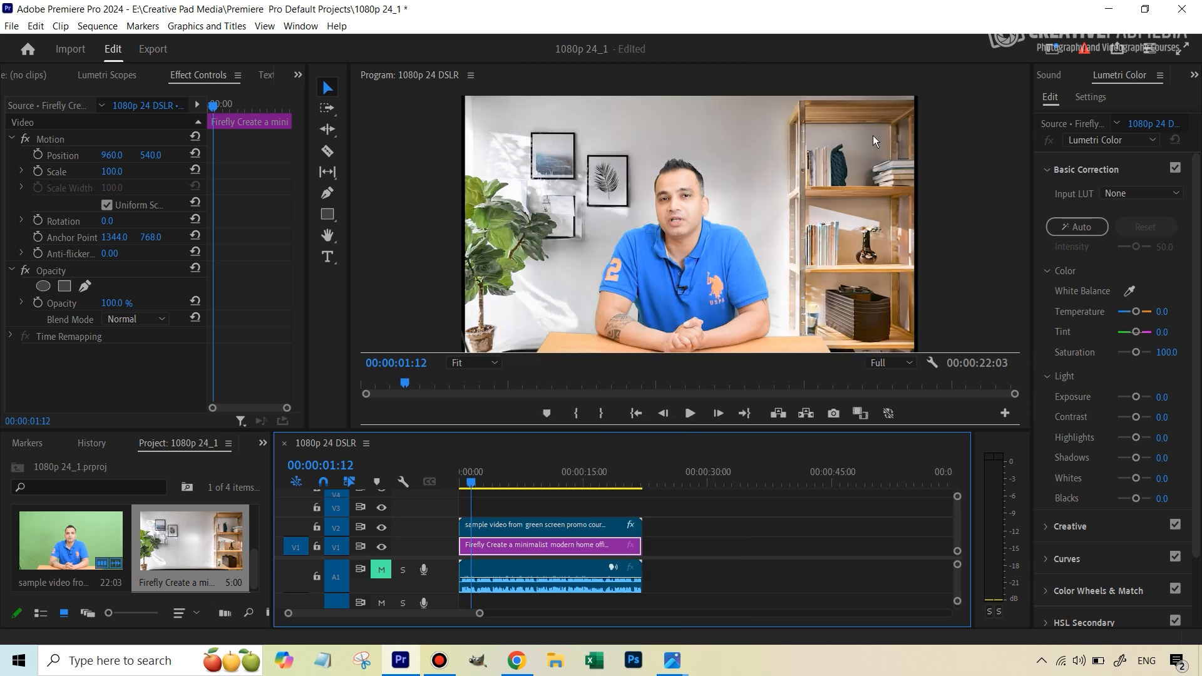
{"action": "mouse_move", "coordinate": [578, 290]}
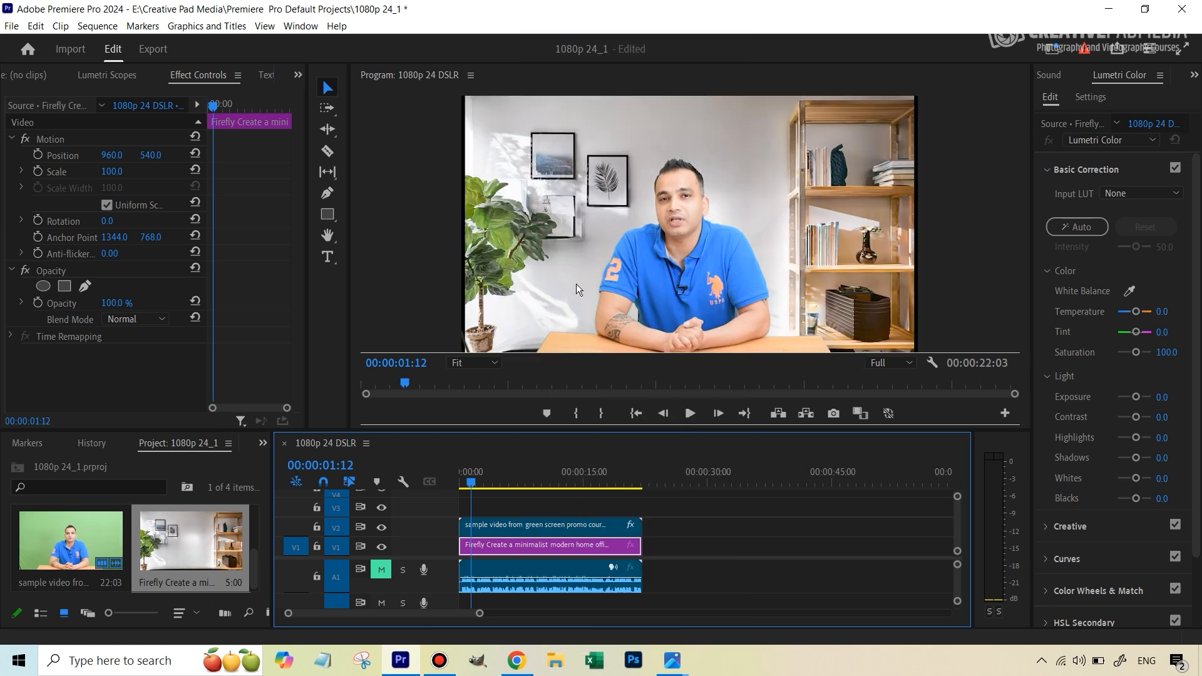
{"action": "mouse_move", "coordinate": [853, 171]}
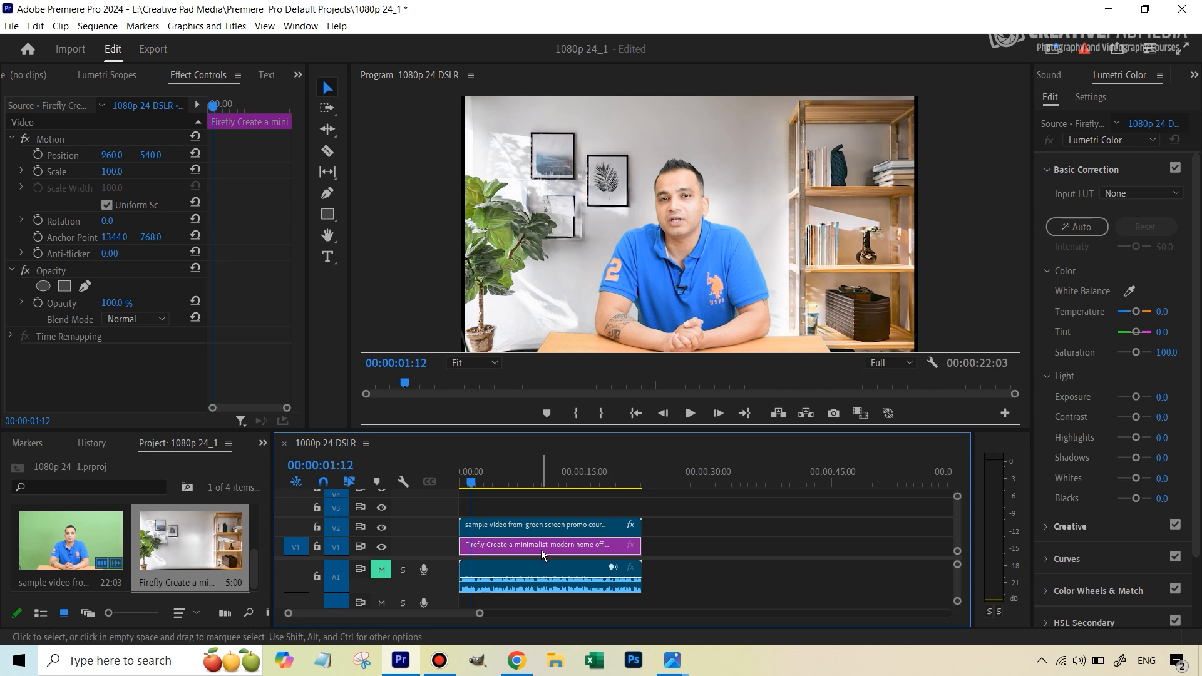
Raise the background clip's Scale from 100 to 102 in Effect Controls.
{"action": "double_click", "coordinate": [115, 171]}
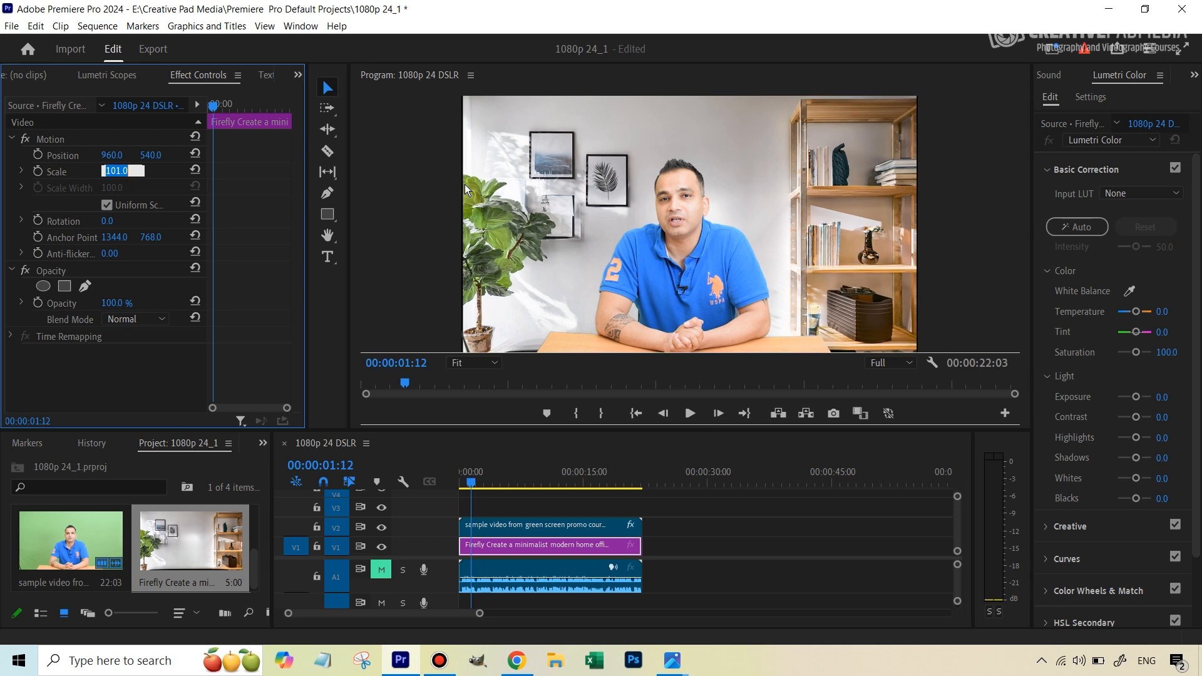
{"action": "left_click", "coordinate": [116, 172]}
{"action": "type", "text": "102"}
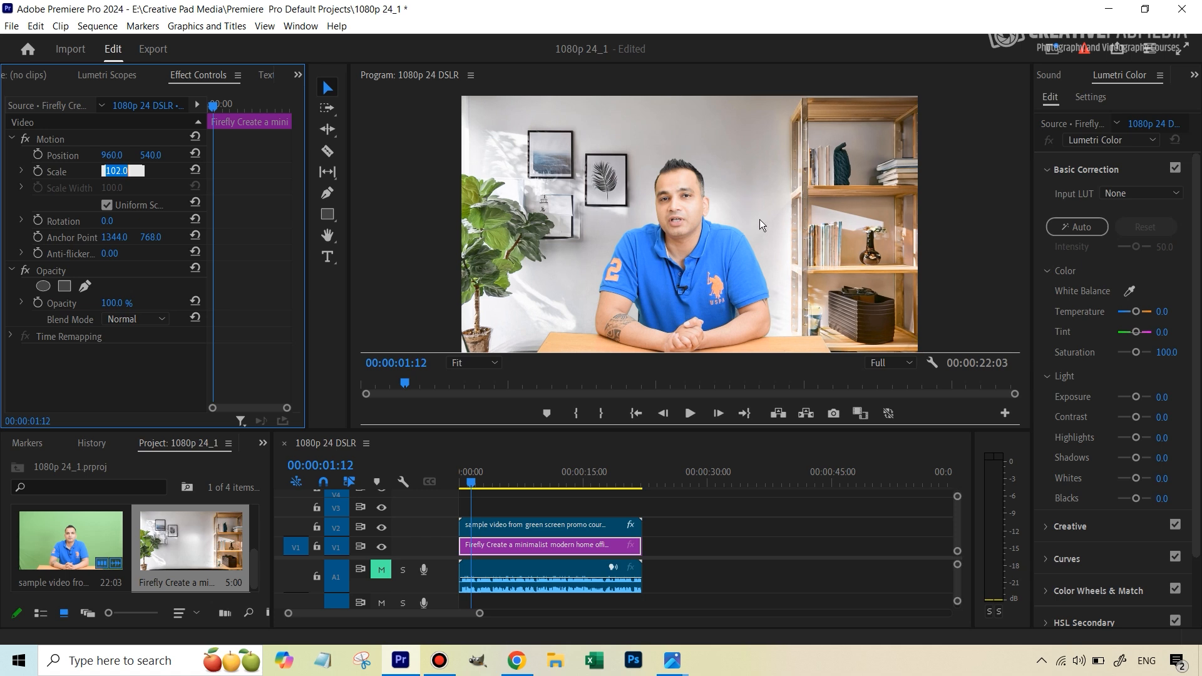
{"action": "mouse_move", "coordinate": [773, 242]}
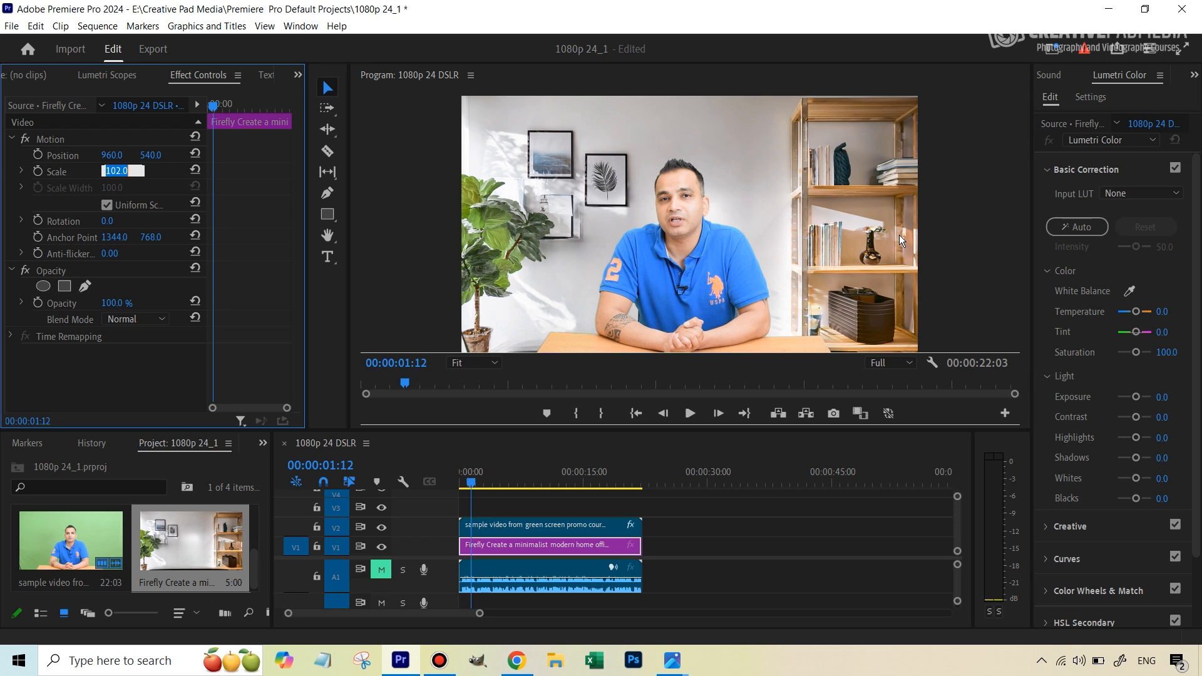
{"action": "mouse_move", "coordinate": [800, 178]}
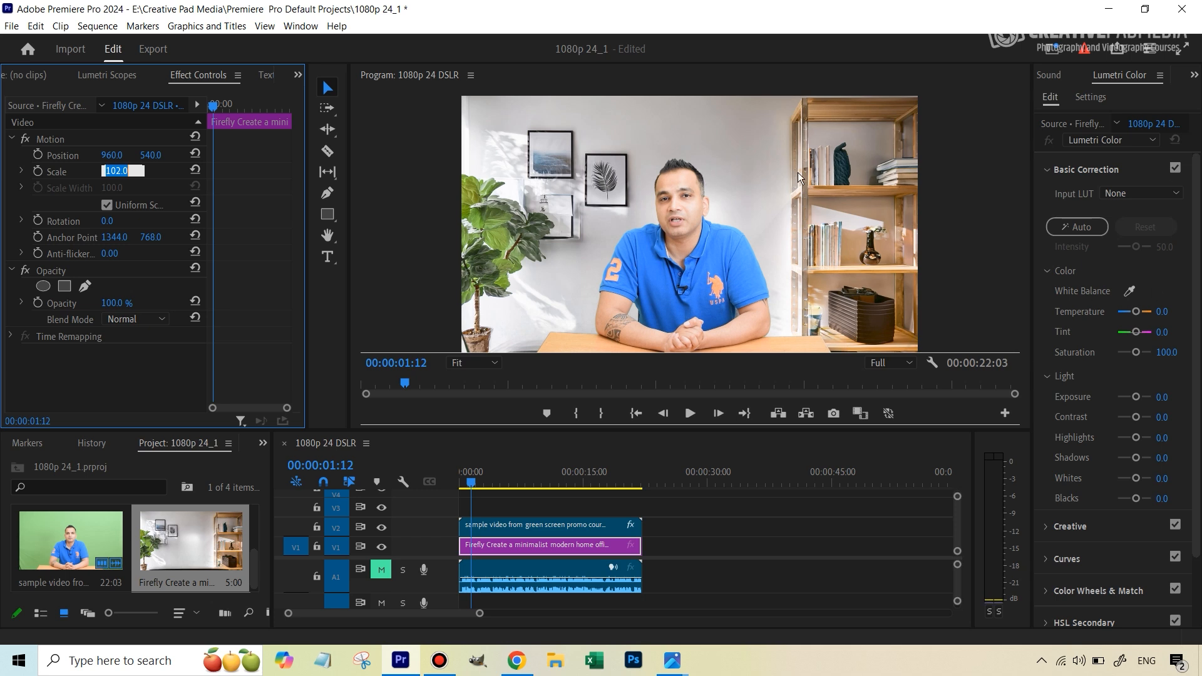
{"action": "mouse_move", "coordinate": [798, 213]}
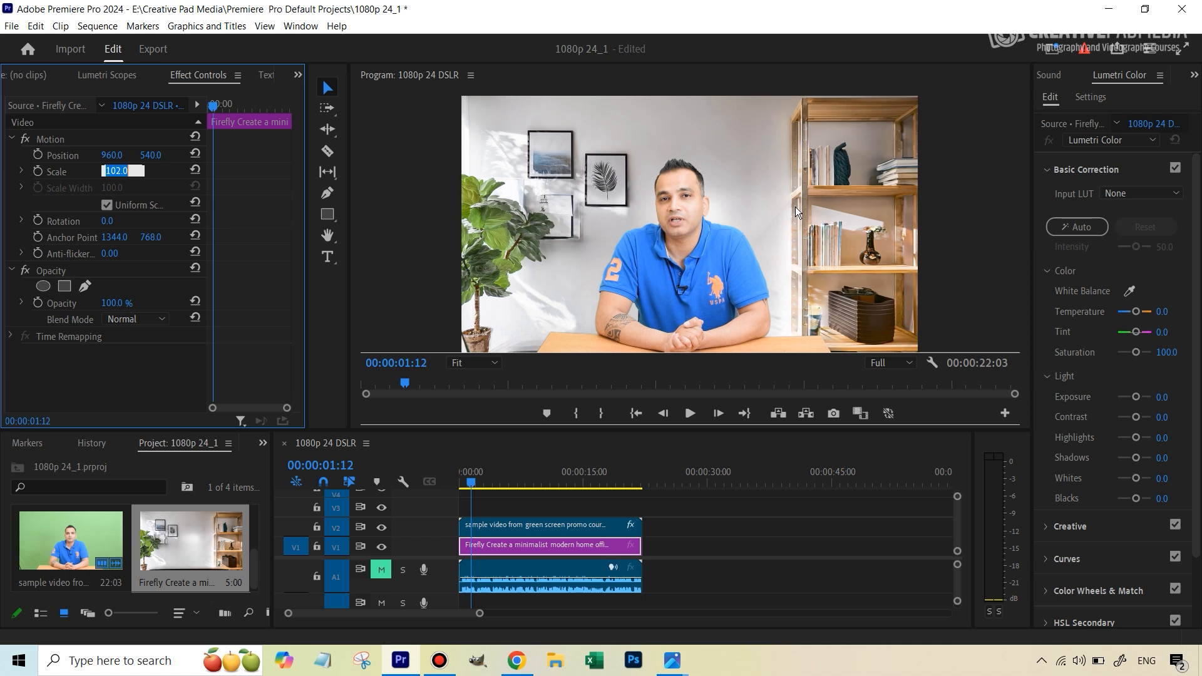
{"action": "mouse_move", "coordinate": [733, 254]}
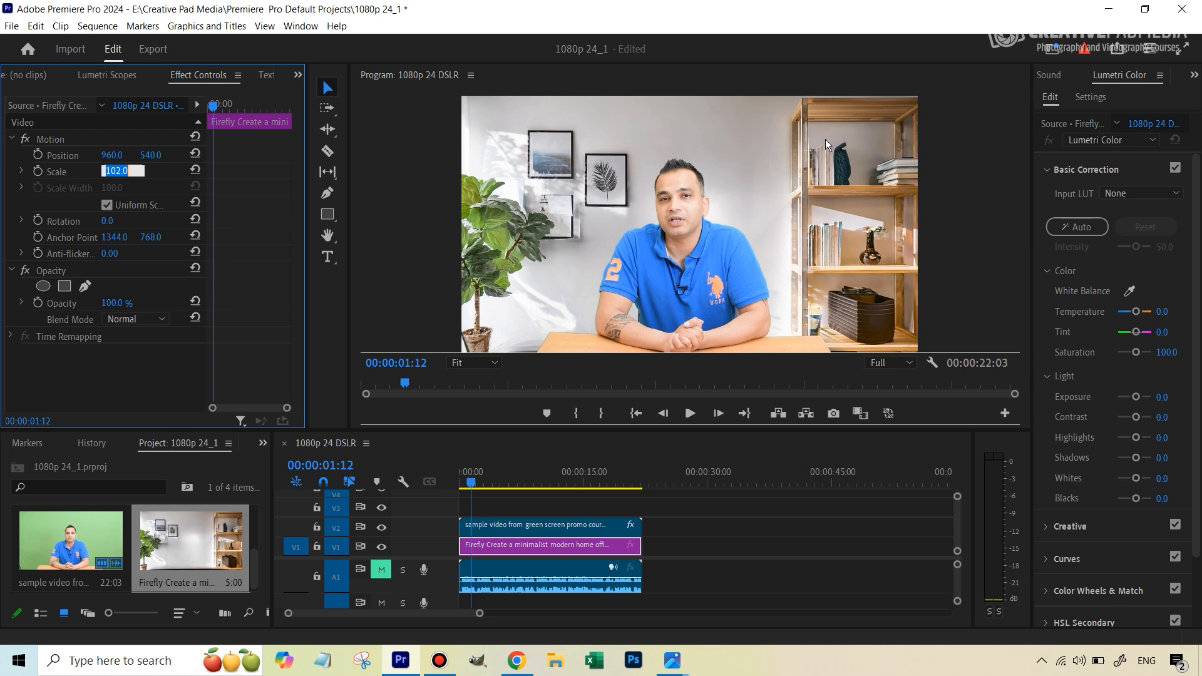
{"action": "mouse_move", "coordinate": [831, 165]}
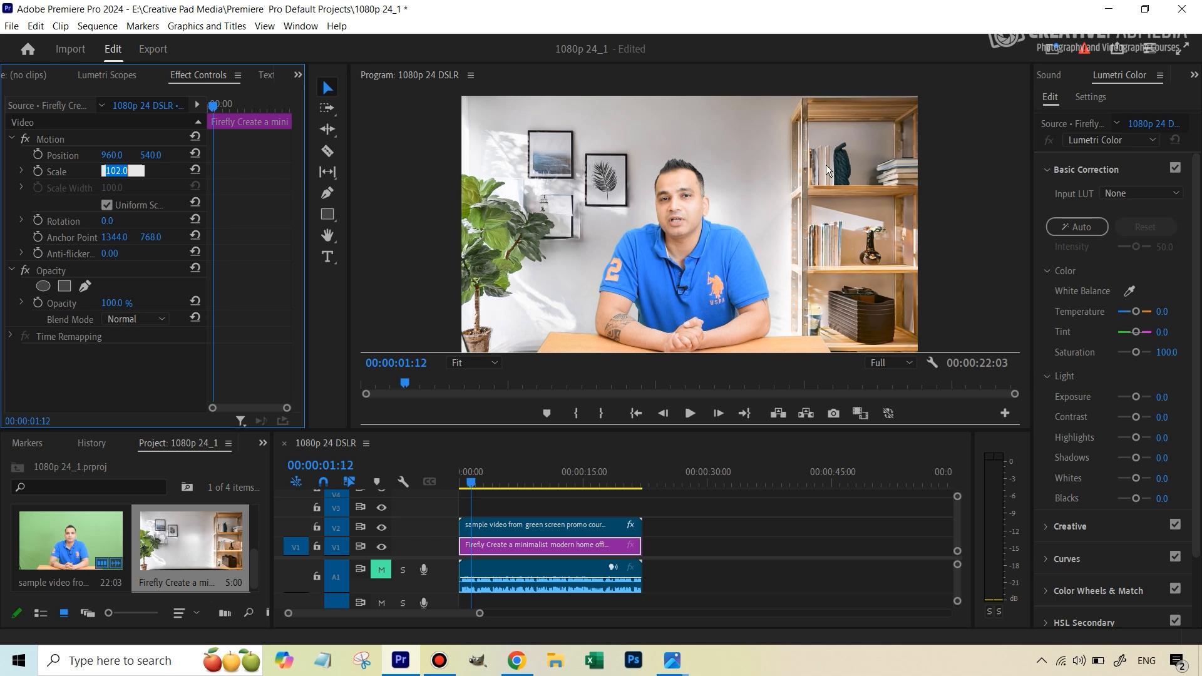
{"action": "mouse_move", "coordinate": [827, 183]}
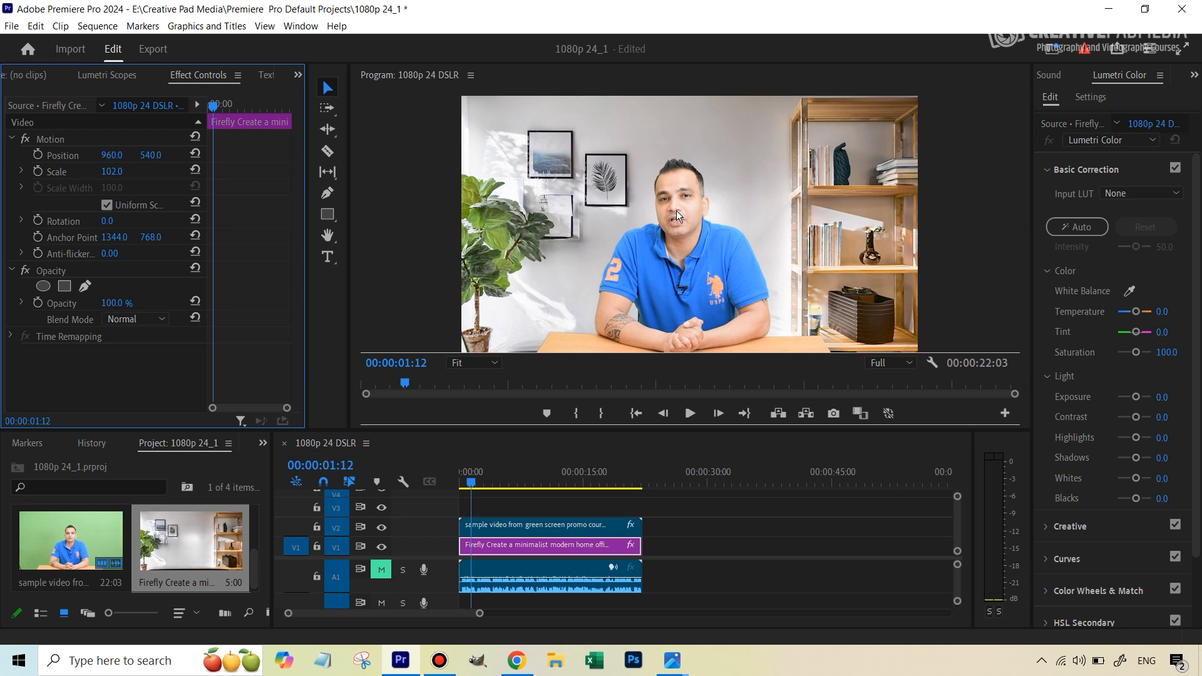
{"action": "mouse_move", "coordinate": [705, 171]}
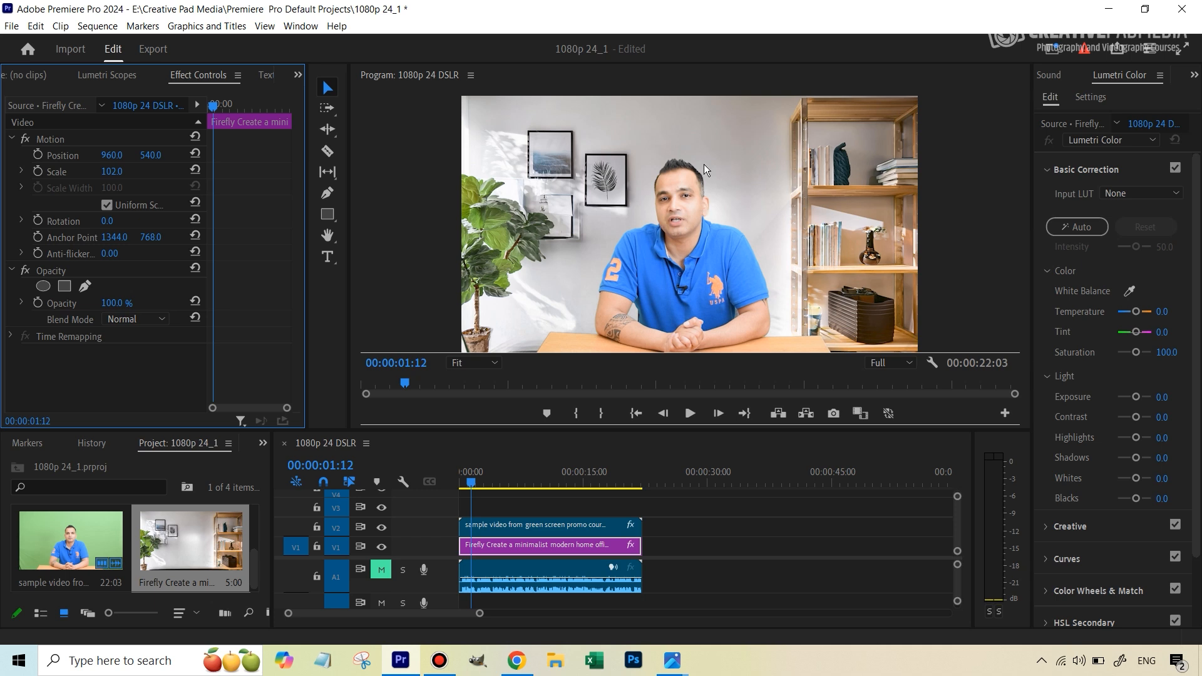
{"action": "mouse_move", "coordinate": [682, 234]}
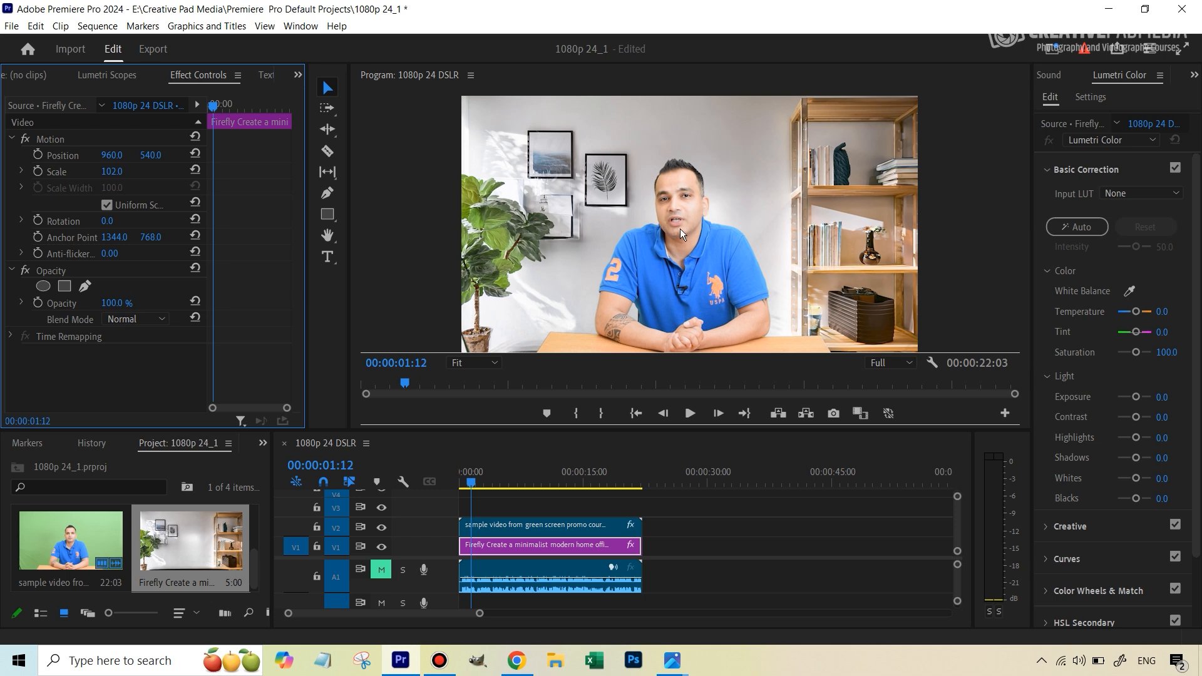
{"action": "mouse_move", "coordinate": [688, 227]}
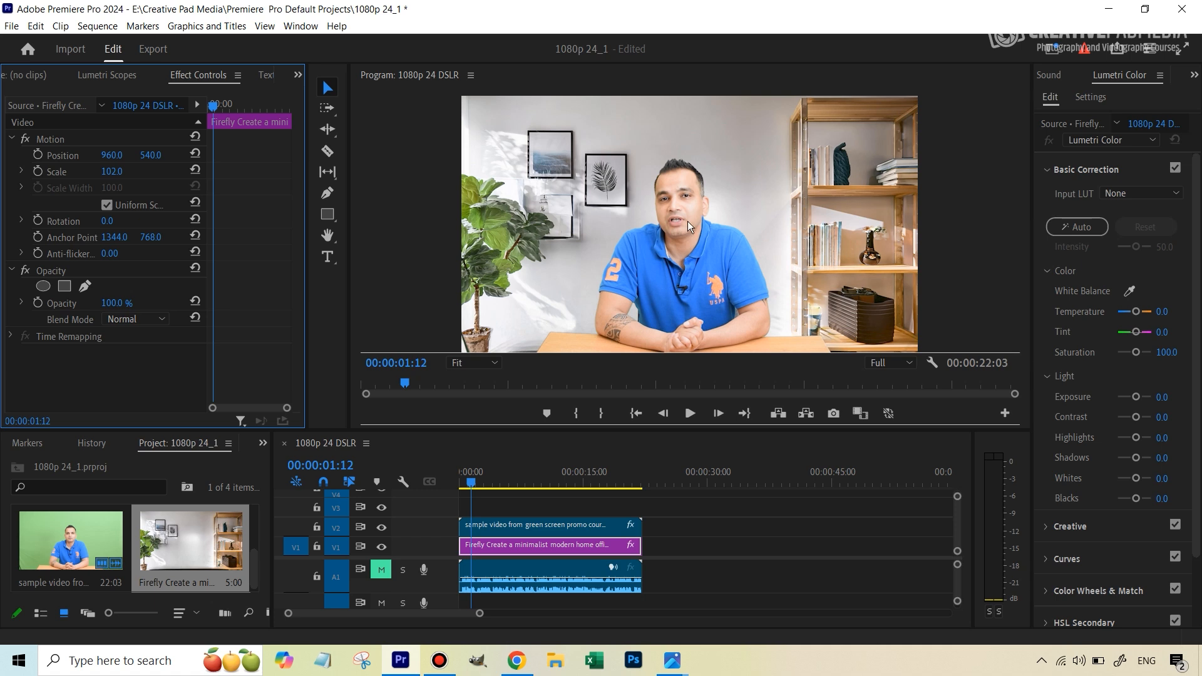
{"action": "mouse_move", "coordinate": [693, 185]}
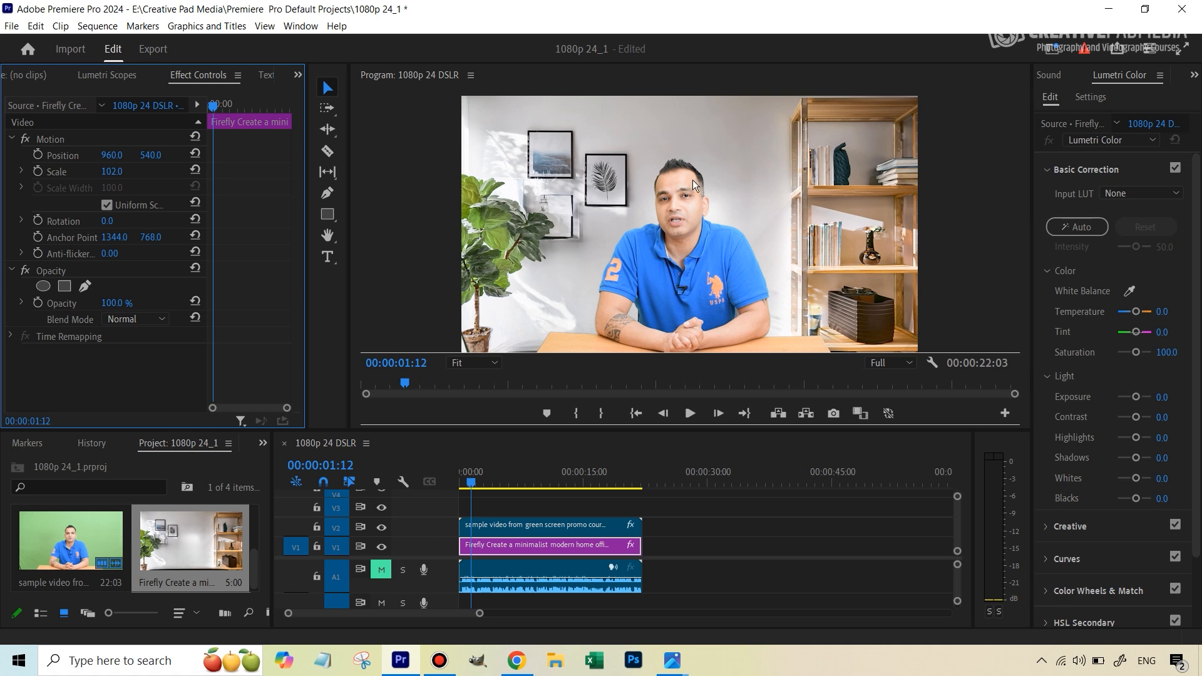
{"action": "mouse_move", "coordinate": [689, 238]}
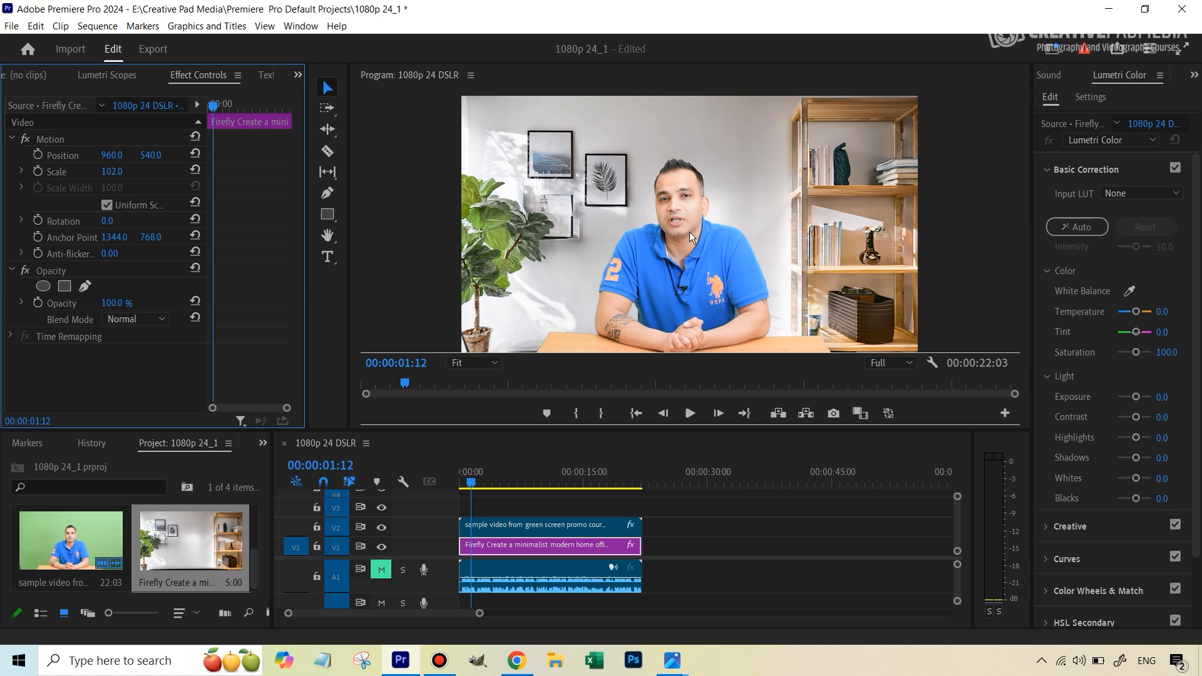
{"action": "mouse_move", "coordinate": [678, 242]}
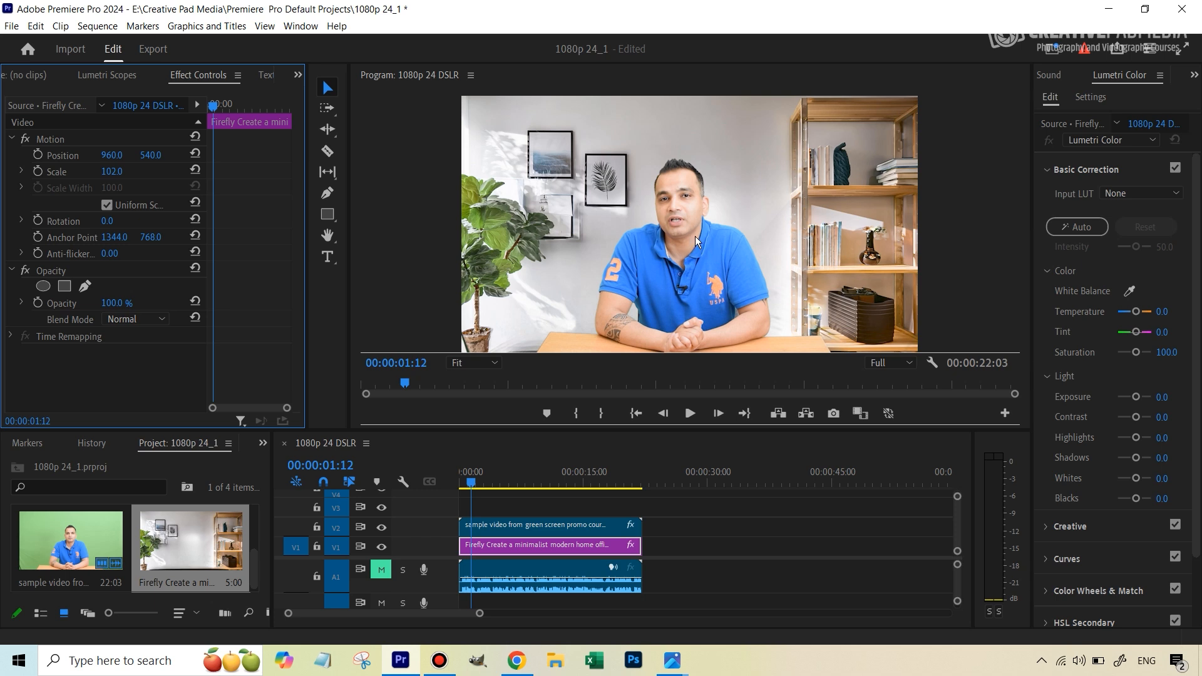
{"action": "mouse_move", "coordinate": [760, 164]}
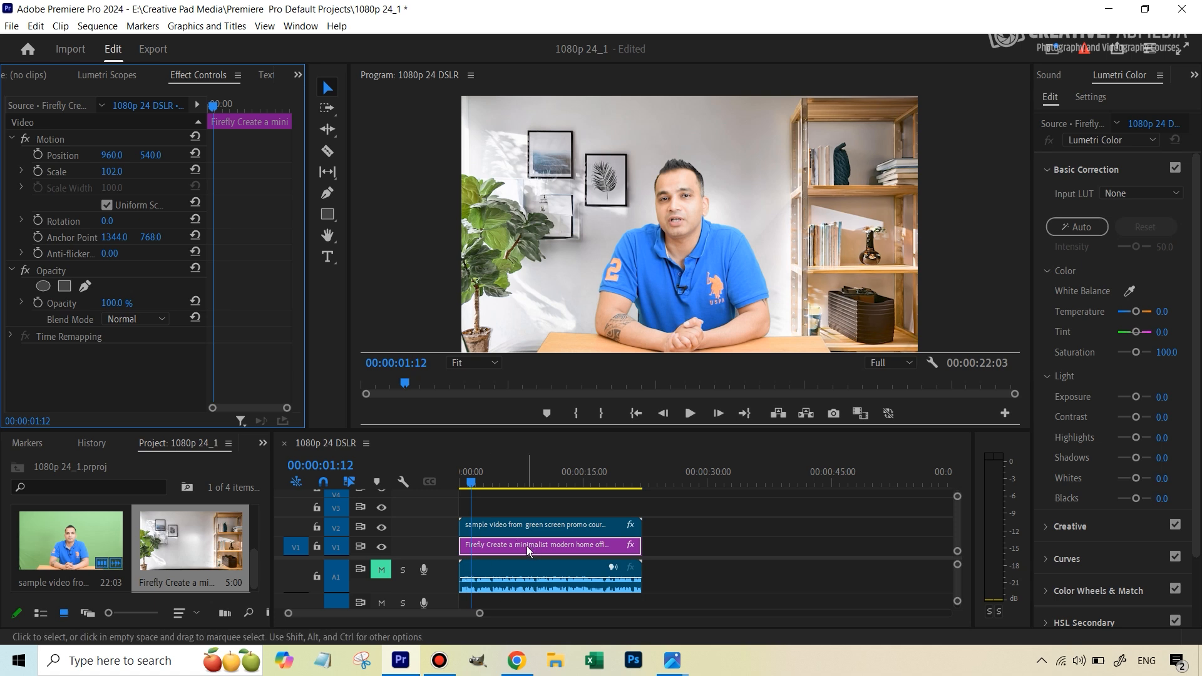
Find Gaussian Blur by searching "blur" and drop it onto the V1 background clip.
{"action": "left_click", "coordinate": [262, 444]}
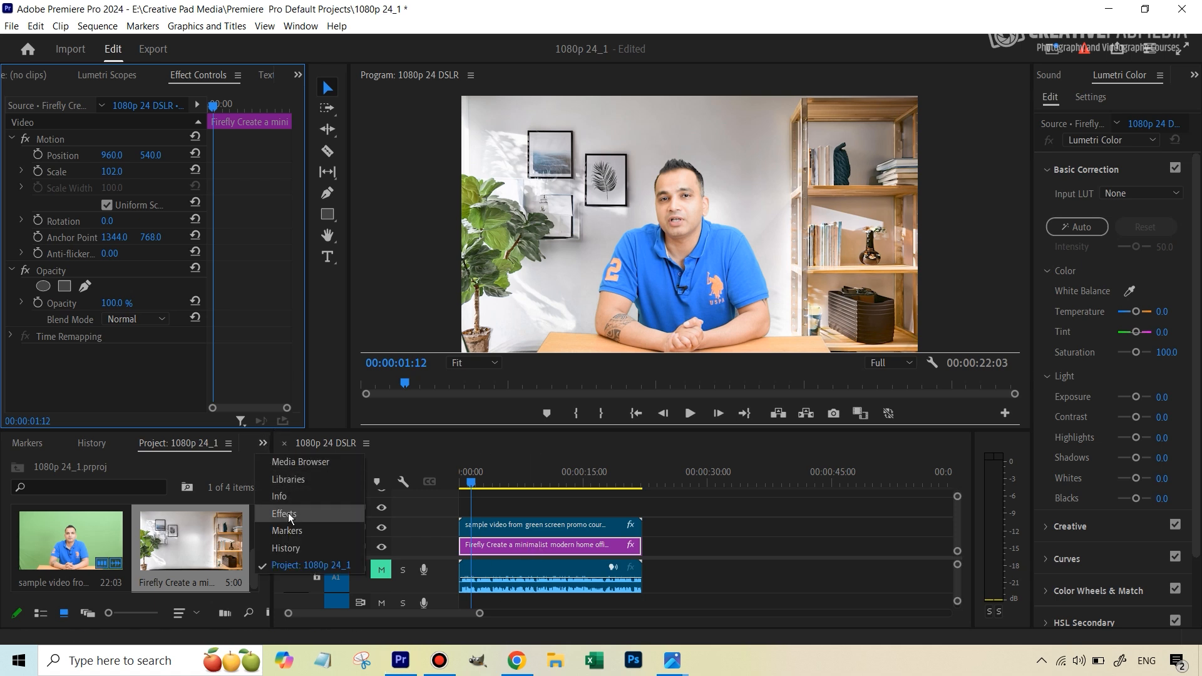
{"action": "left_click", "coordinate": [285, 514]}
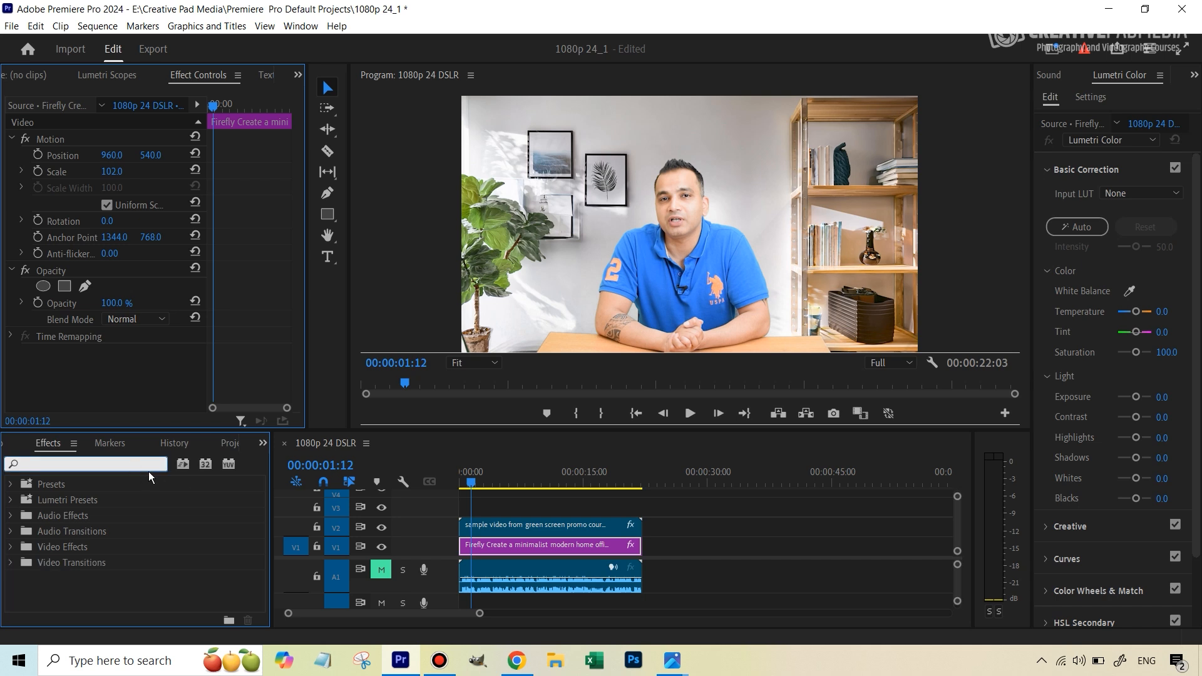
{"action": "type", "text": "blur"}
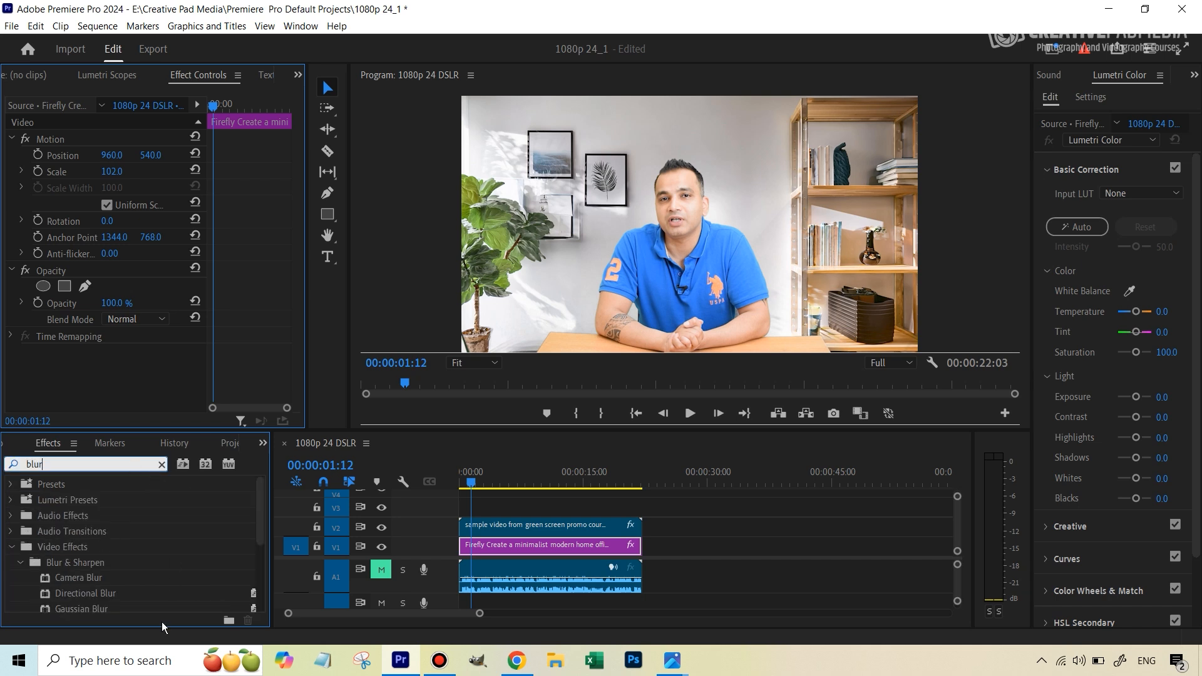
{"action": "scroll", "scroll_direction": "down", "scroll_amount": 3}
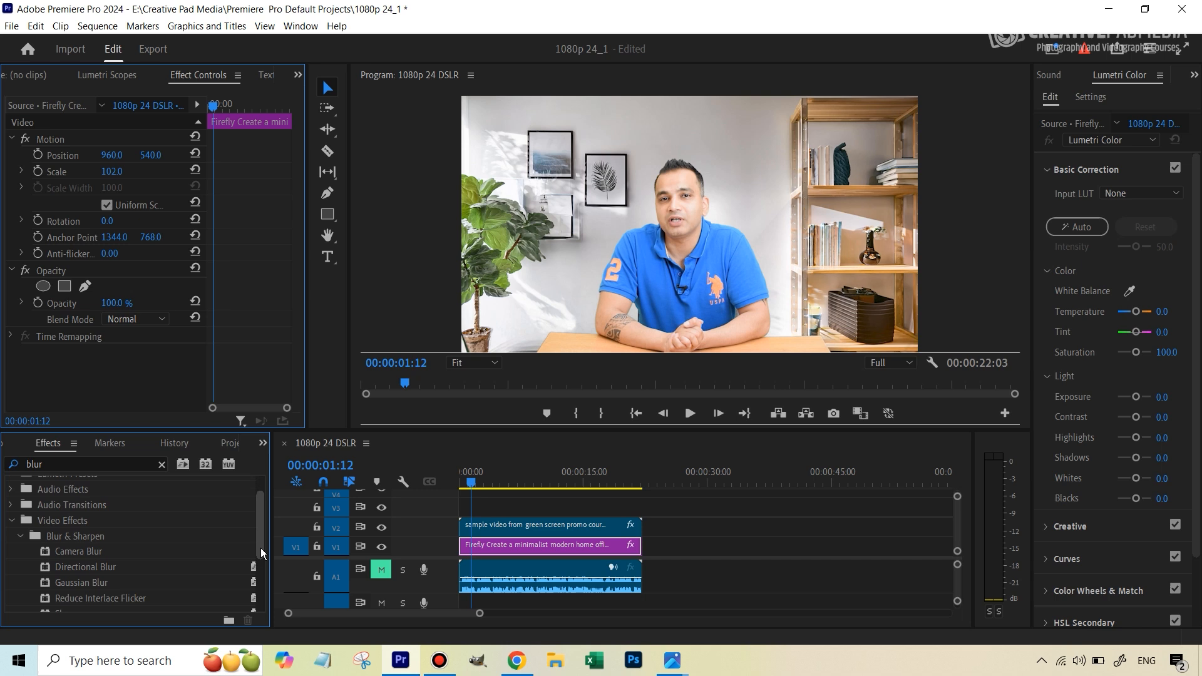
{"action": "left_click_drag", "start_coordinate": [80, 576], "coordinate": [533, 545]}
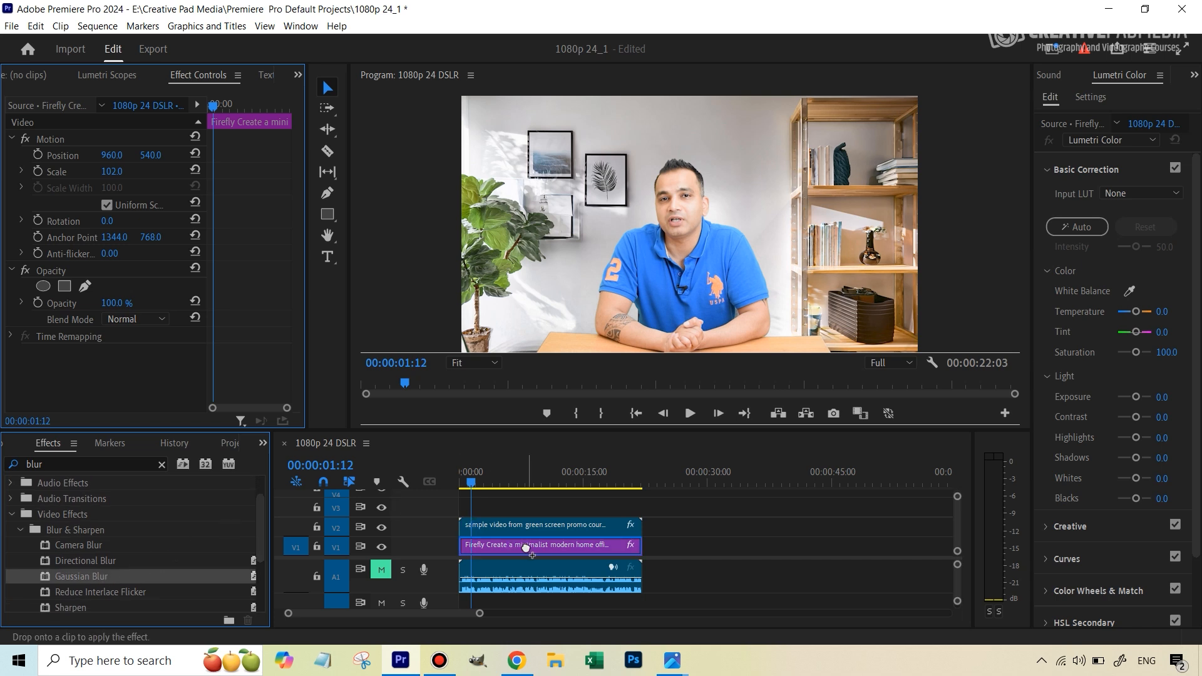
{"action": "left_click_drag", "start_coordinate": [80, 576], "coordinate": [549, 545]}
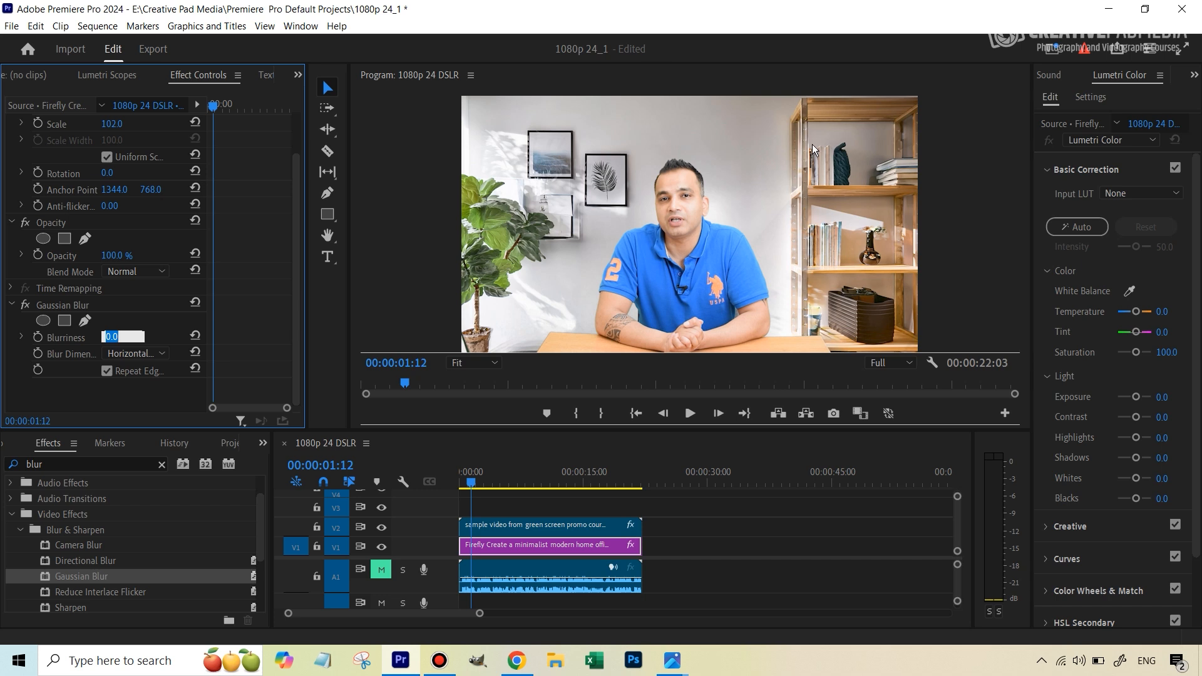
{"action": "type", "text": "10"}
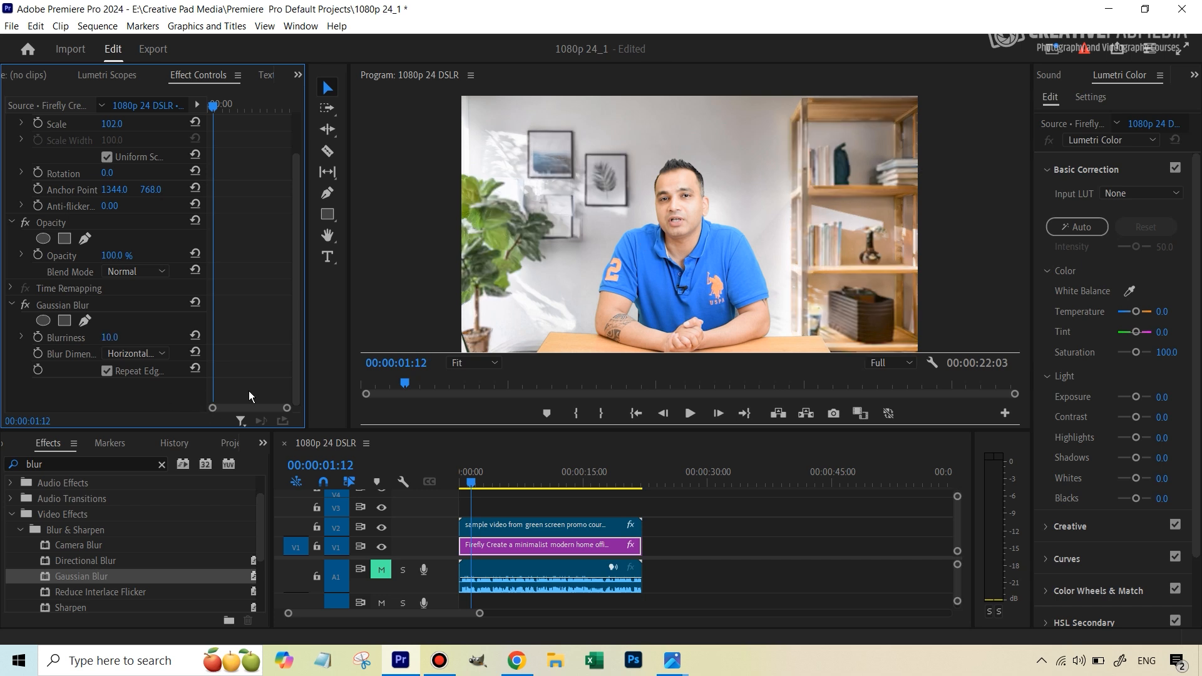
{"action": "mouse_move", "coordinate": [729, 210]}
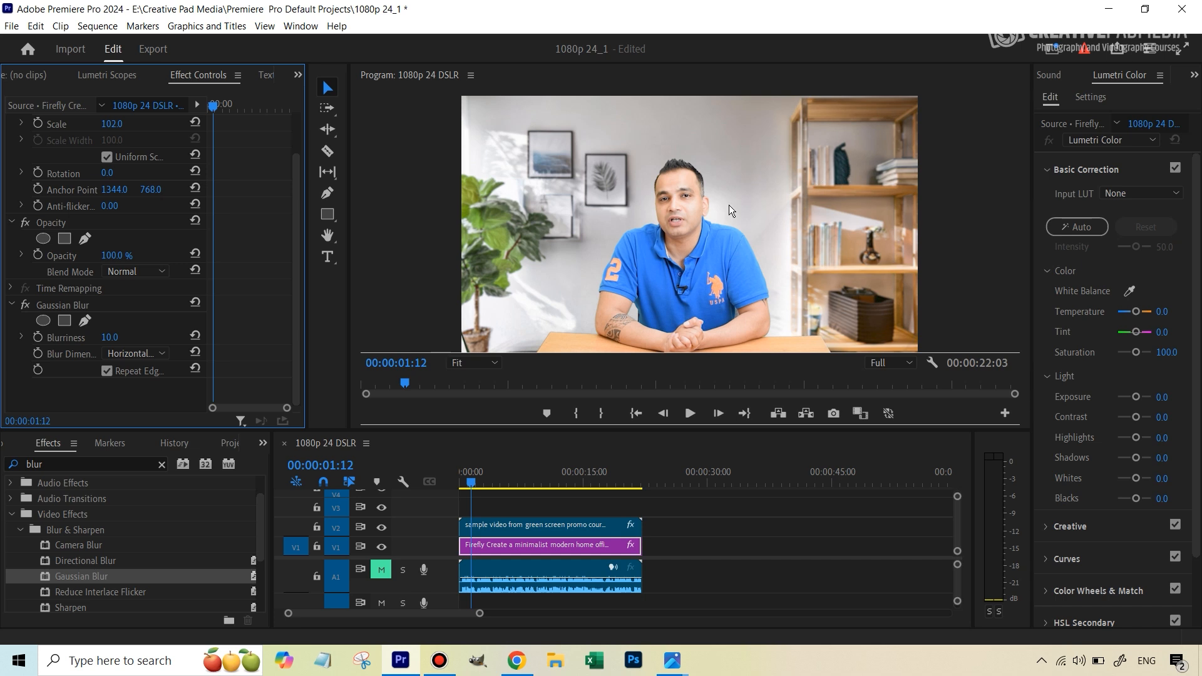
{"action": "mouse_move", "coordinate": [804, 207]}
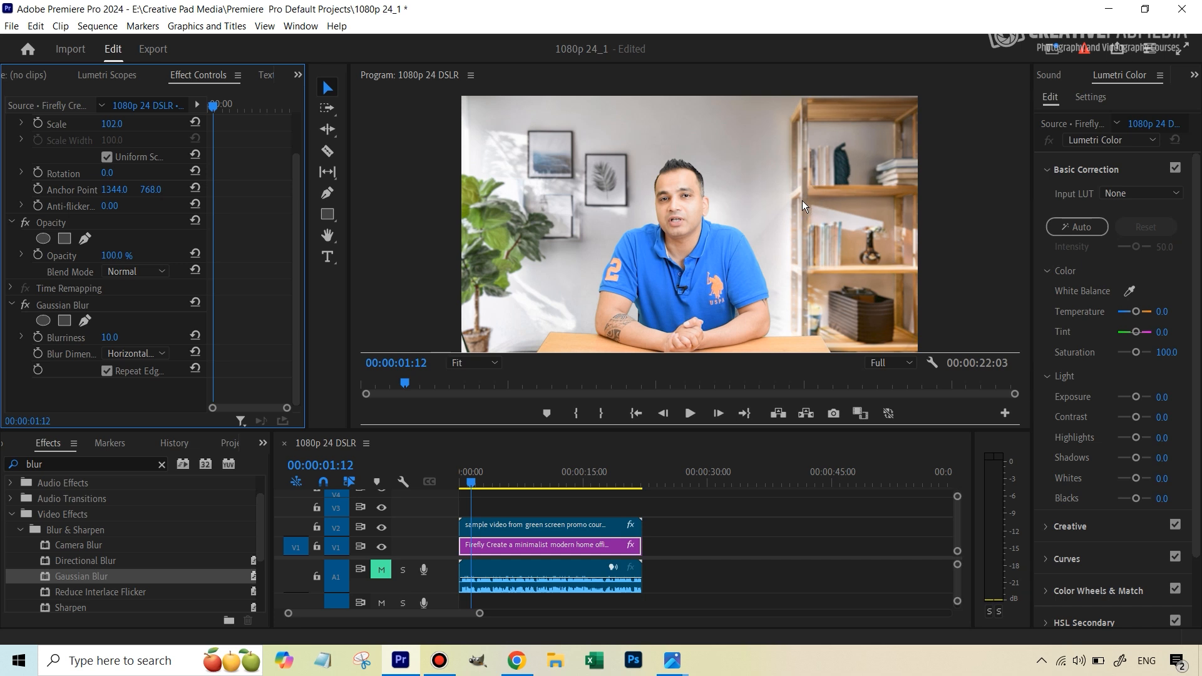
{"action": "mouse_move", "coordinate": [821, 235]}
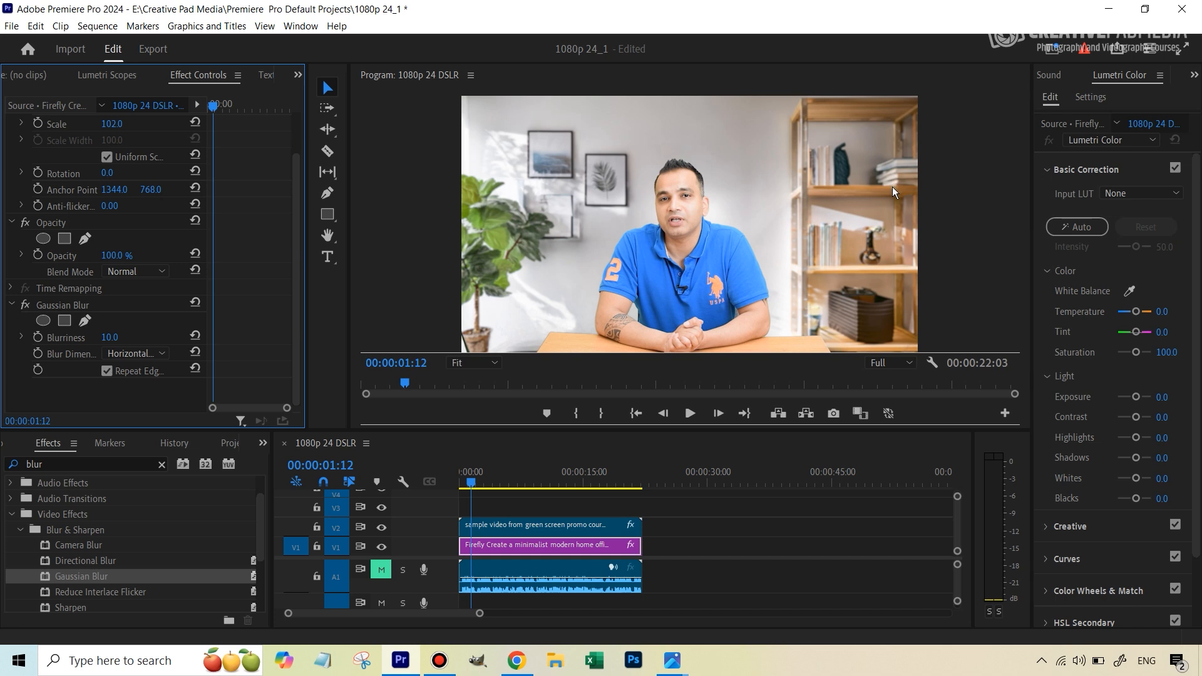
{"action": "mouse_move", "coordinate": [674, 213]}
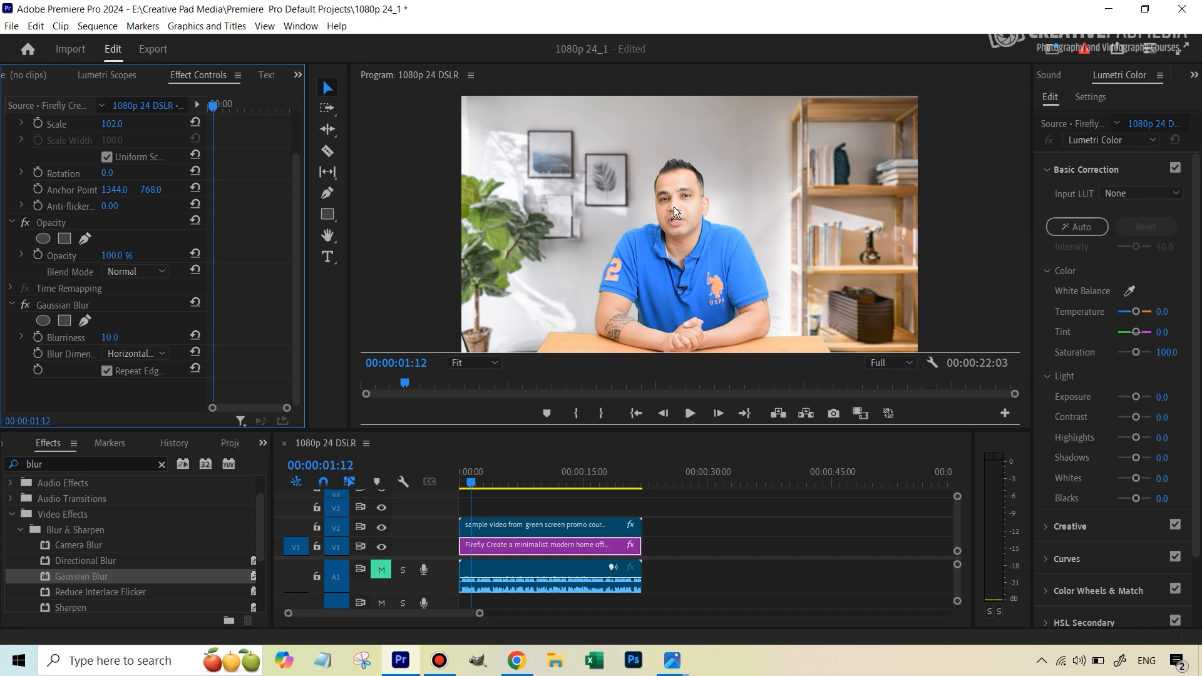
{"action": "mouse_move", "coordinate": [483, 204]}
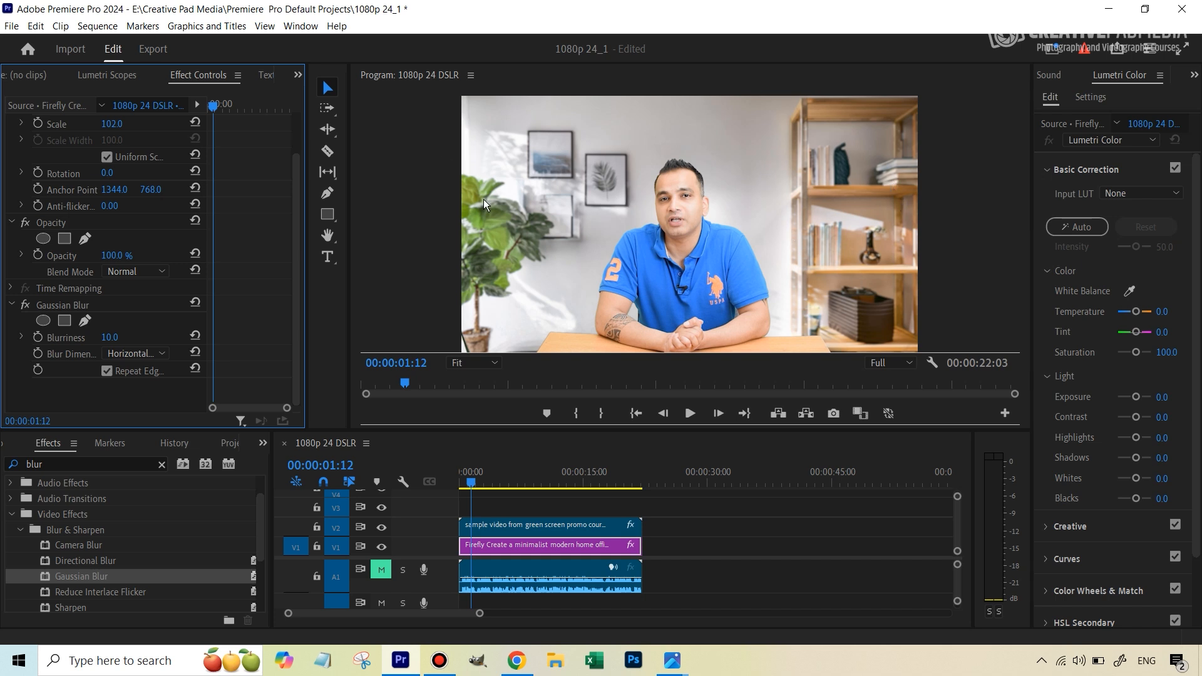
{"action": "mouse_move", "coordinate": [670, 236]}
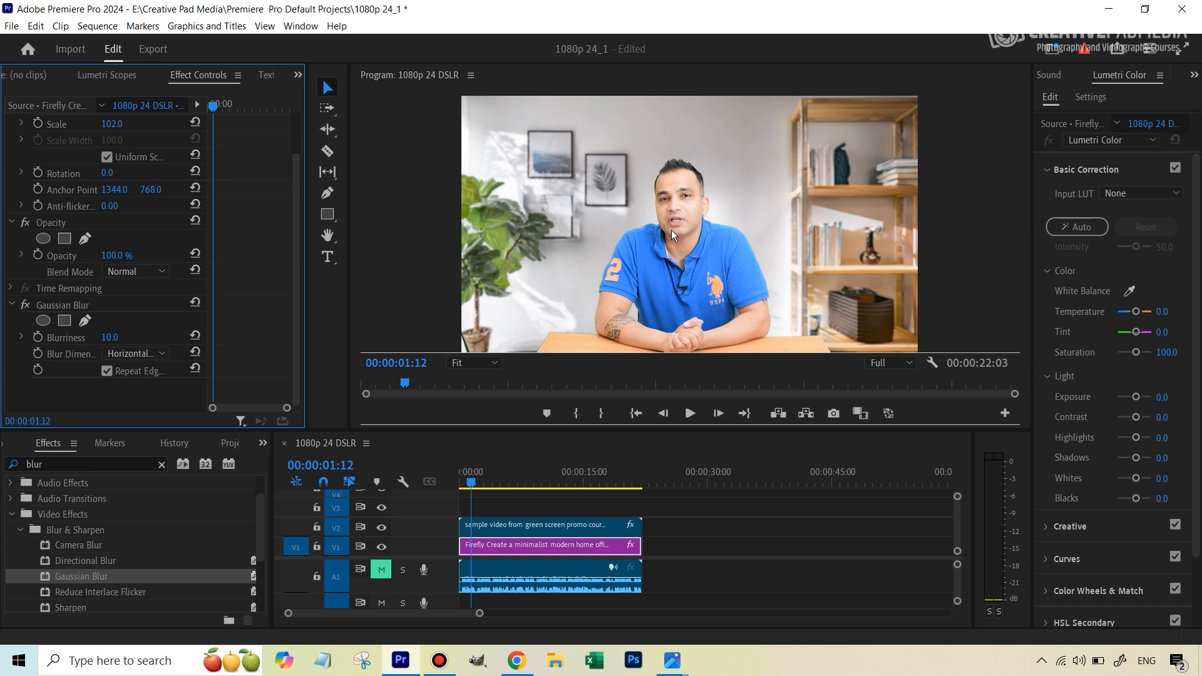
{"action": "mouse_move", "coordinate": [703, 234]}
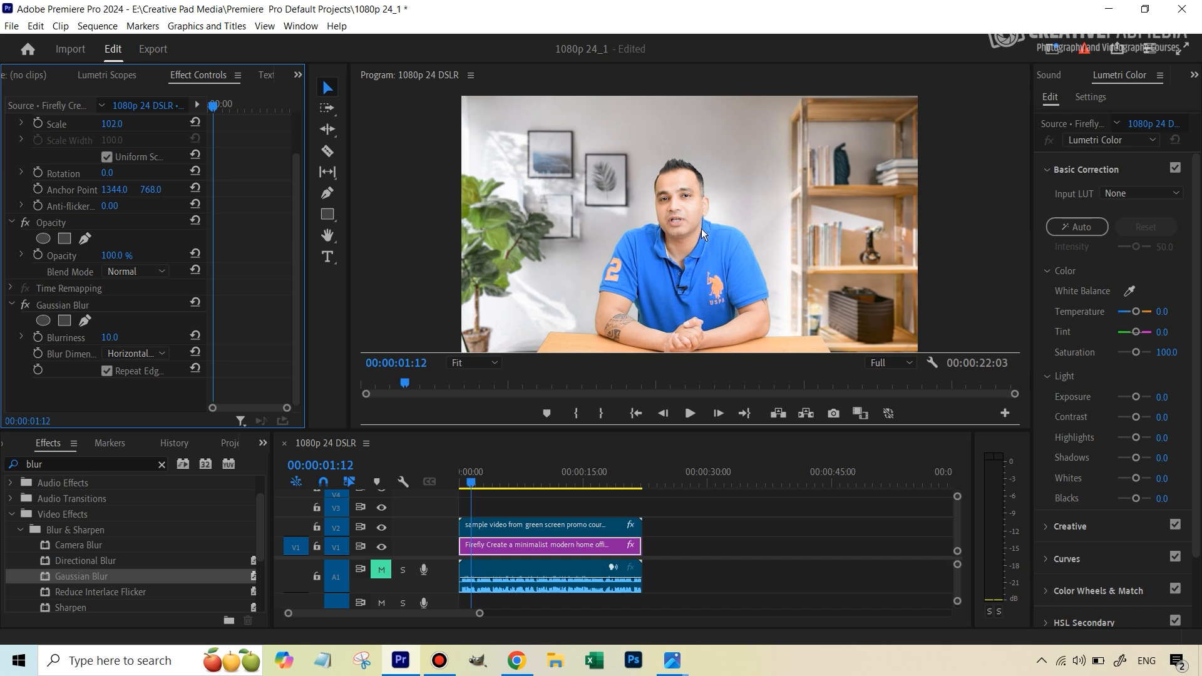
{"action": "mouse_move", "coordinate": [703, 234]}
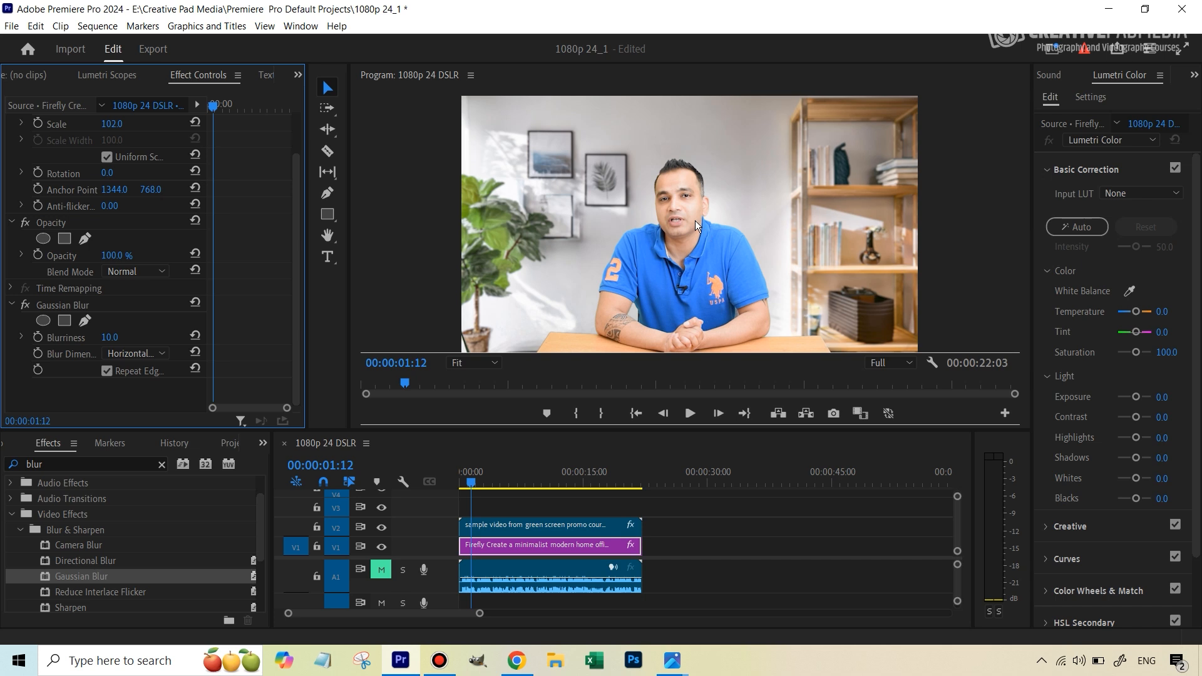
{"action": "mouse_move", "coordinate": [751, 149]}
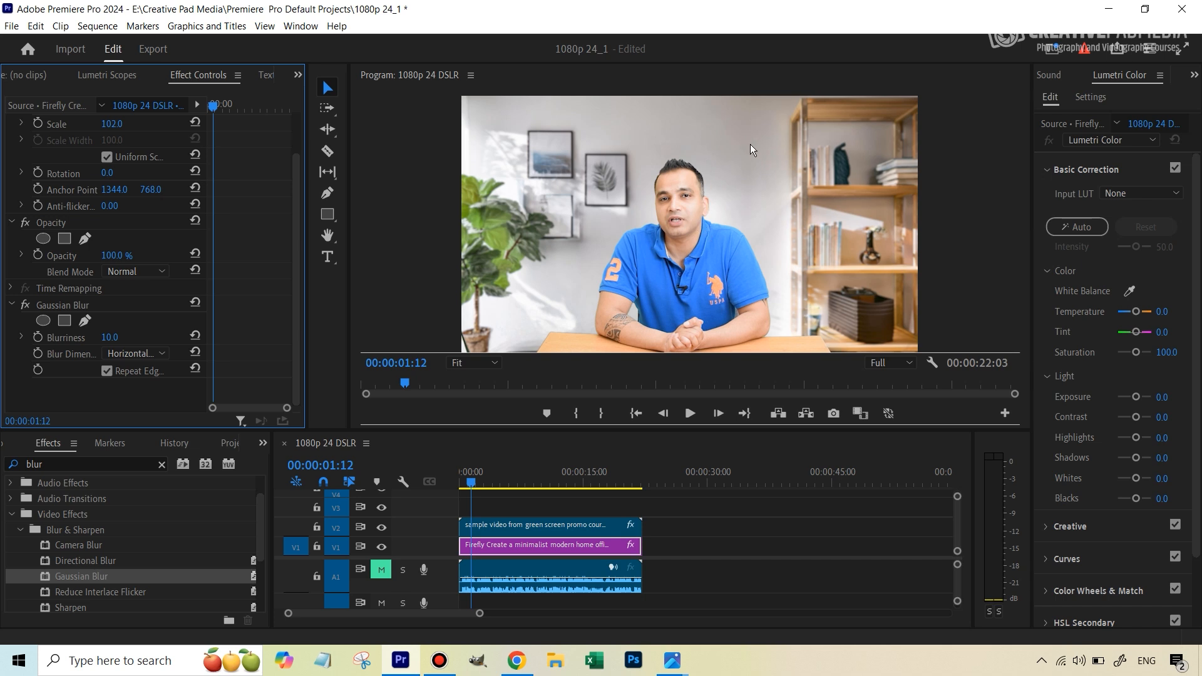
{"action": "mouse_move", "coordinate": [920, 171]}
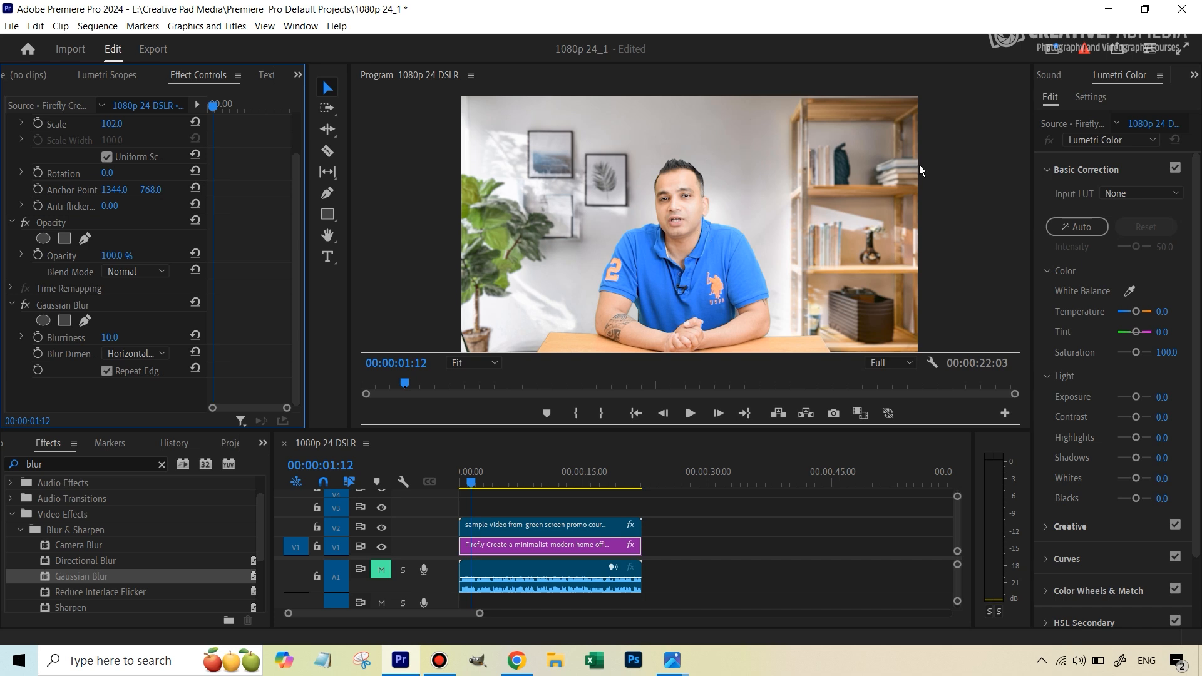
{"action": "mouse_move", "coordinate": [920, 194]}
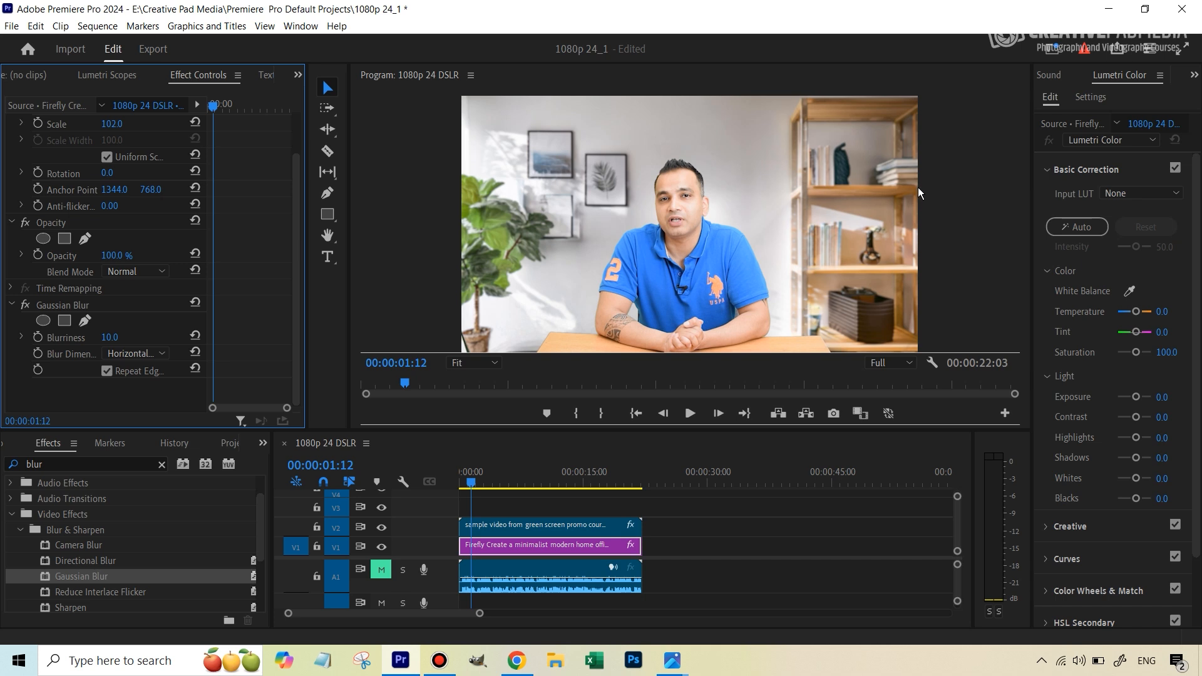
{"action": "mouse_move", "coordinate": [875, 197]}
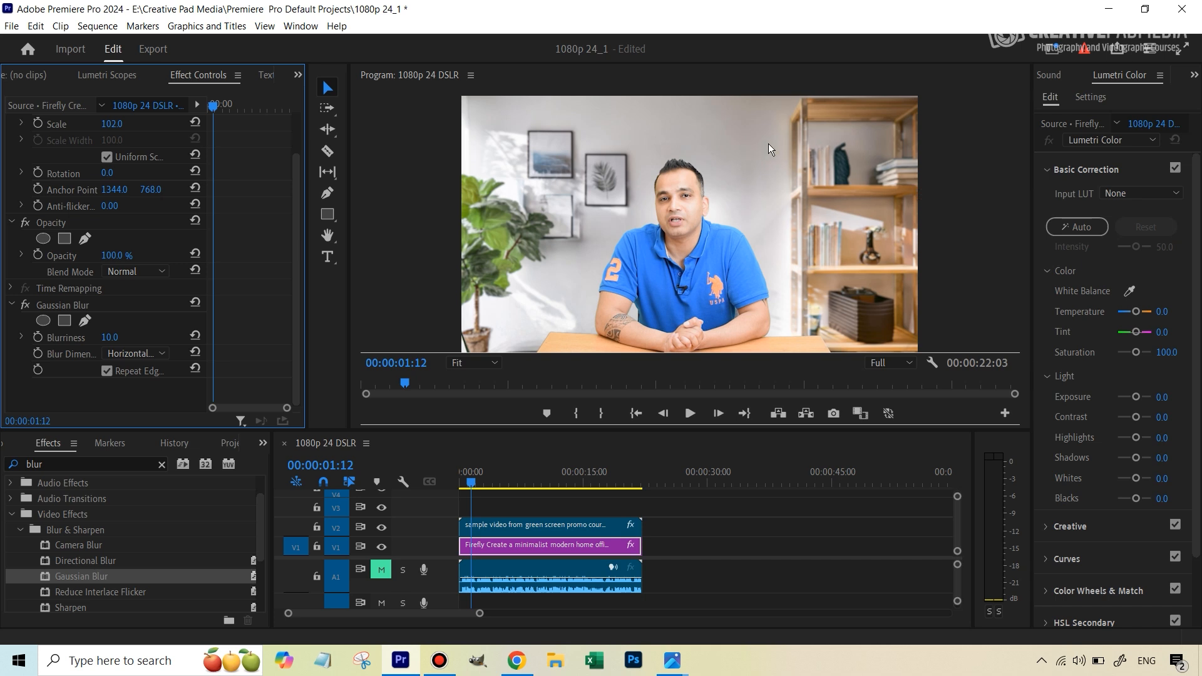
{"action": "mouse_move", "coordinate": [791, 157]}
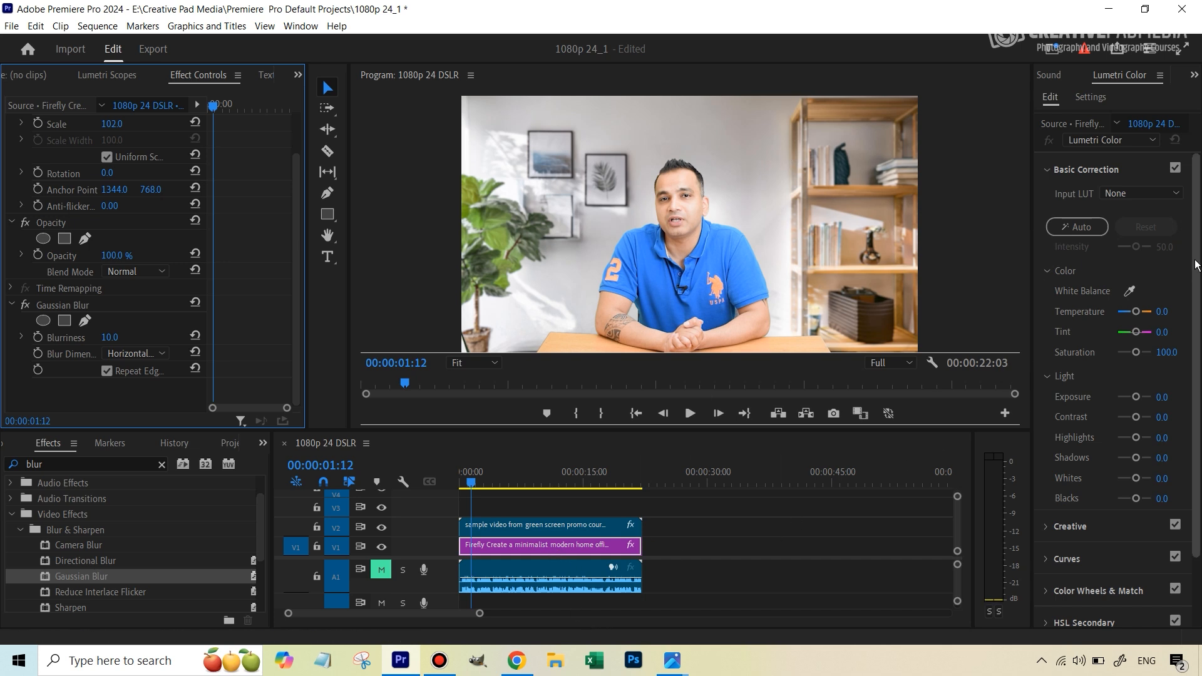
{"action": "mouse_move", "coordinate": [1140, 88]}
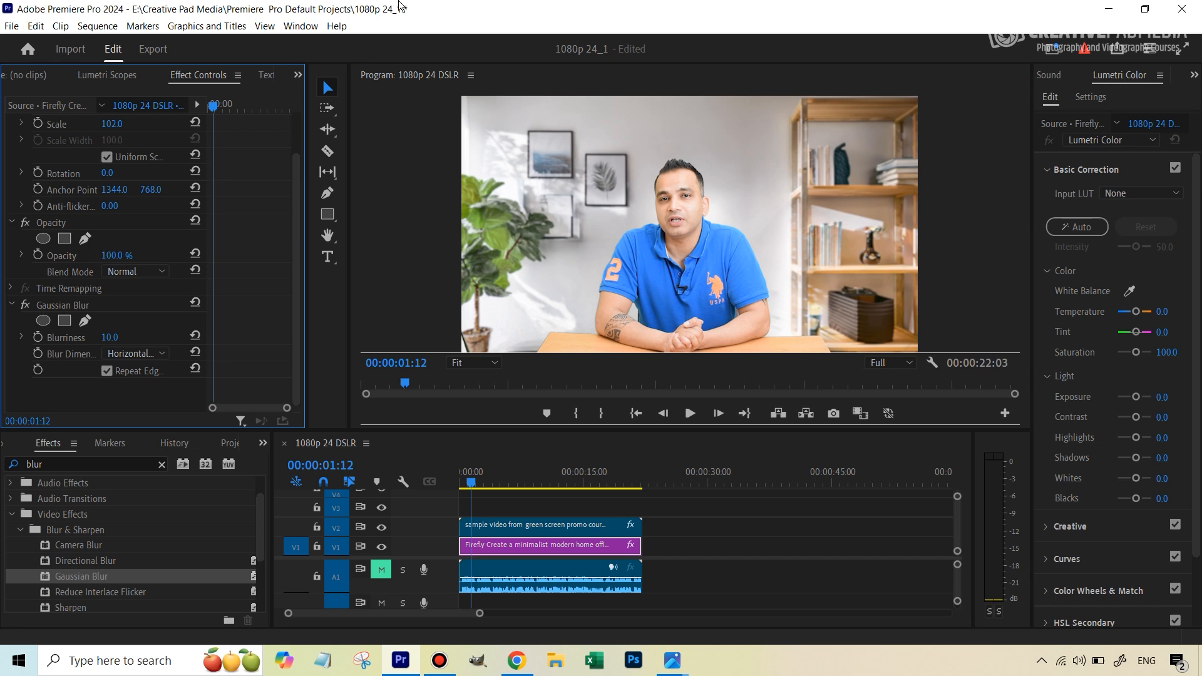
Drag the Lumetri Basic Correction Highlights slider down to -50.0 on the background.
{"action": "left_click", "coordinate": [301, 25]}
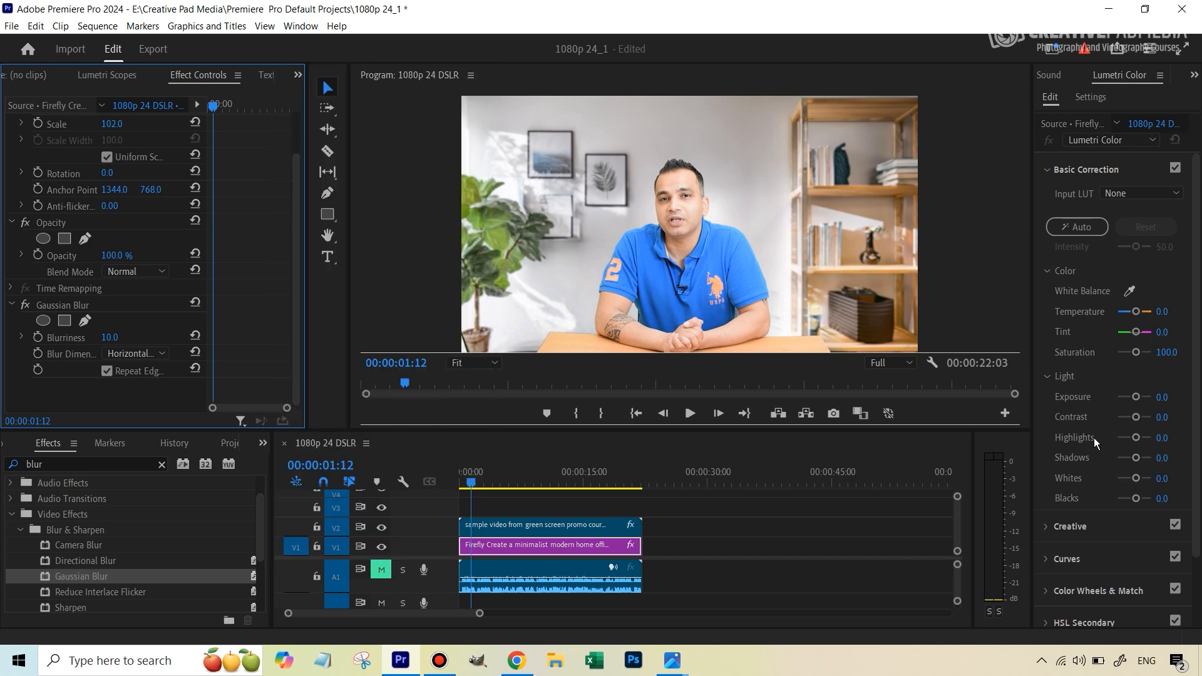
{"action": "mouse_move", "coordinate": [1148, 448]}
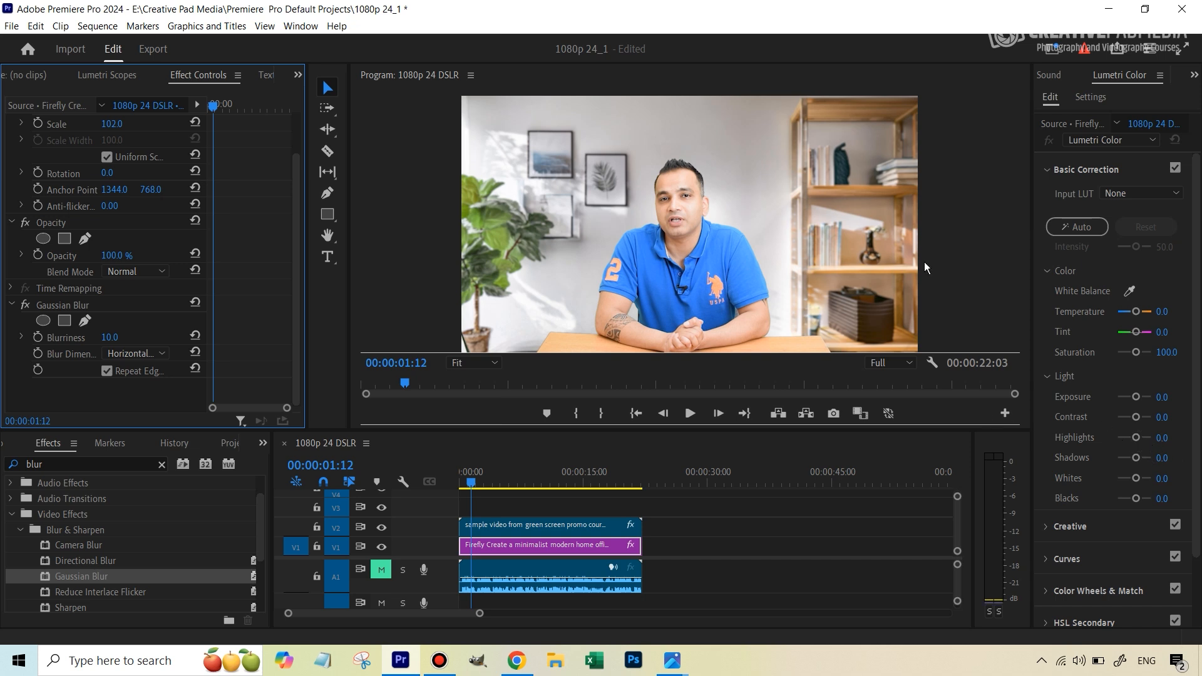
{"action": "left_click_drag", "start_coordinate": [1150, 437], "coordinate": [1134, 437]}
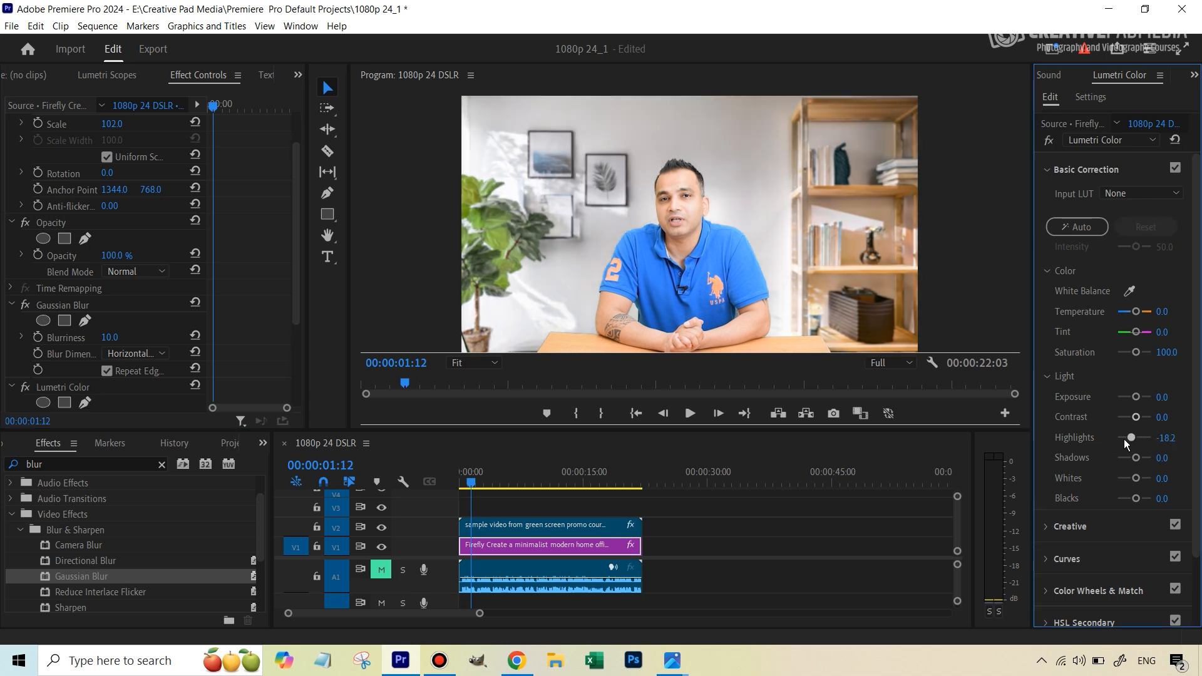
{"action": "left_click_drag", "start_coordinate": [1132, 438], "coordinate": [1123, 438]}
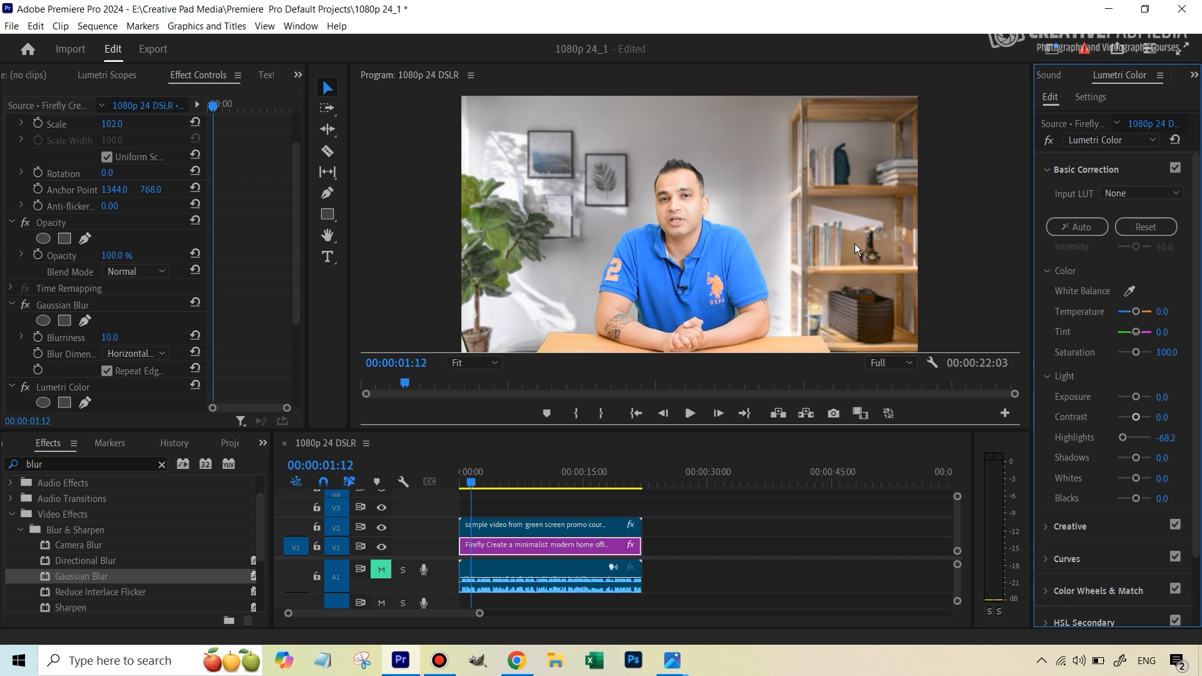
{"action": "left_click_drag", "start_coordinate": [1120, 437], "coordinate": [1126, 437]}
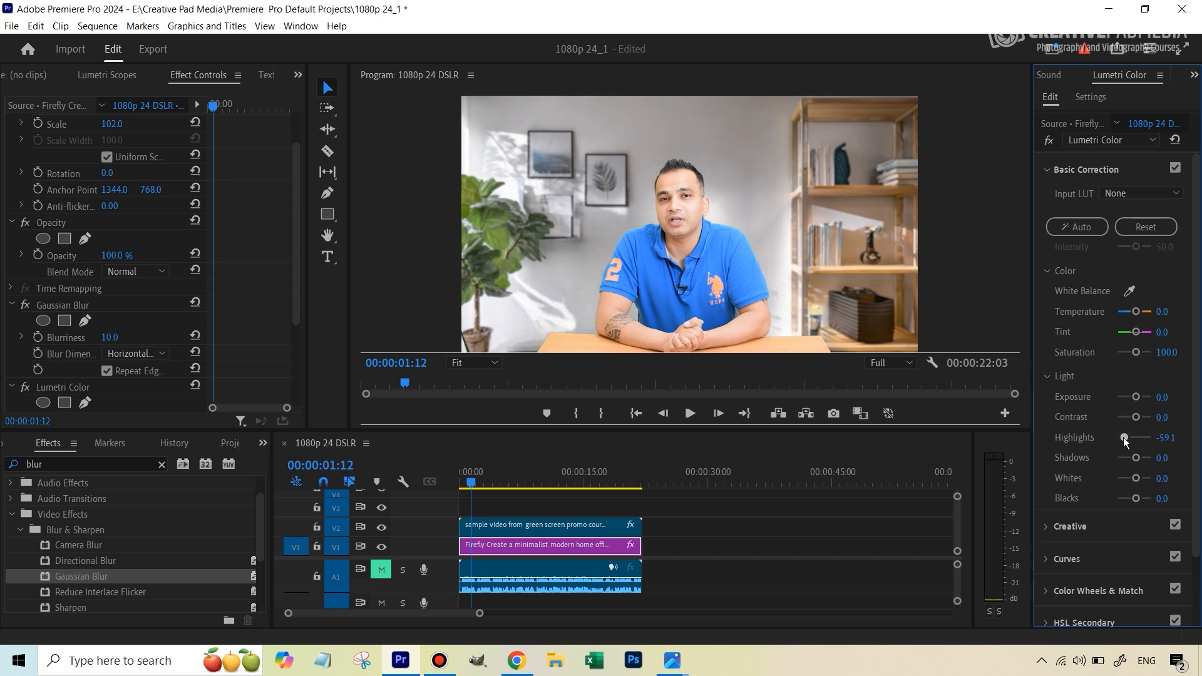
{"action": "left_click_drag", "start_coordinate": [1125, 438], "coordinate": [1142, 438]}
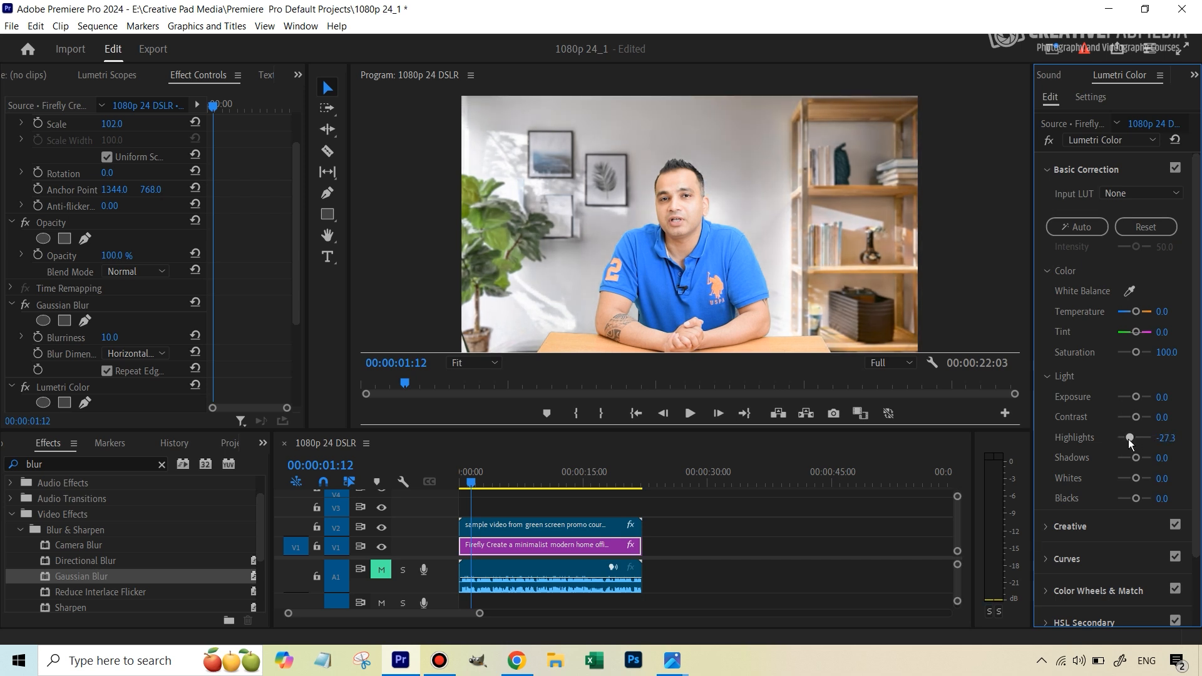
{"action": "left_click_drag", "start_coordinate": [1129, 438], "coordinate": [1134, 438]}
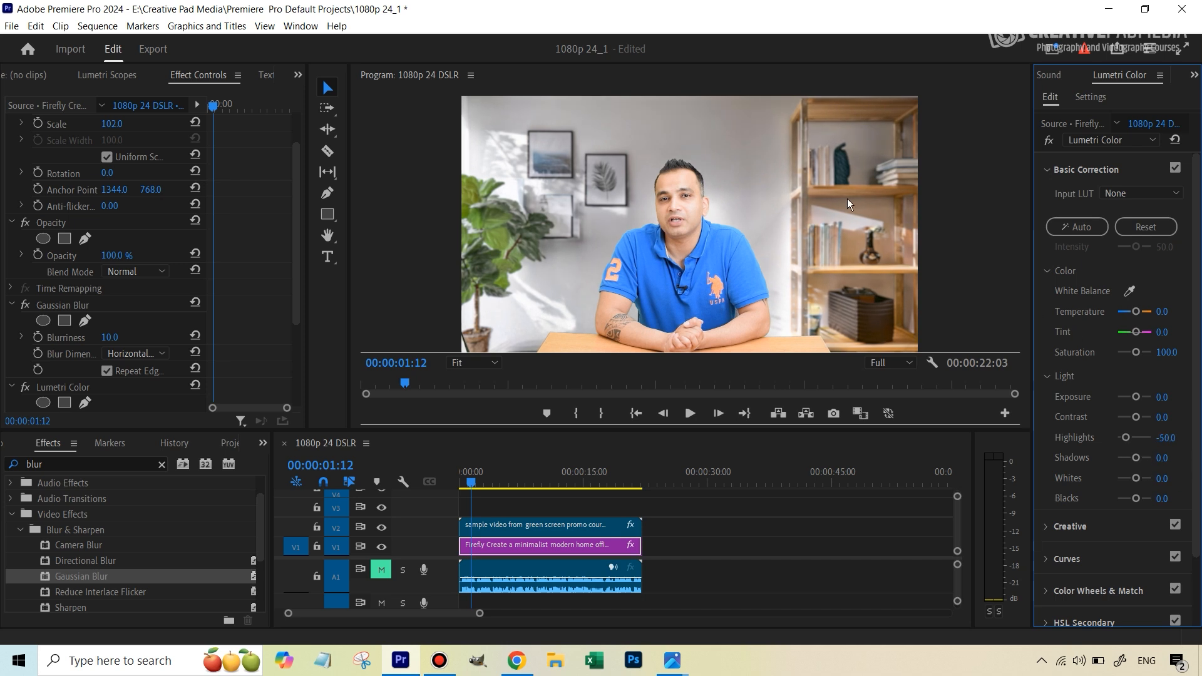
{"action": "mouse_move", "coordinate": [849, 200]}
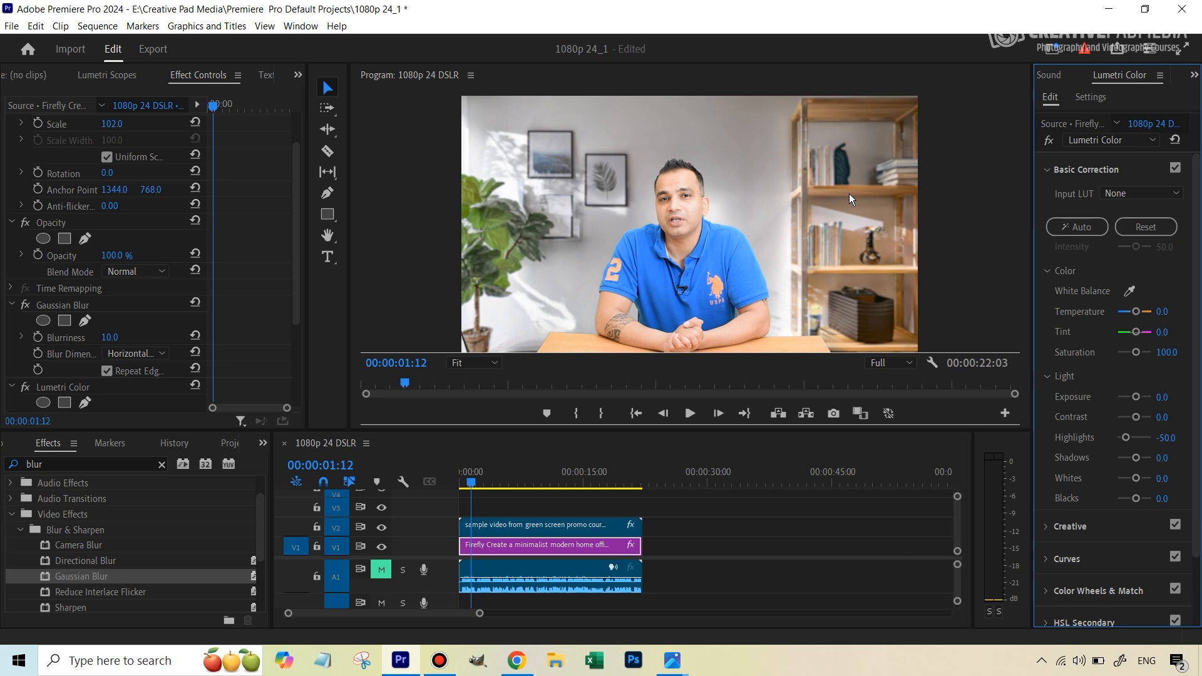
{"action": "mouse_move", "coordinate": [721, 191]}
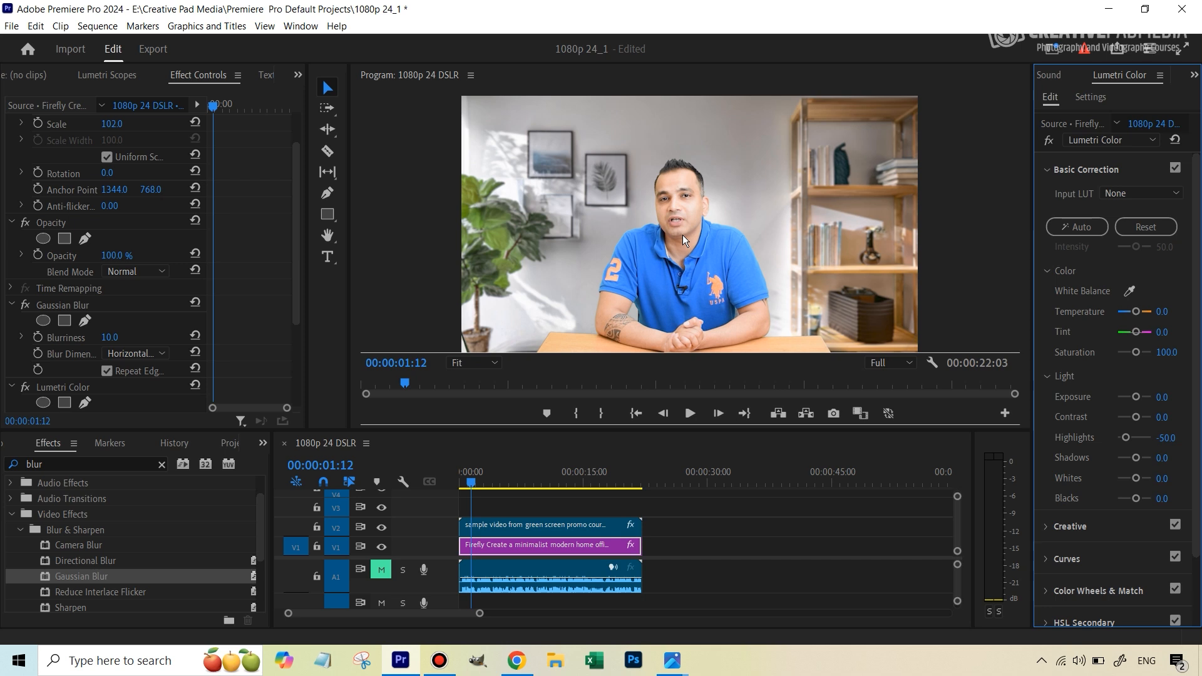
{"action": "mouse_move", "coordinate": [735, 129]}
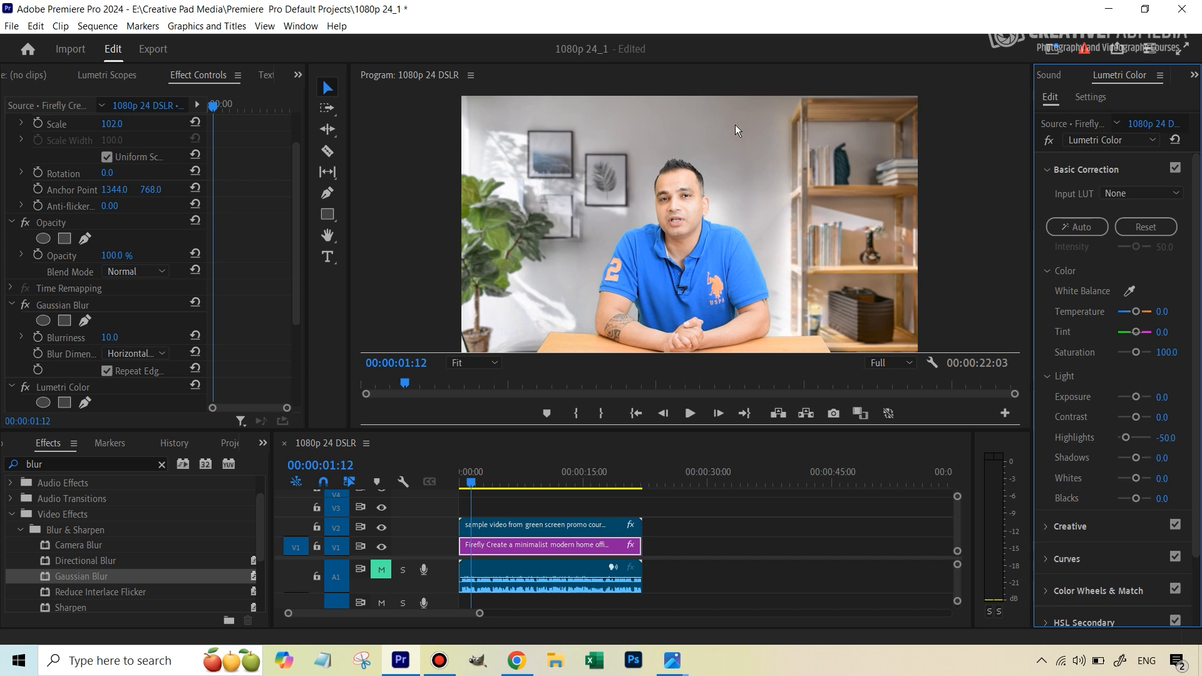
{"action": "mouse_move", "coordinate": [765, 162]}
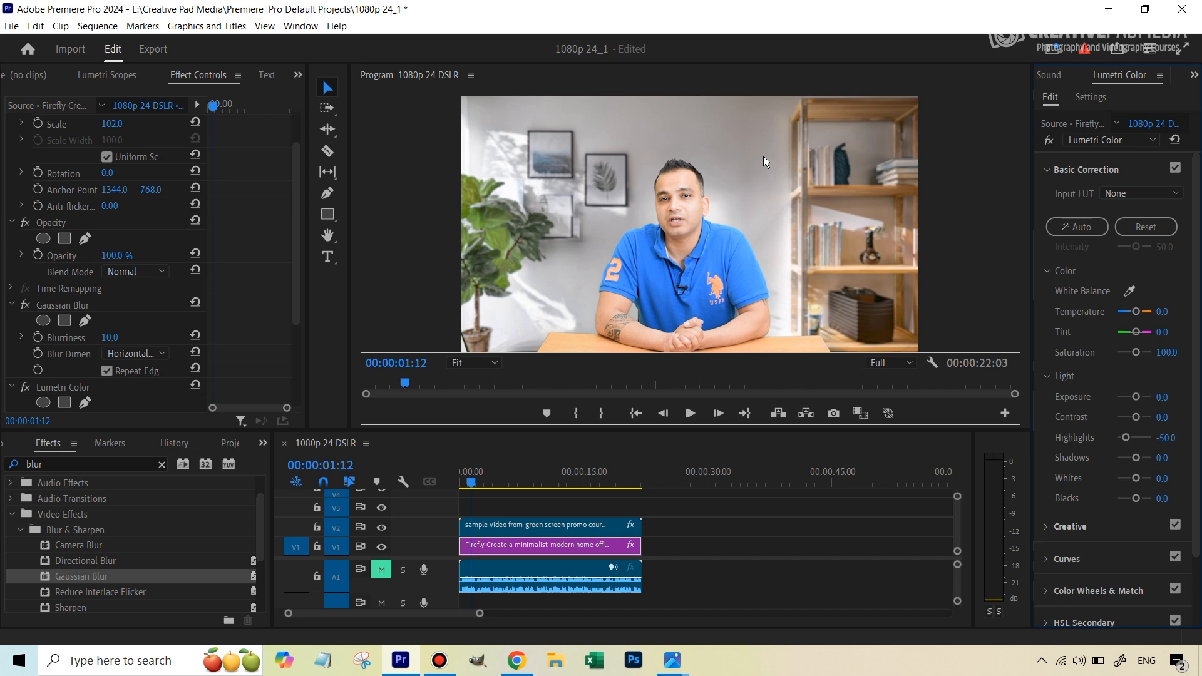
{"action": "mouse_move", "coordinate": [745, 160]}
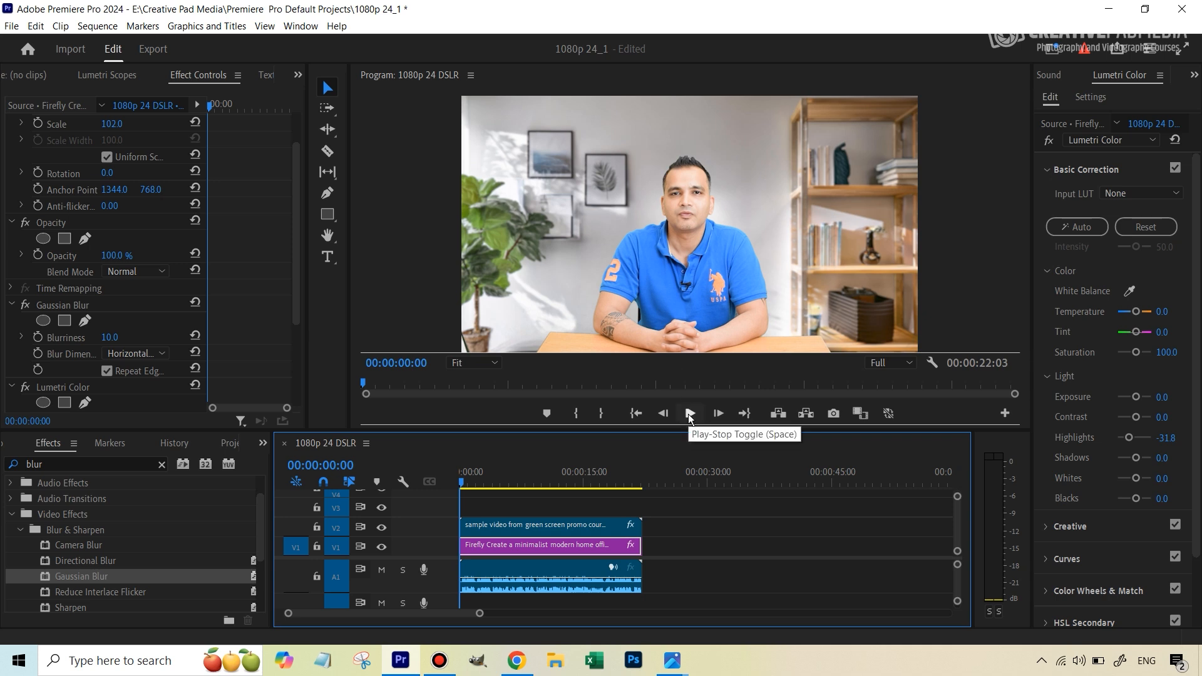
Play the sequence from the start, then stop about seven seconds in.
{"action": "left_click", "coordinate": [687, 414]}
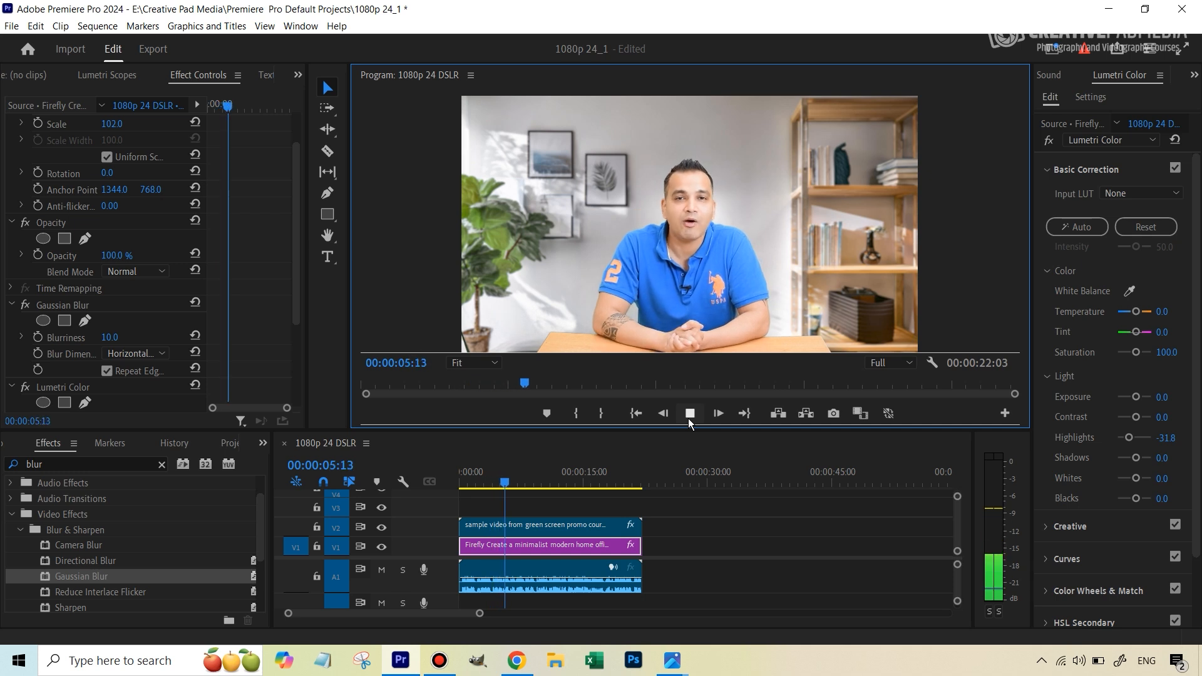
{"action": "left_click", "coordinate": [687, 414]}
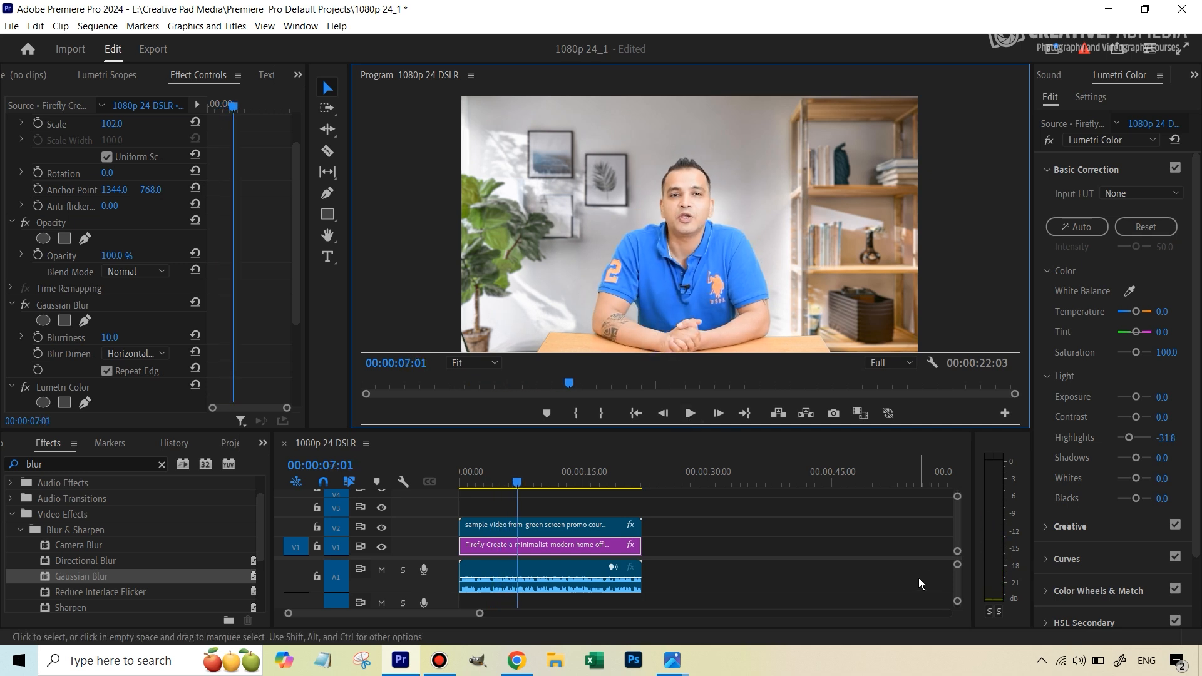